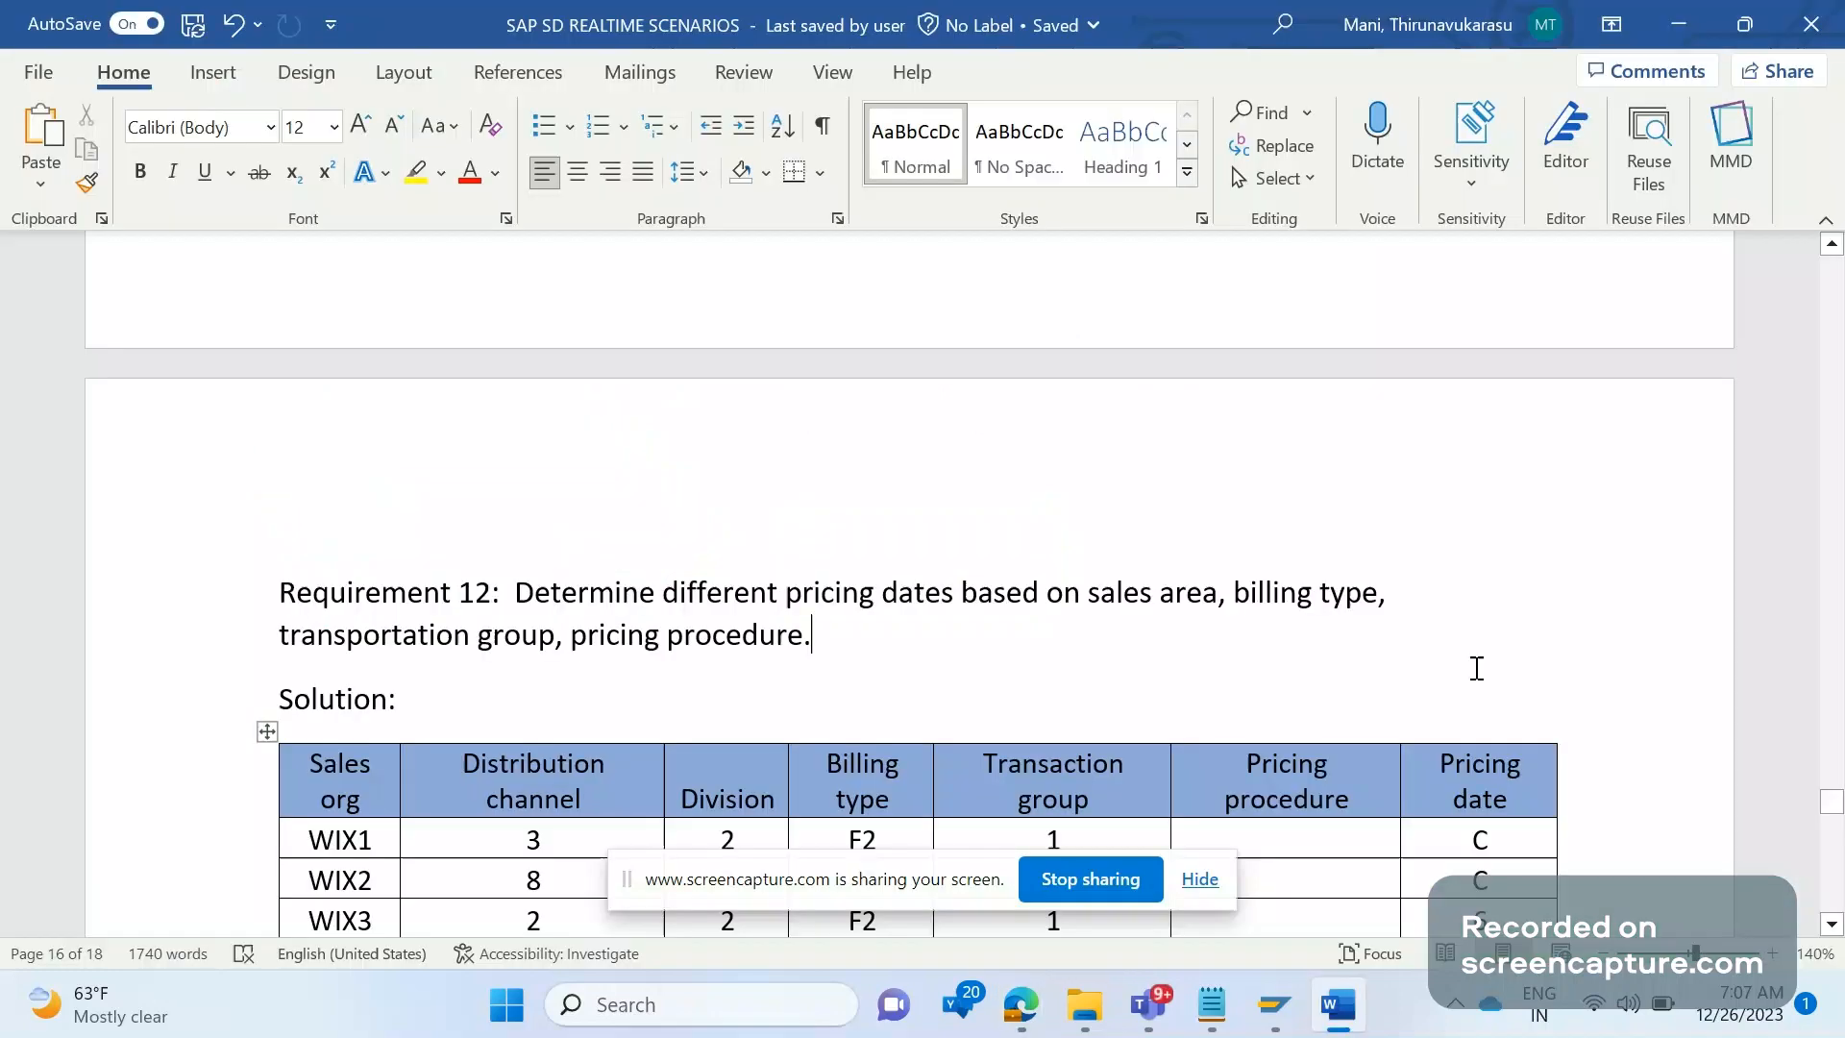
# Type VBKD-PRSDT under Solution and insert '/VBRP' so it reads VBKD/VBRP-PRSDT.
pyautogui.click(1199, 880)
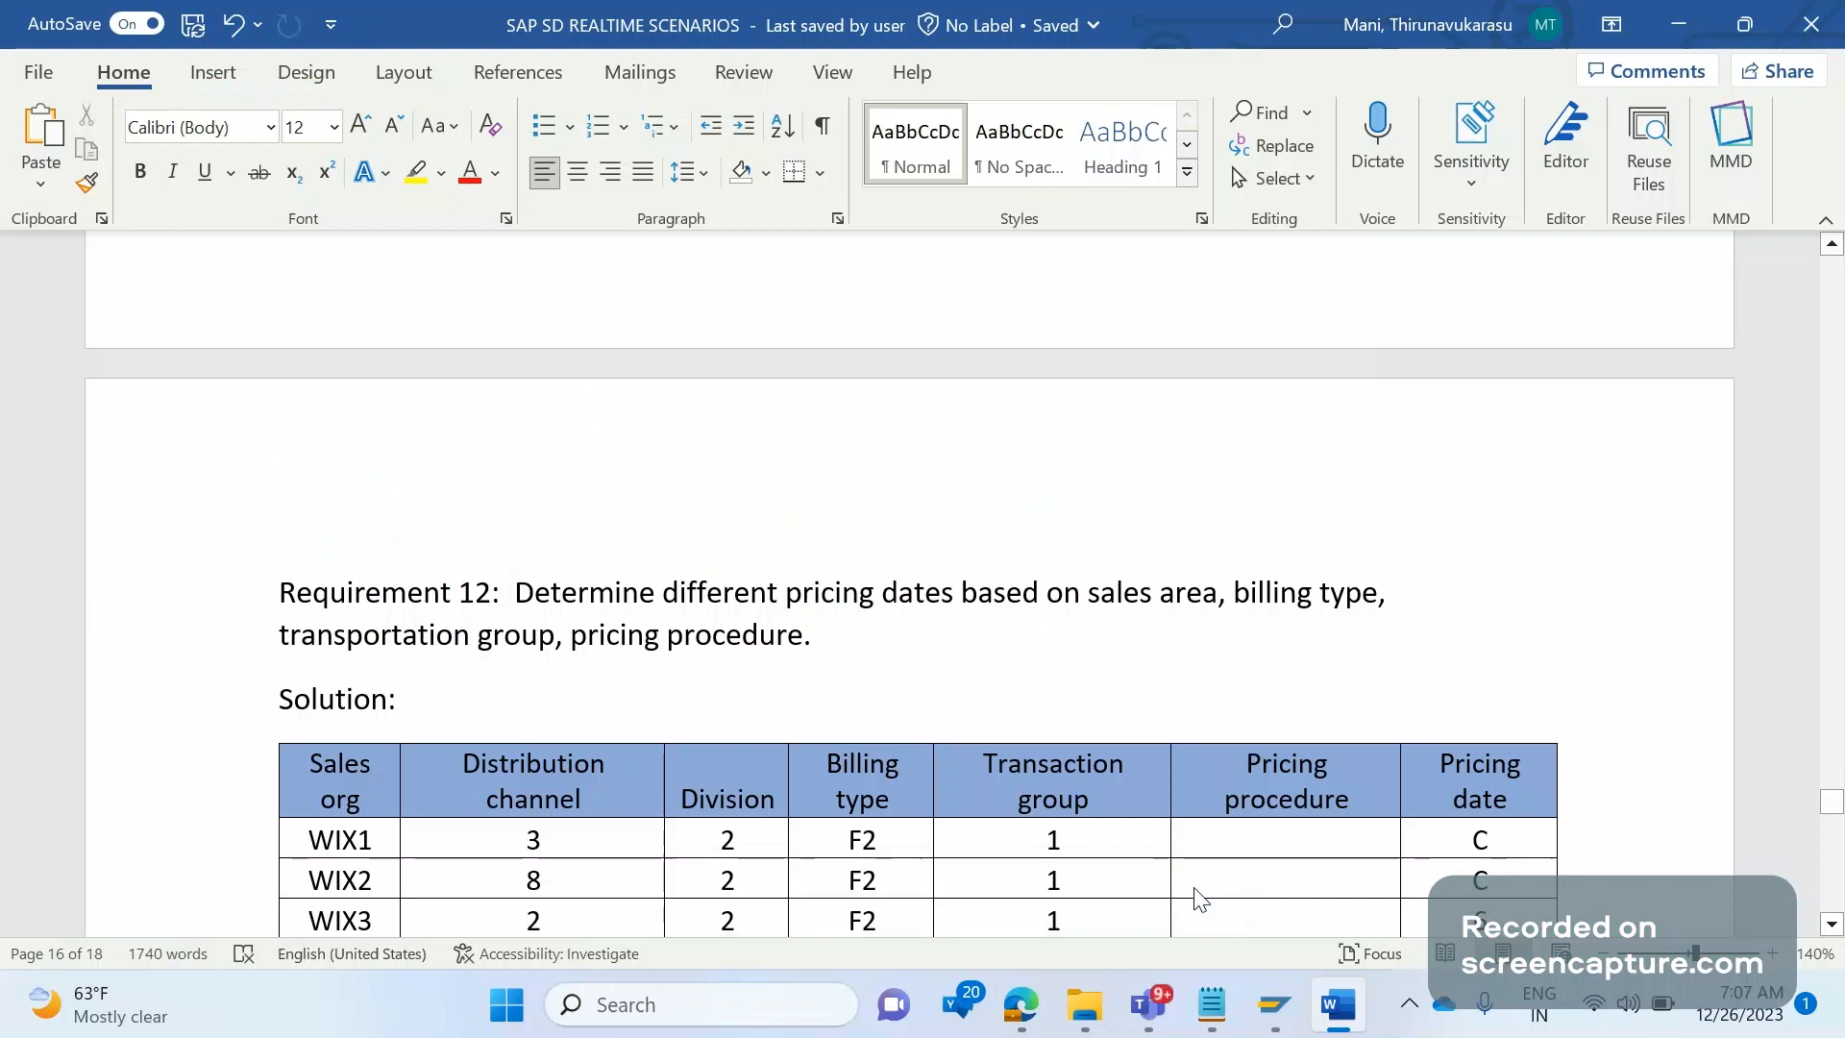
pyautogui.click(808, 634)
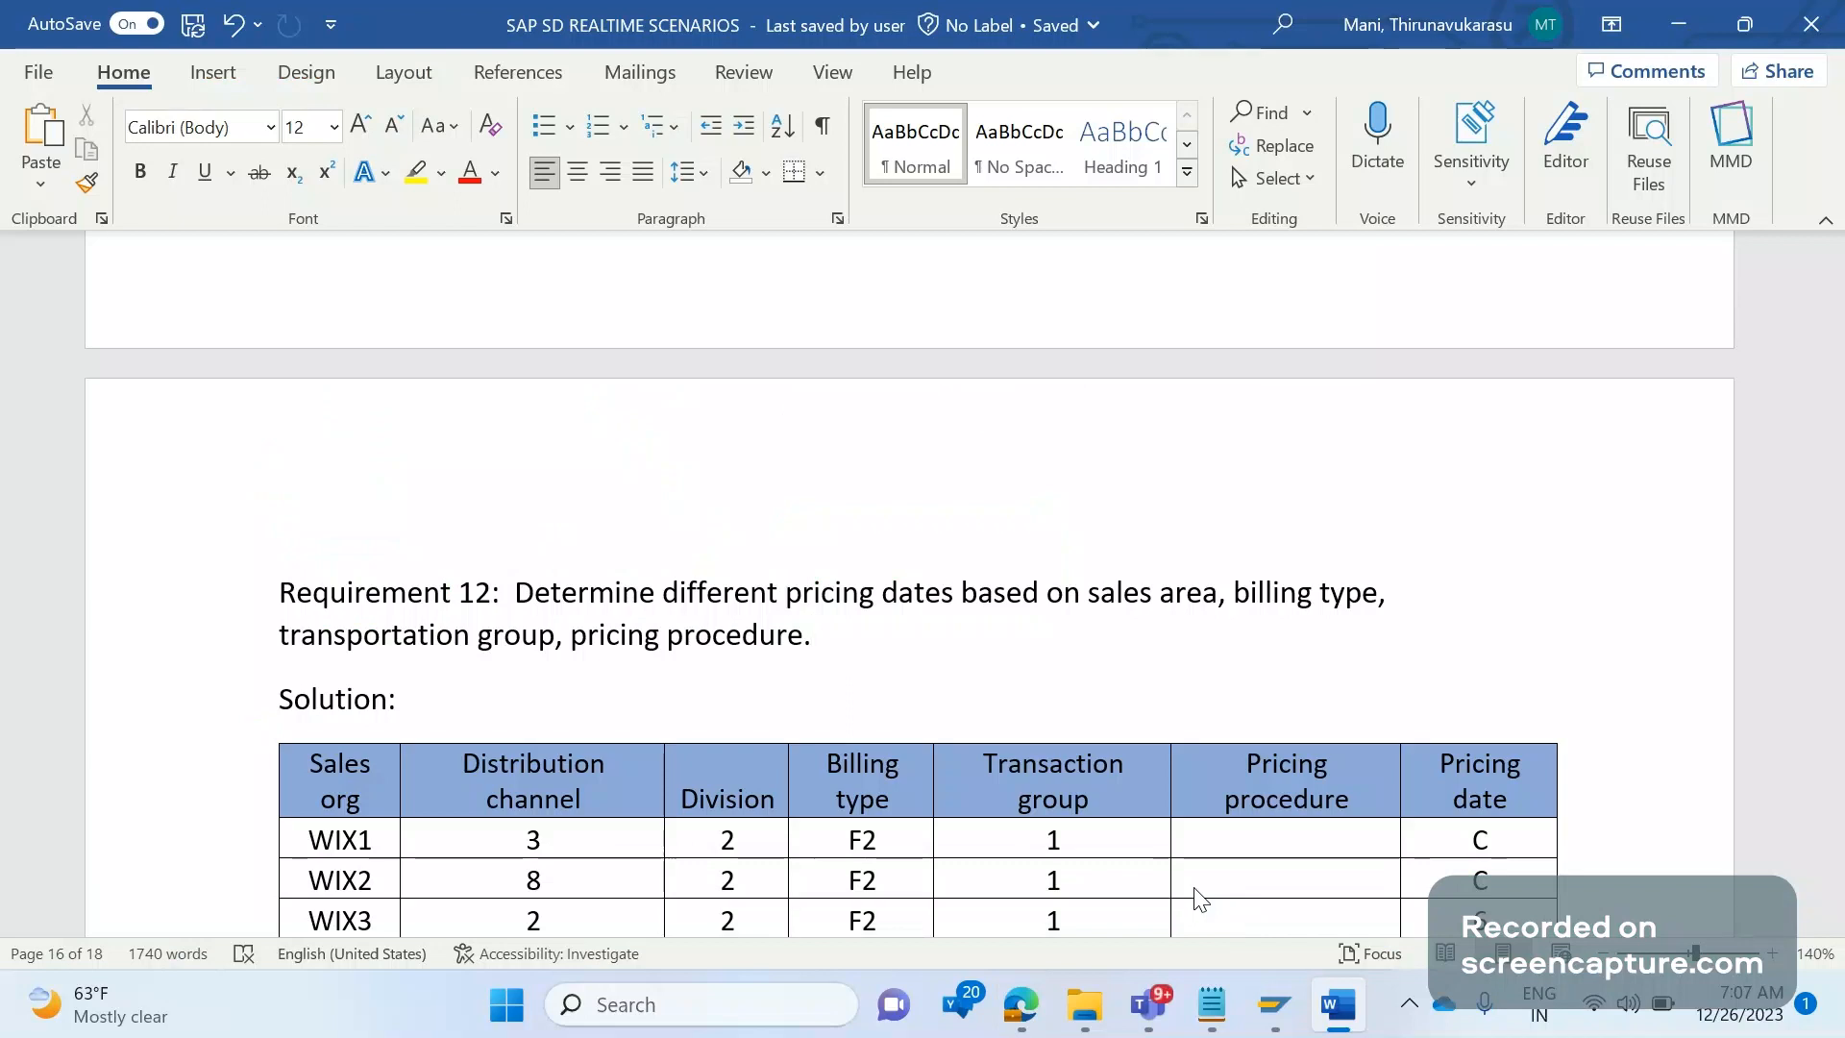
pyautogui.click(812, 635)
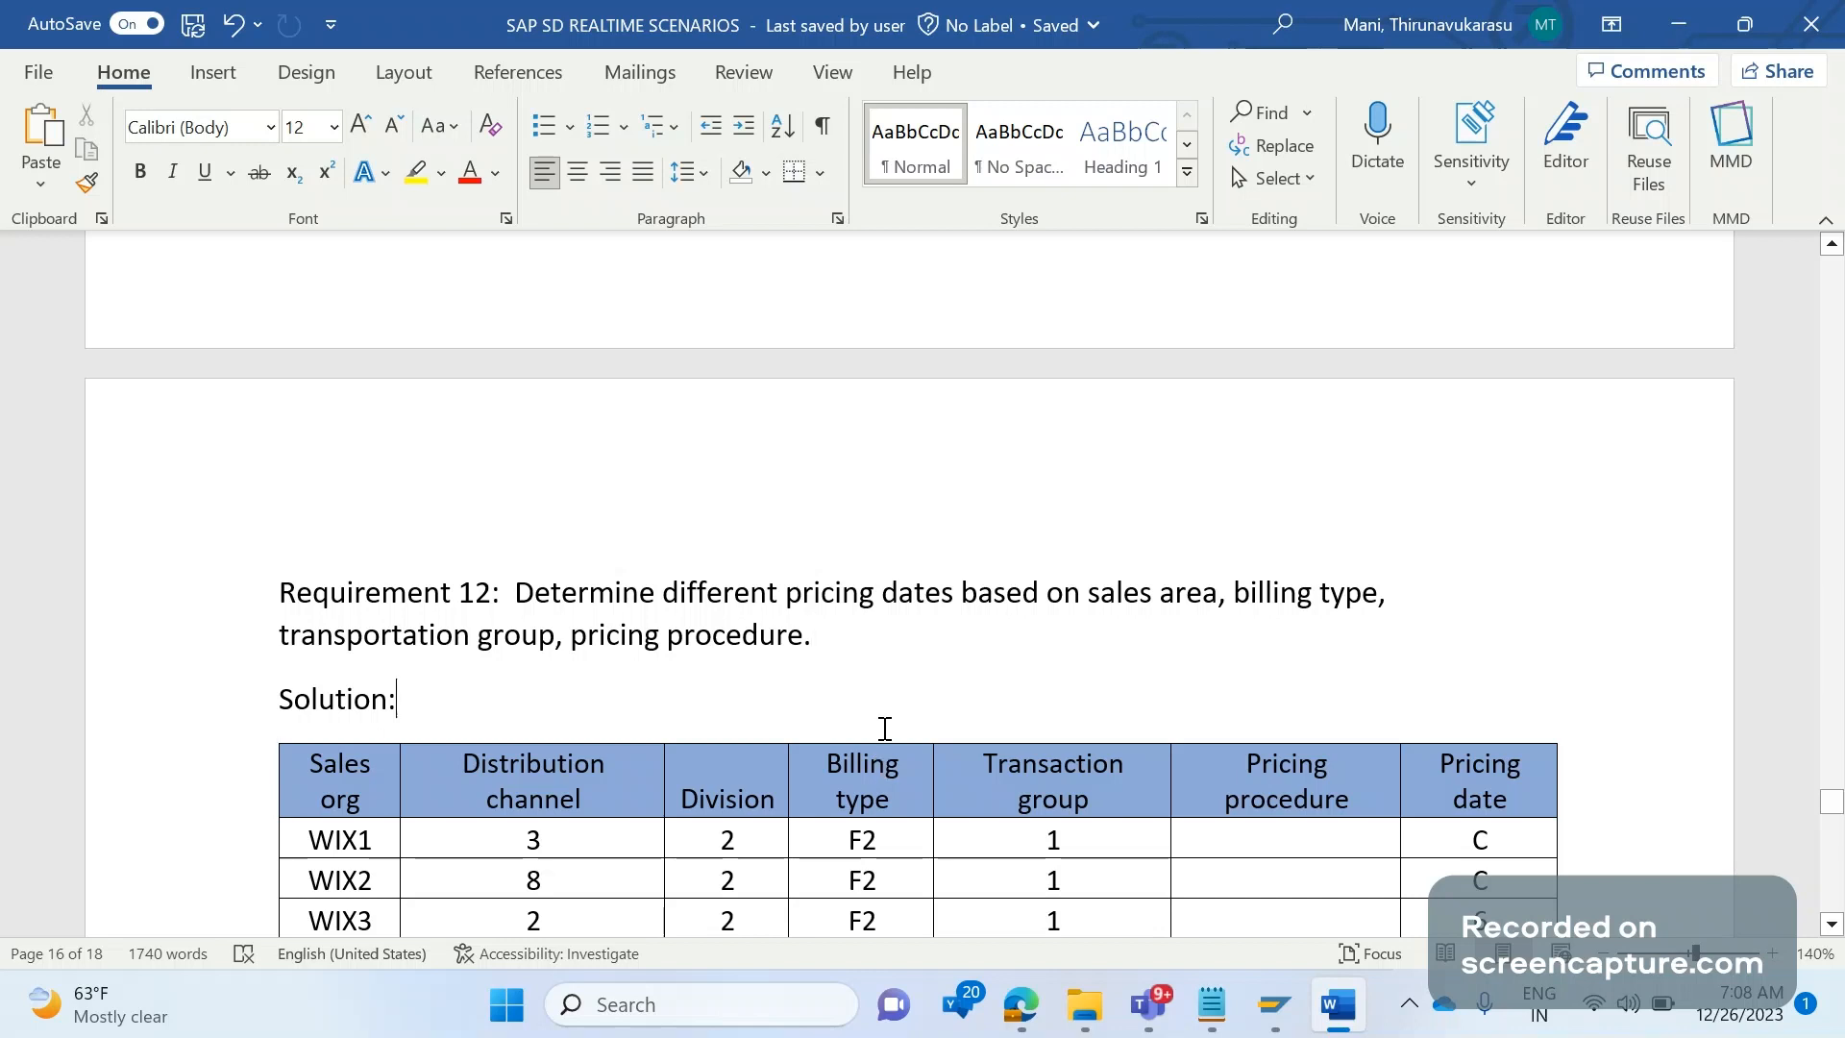
pyautogui.write('VBKD')
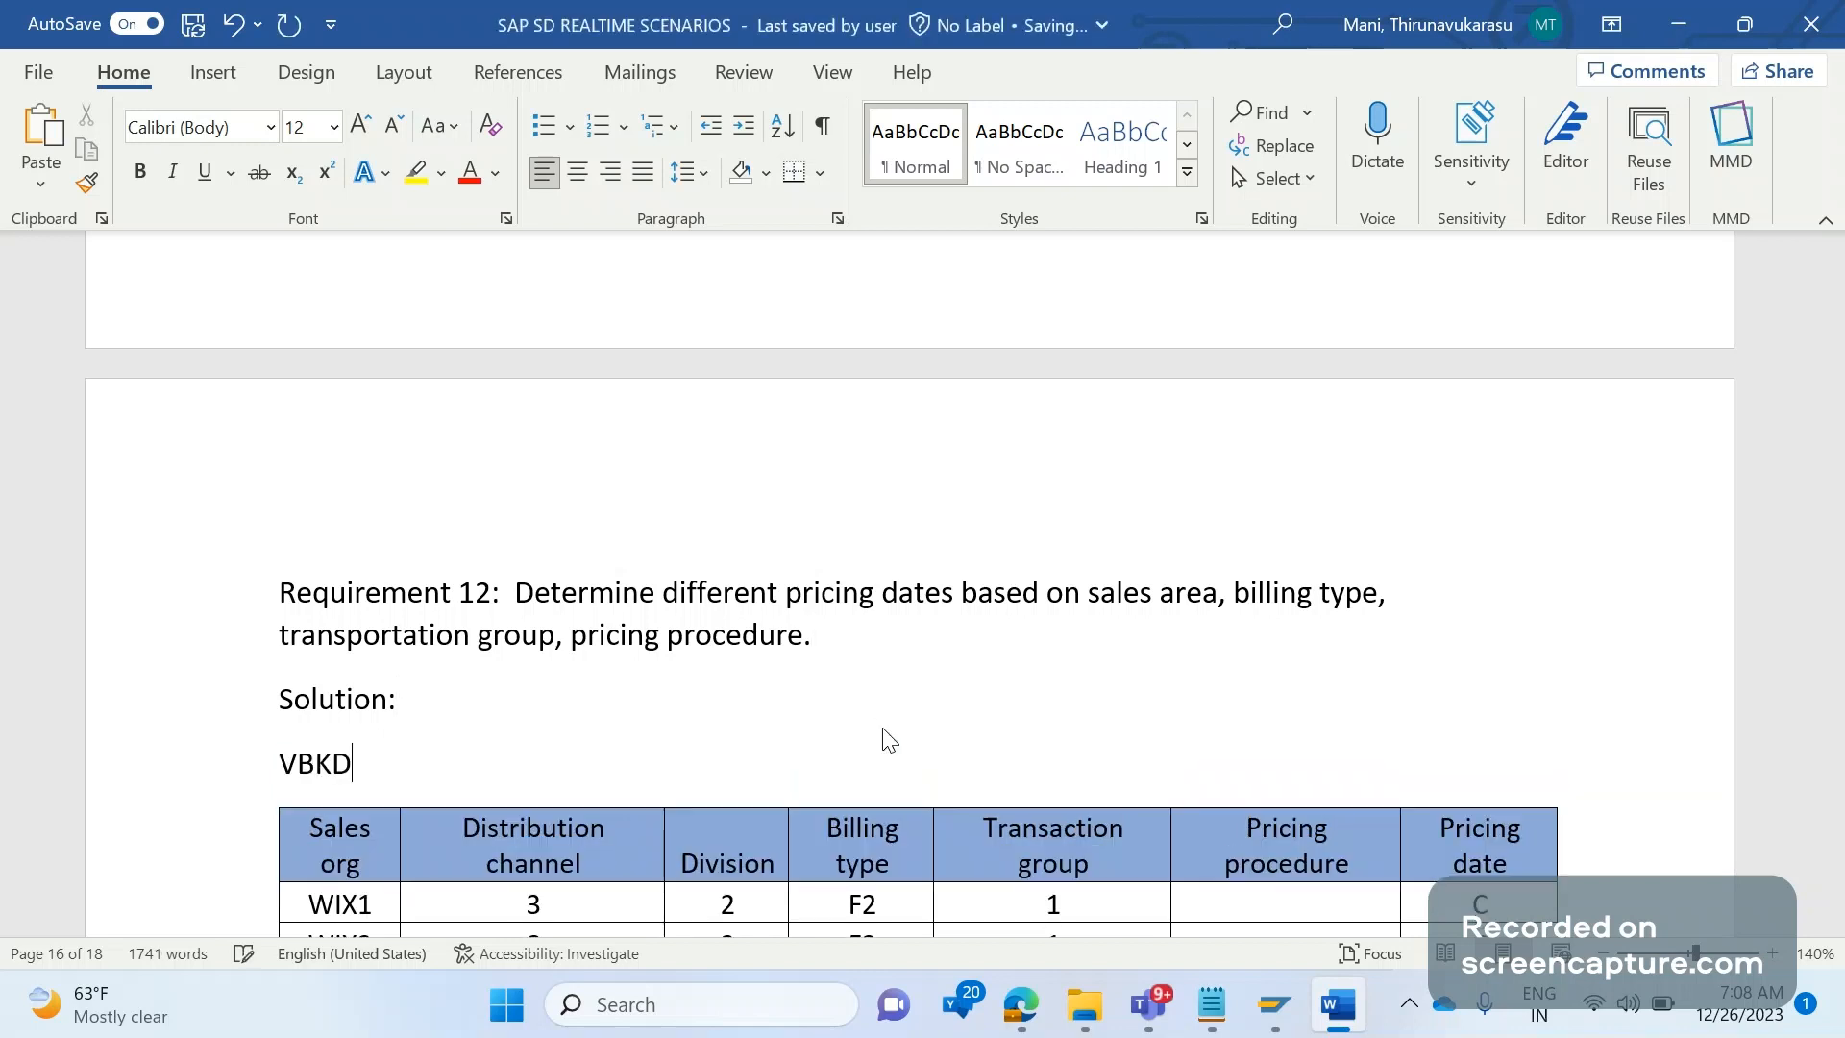
pyautogui.write('-PRS')
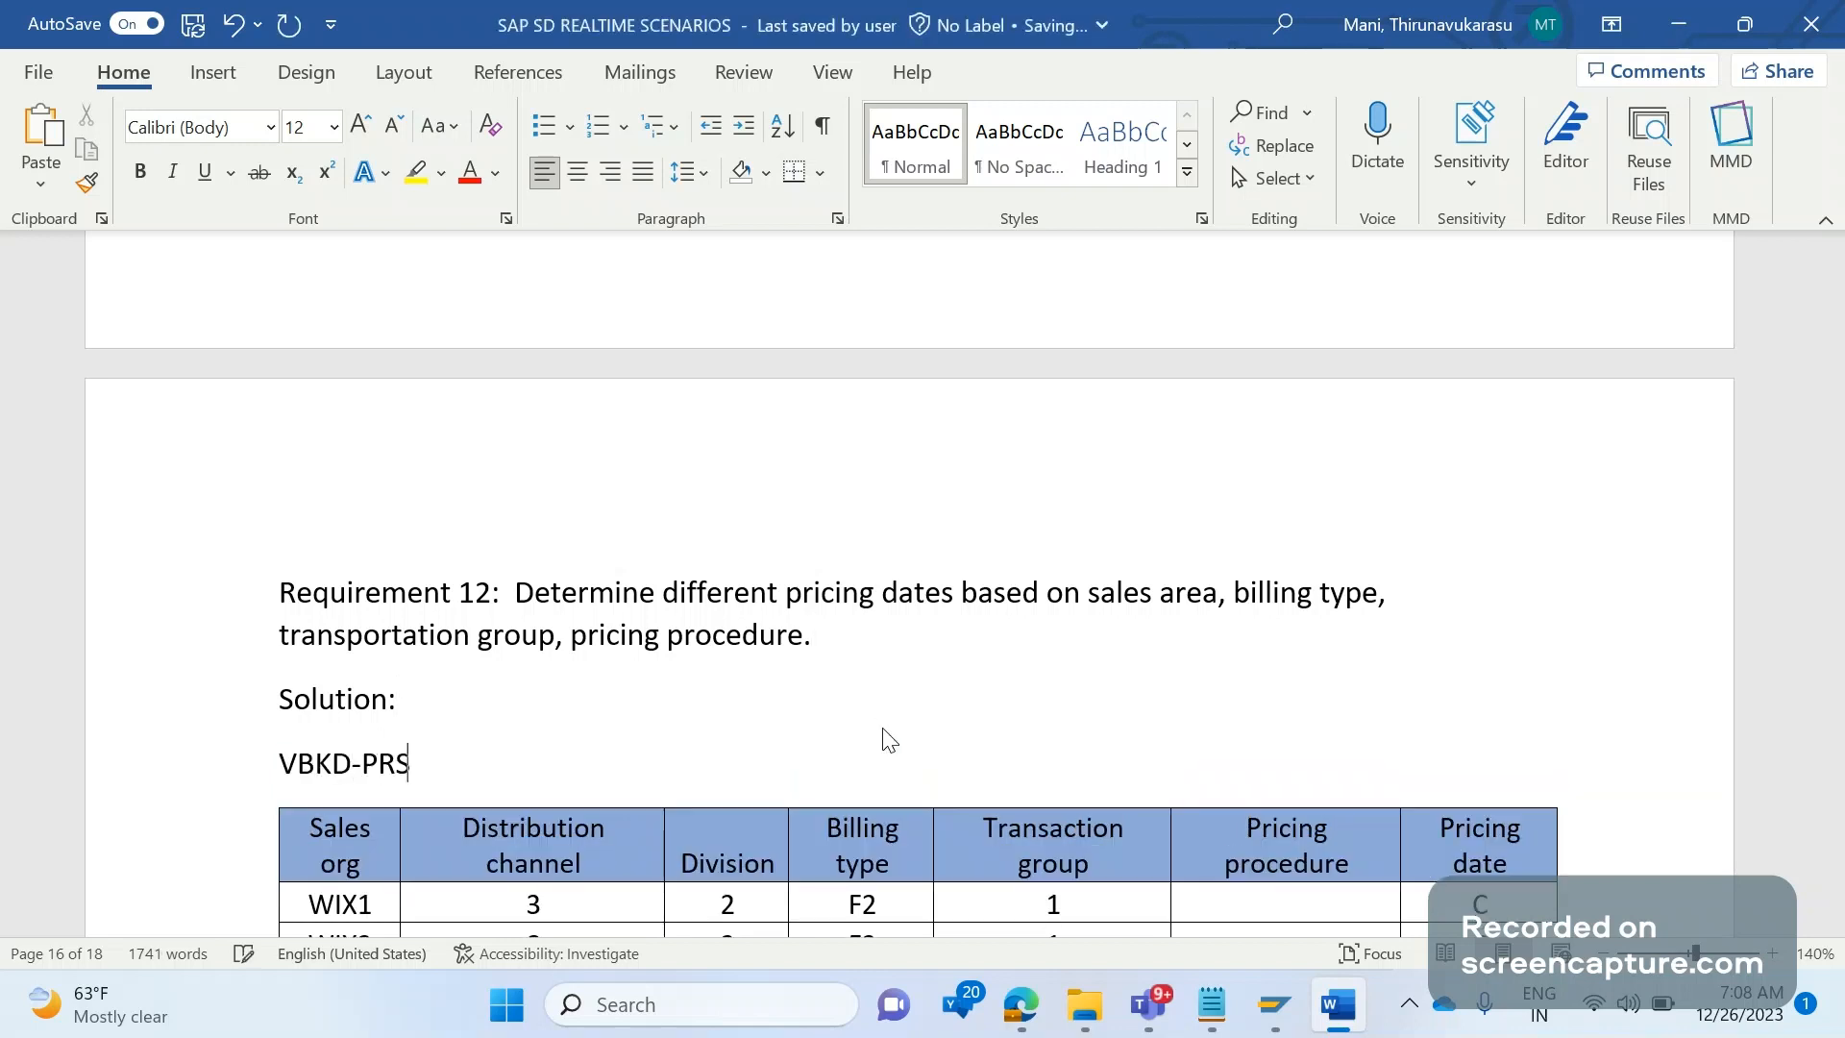
pyautogui.write('DT')
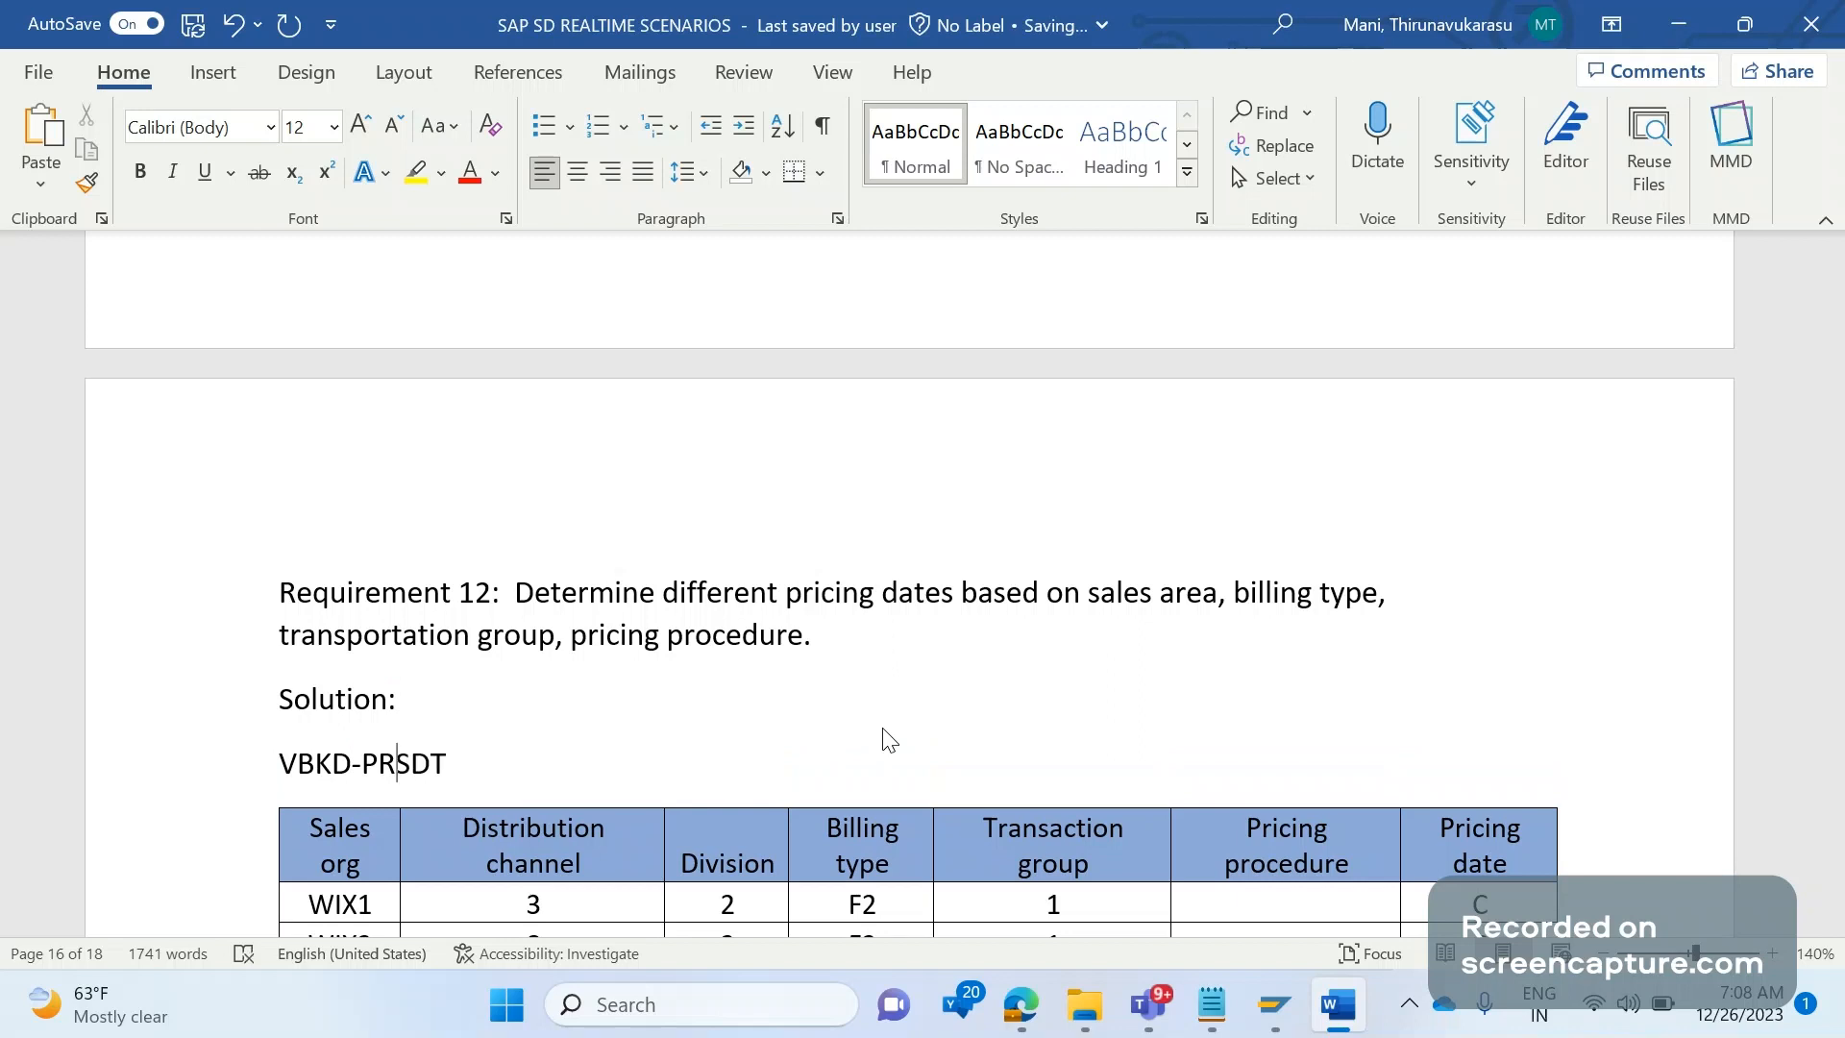
pyautogui.write('/V')
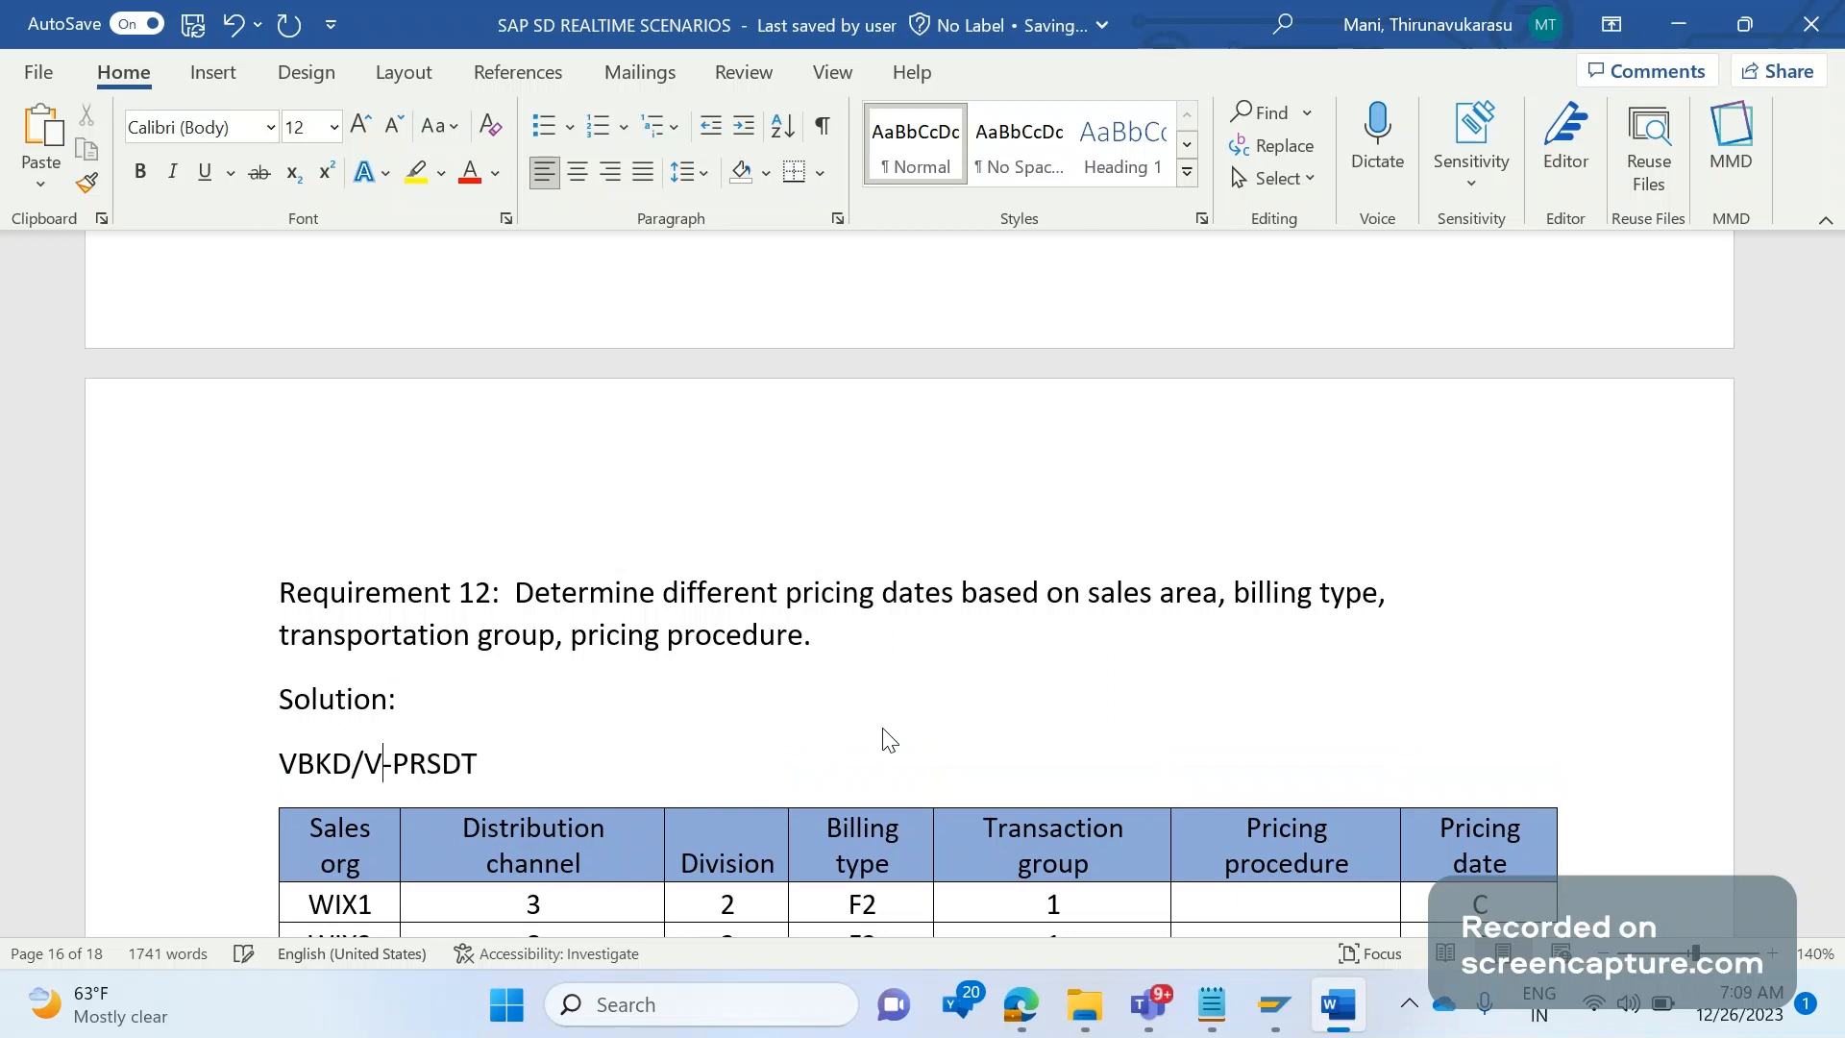
pyautogui.write('BRP')
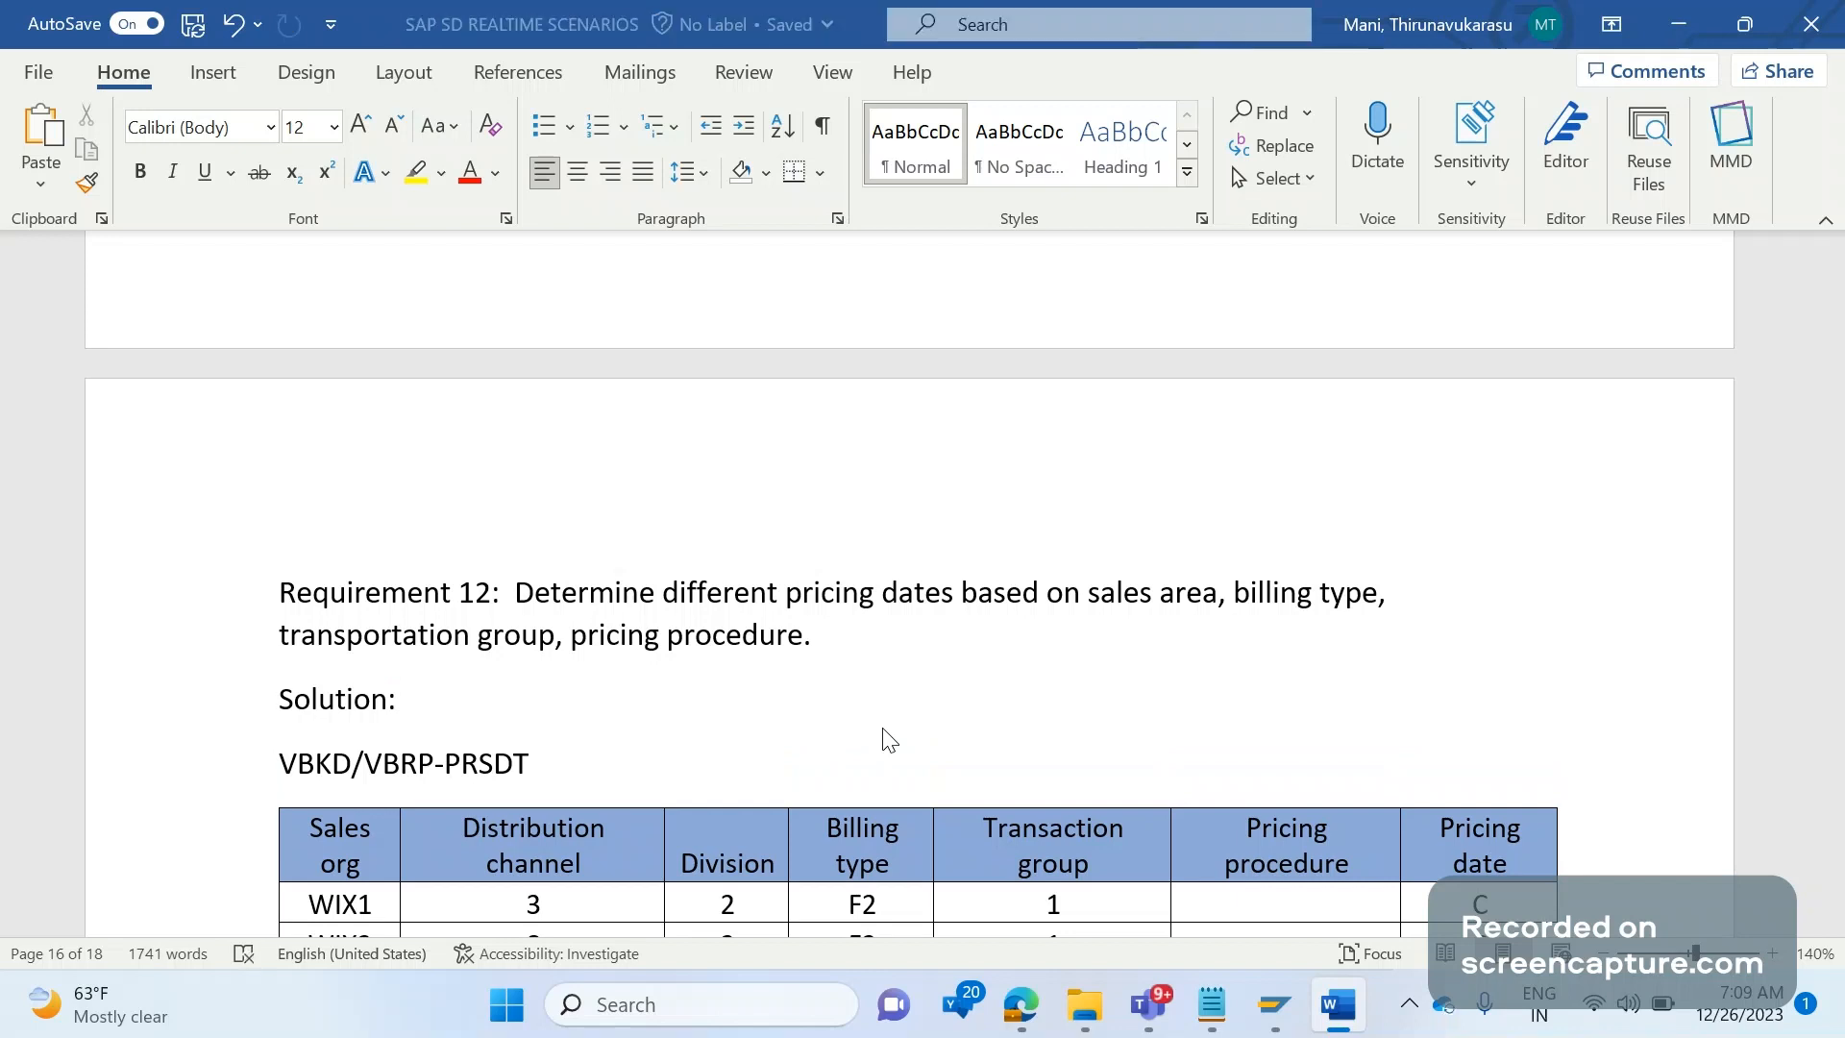
pyautogui.click(436, 762)
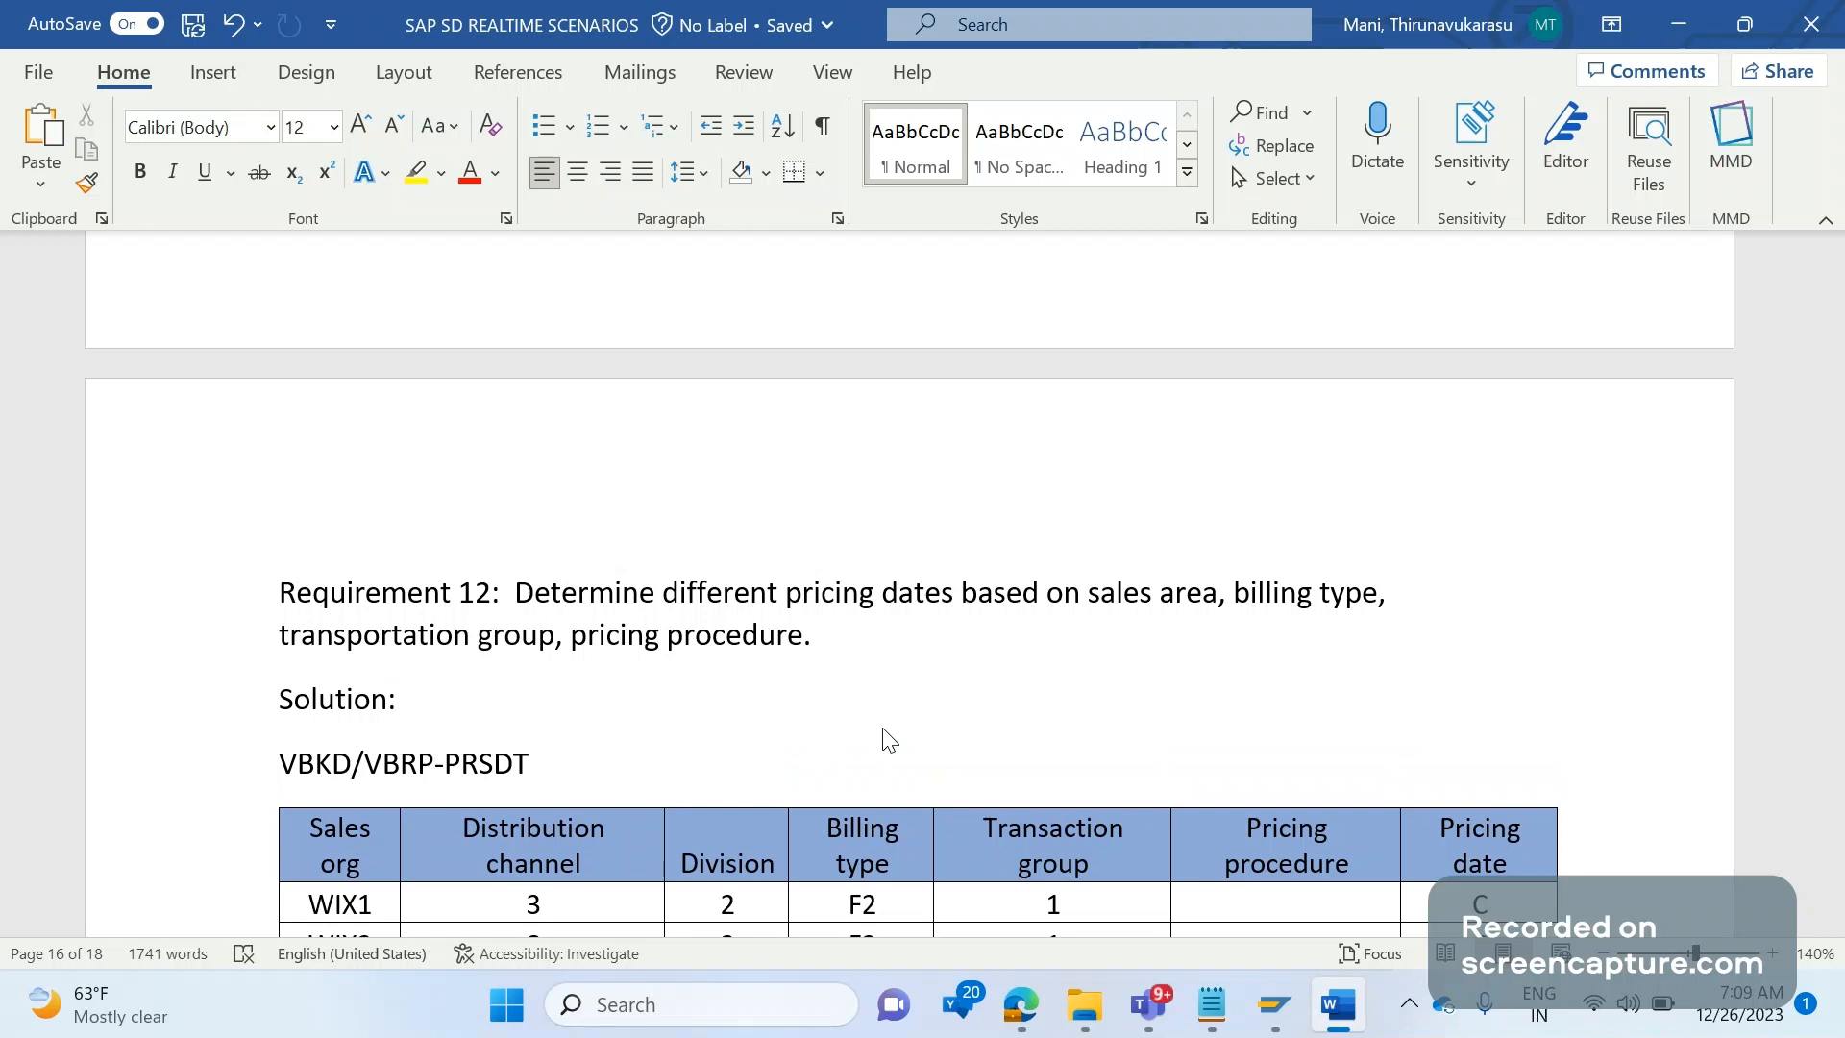
pyautogui.click(438, 762)
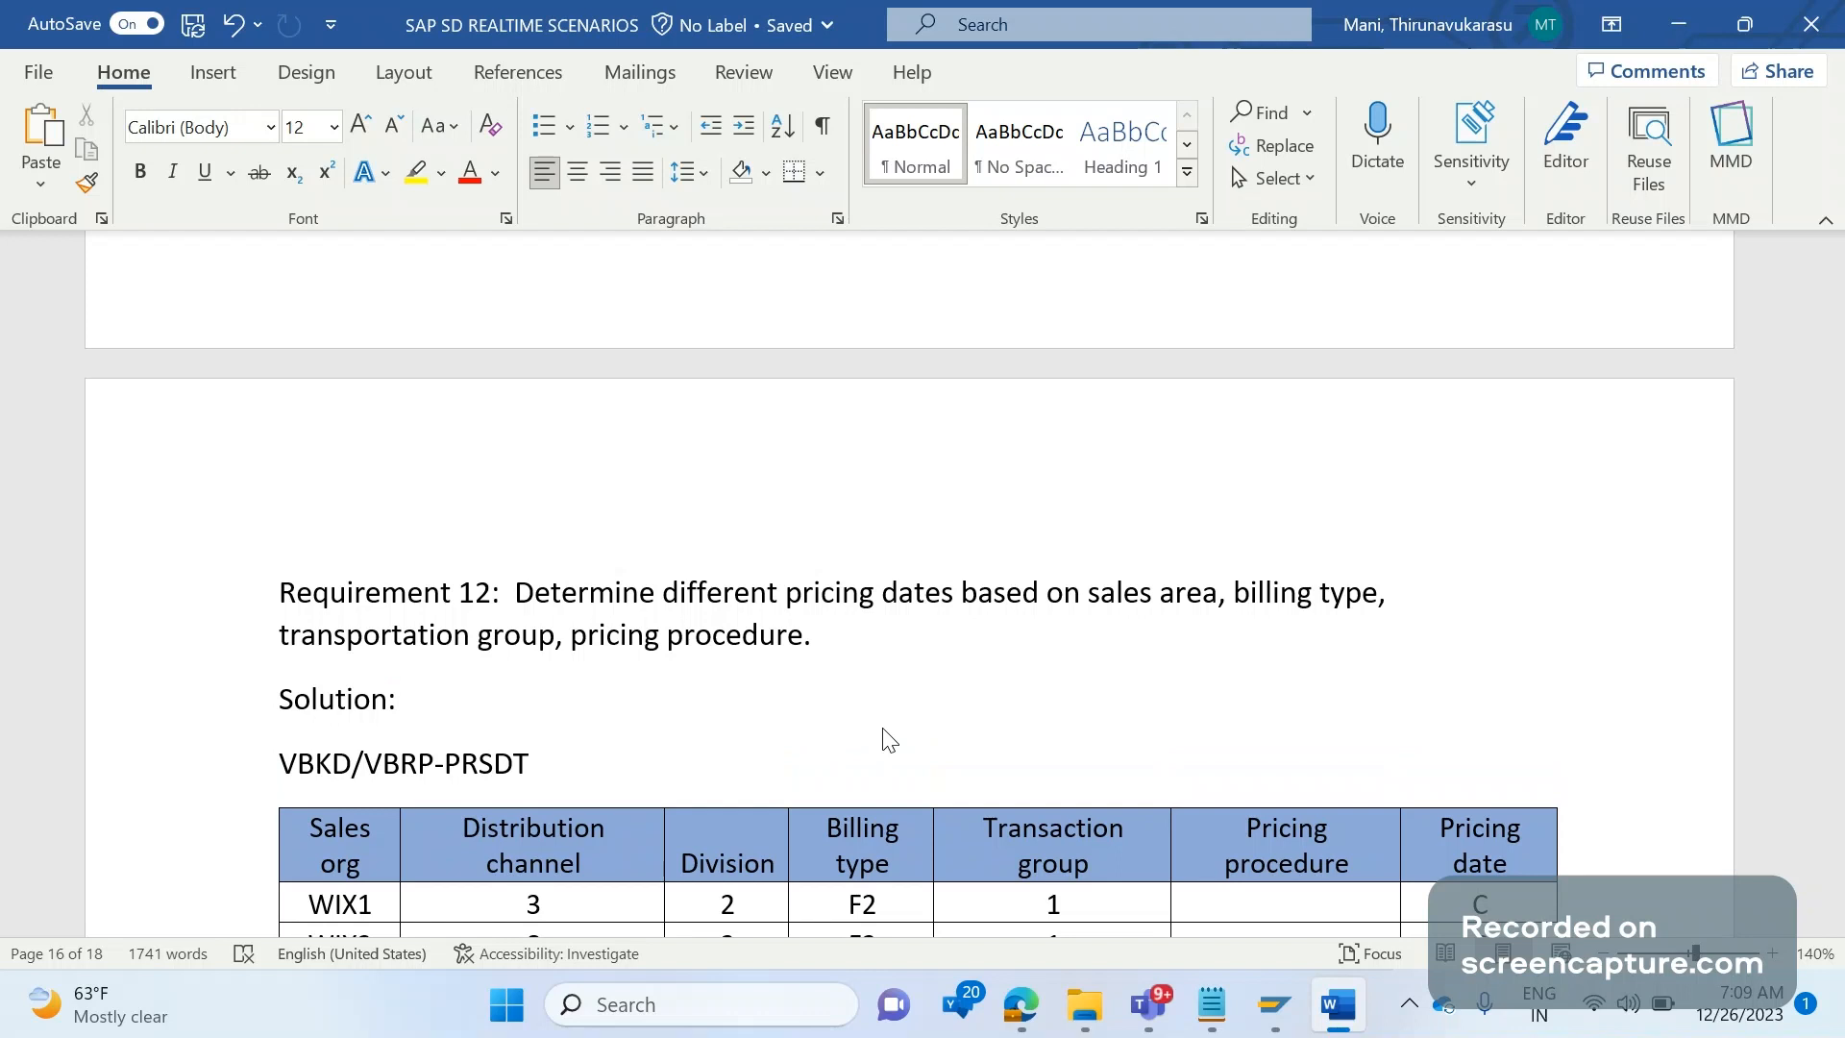
pyautogui.click(438, 761)
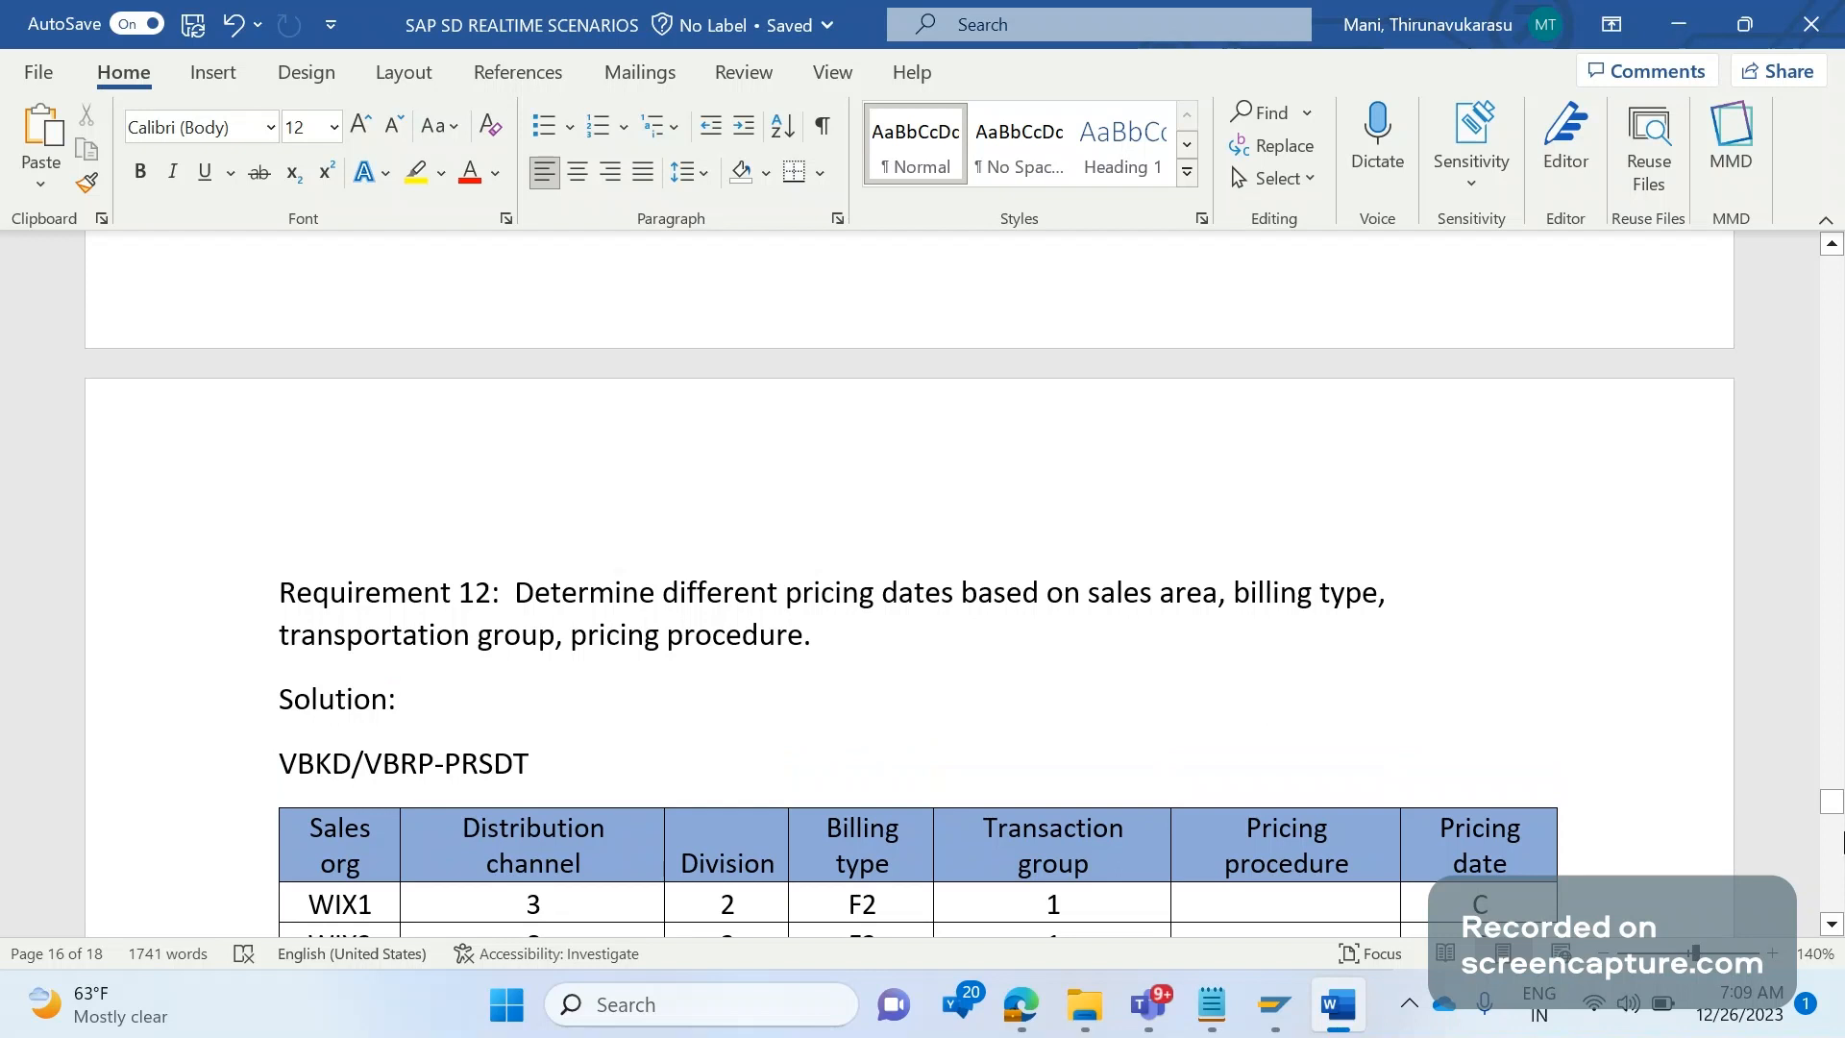
pyautogui.click(435, 762)
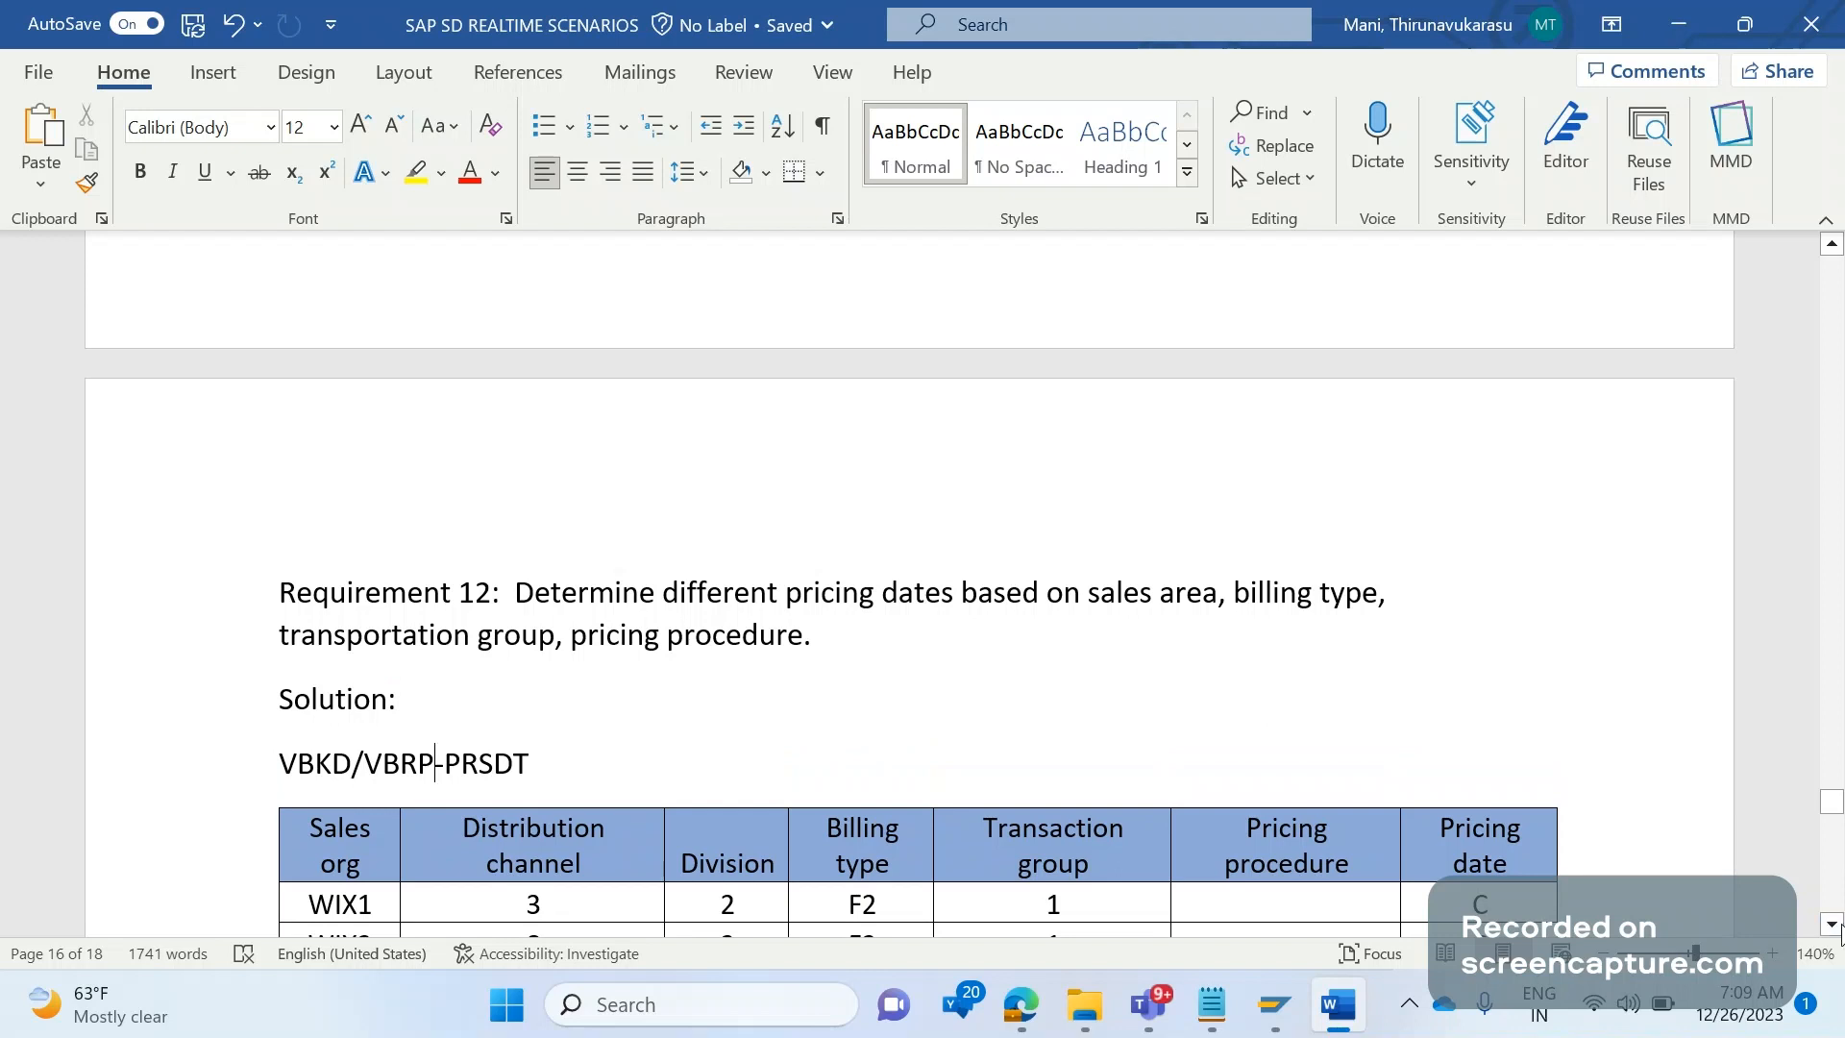
pyautogui.scroll(-3)
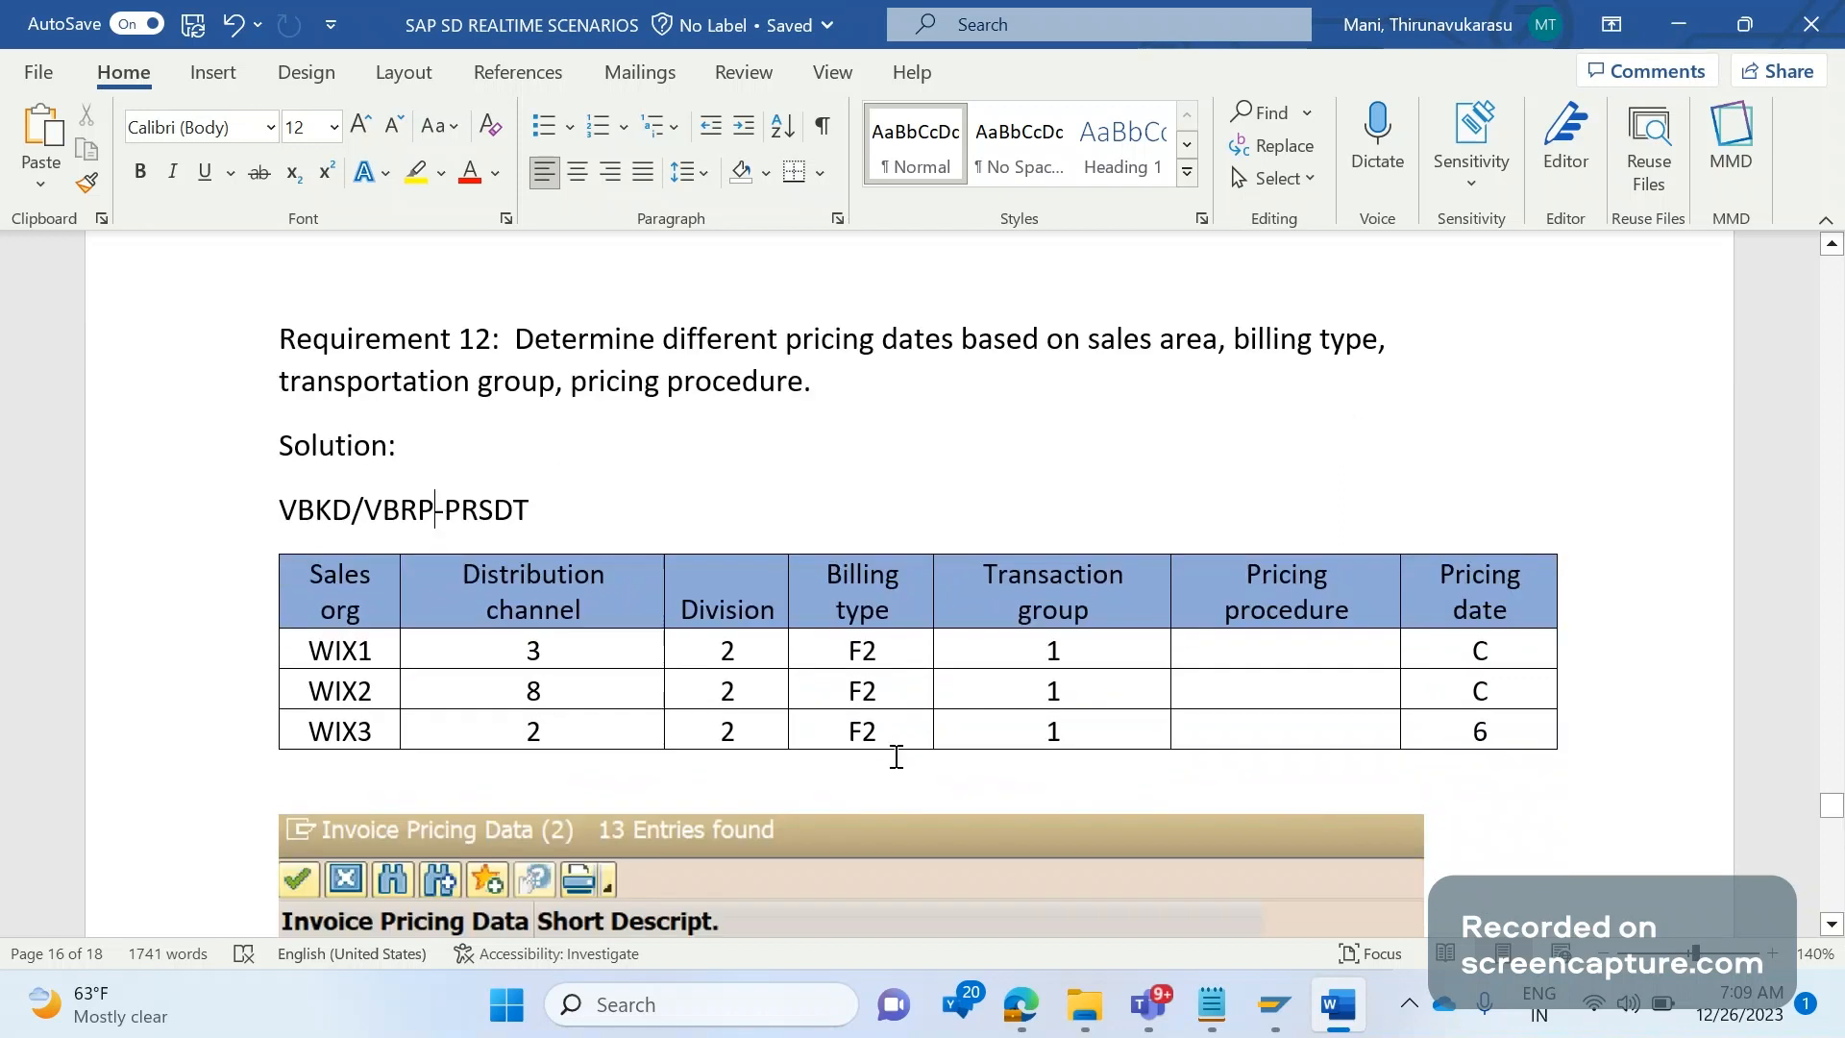
pyautogui.moveTo(540, 689)
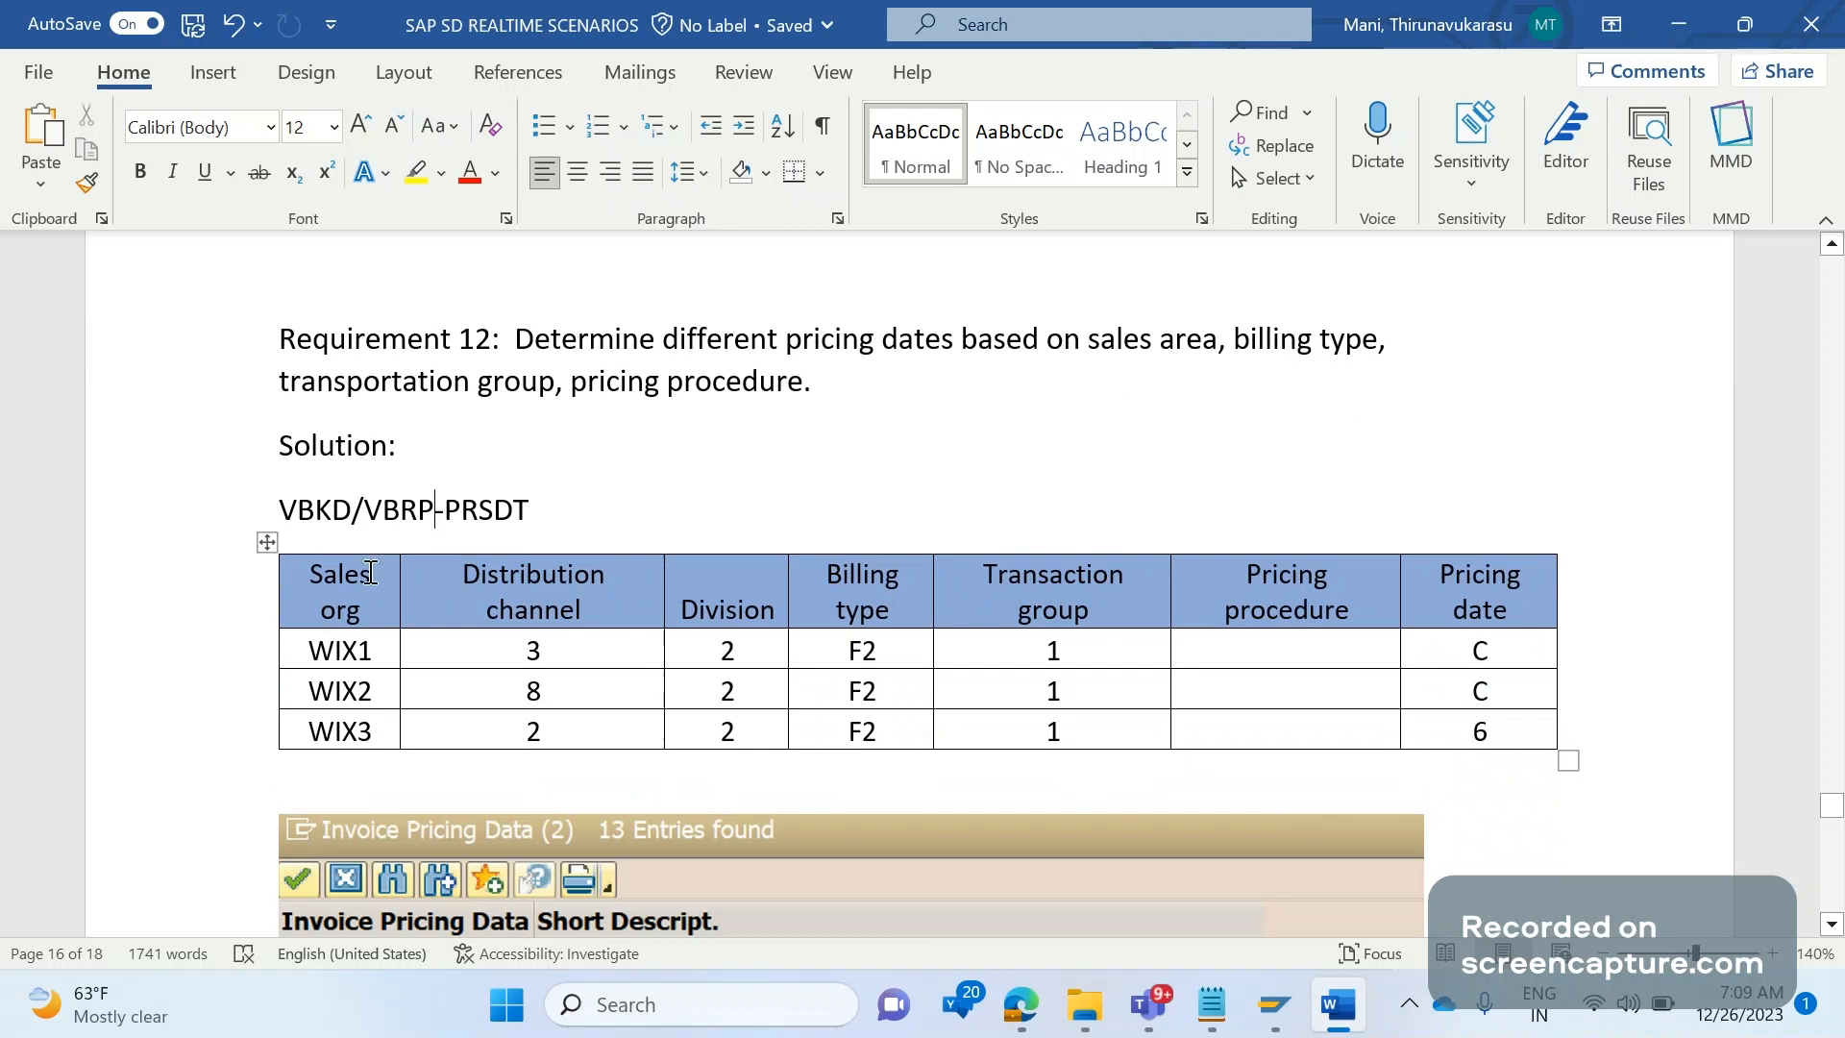
pyautogui.moveTo(403, 585)
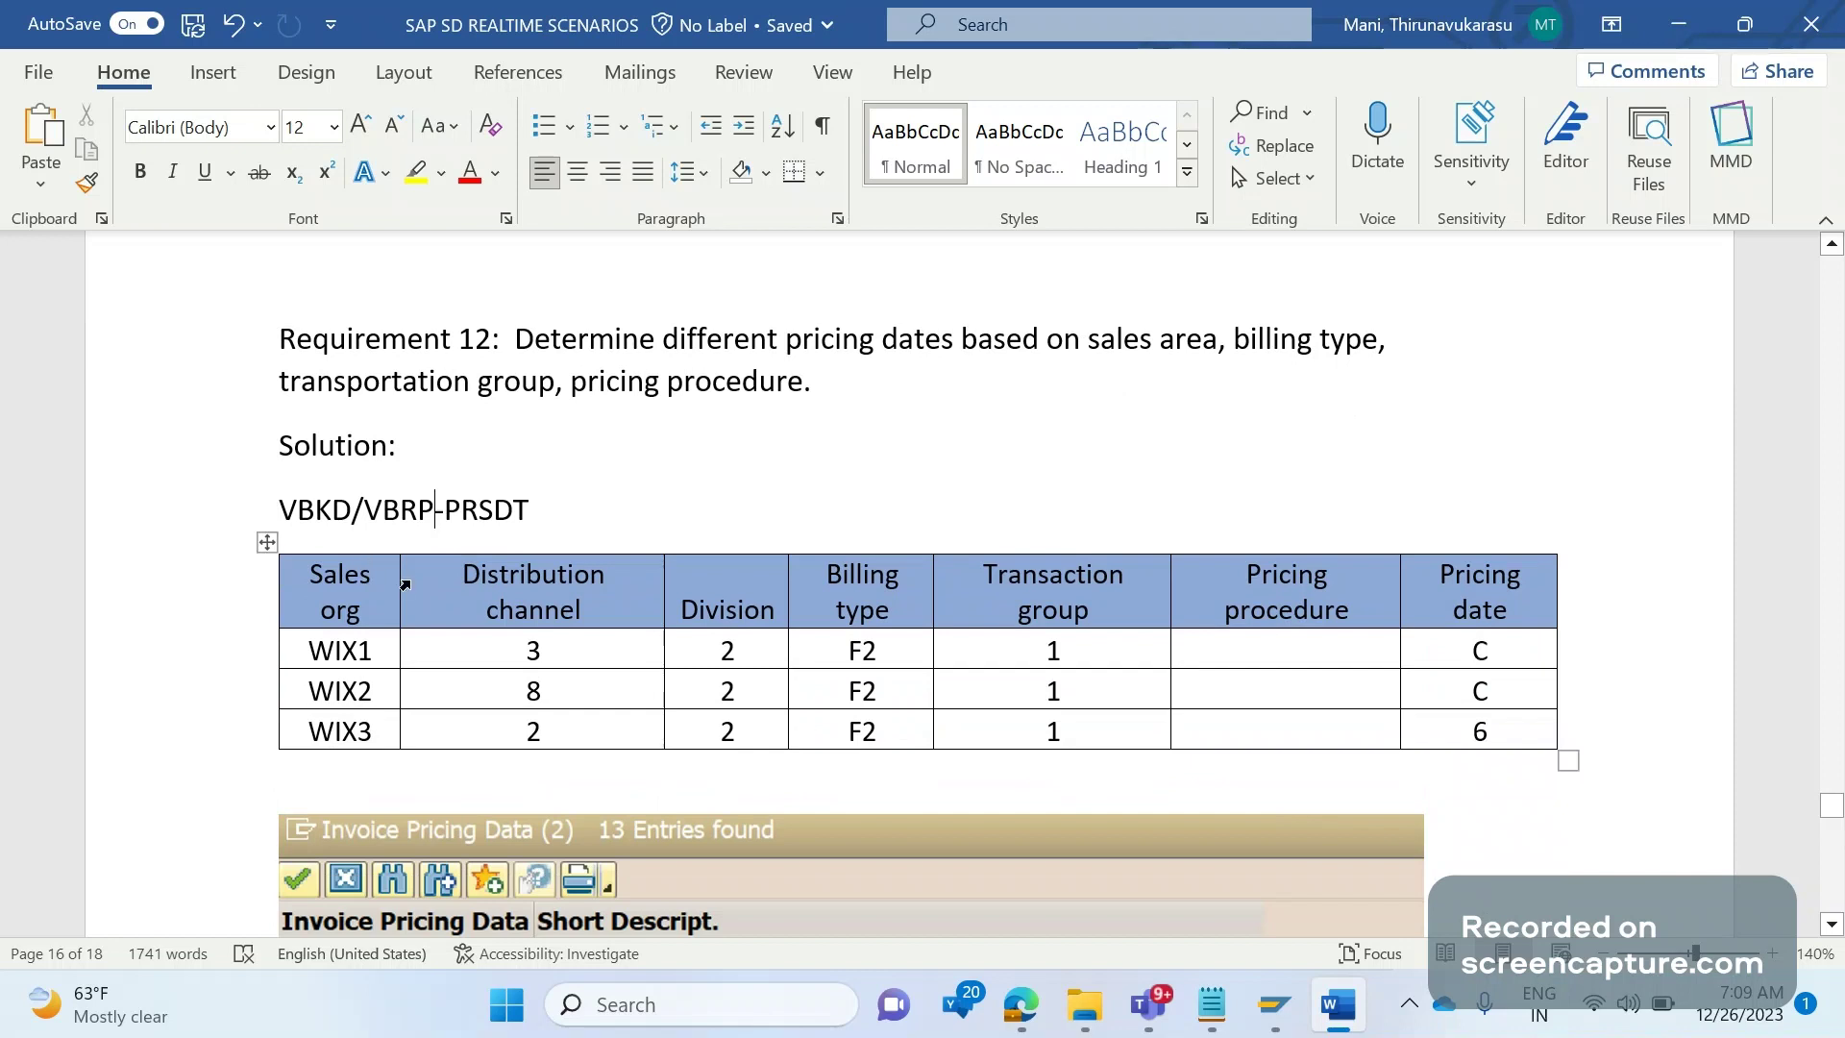
pyautogui.moveTo(888, 624)
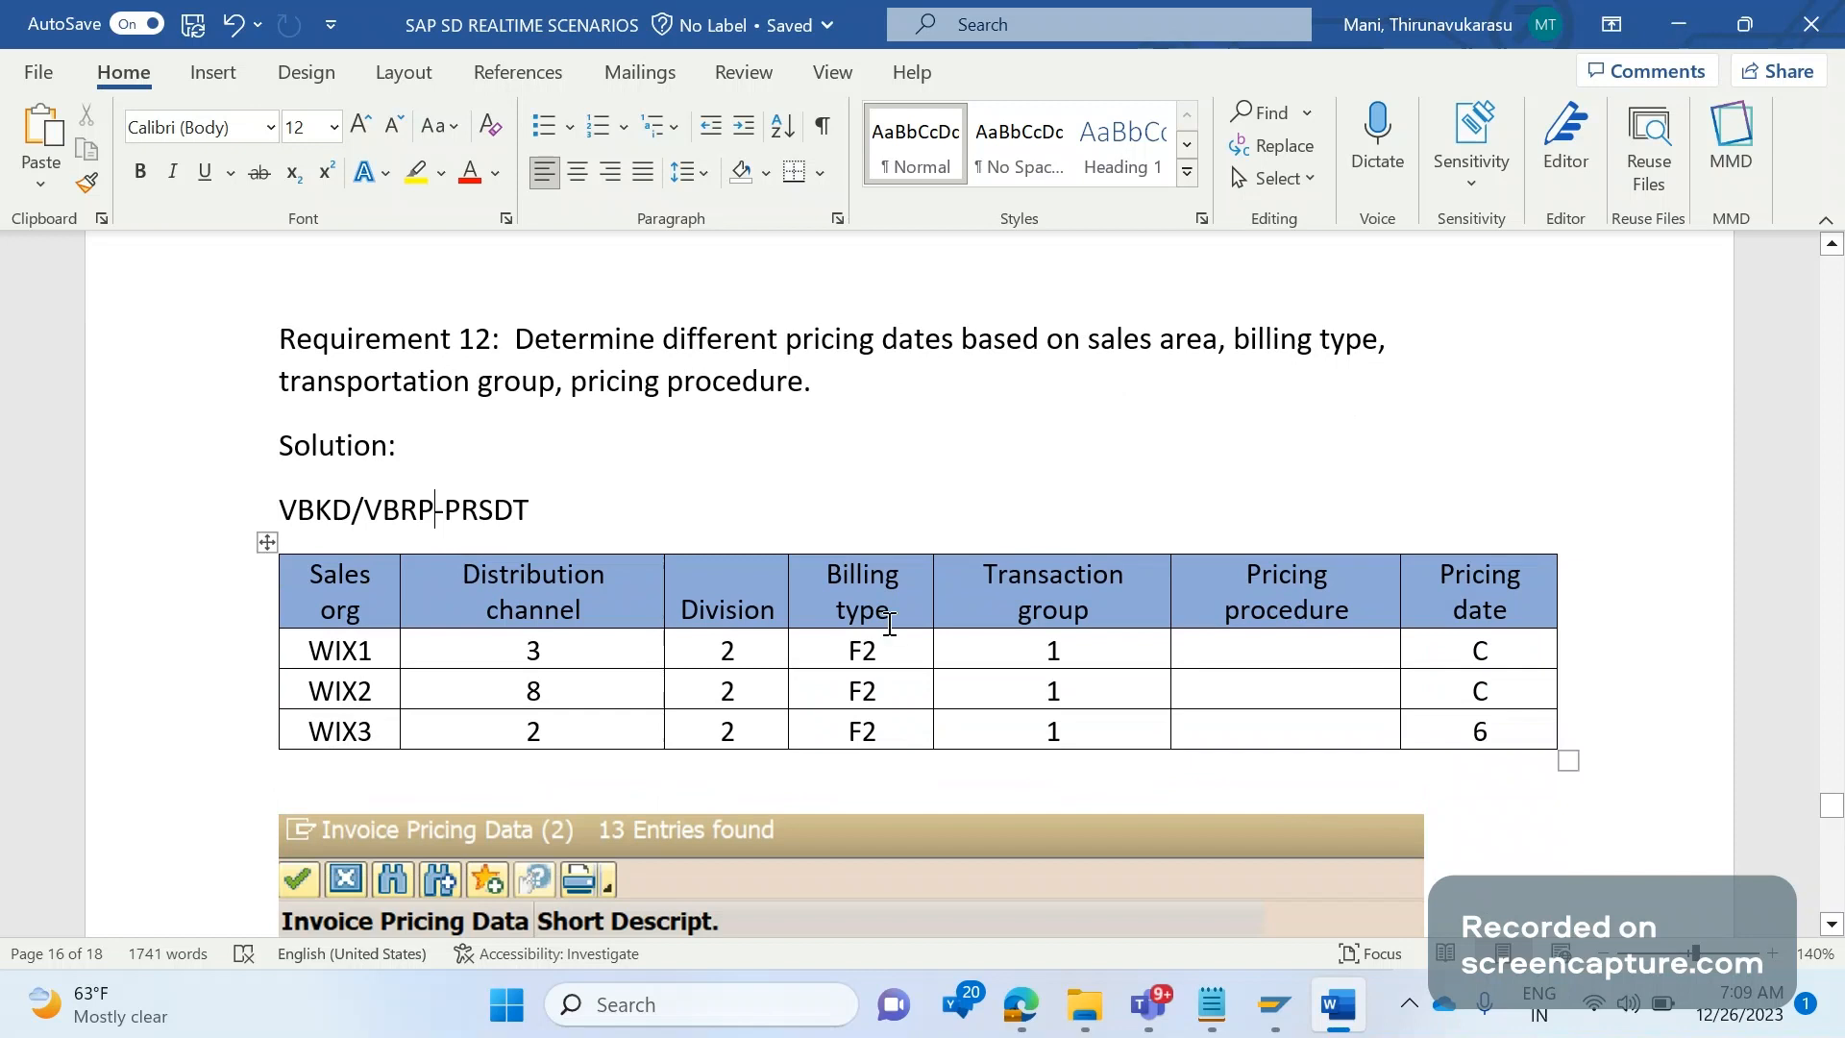
pyautogui.moveTo(1083, 685)
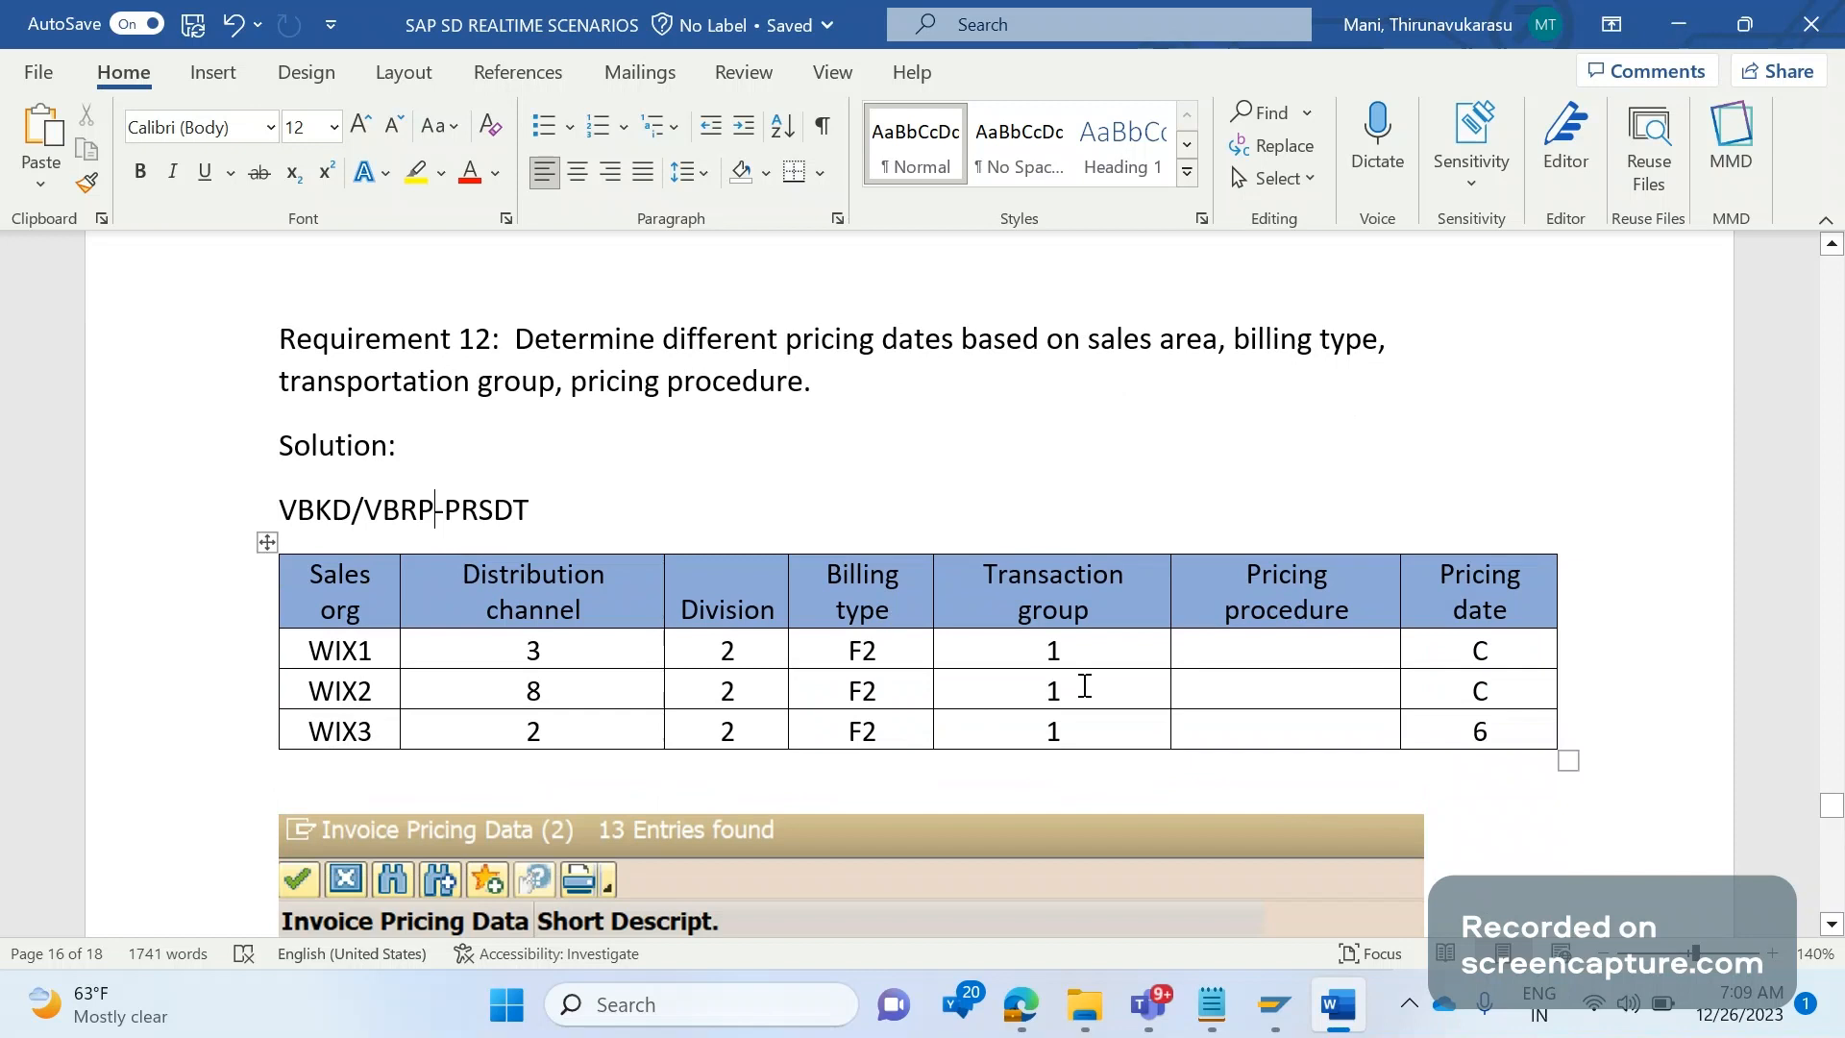
pyautogui.moveTo(1069, 577)
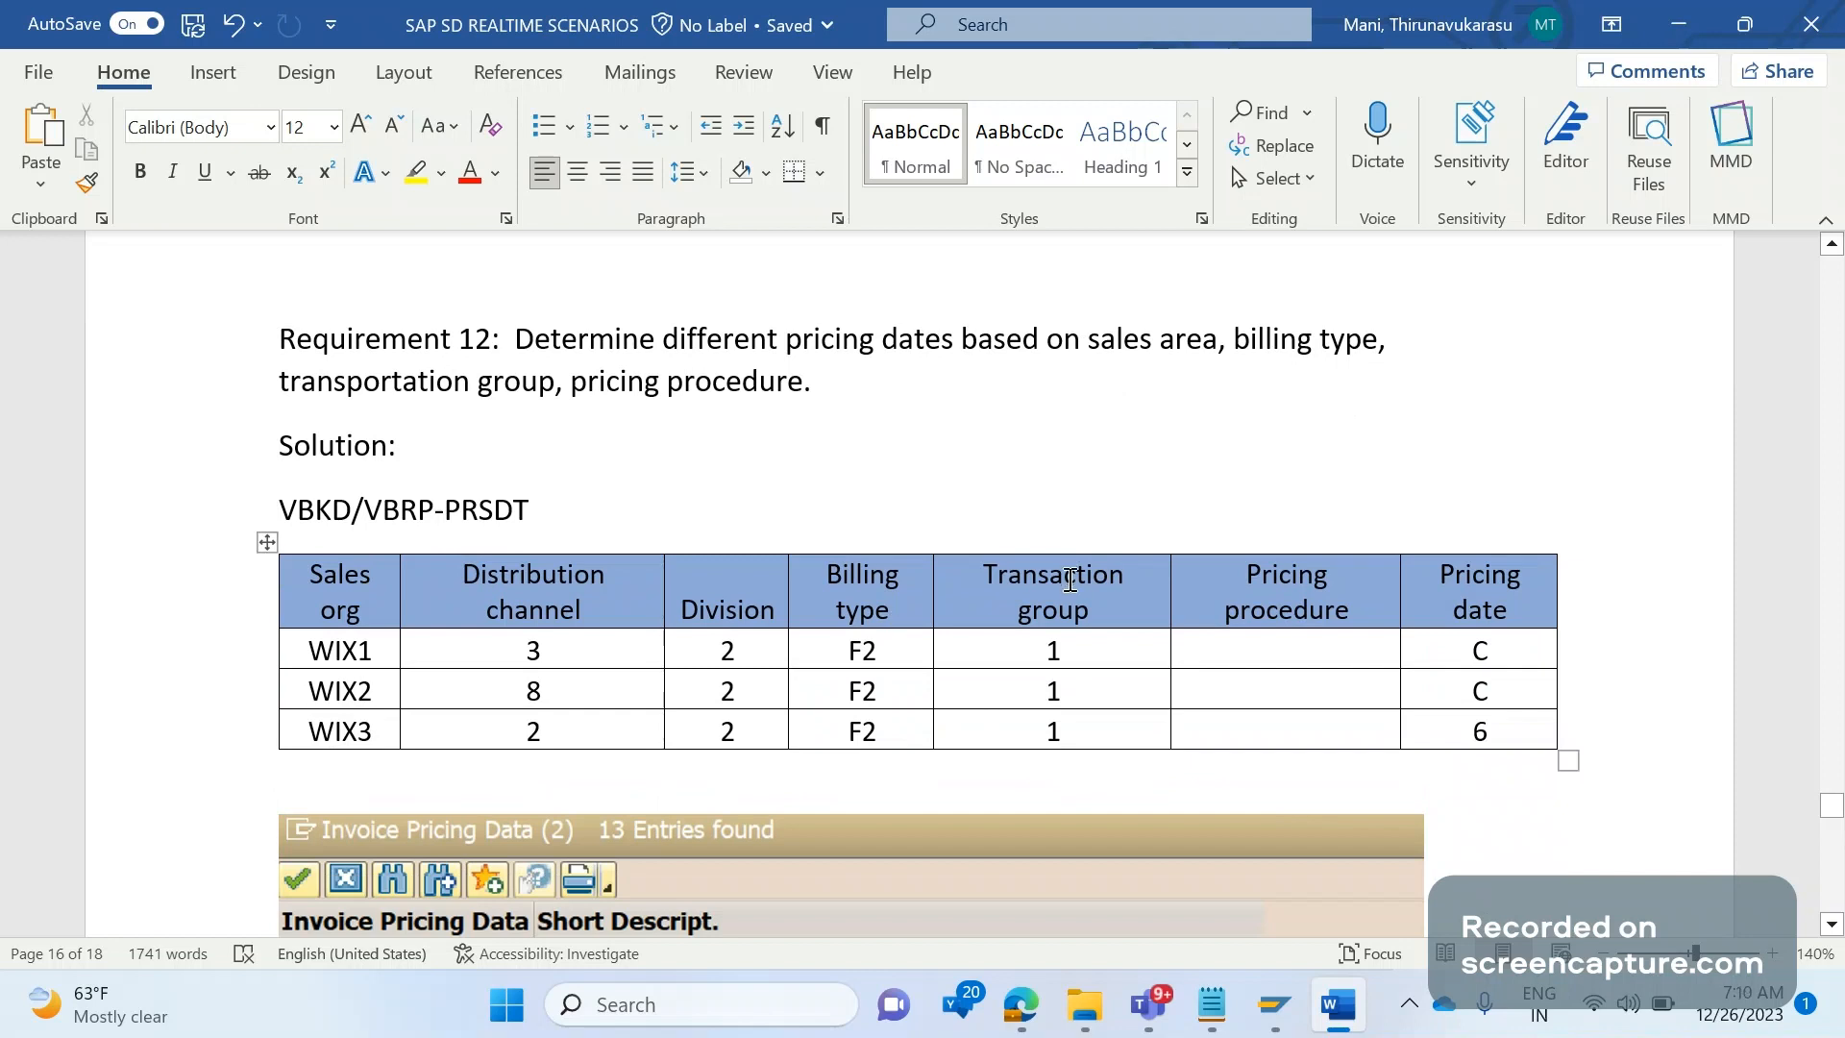
pyautogui.moveTo(1269, 539)
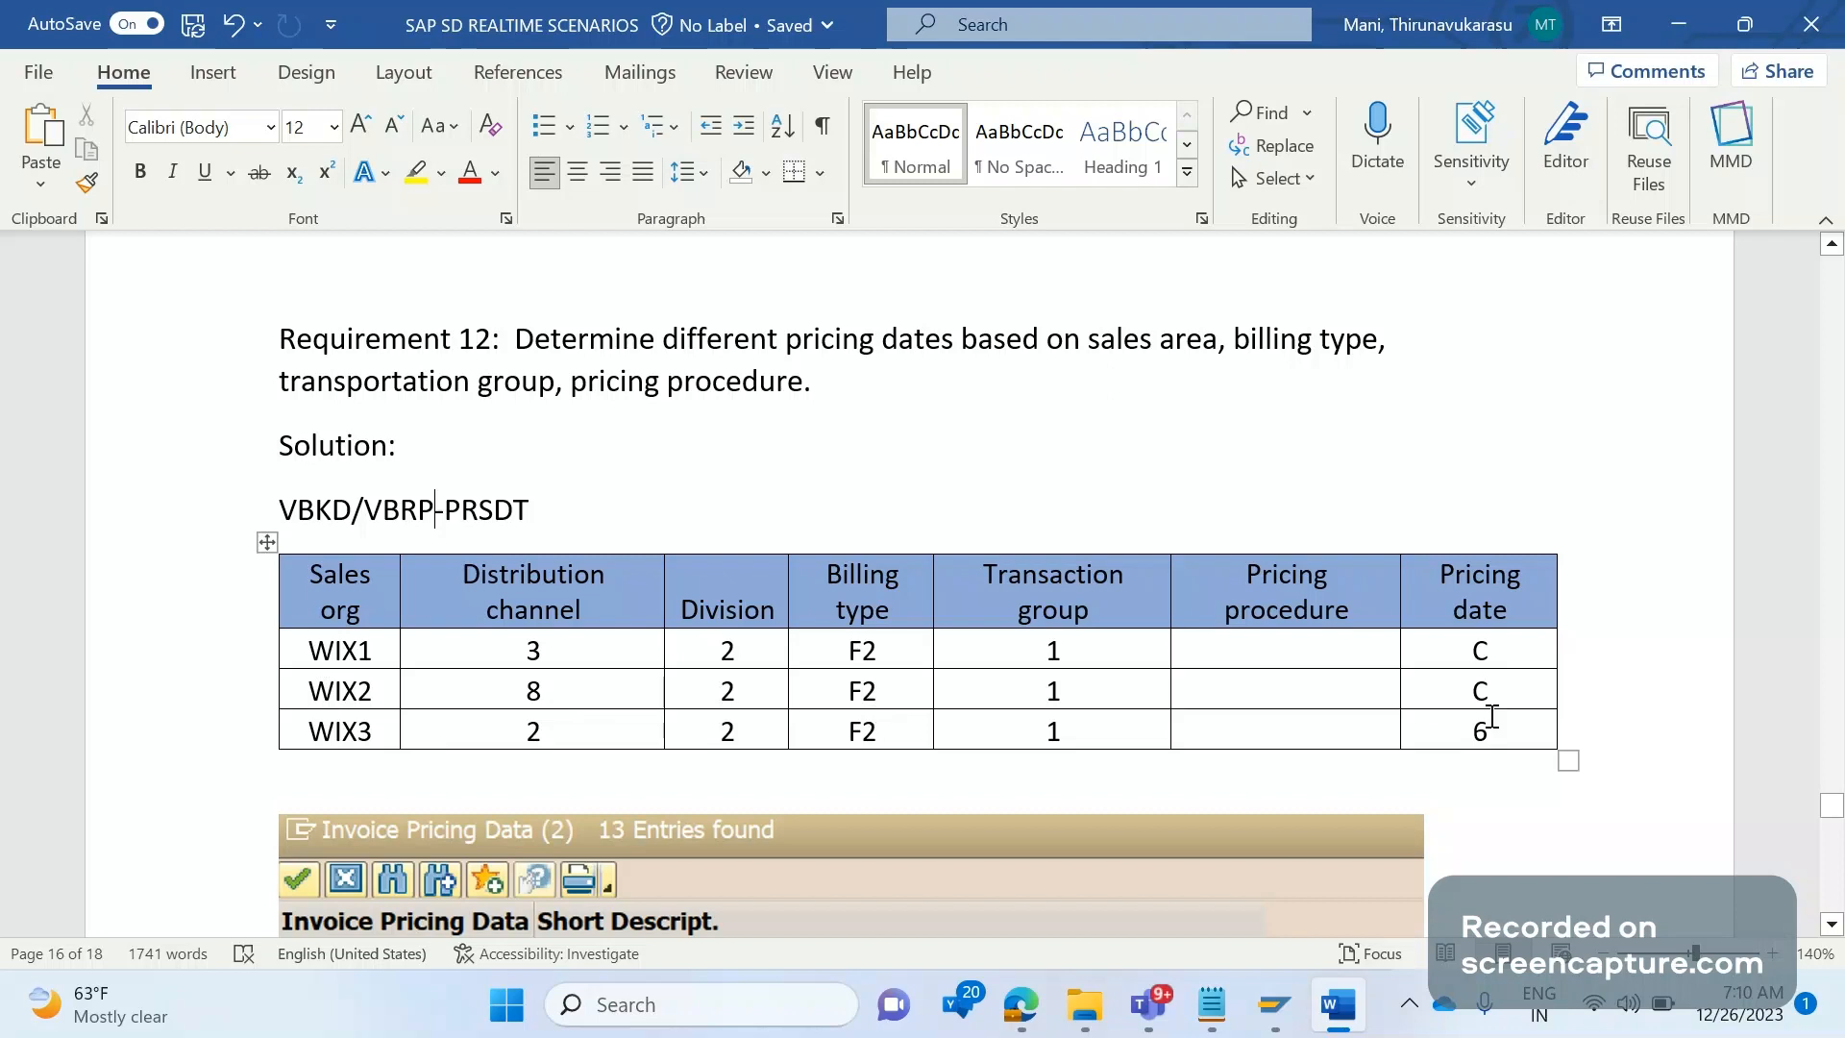
pyautogui.moveTo(350, 742)
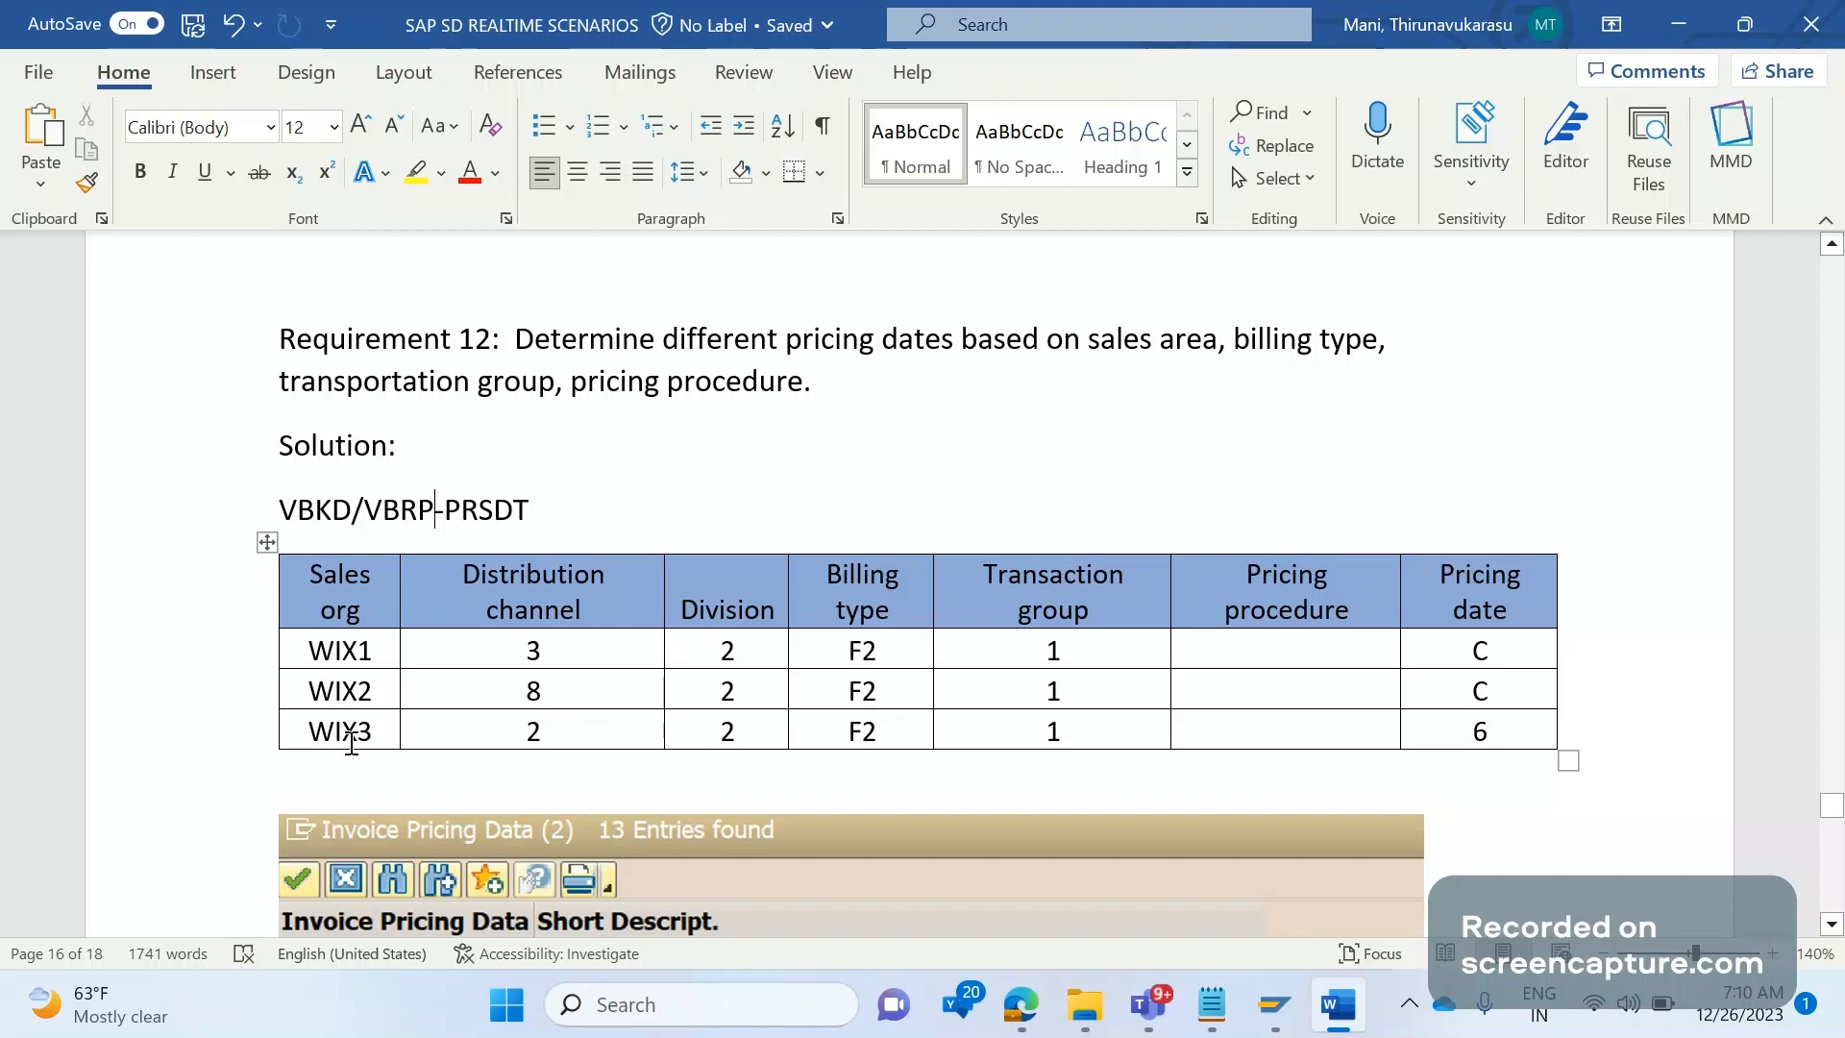
pyautogui.moveTo(687, 769)
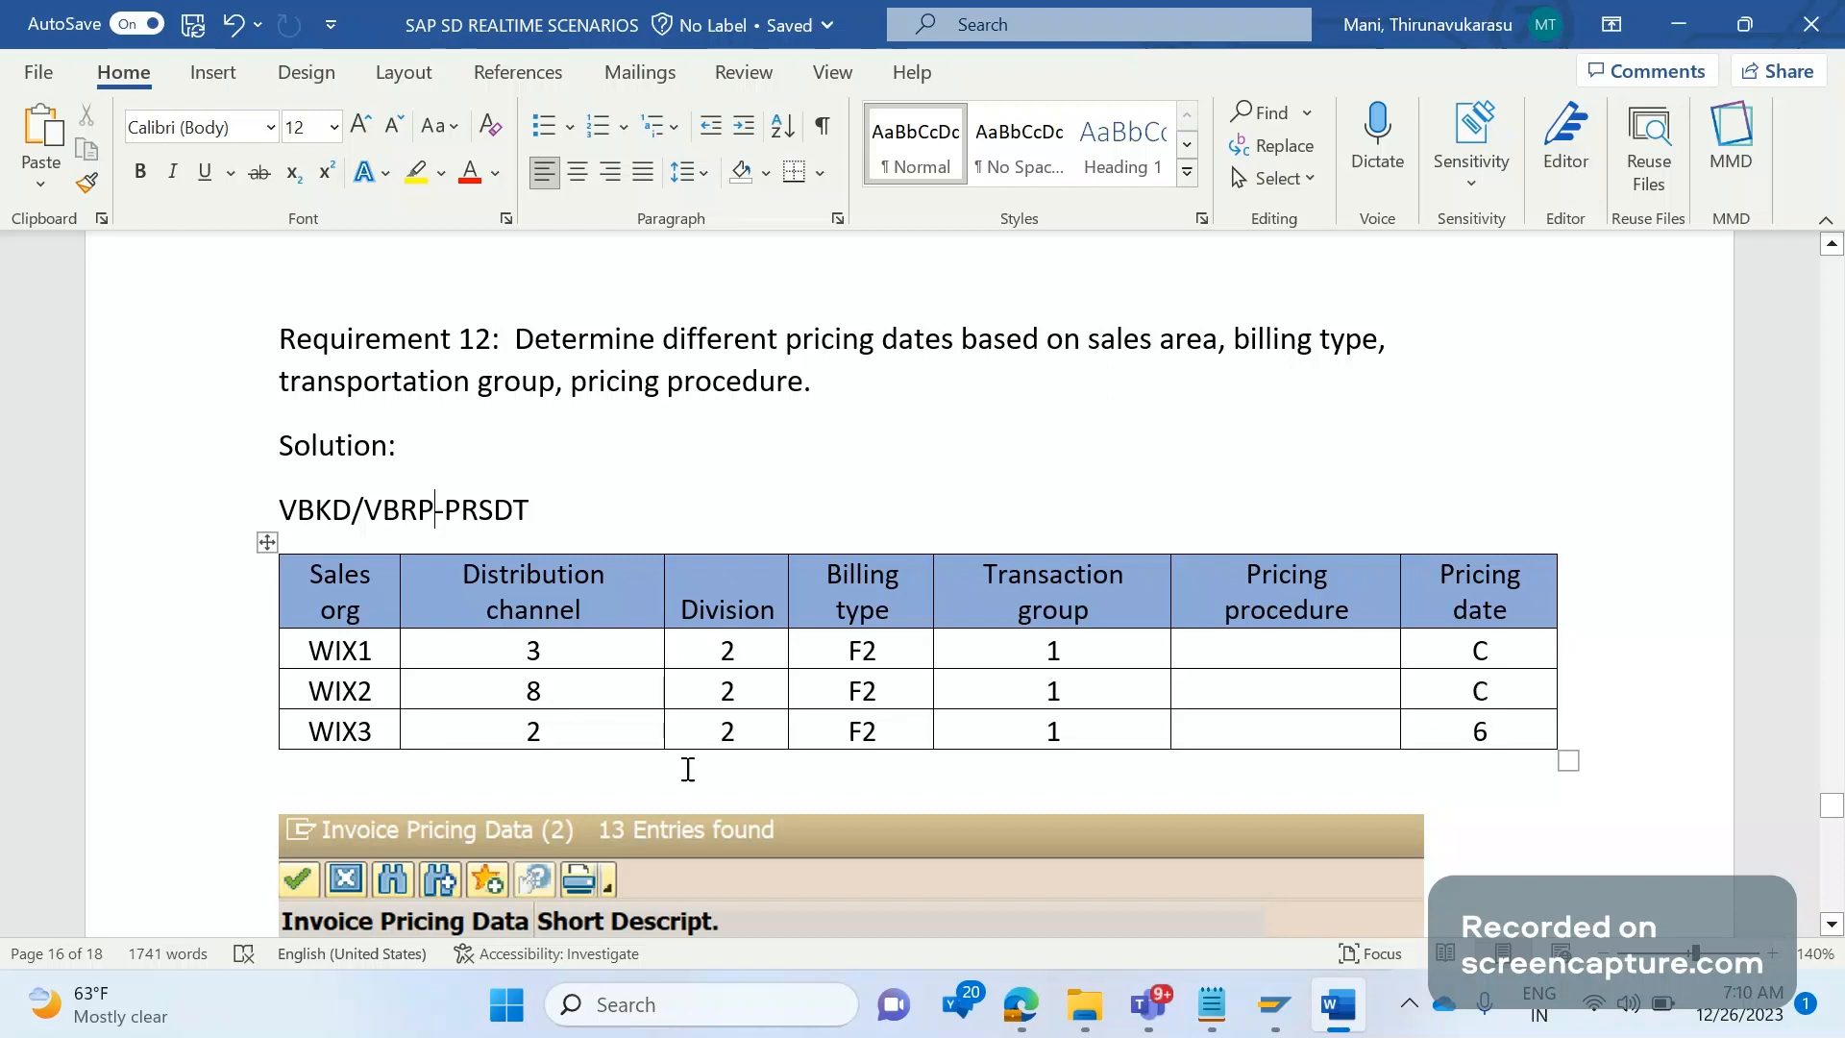
pyautogui.moveTo(1304, 829)
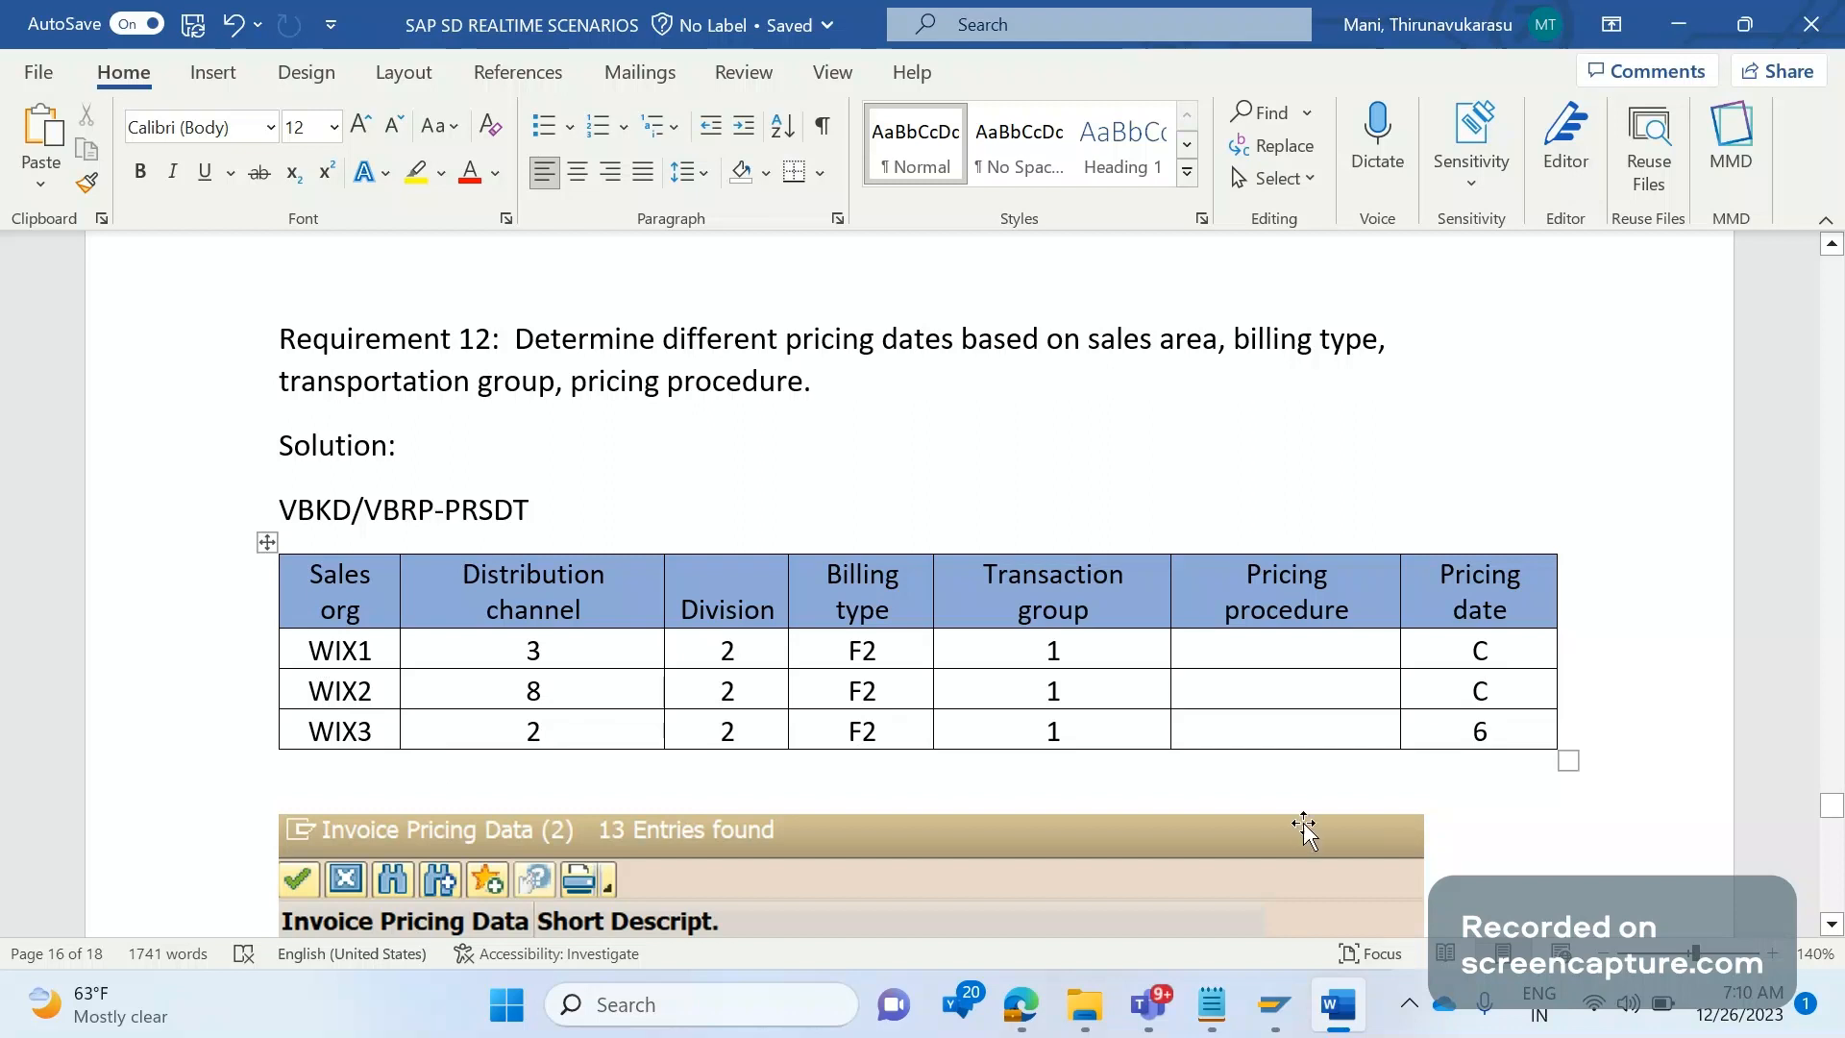
pyautogui.moveTo(1494, 754)
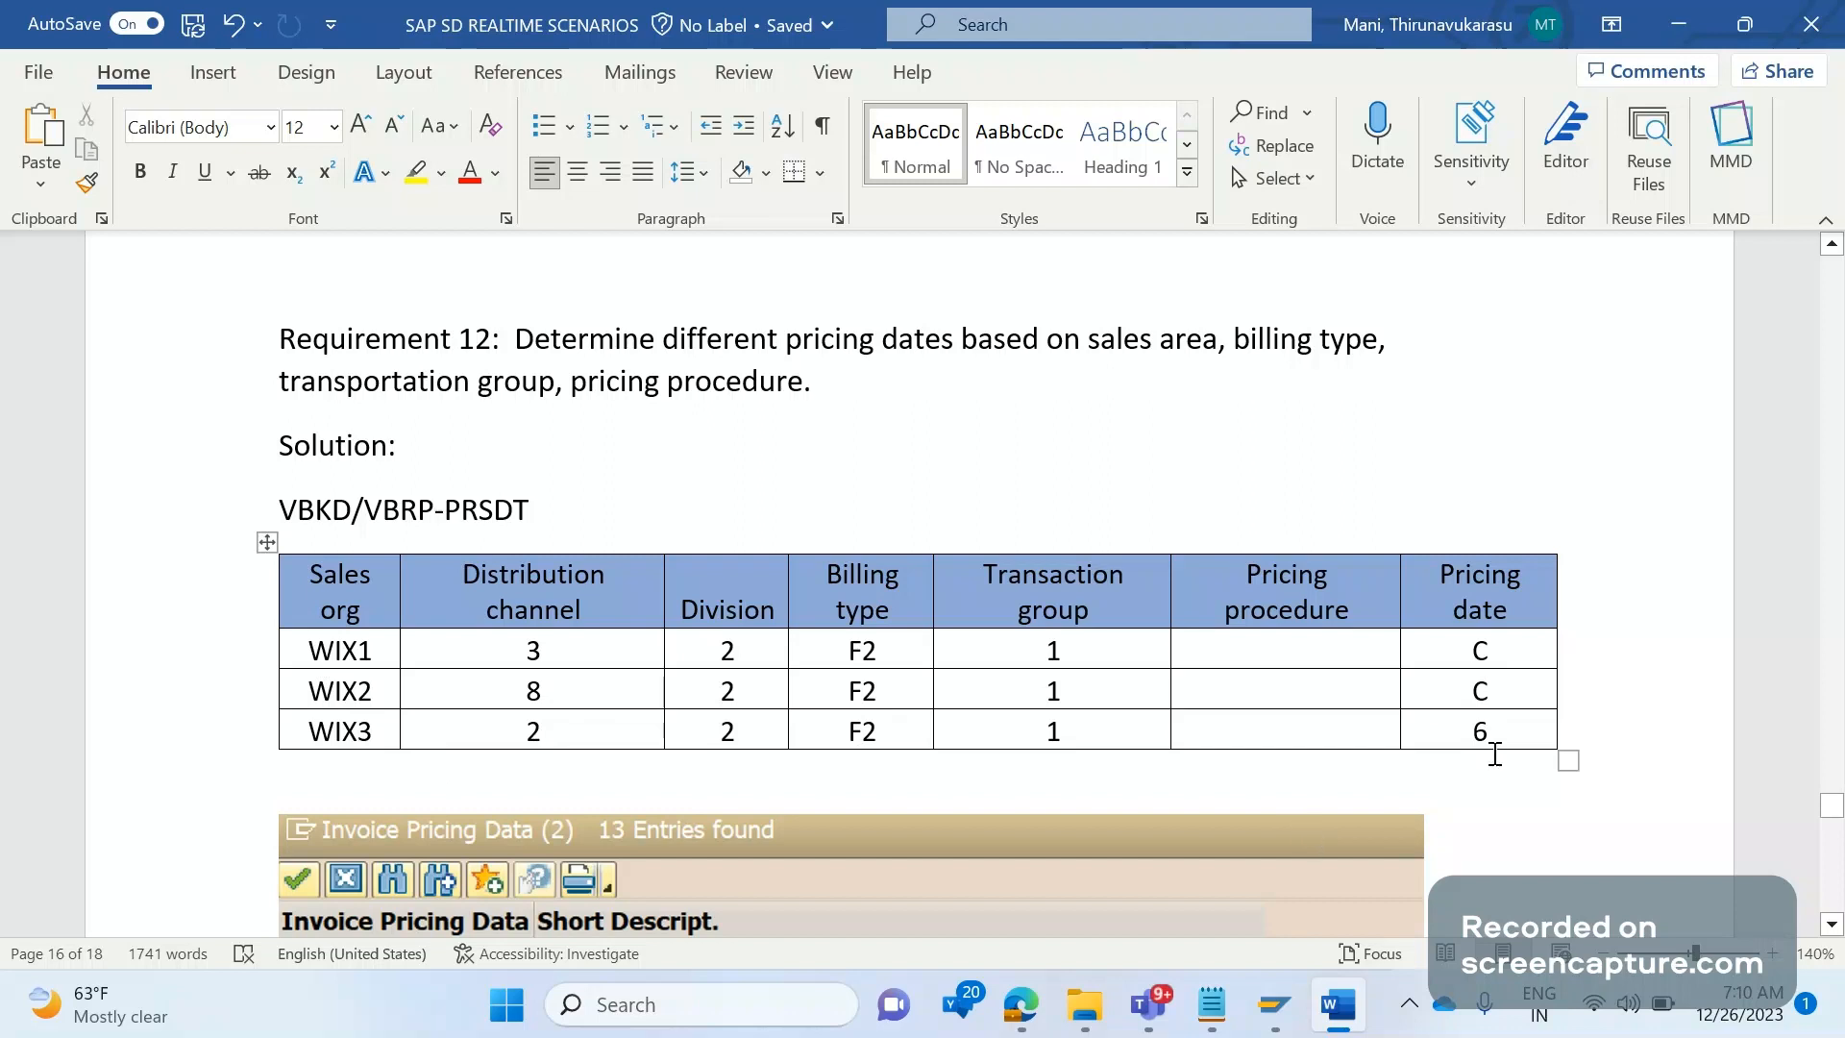
pyautogui.moveTo(781, 854)
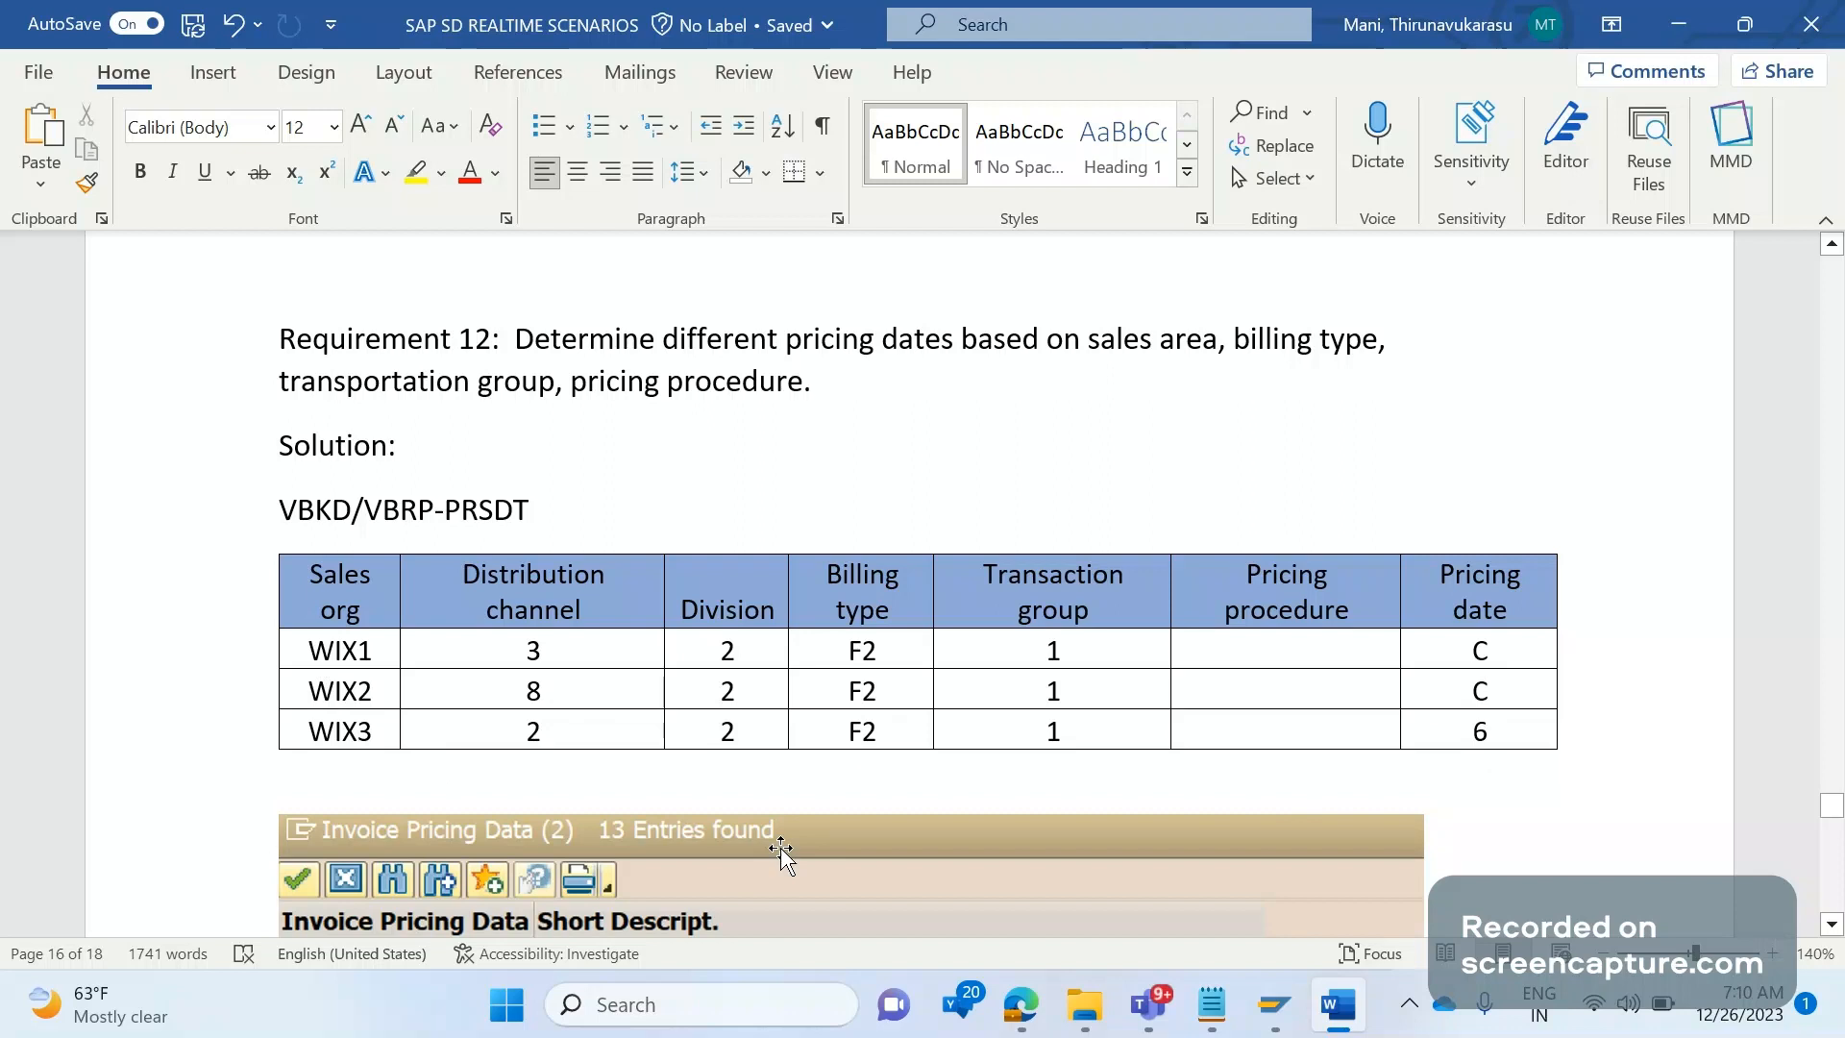
pyautogui.click(436, 509)
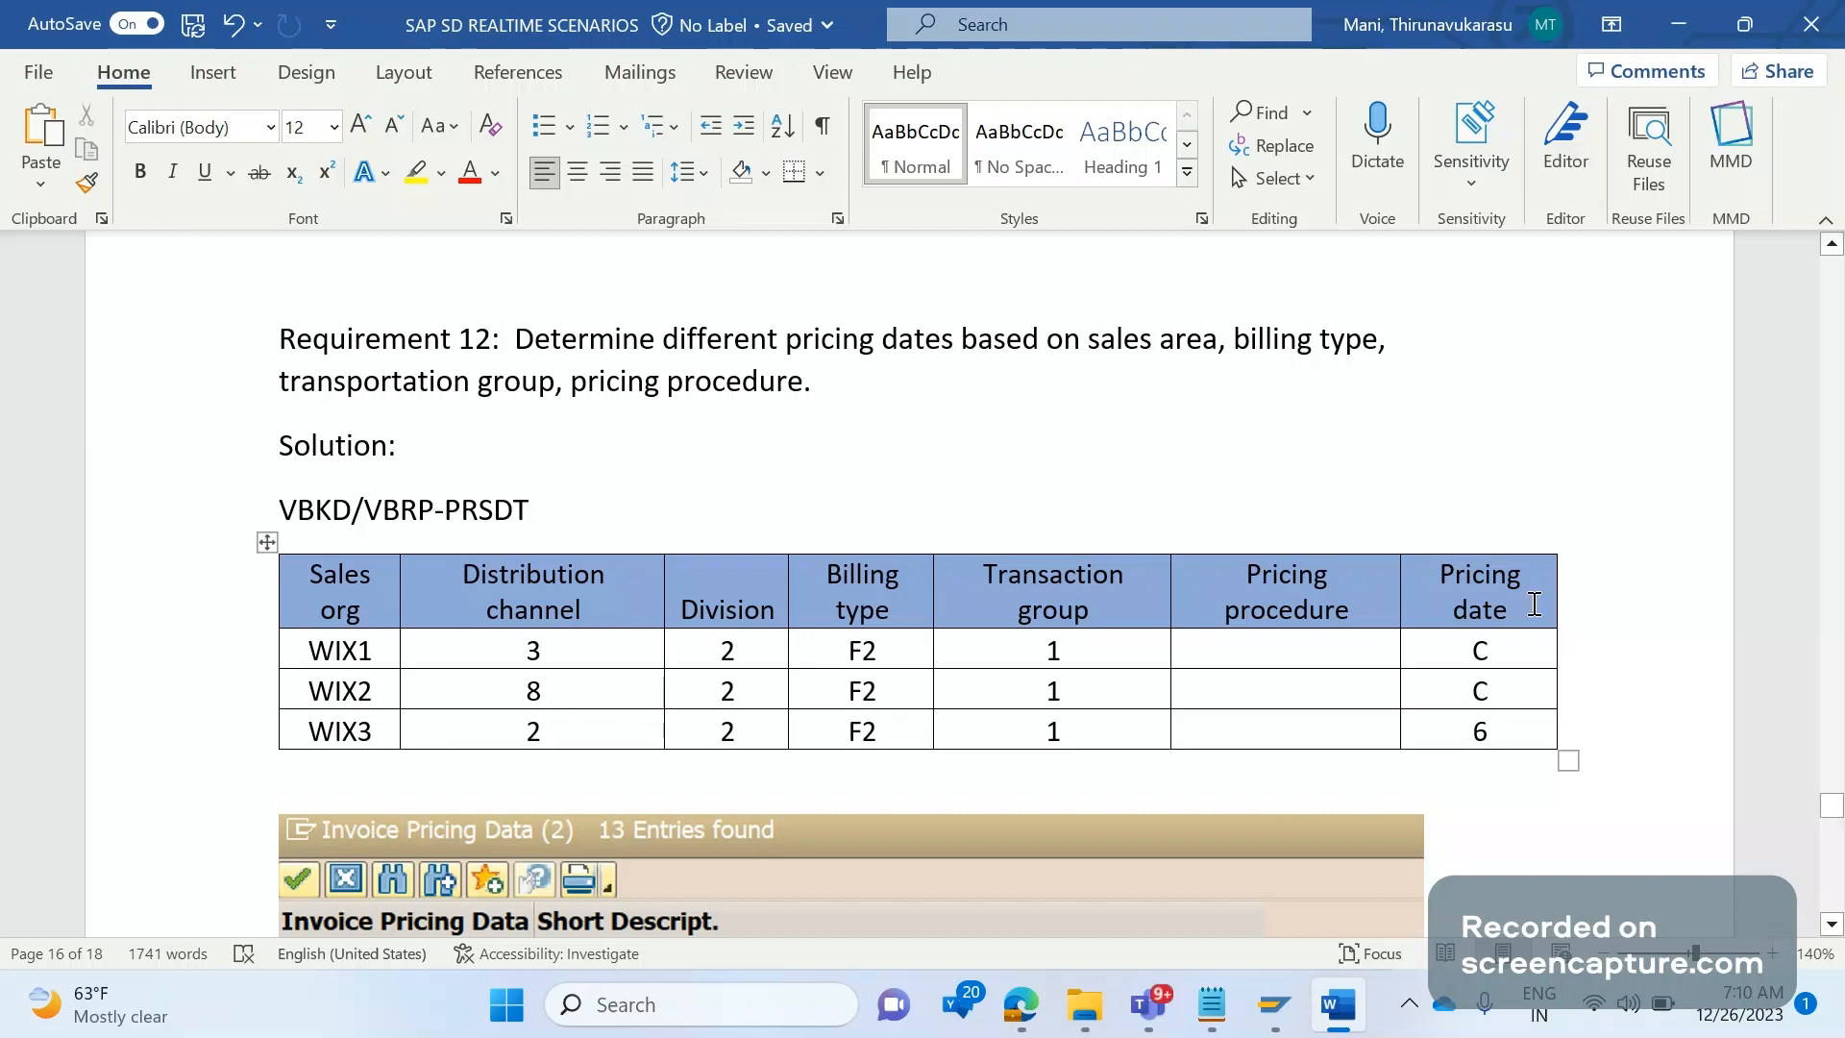
pyautogui.moveTo(1492, 738)
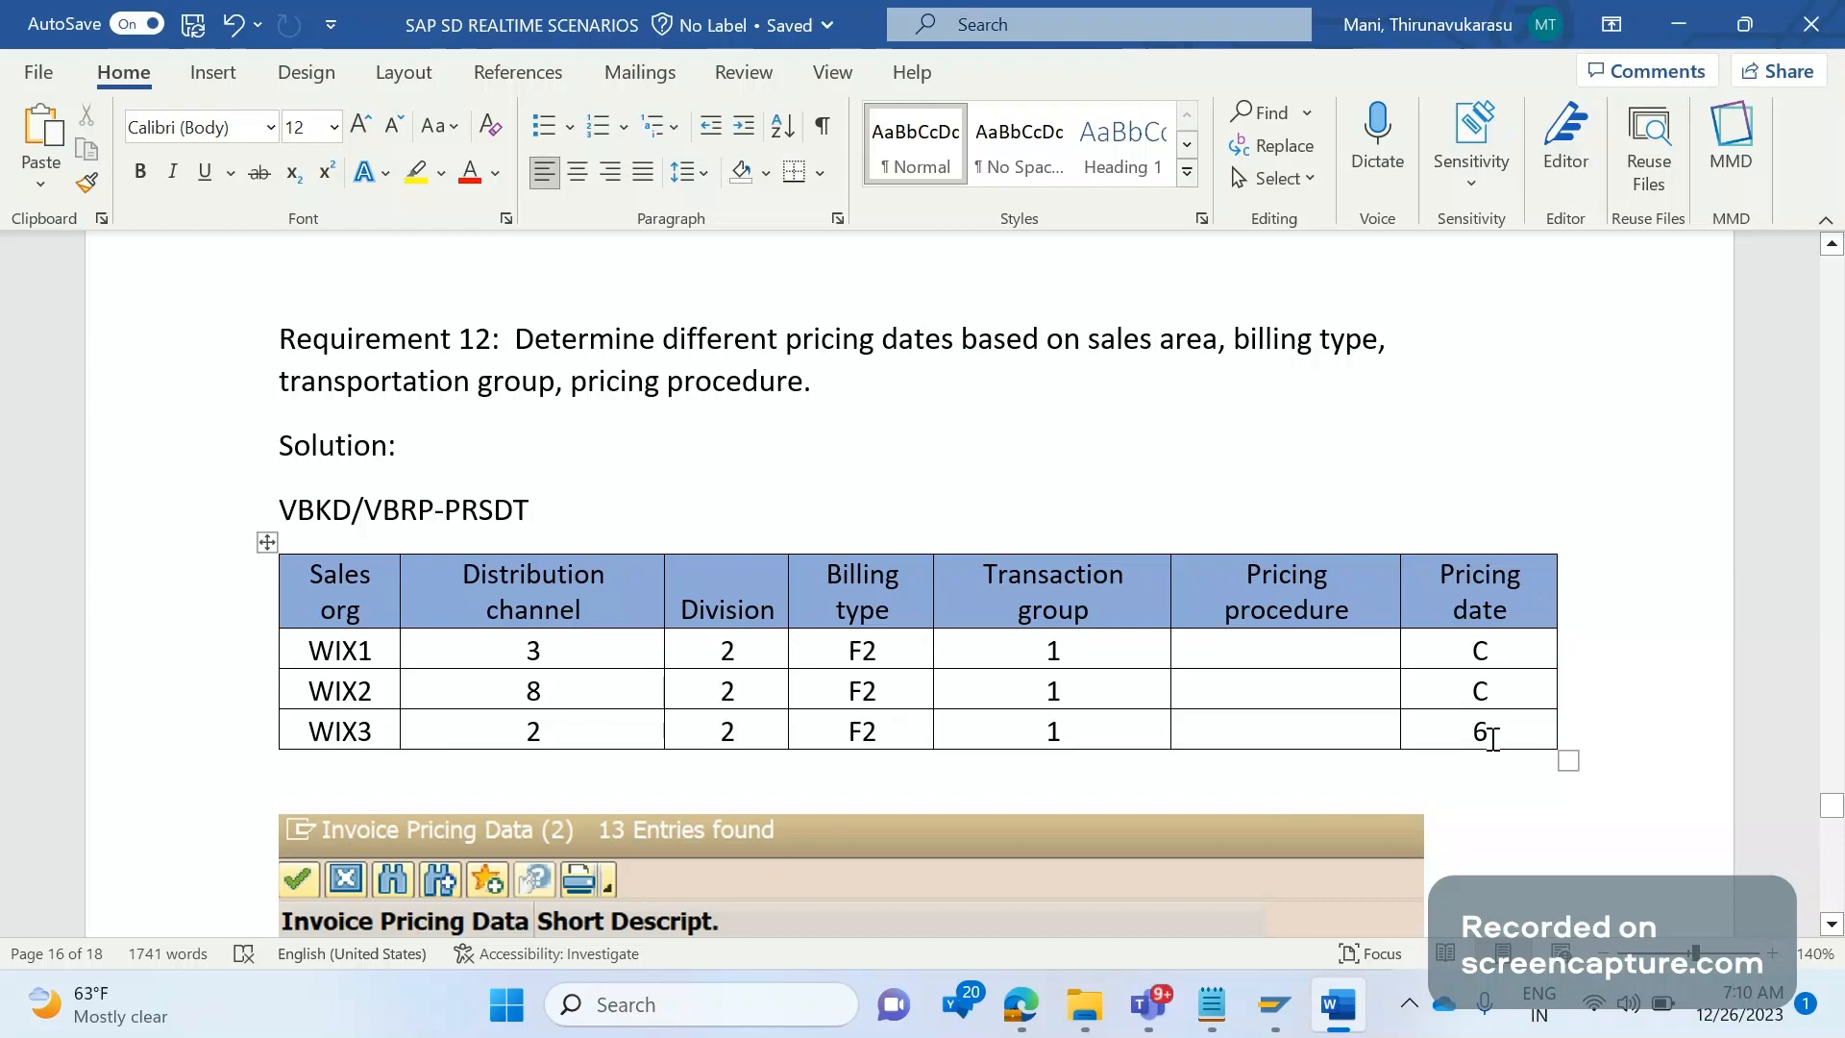
pyautogui.scroll(-3)
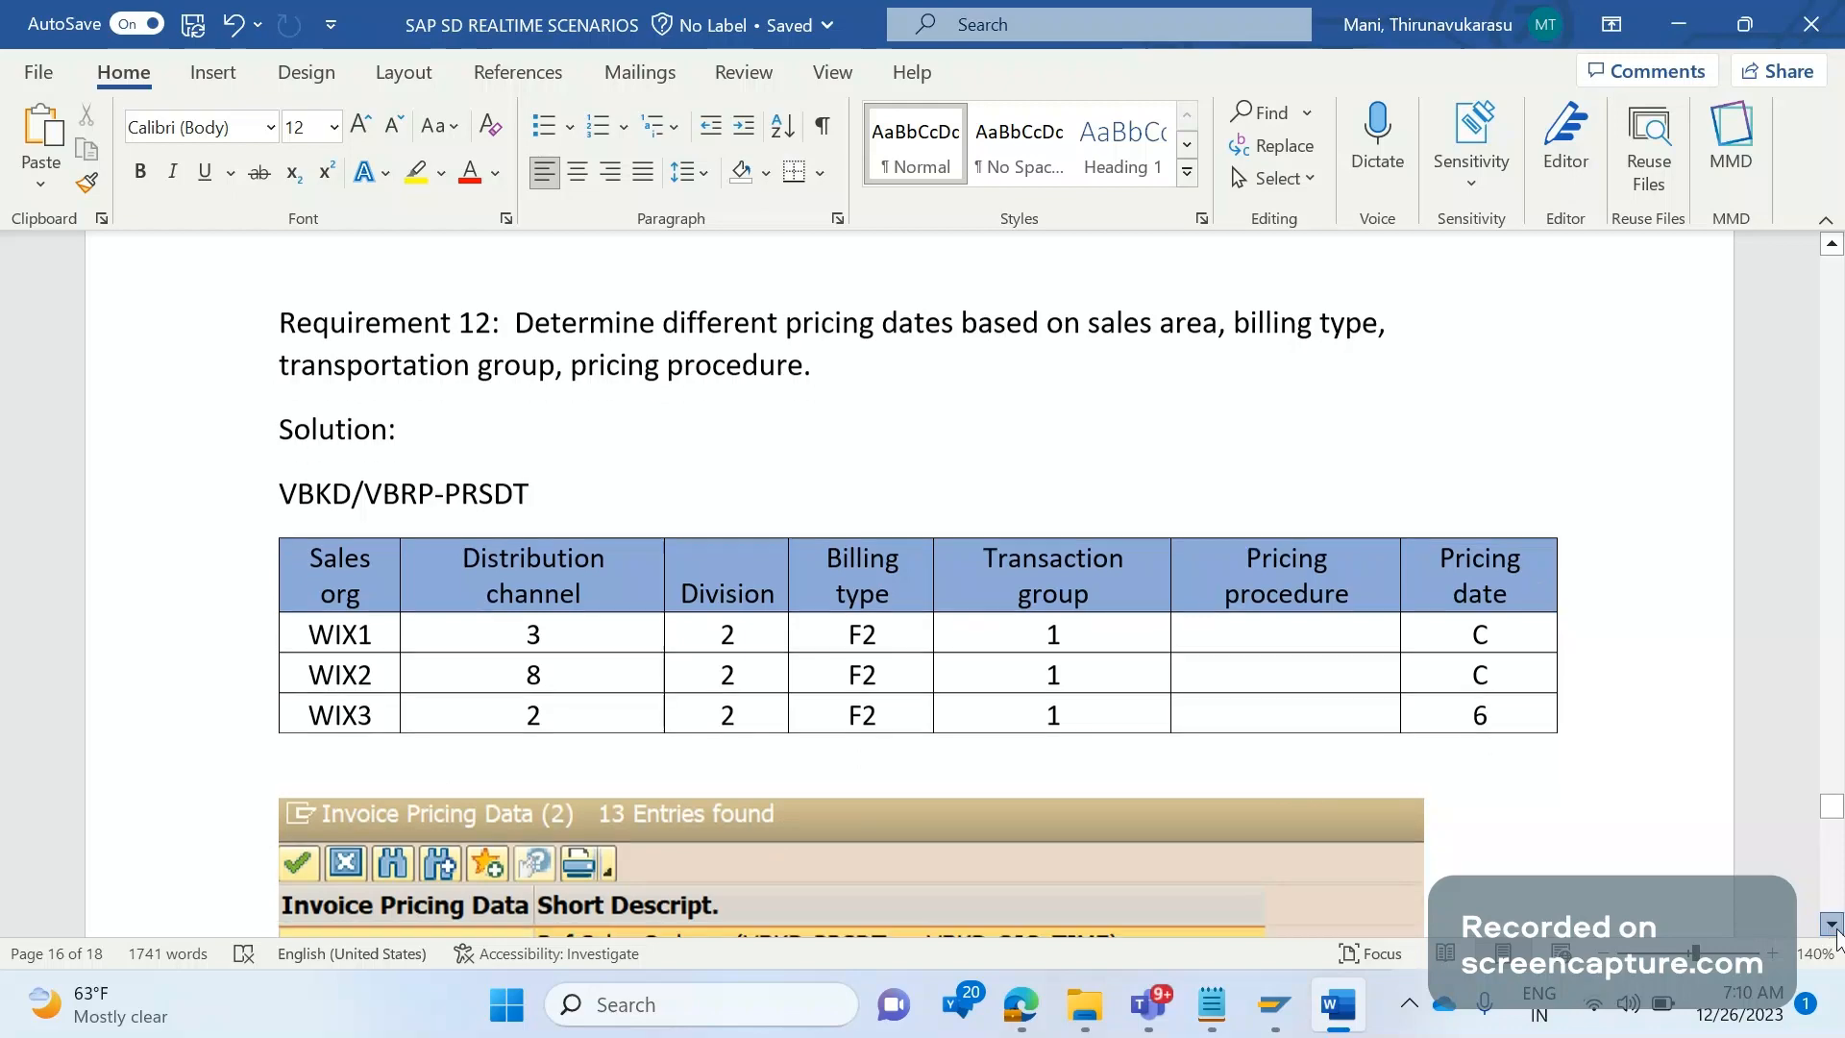
# Scroll down to the Invoice Pricing Data list of 13 pricing date options.
pyautogui.scroll(-3)
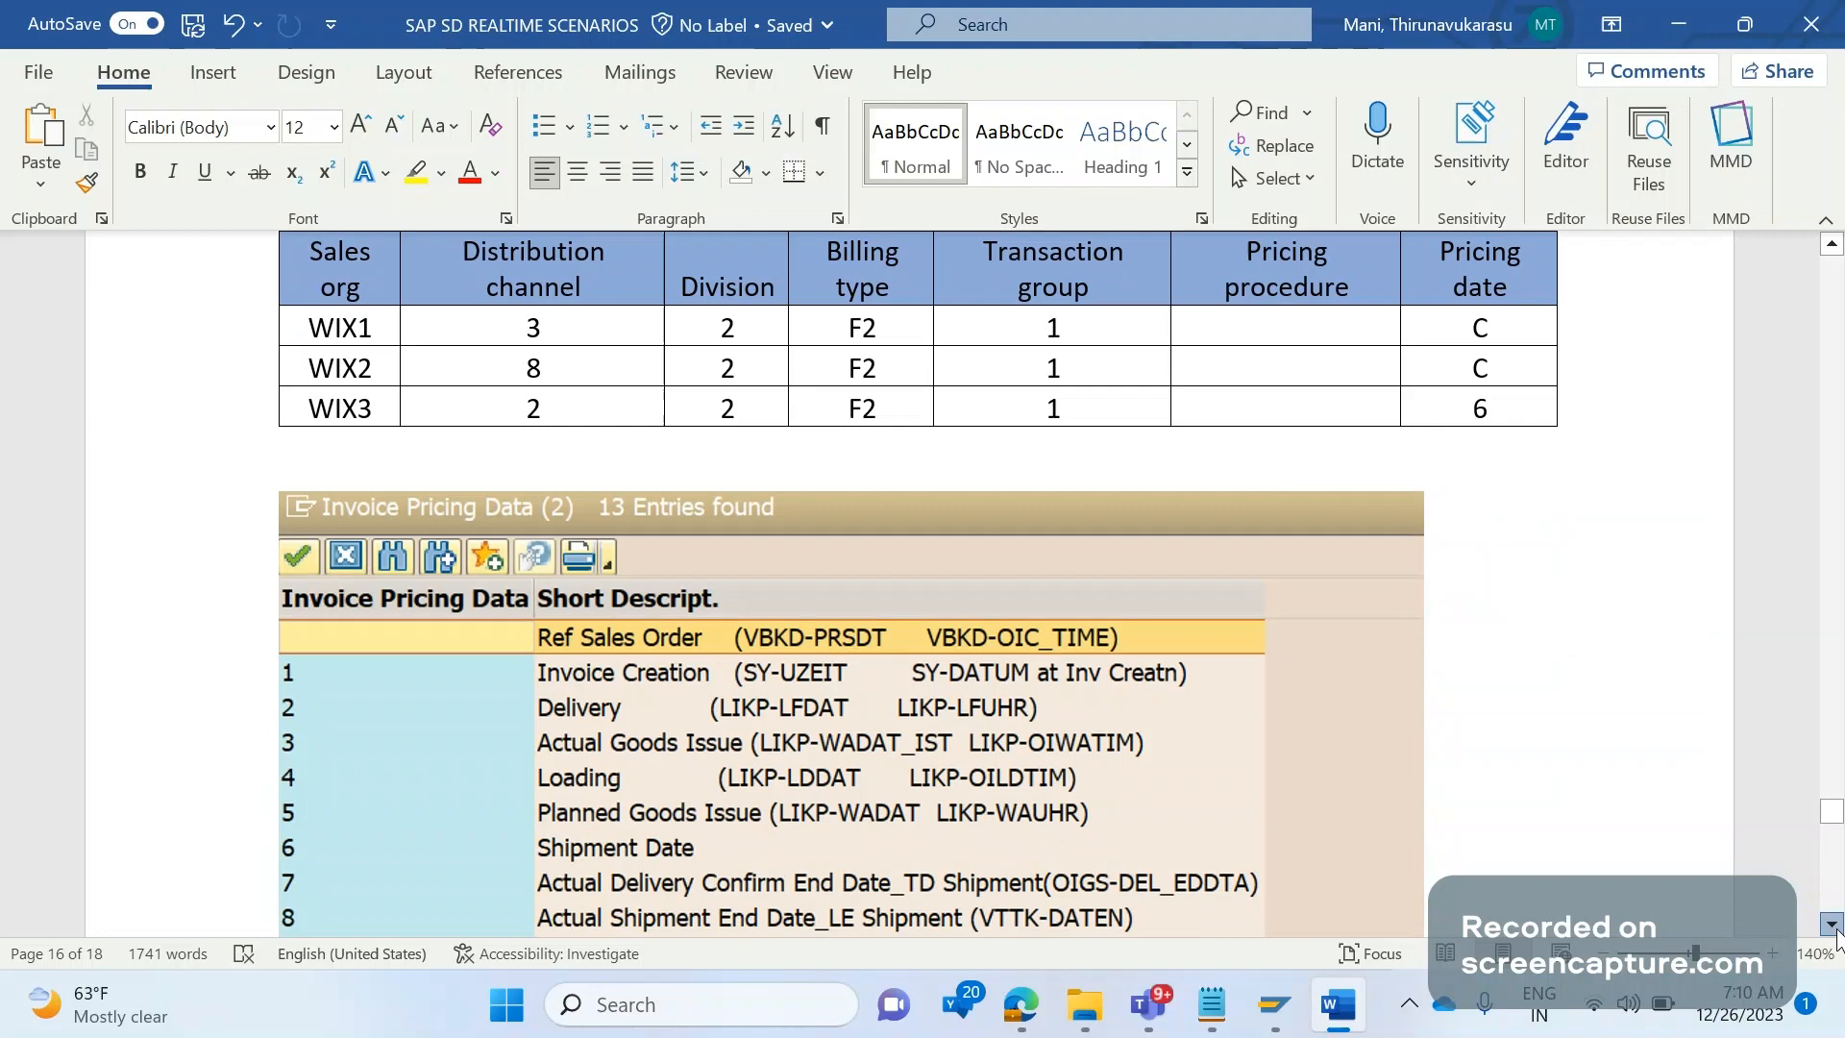
pyautogui.scroll(-3)
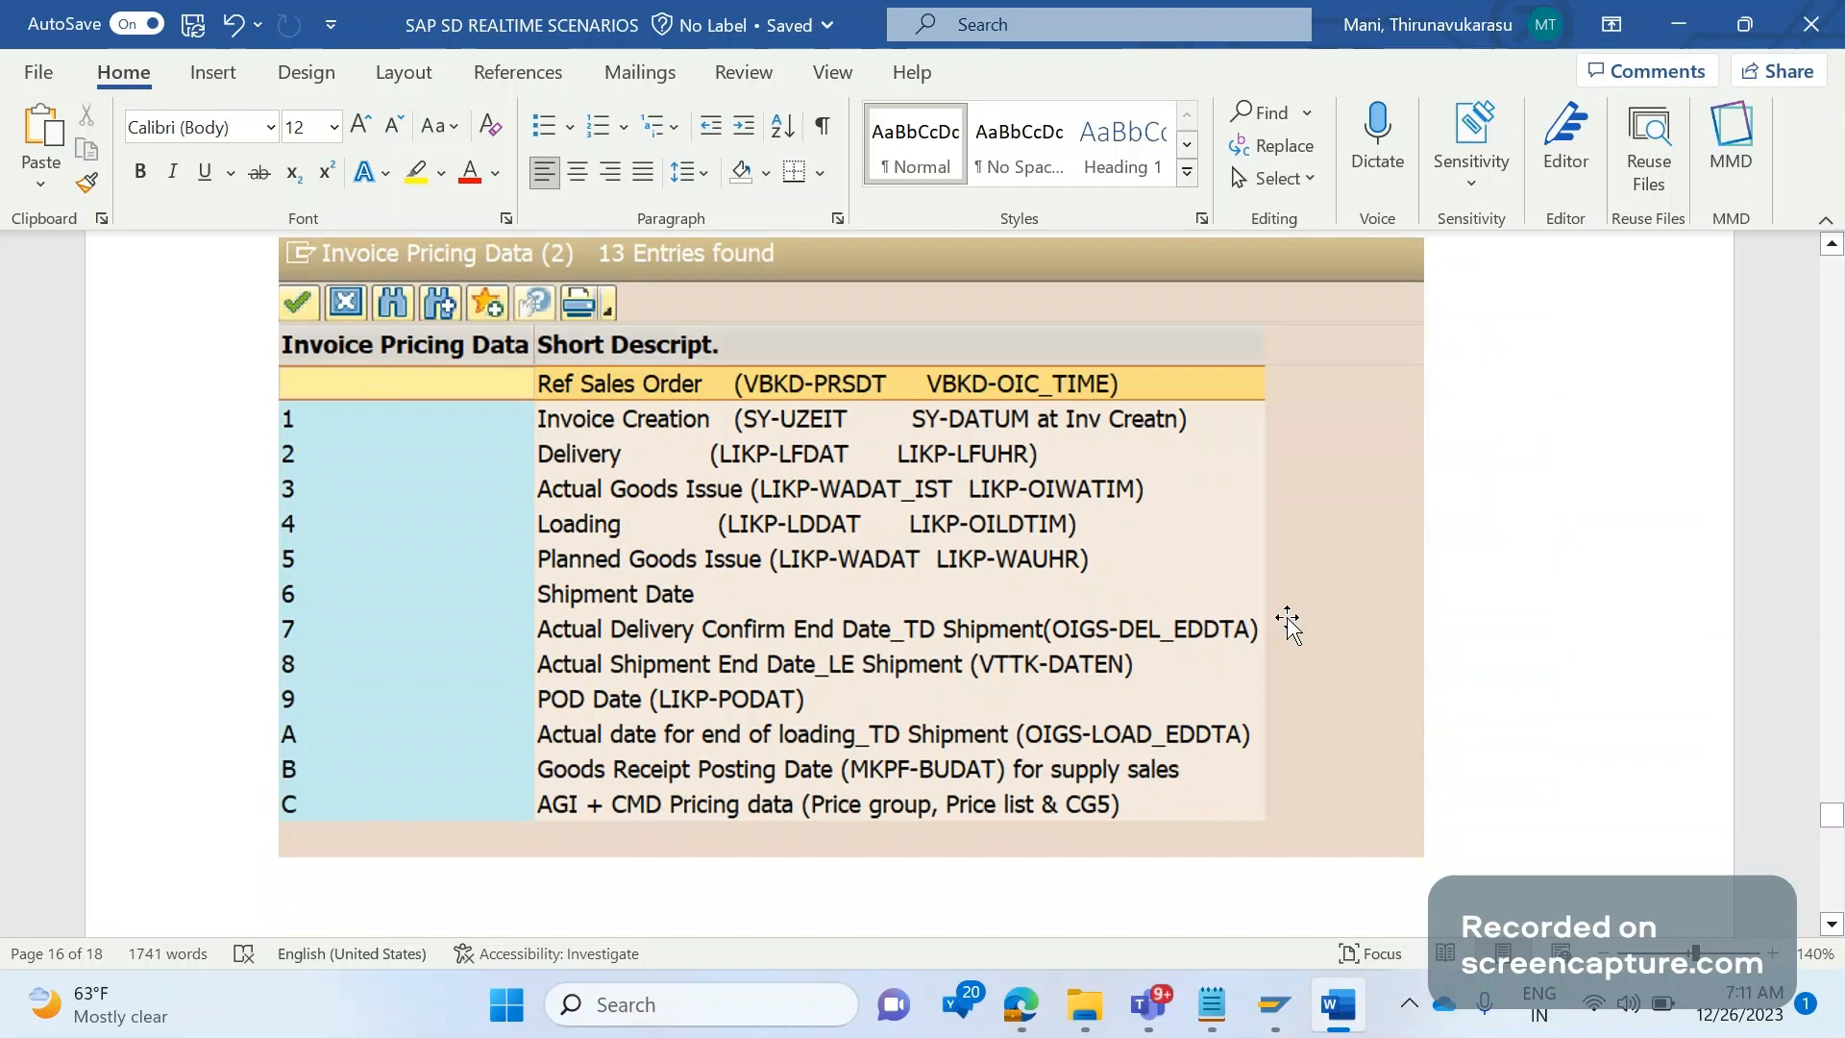
pyautogui.moveTo(929, 600)
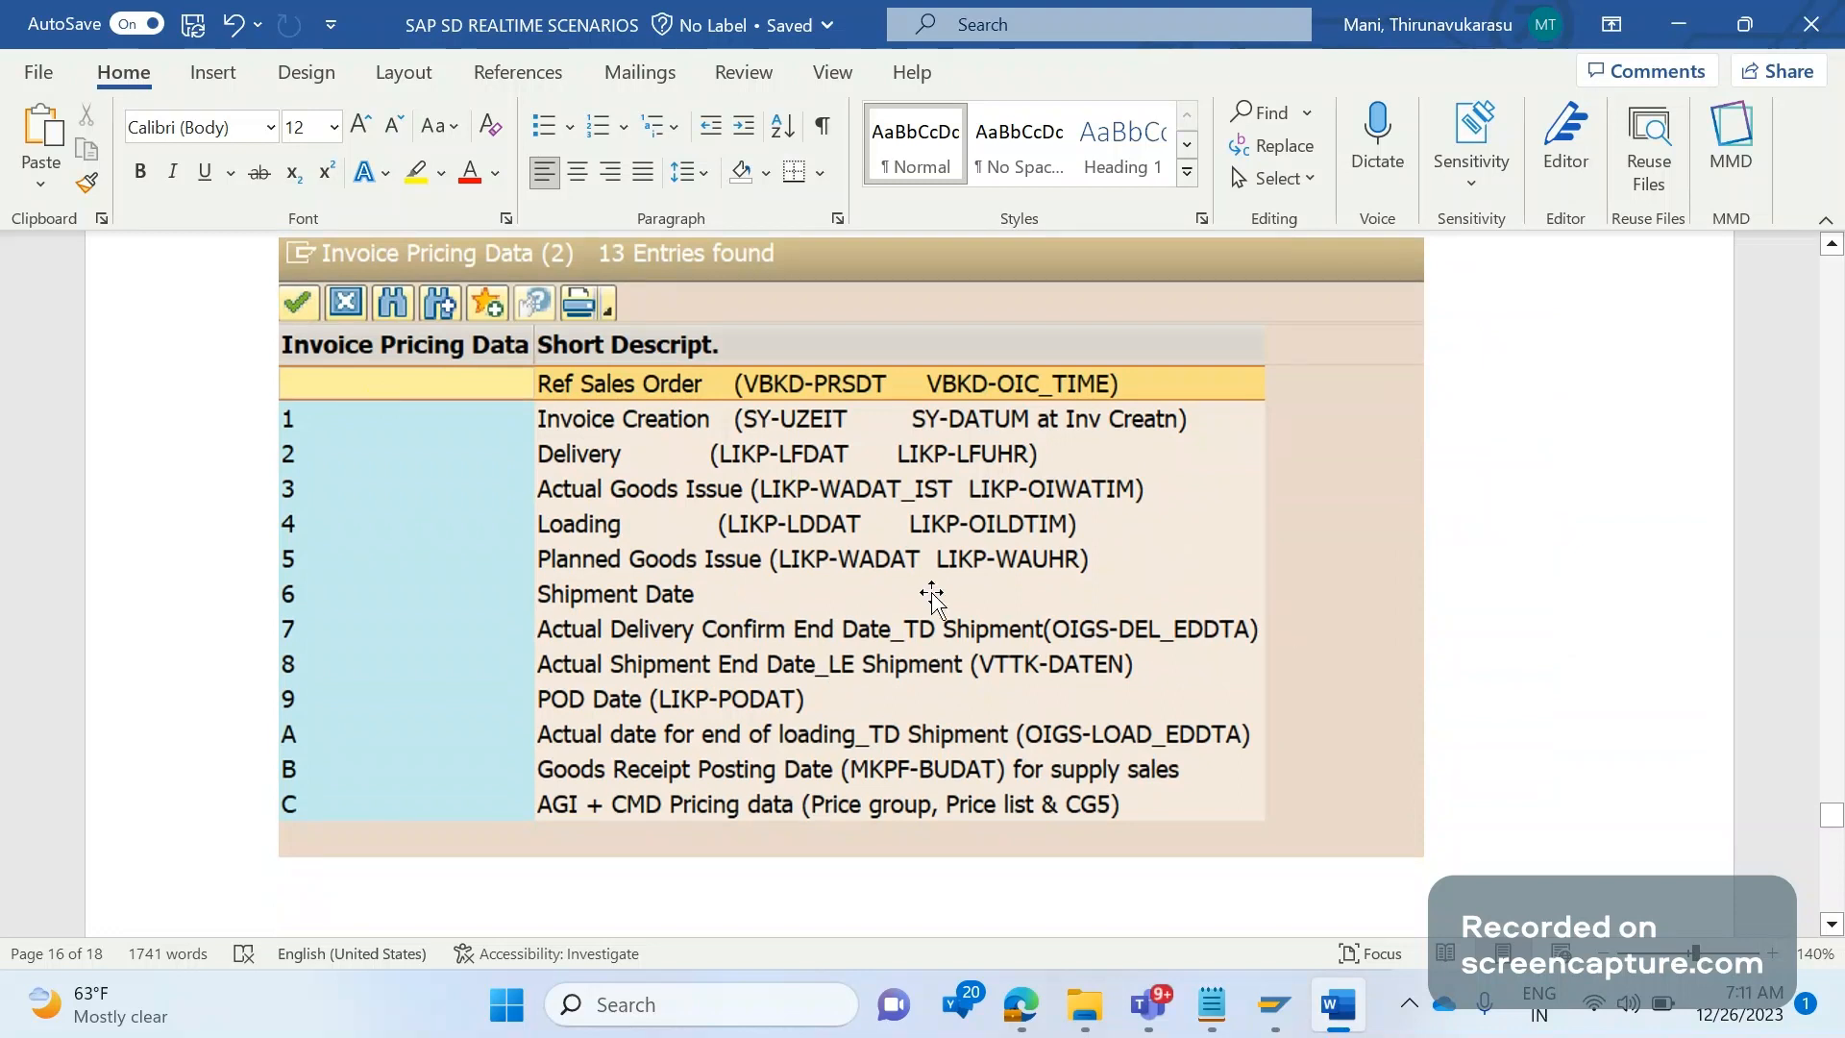
pyautogui.moveTo(814, 450)
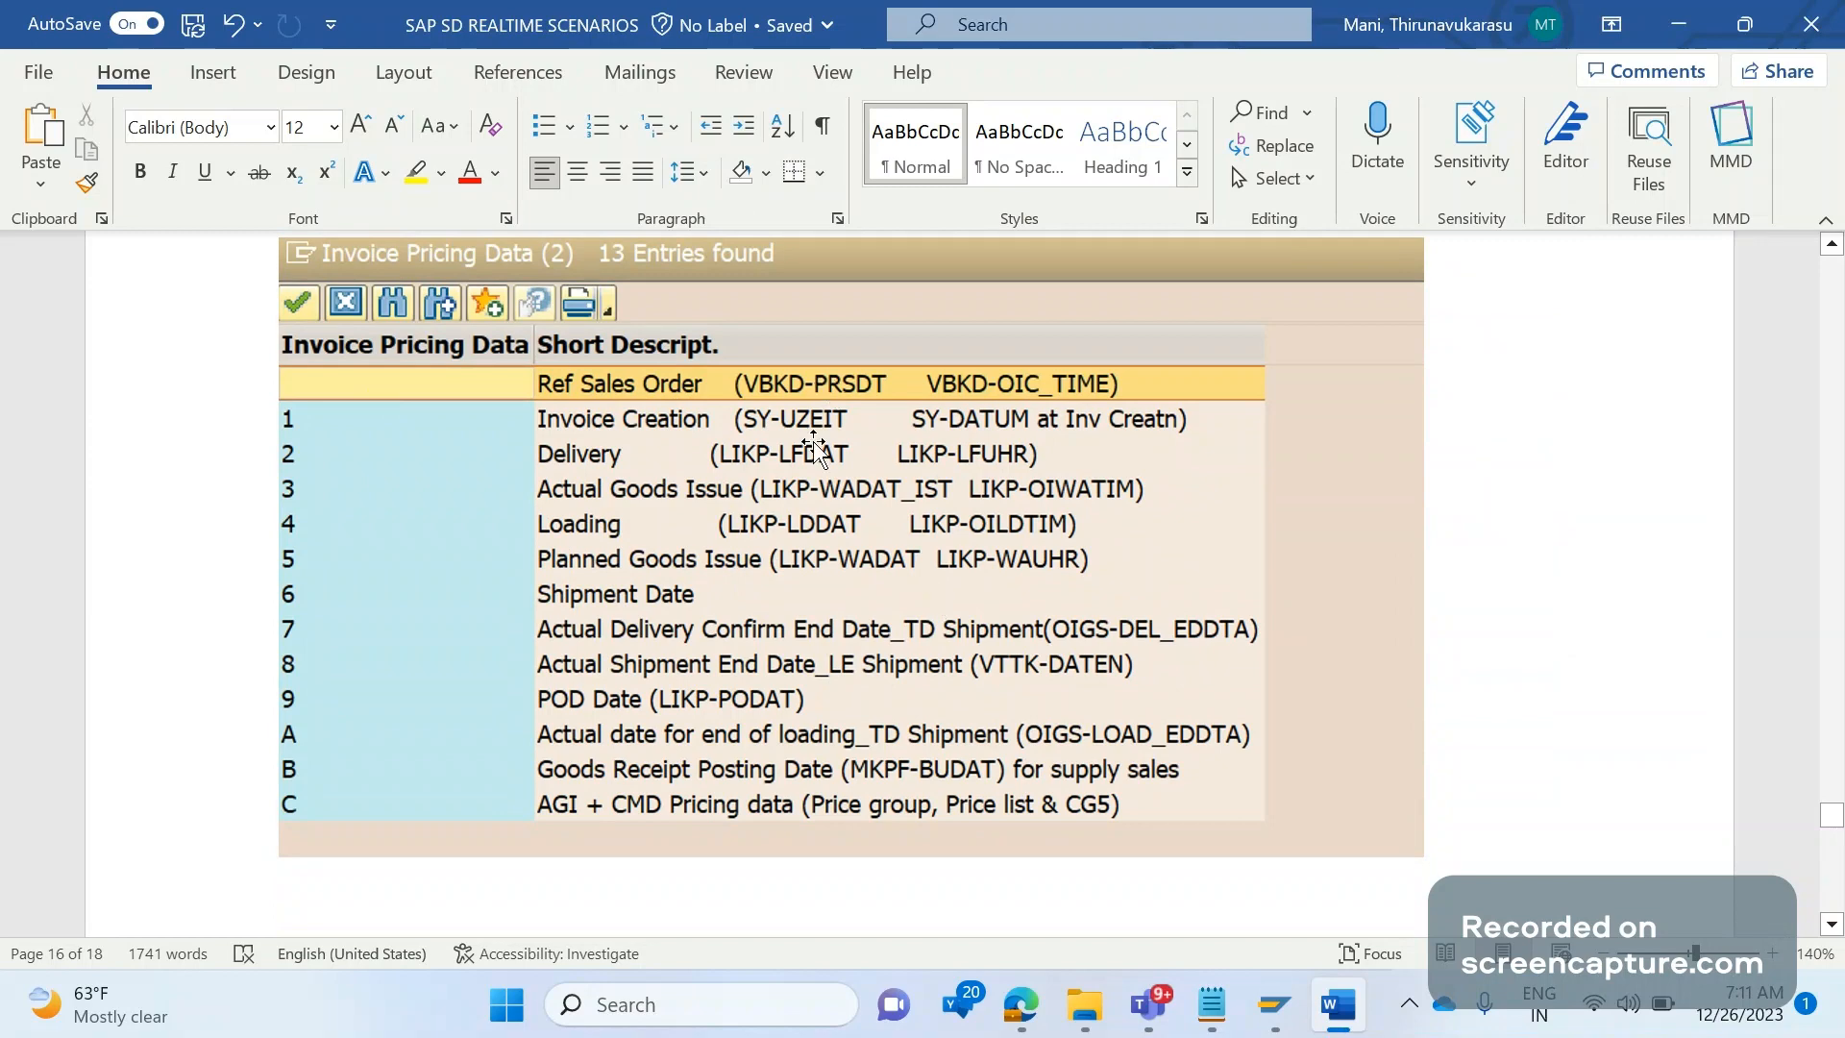
pyautogui.moveTo(776, 419)
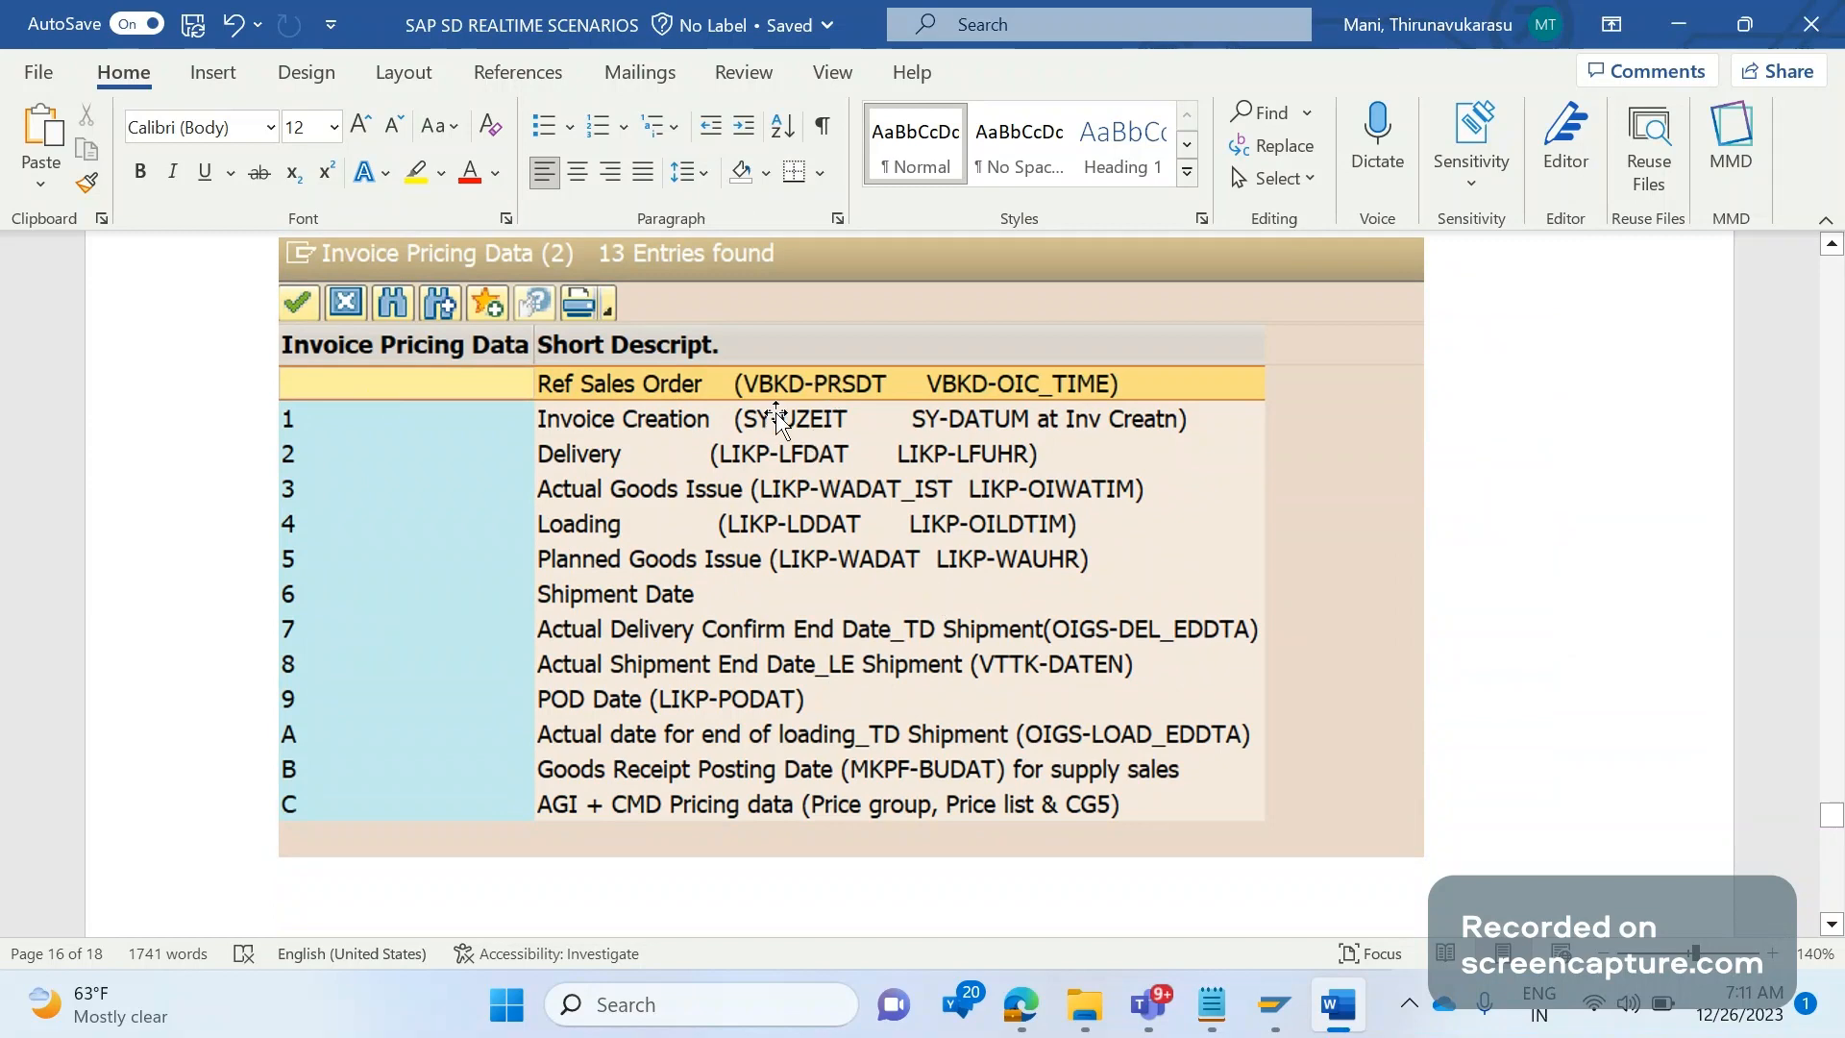
pyautogui.moveTo(723, 459)
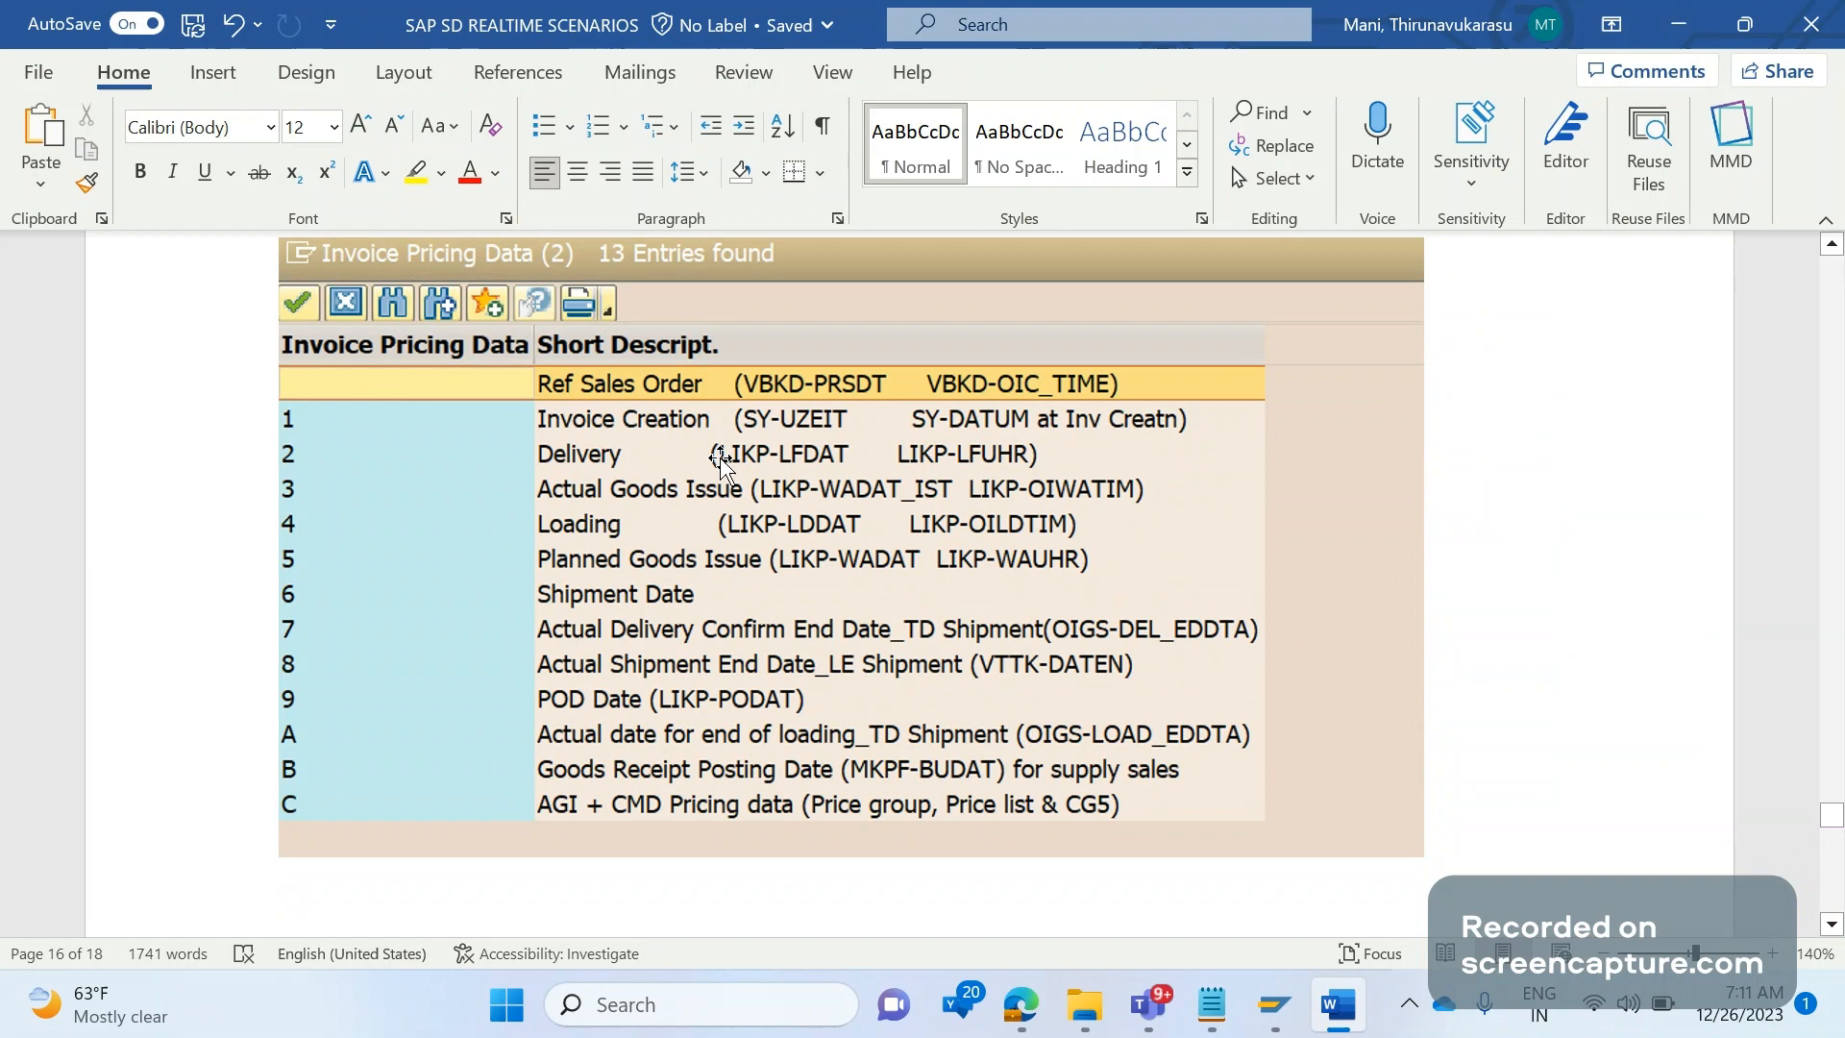
pyautogui.moveTo(321, 452)
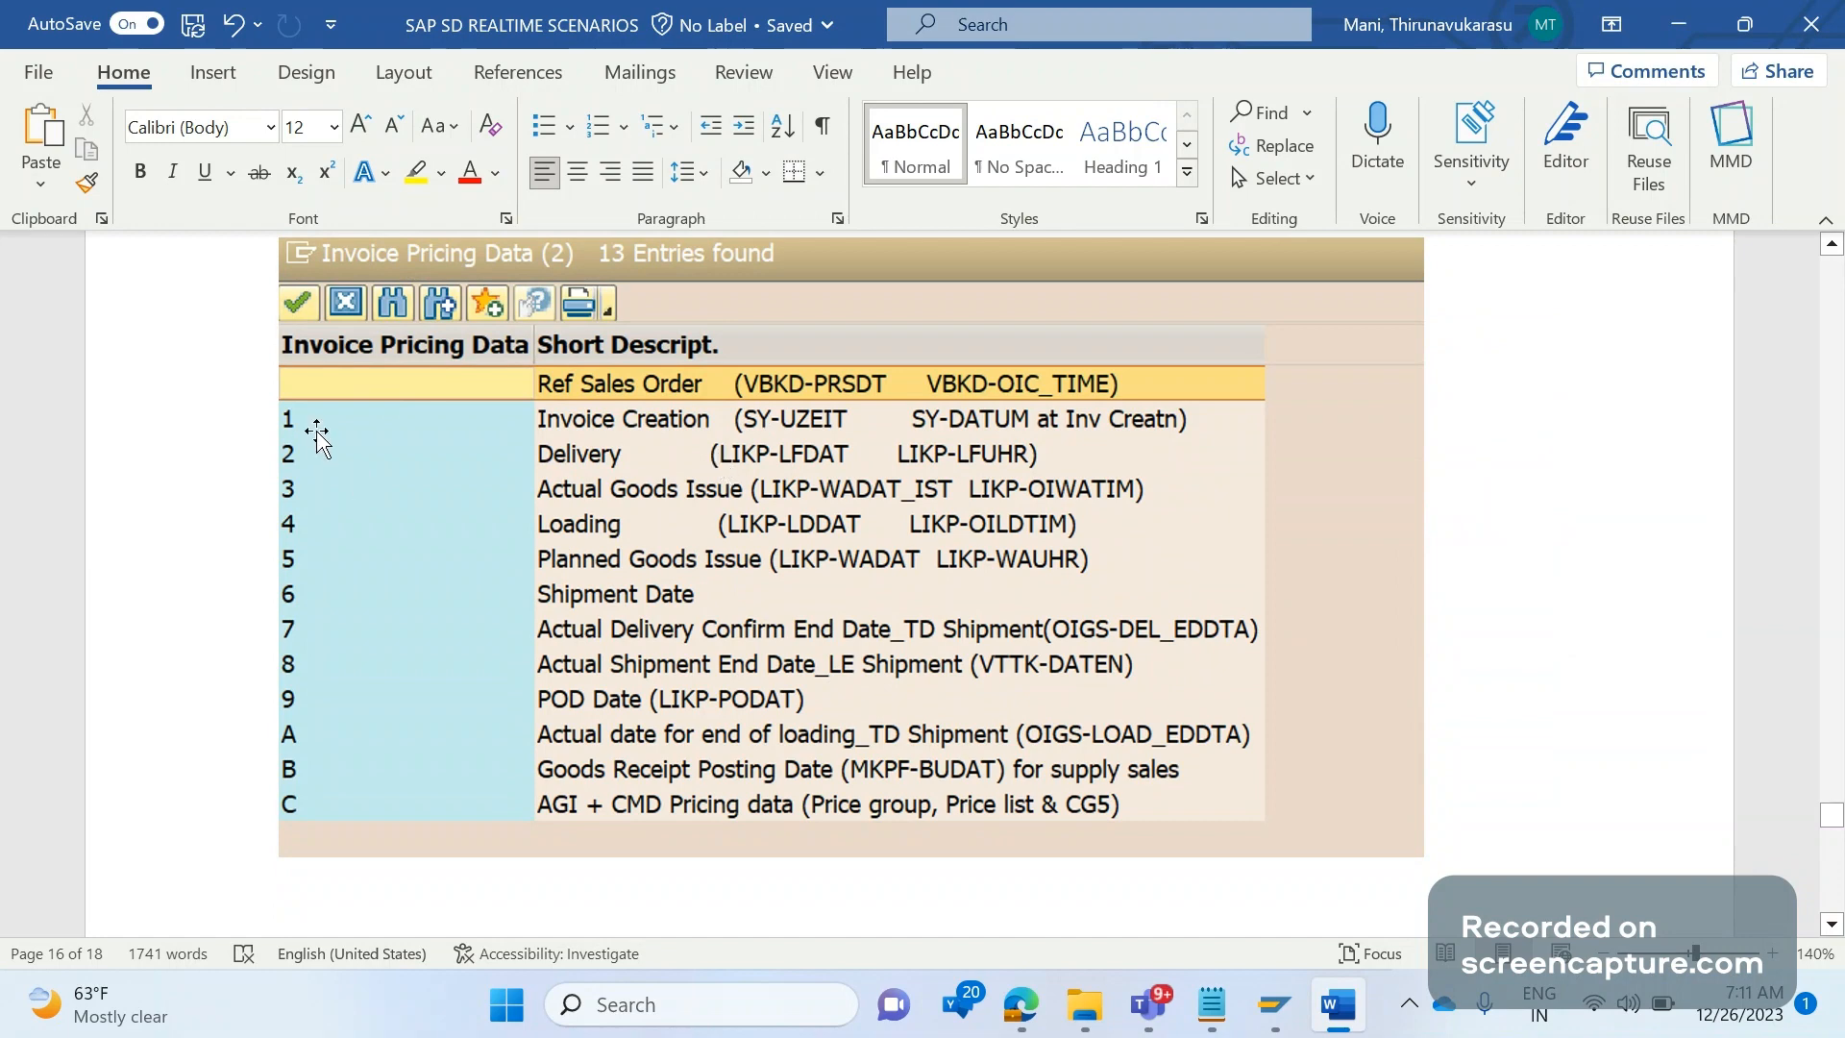
pyautogui.moveTo(785, 445)
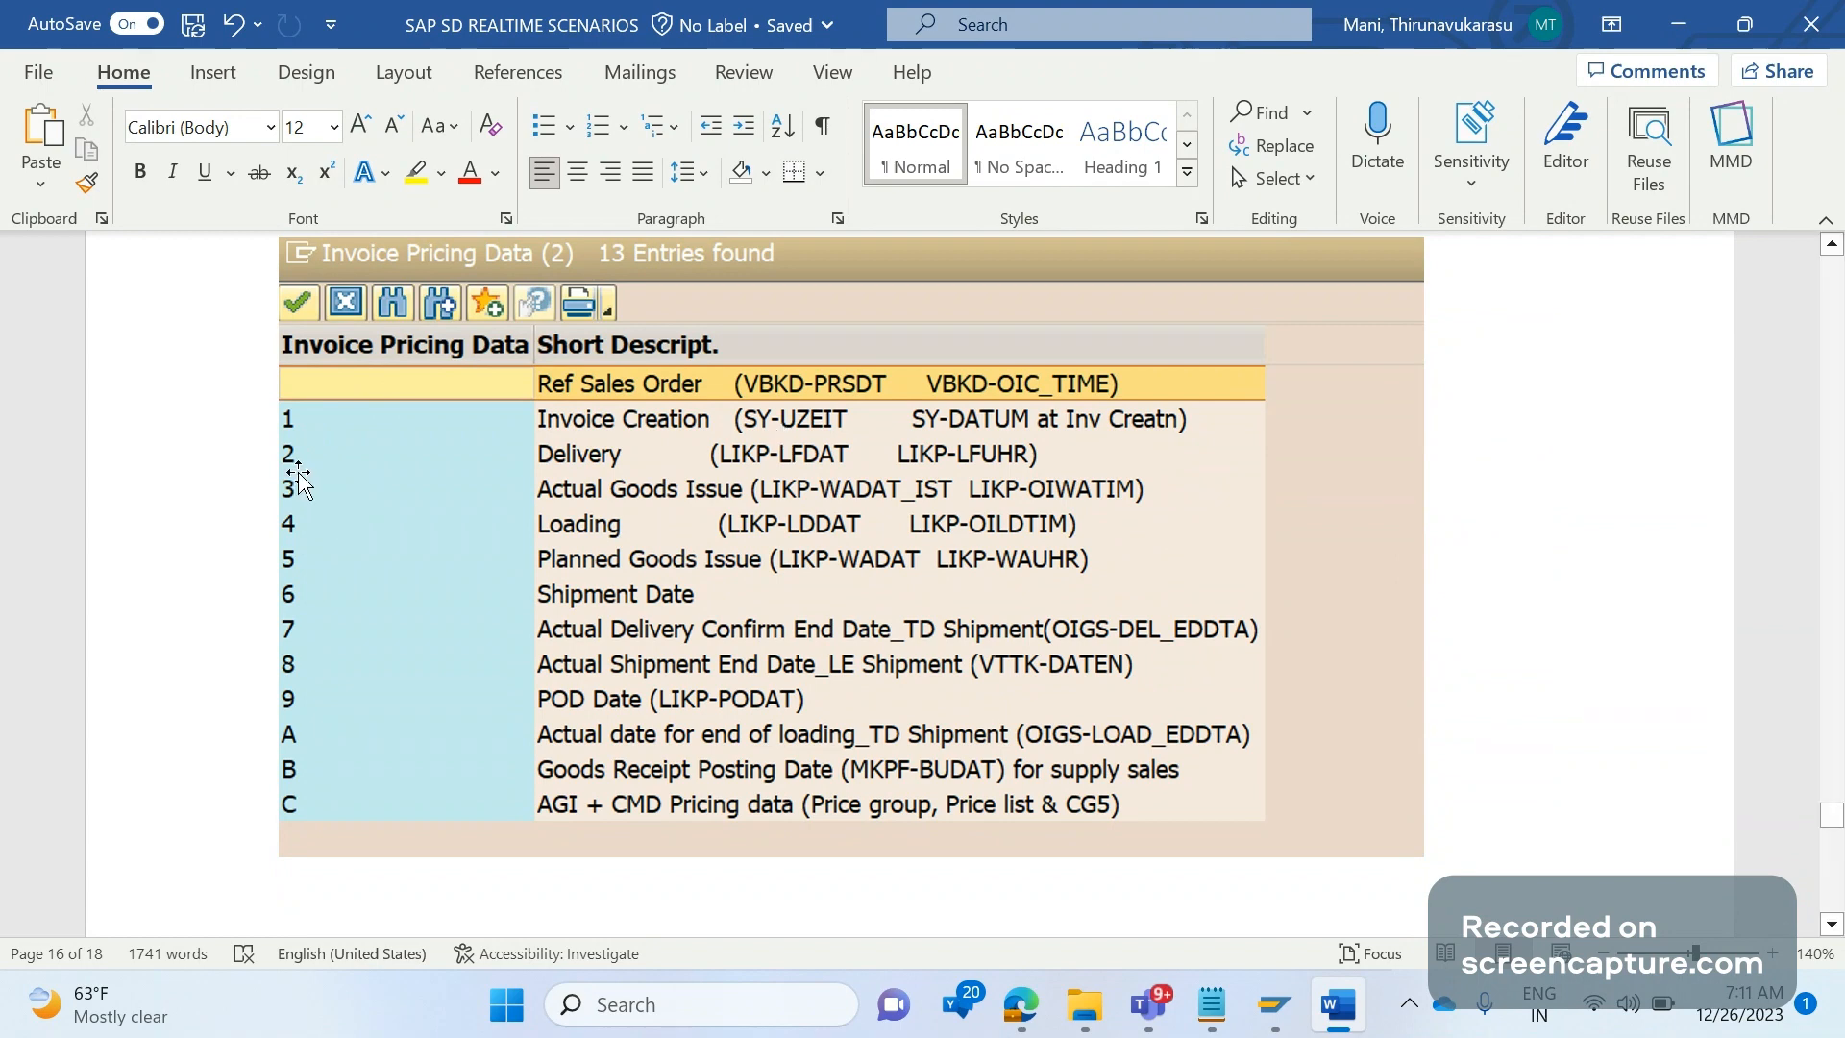
pyautogui.moveTo(780, 473)
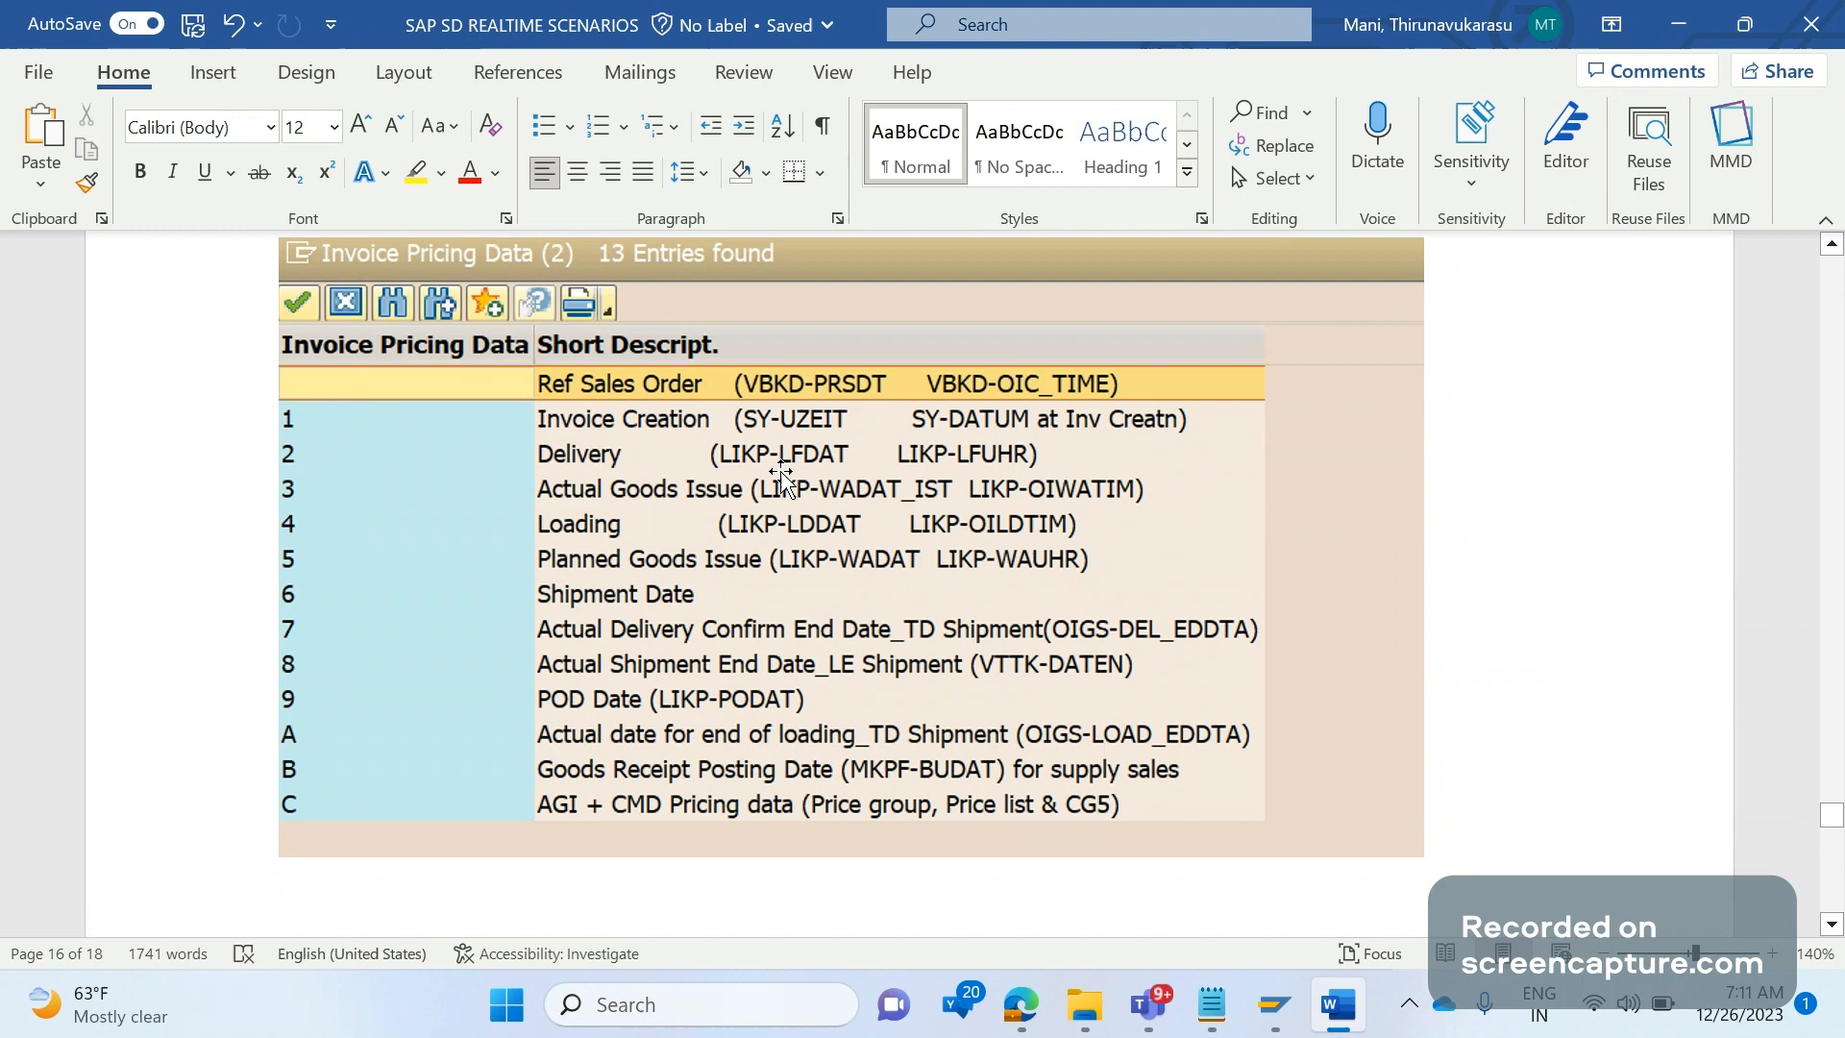
pyautogui.moveTo(368, 494)
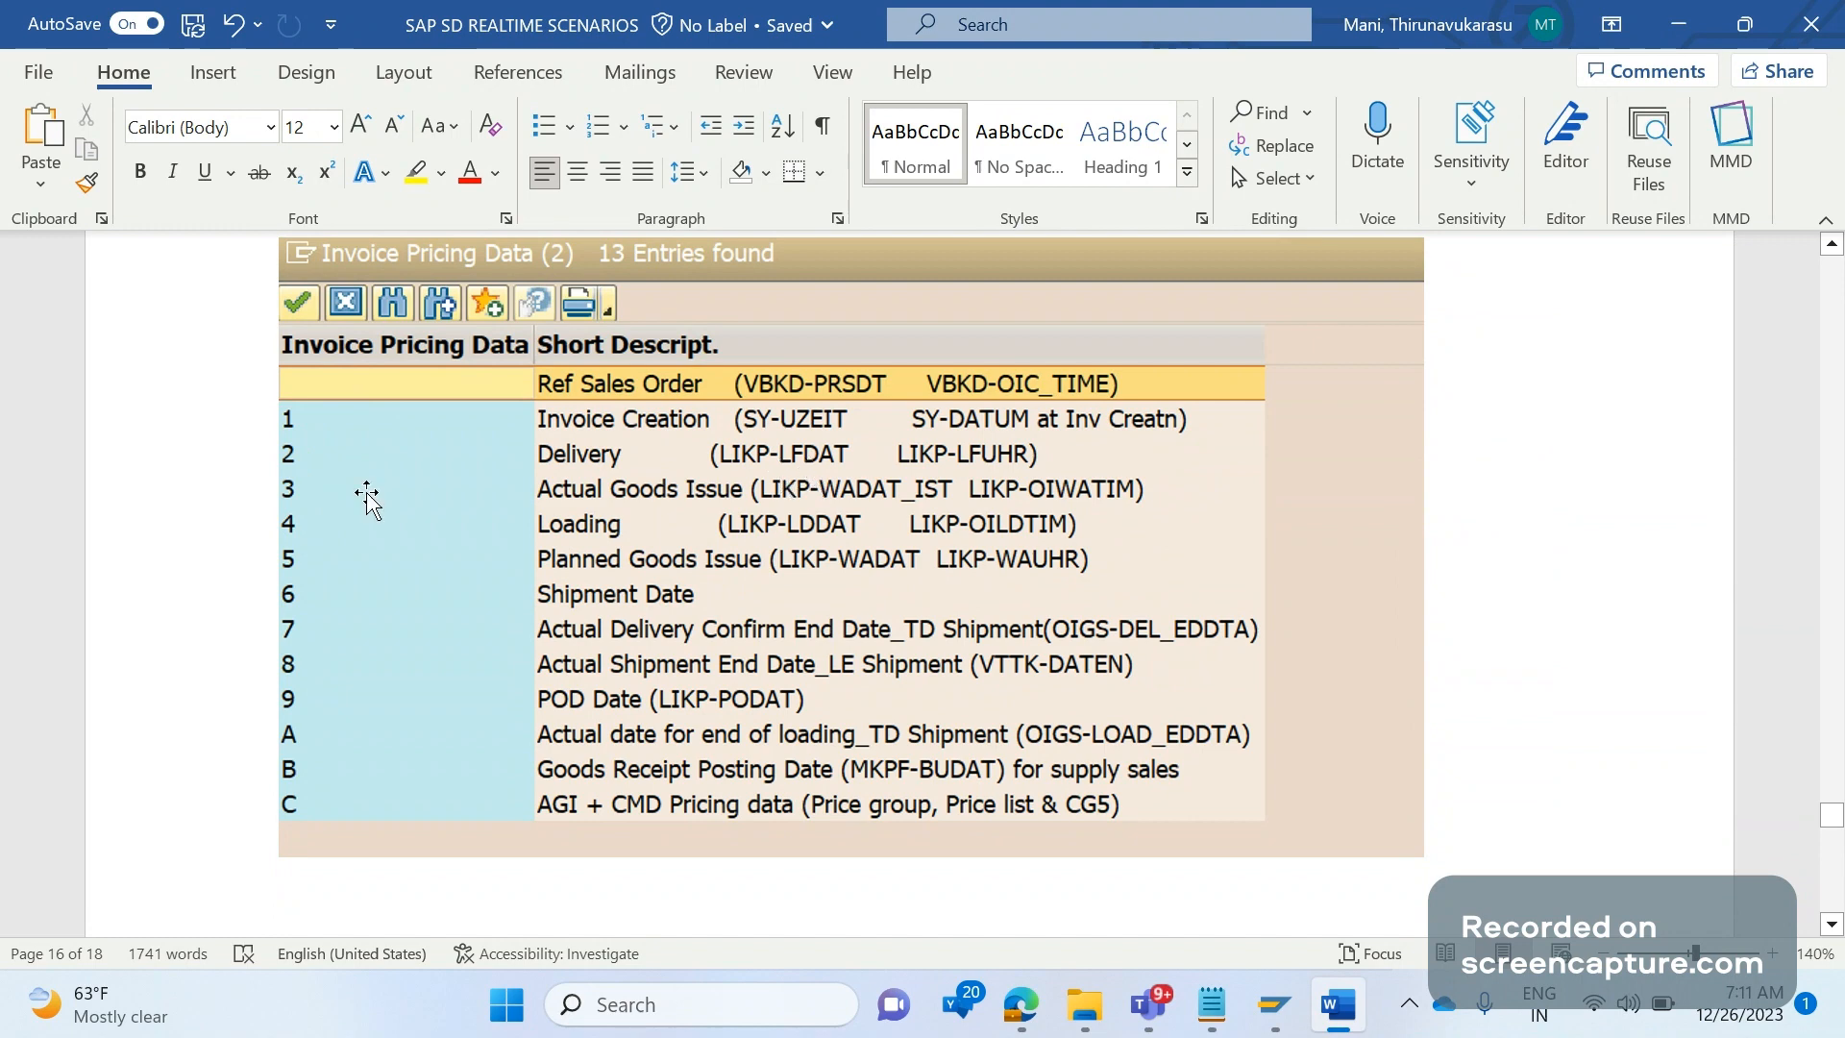
pyautogui.moveTo(612, 520)
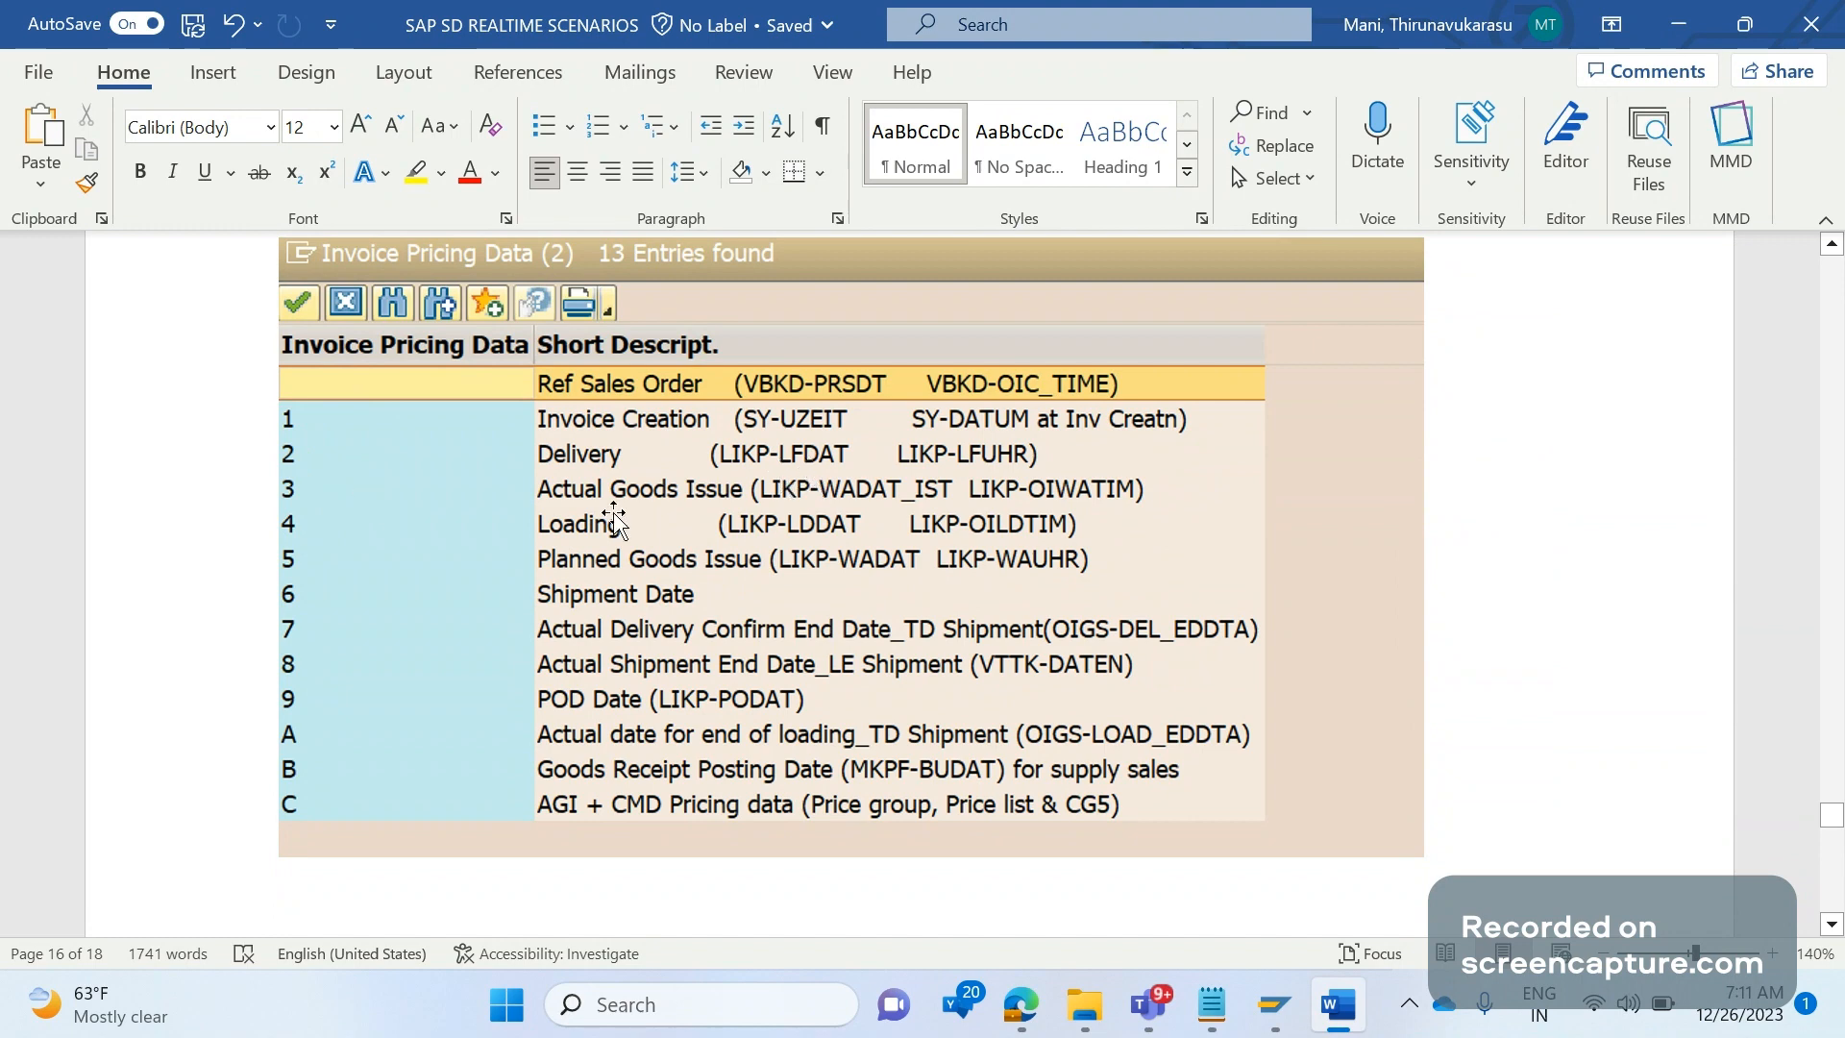
pyautogui.moveTo(633, 521)
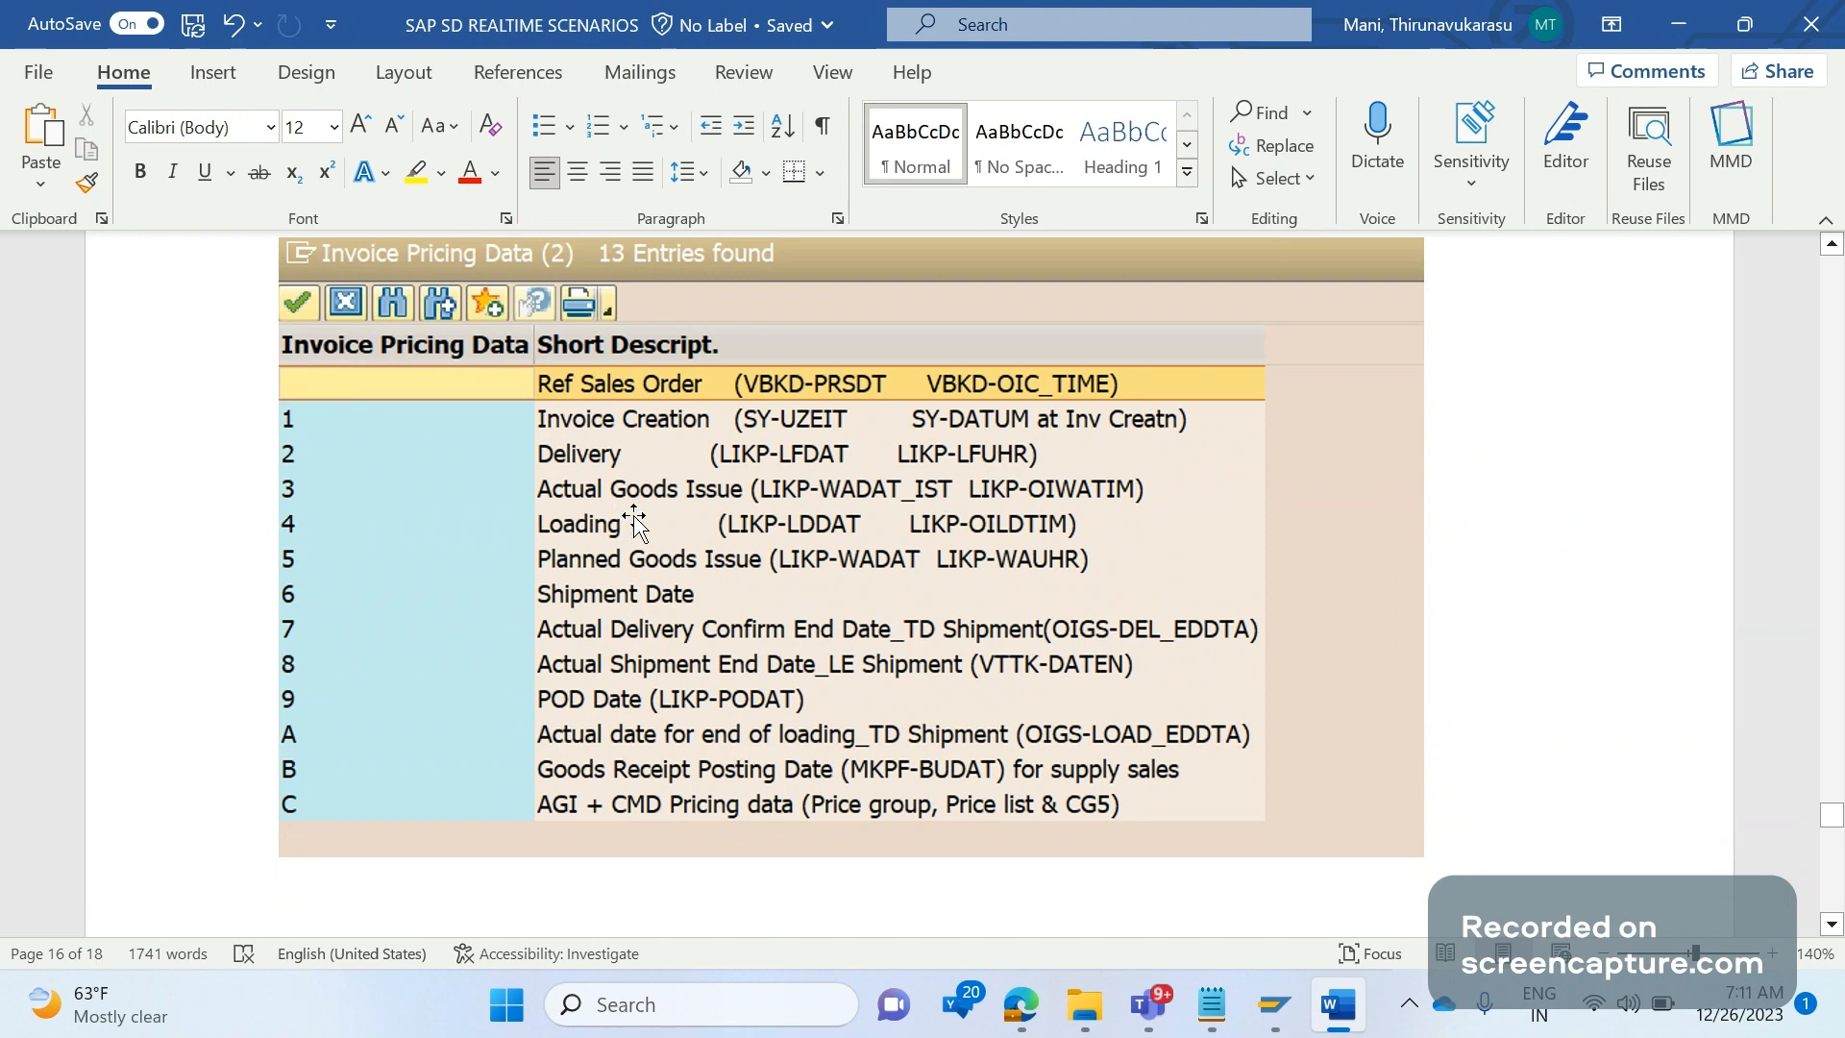
pyautogui.moveTo(808, 523)
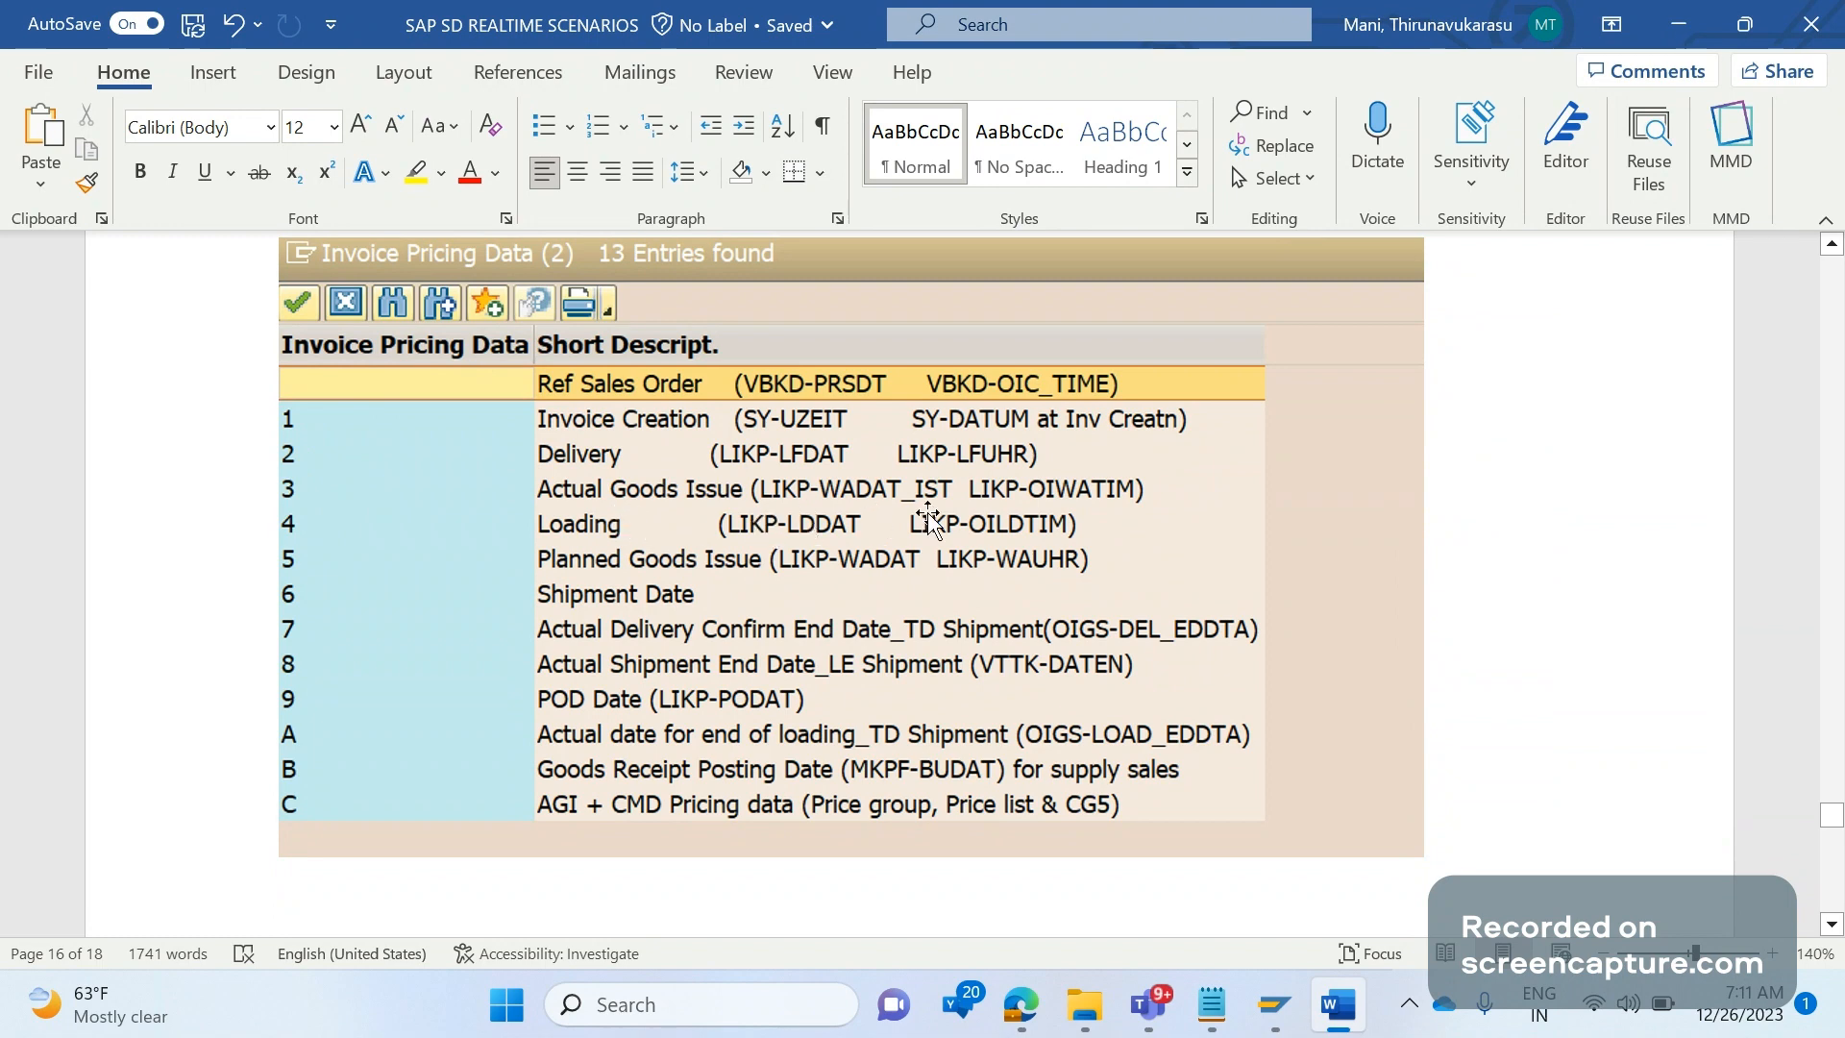
pyautogui.moveTo(823, 606)
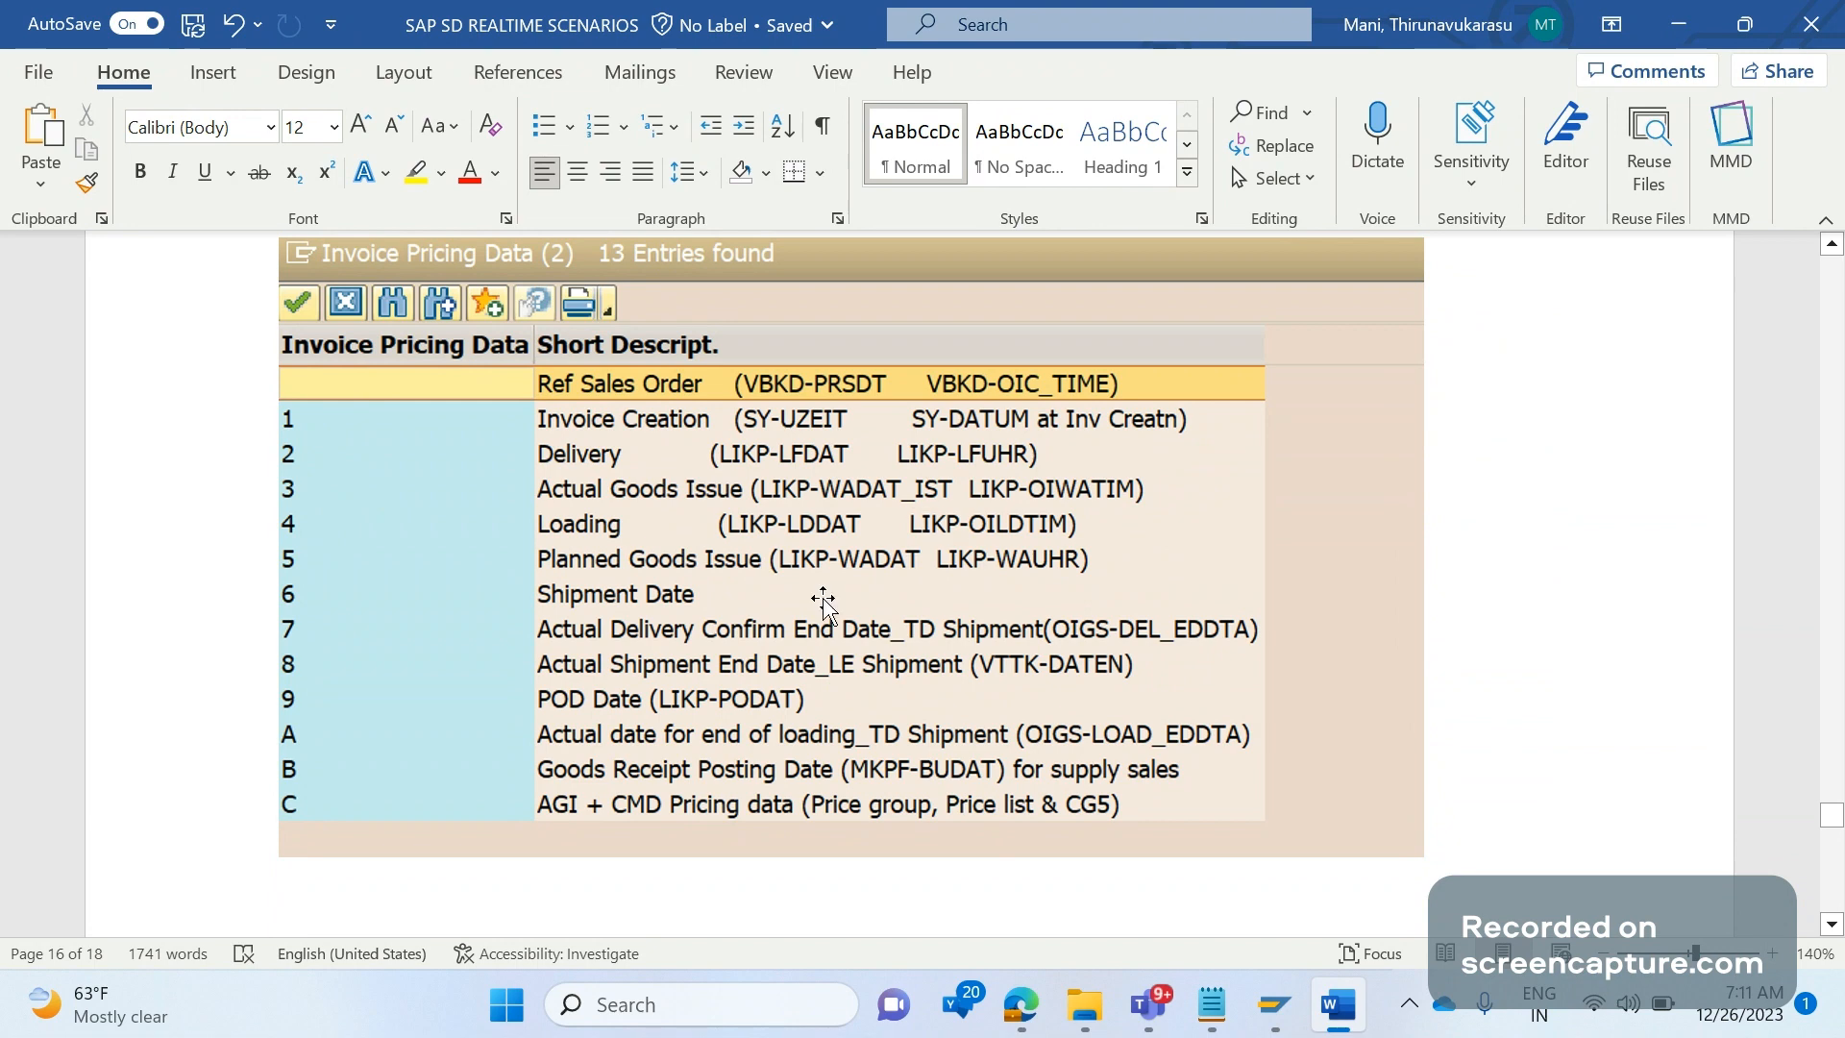
pyautogui.moveTo(492, 580)
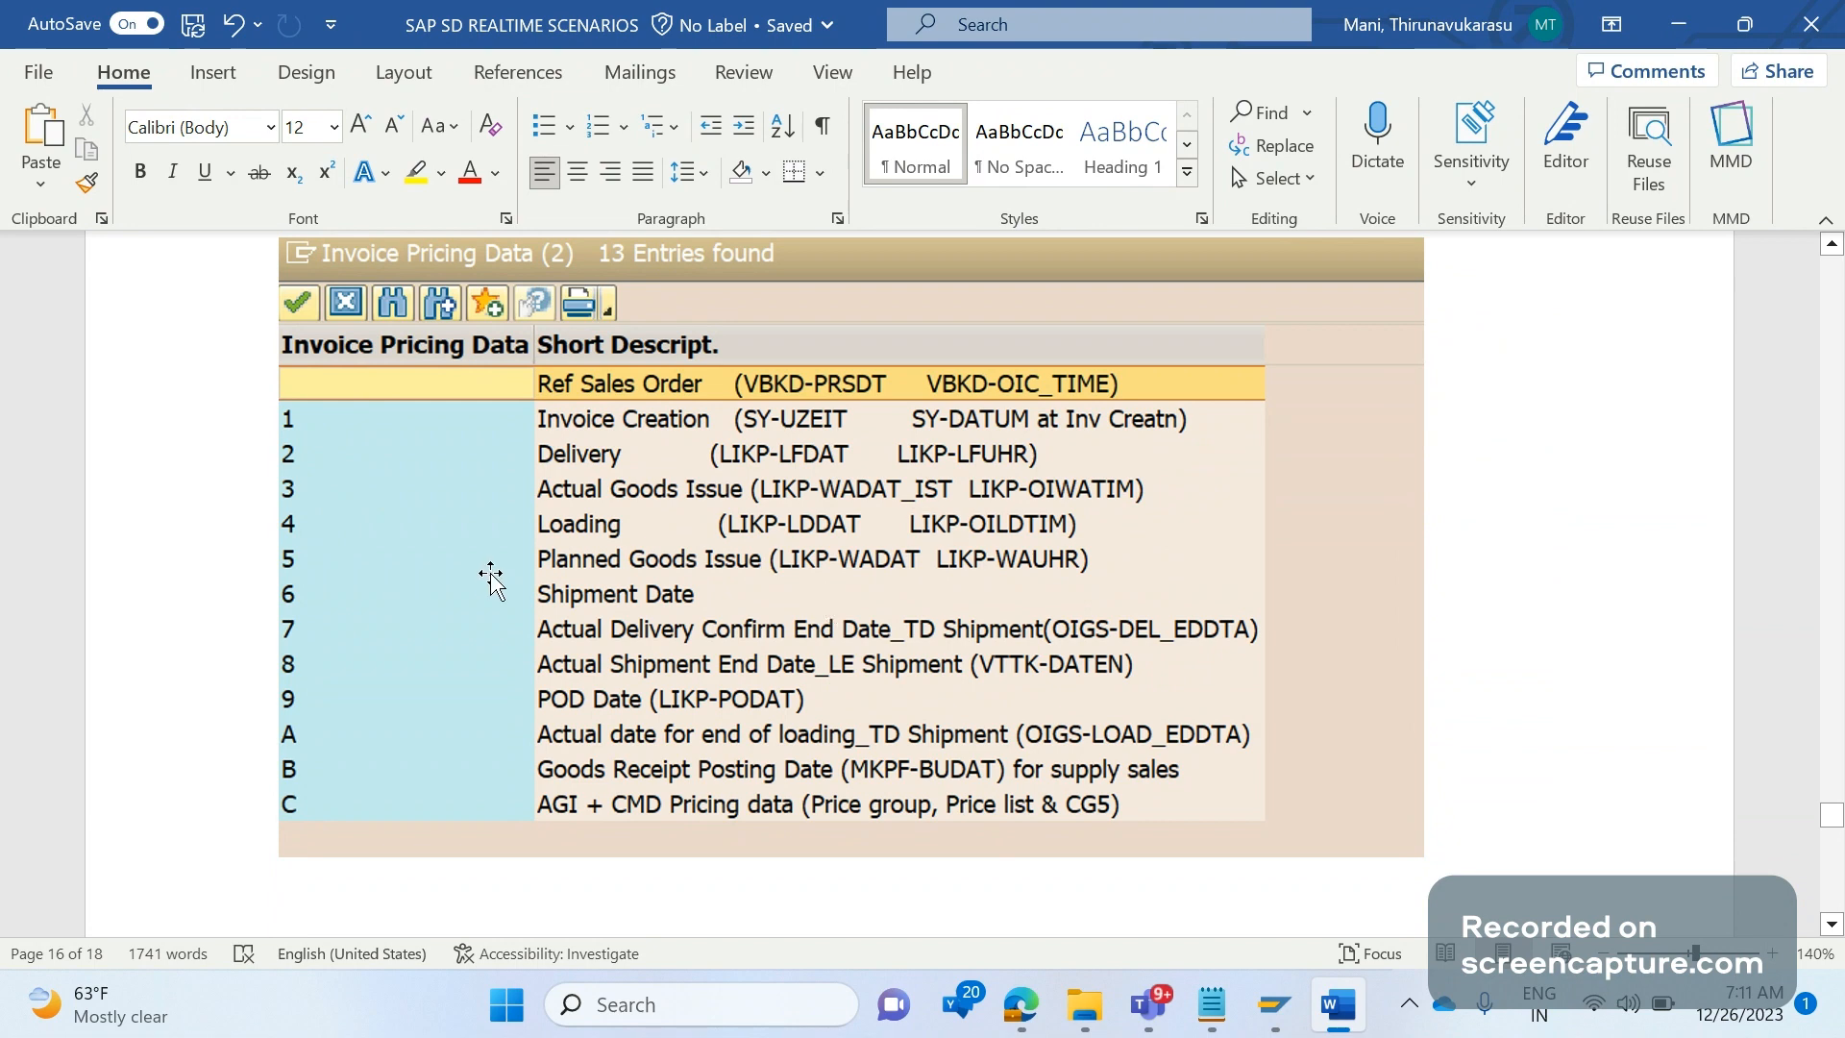
pyautogui.moveTo(510, 604)
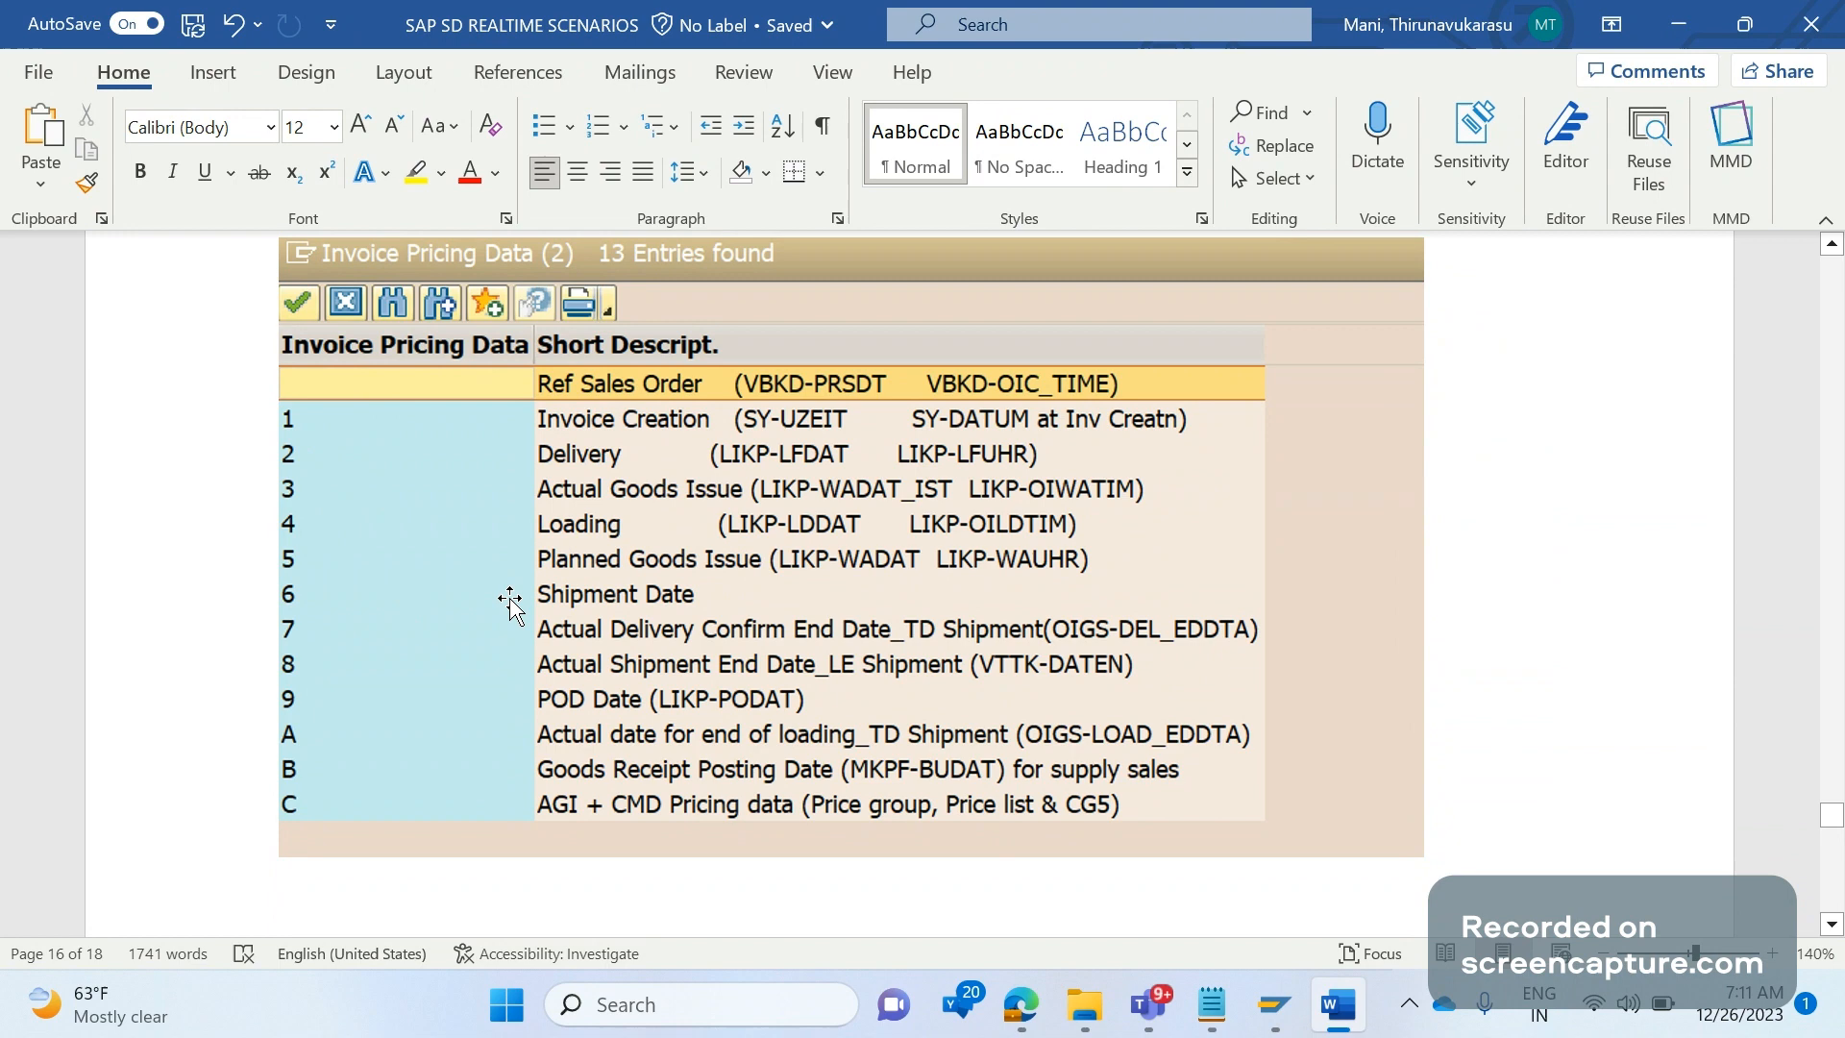
pyautogui.moveTo(588, 628)
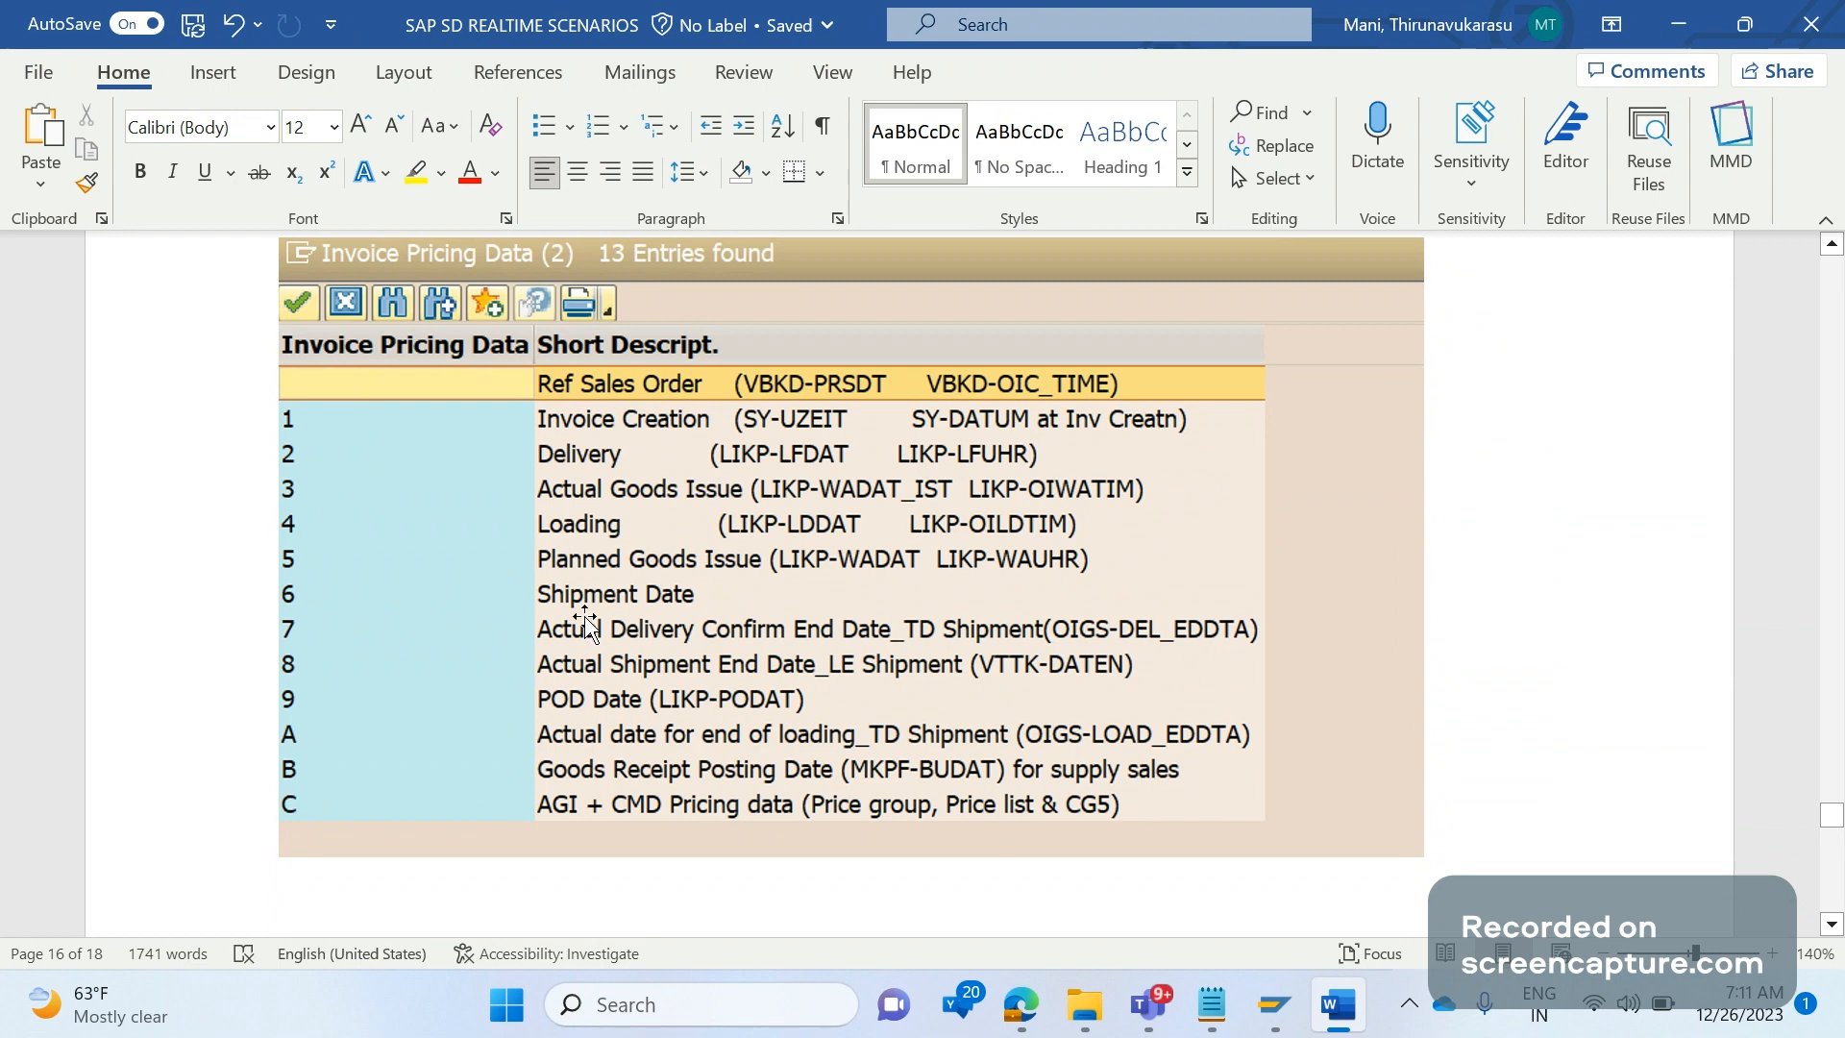
pyautogui.moveTo(562, 613)
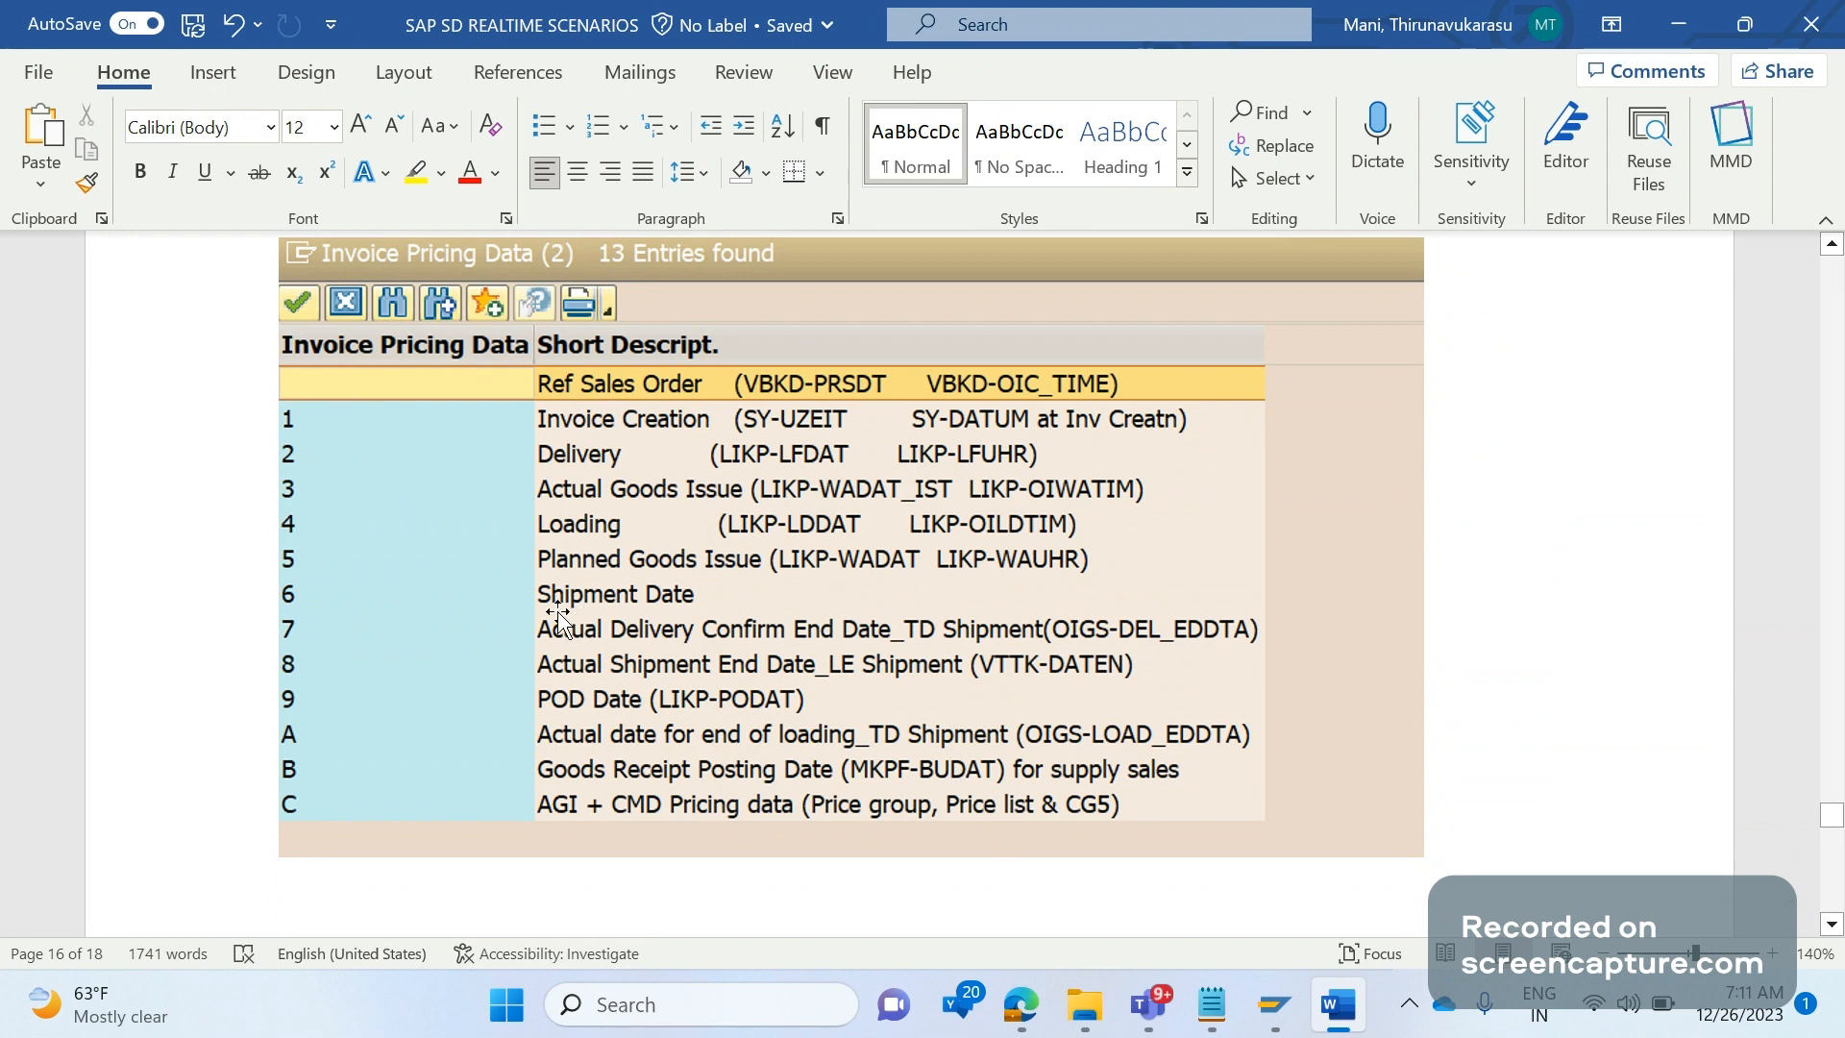
pyautogui.moveTo(502, 688)
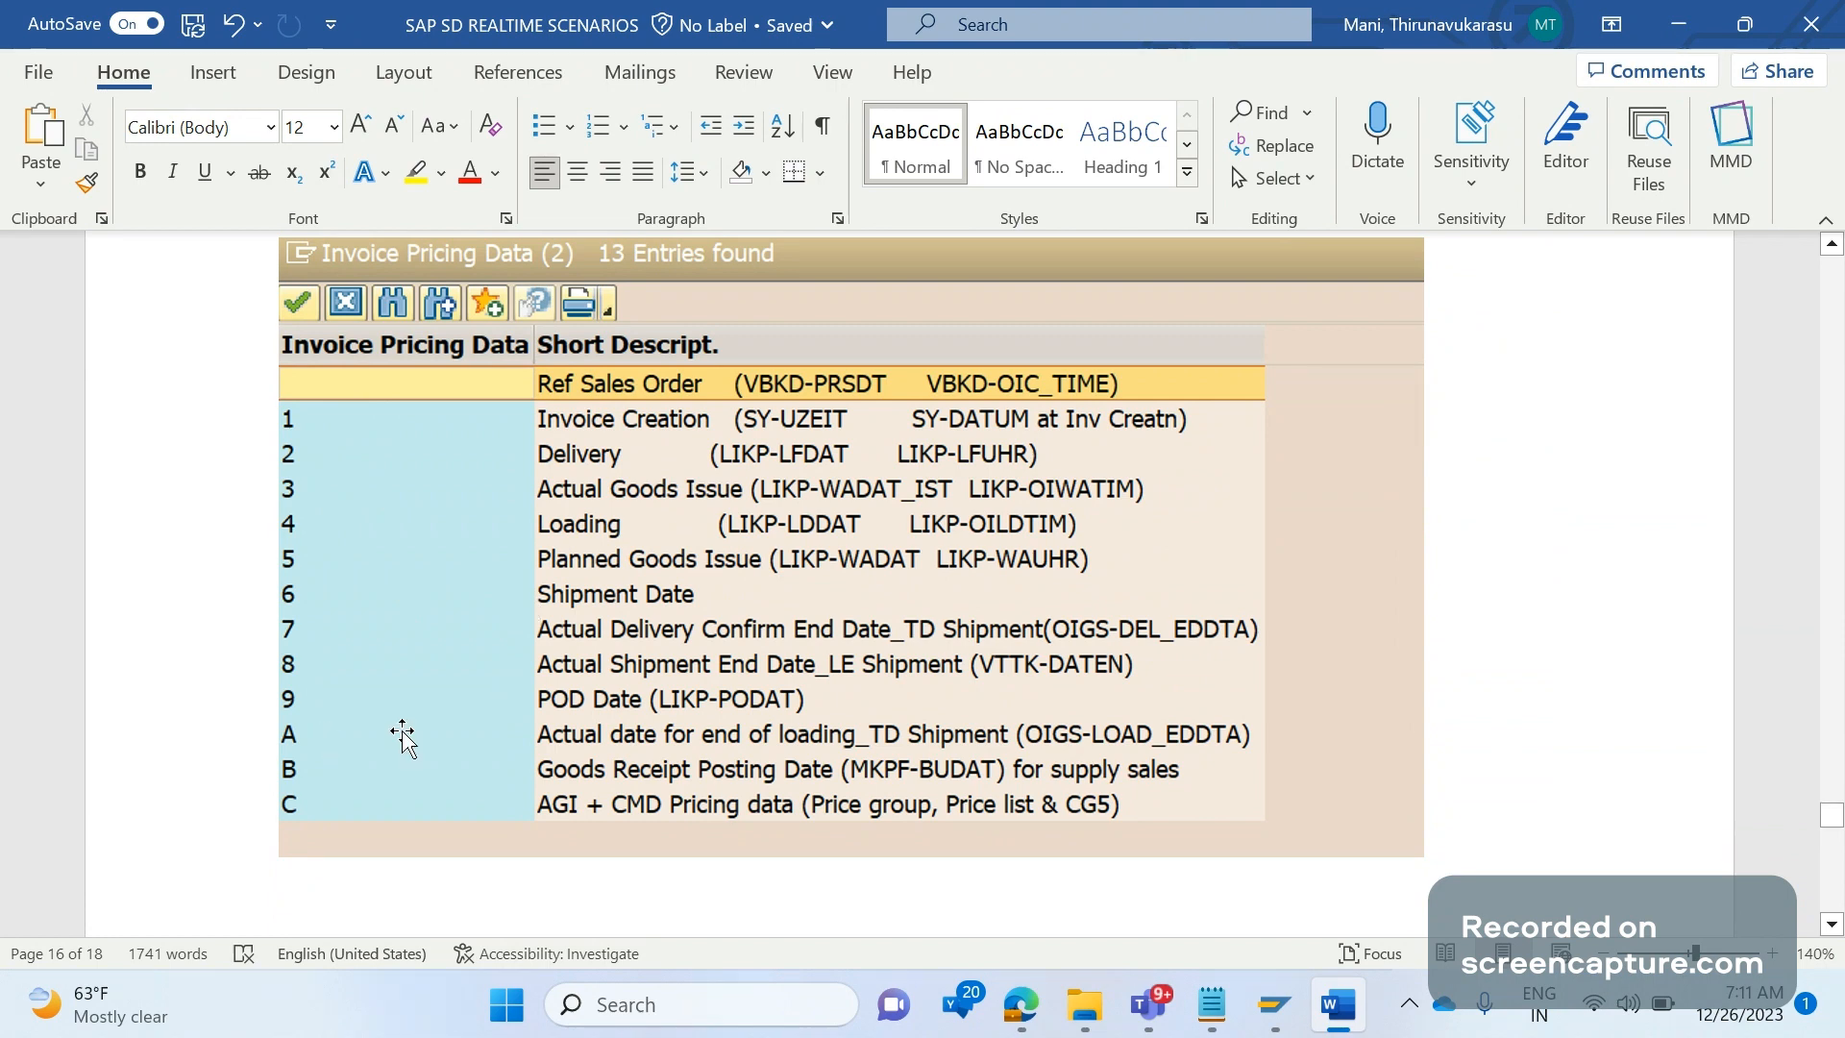
pyautogui.moveTo(337, 792)
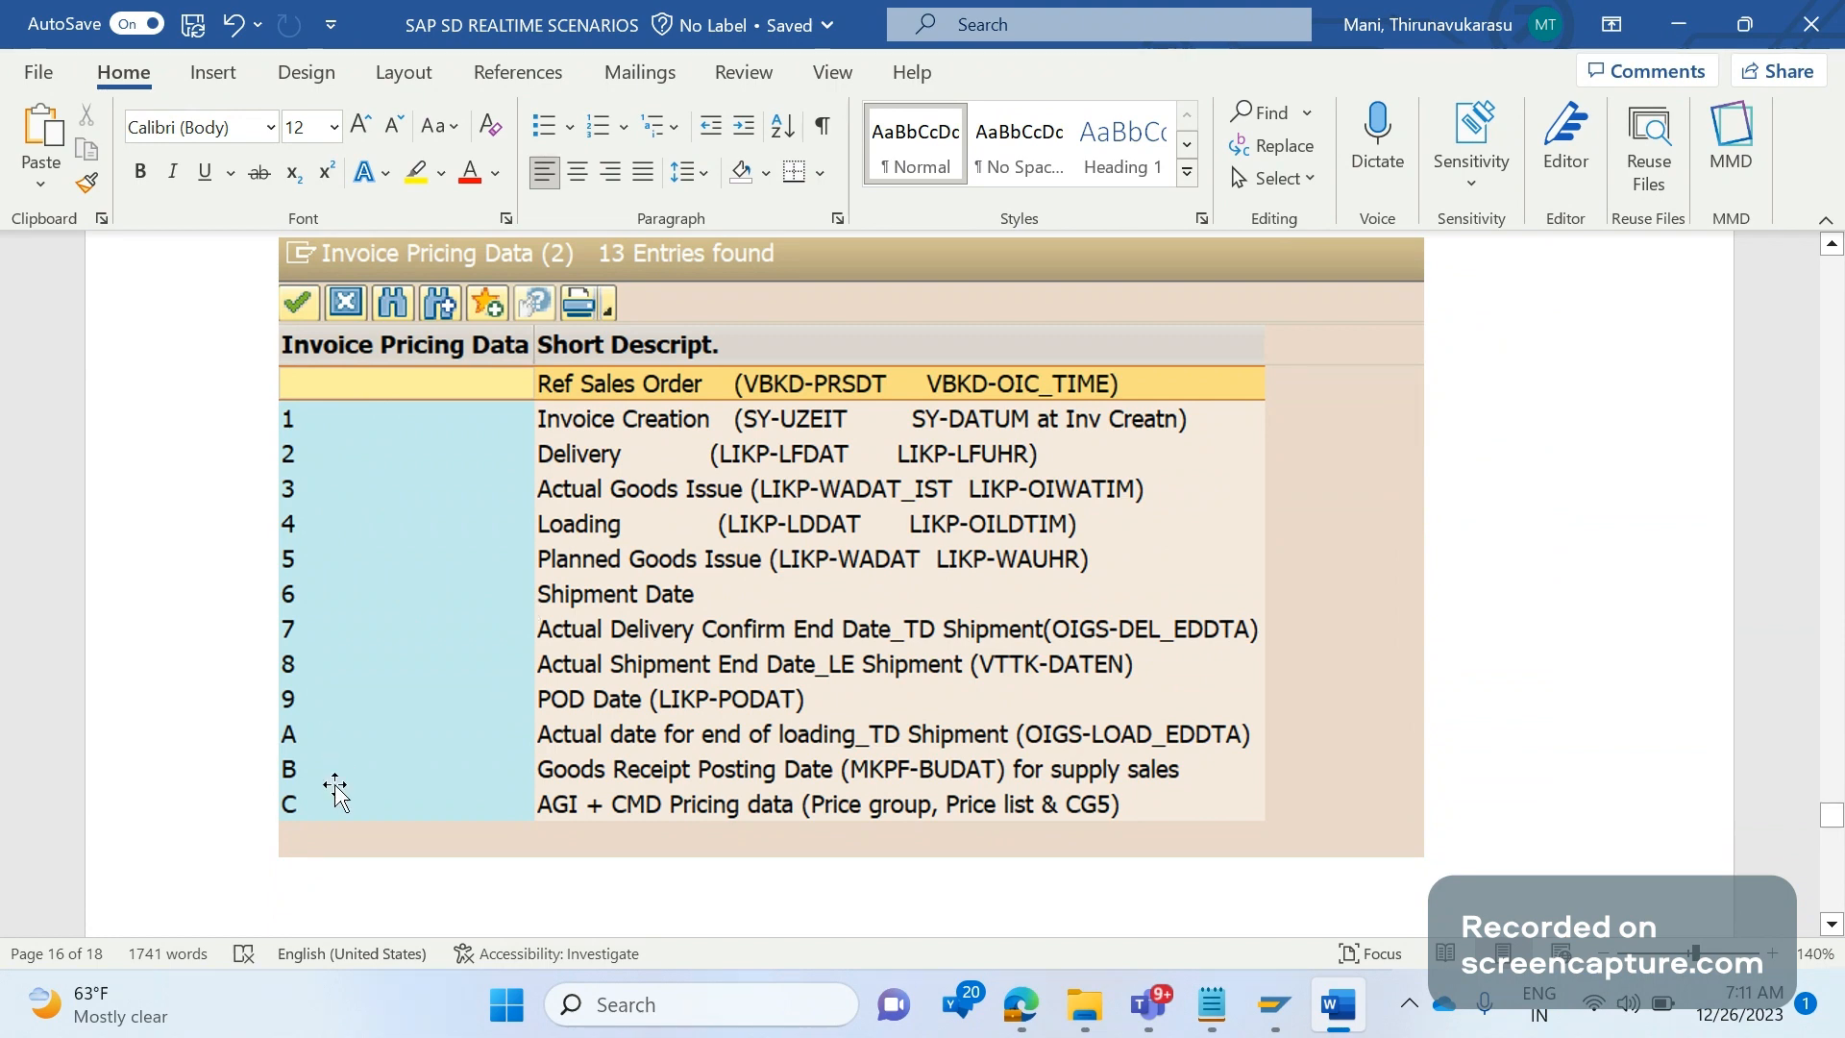
pyautogui.moveTo(545, 887)
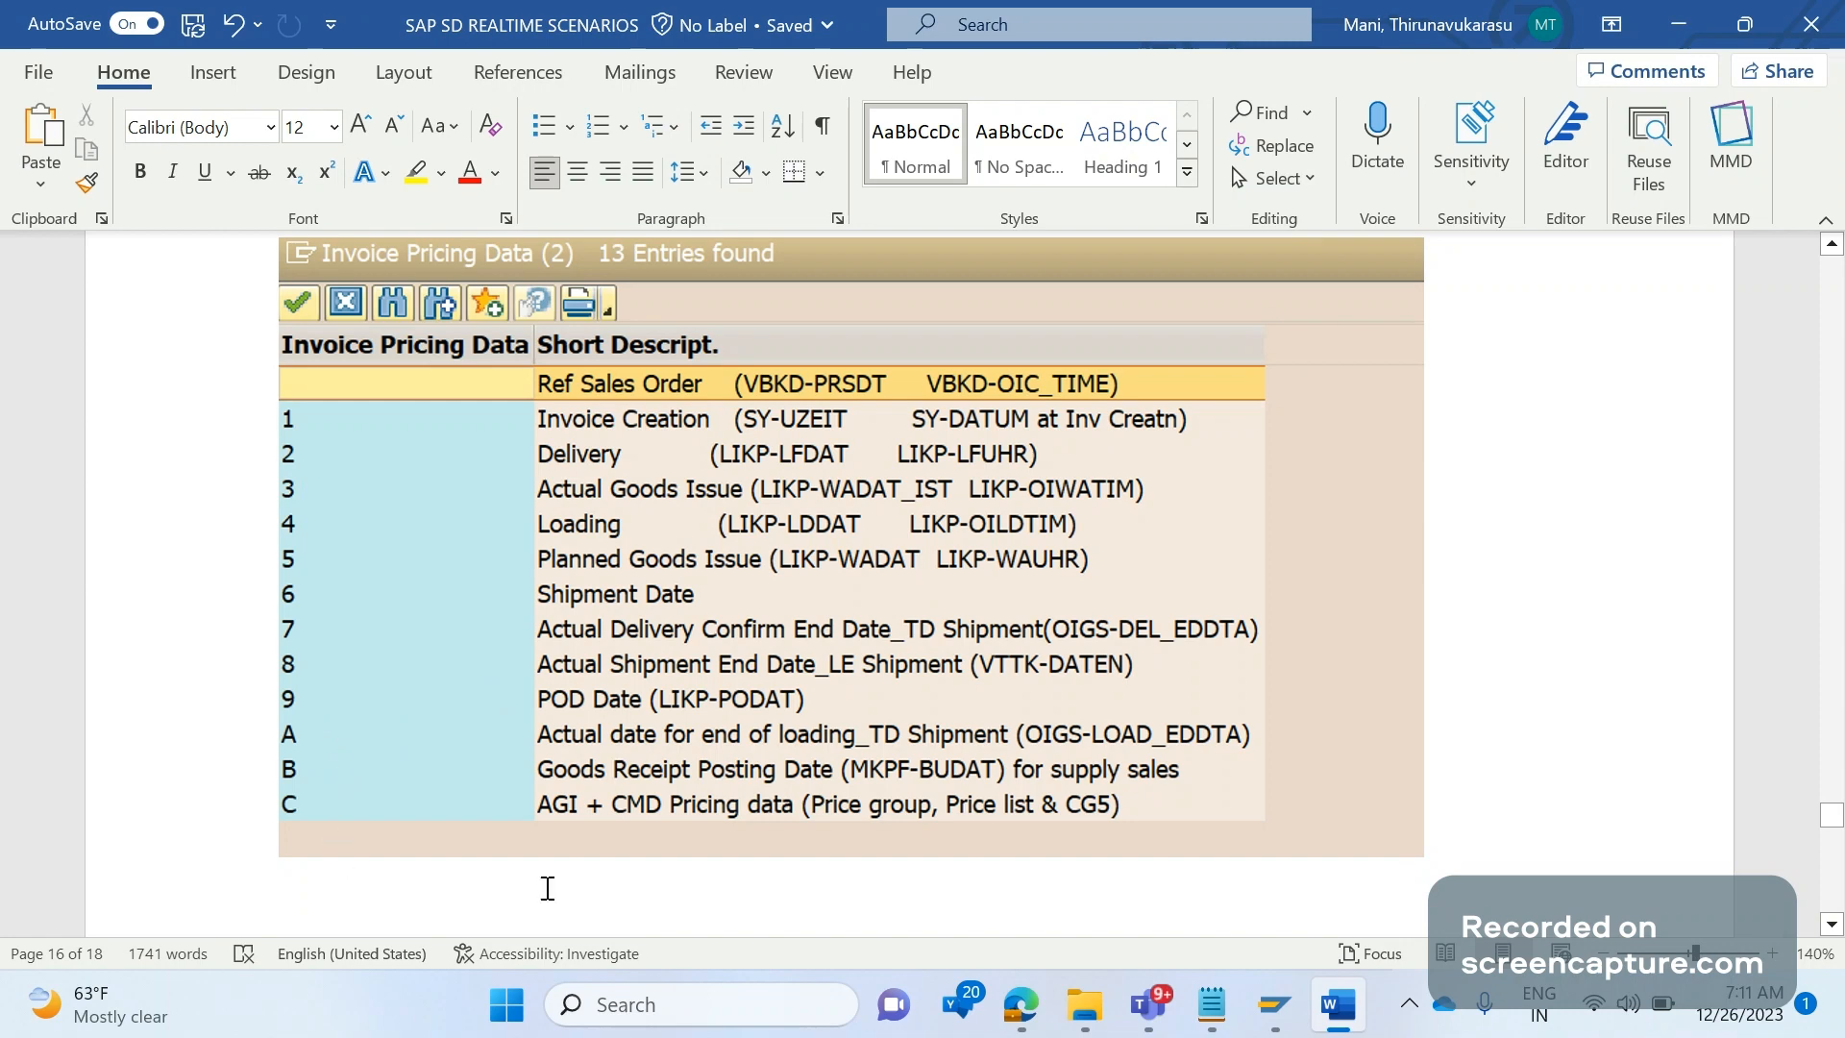
pyautogui.moveTo(644, 873)
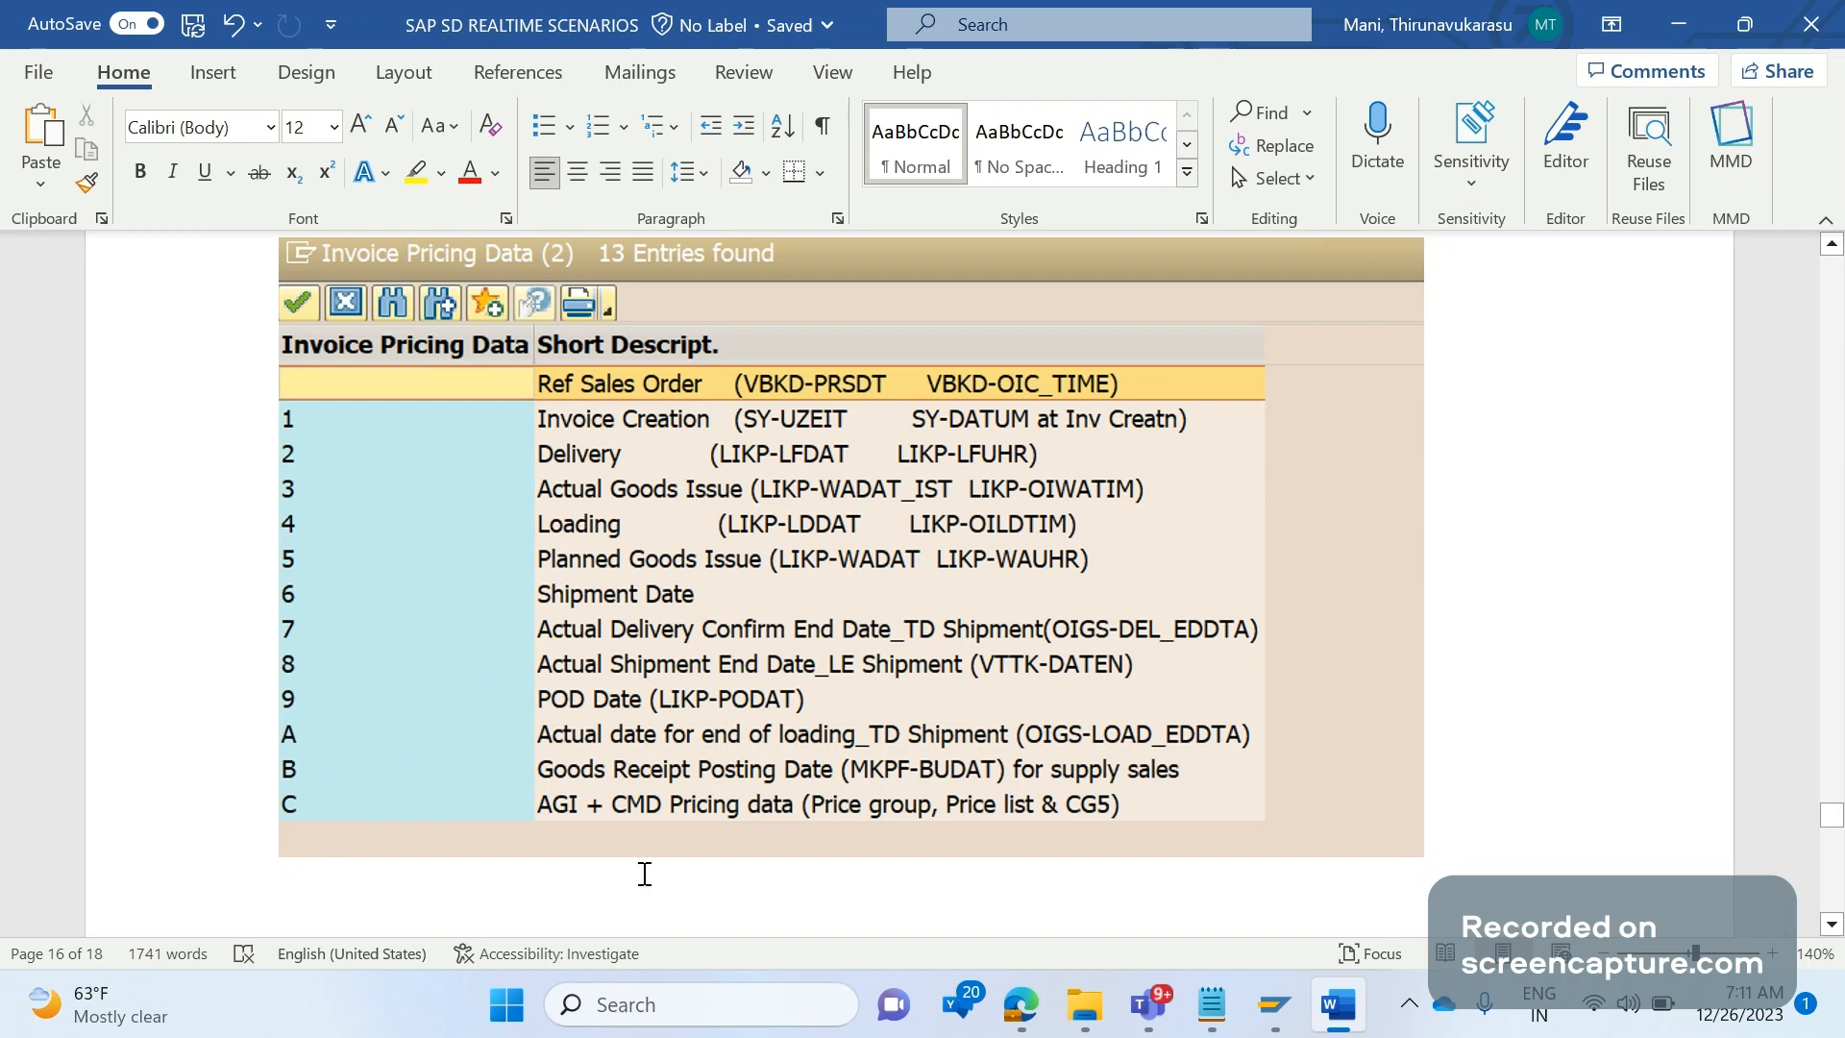
pyautogui.moveTo(1094, 751)
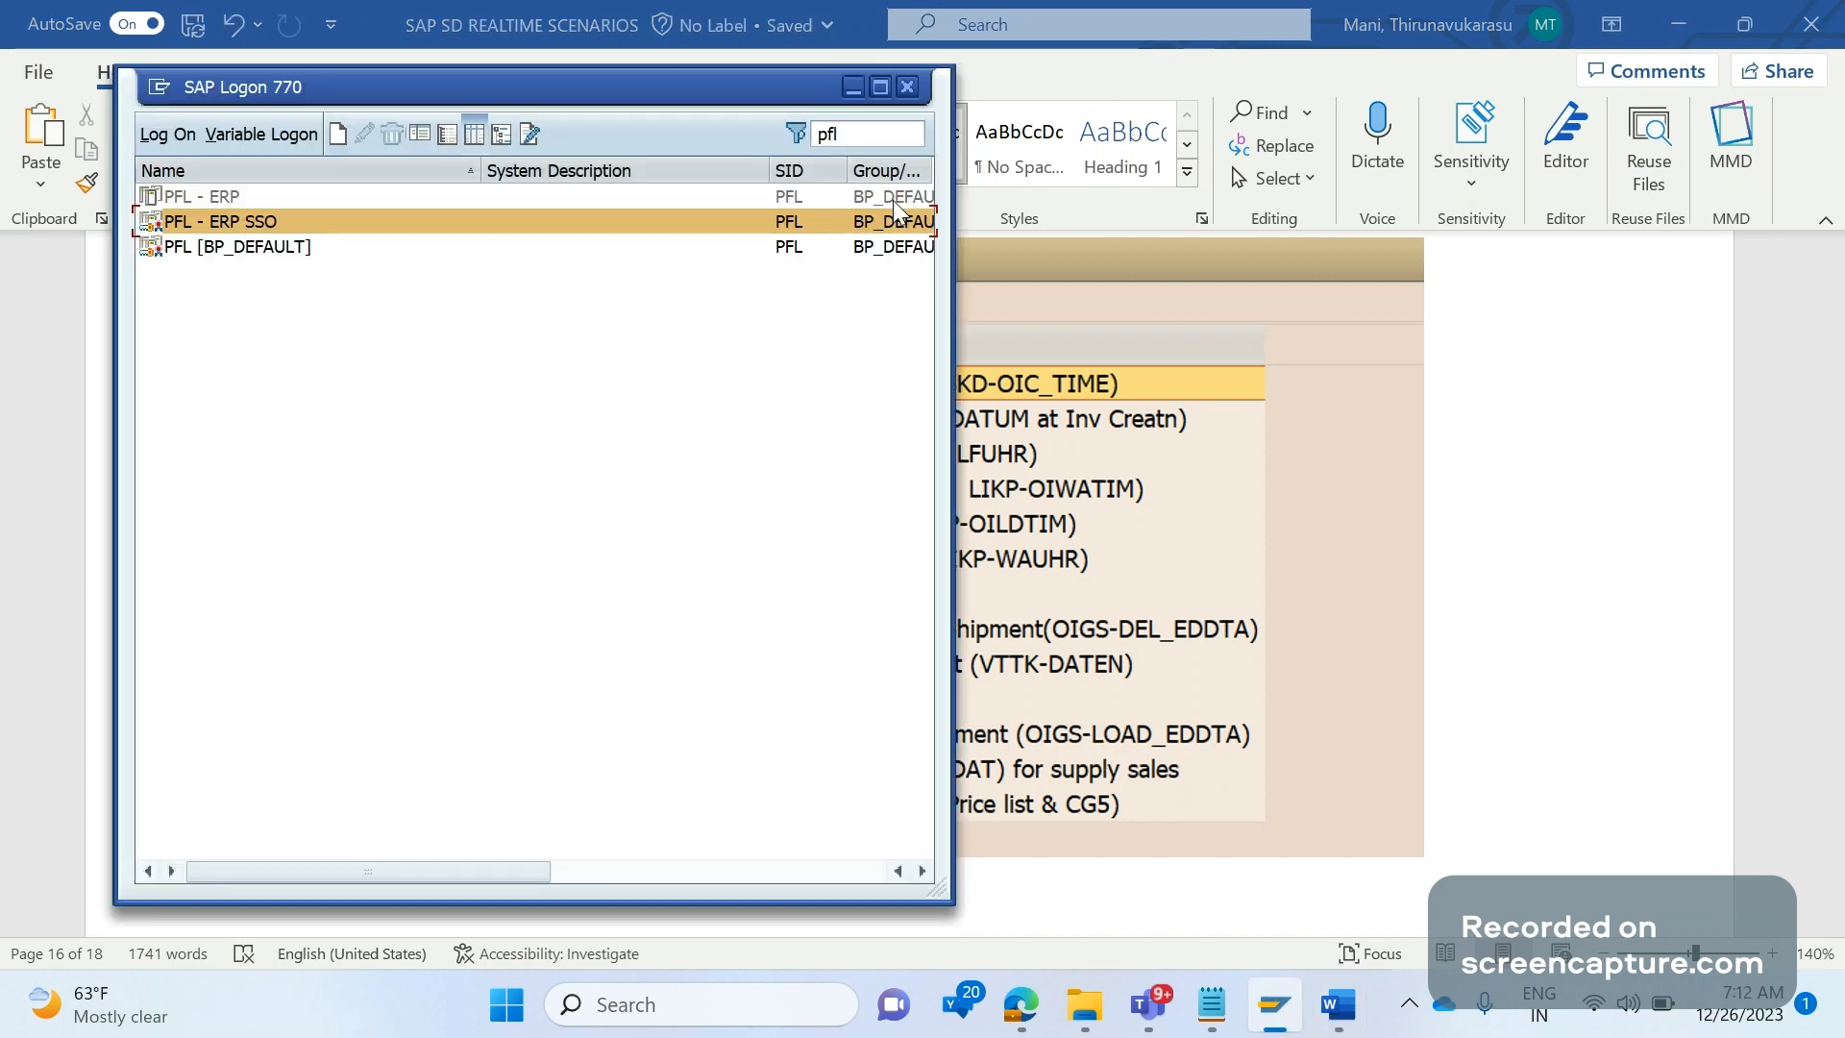
# Select the ECC system in SAP Logon and log on to client 800.
pyautogui.write('EC')
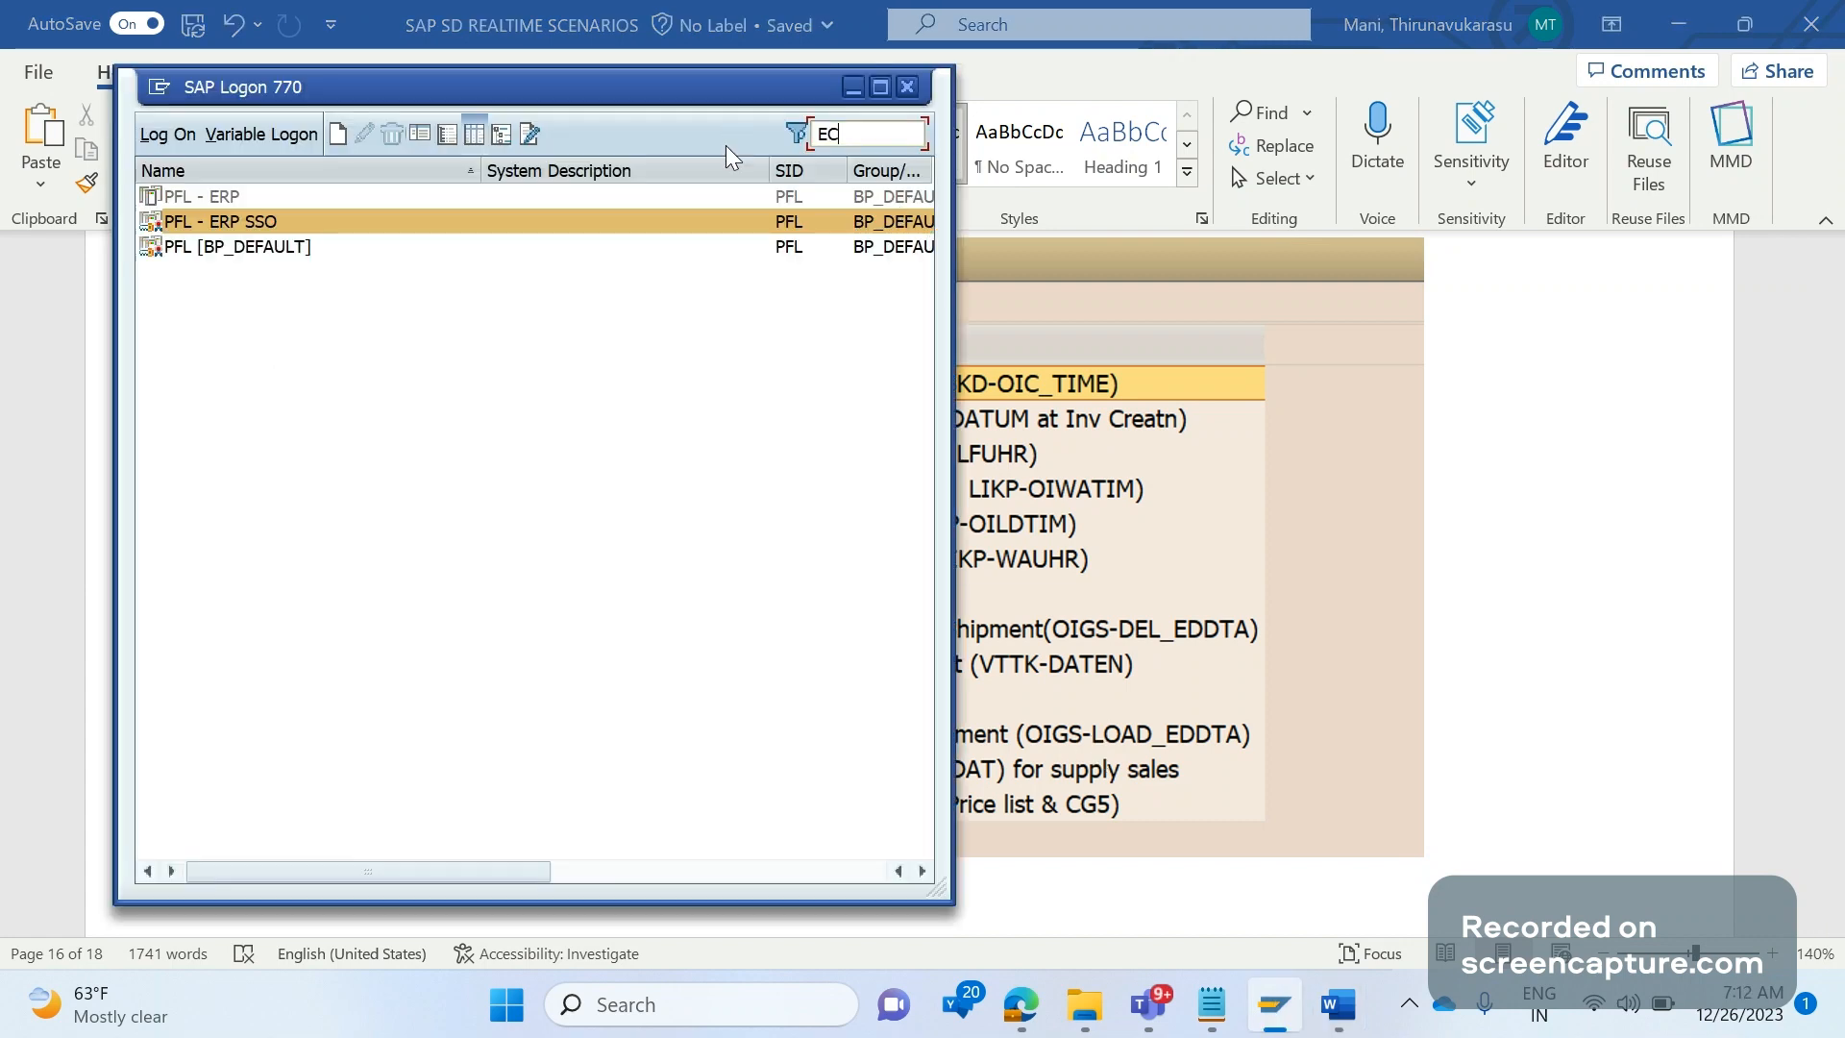
pyautogui.write('C')
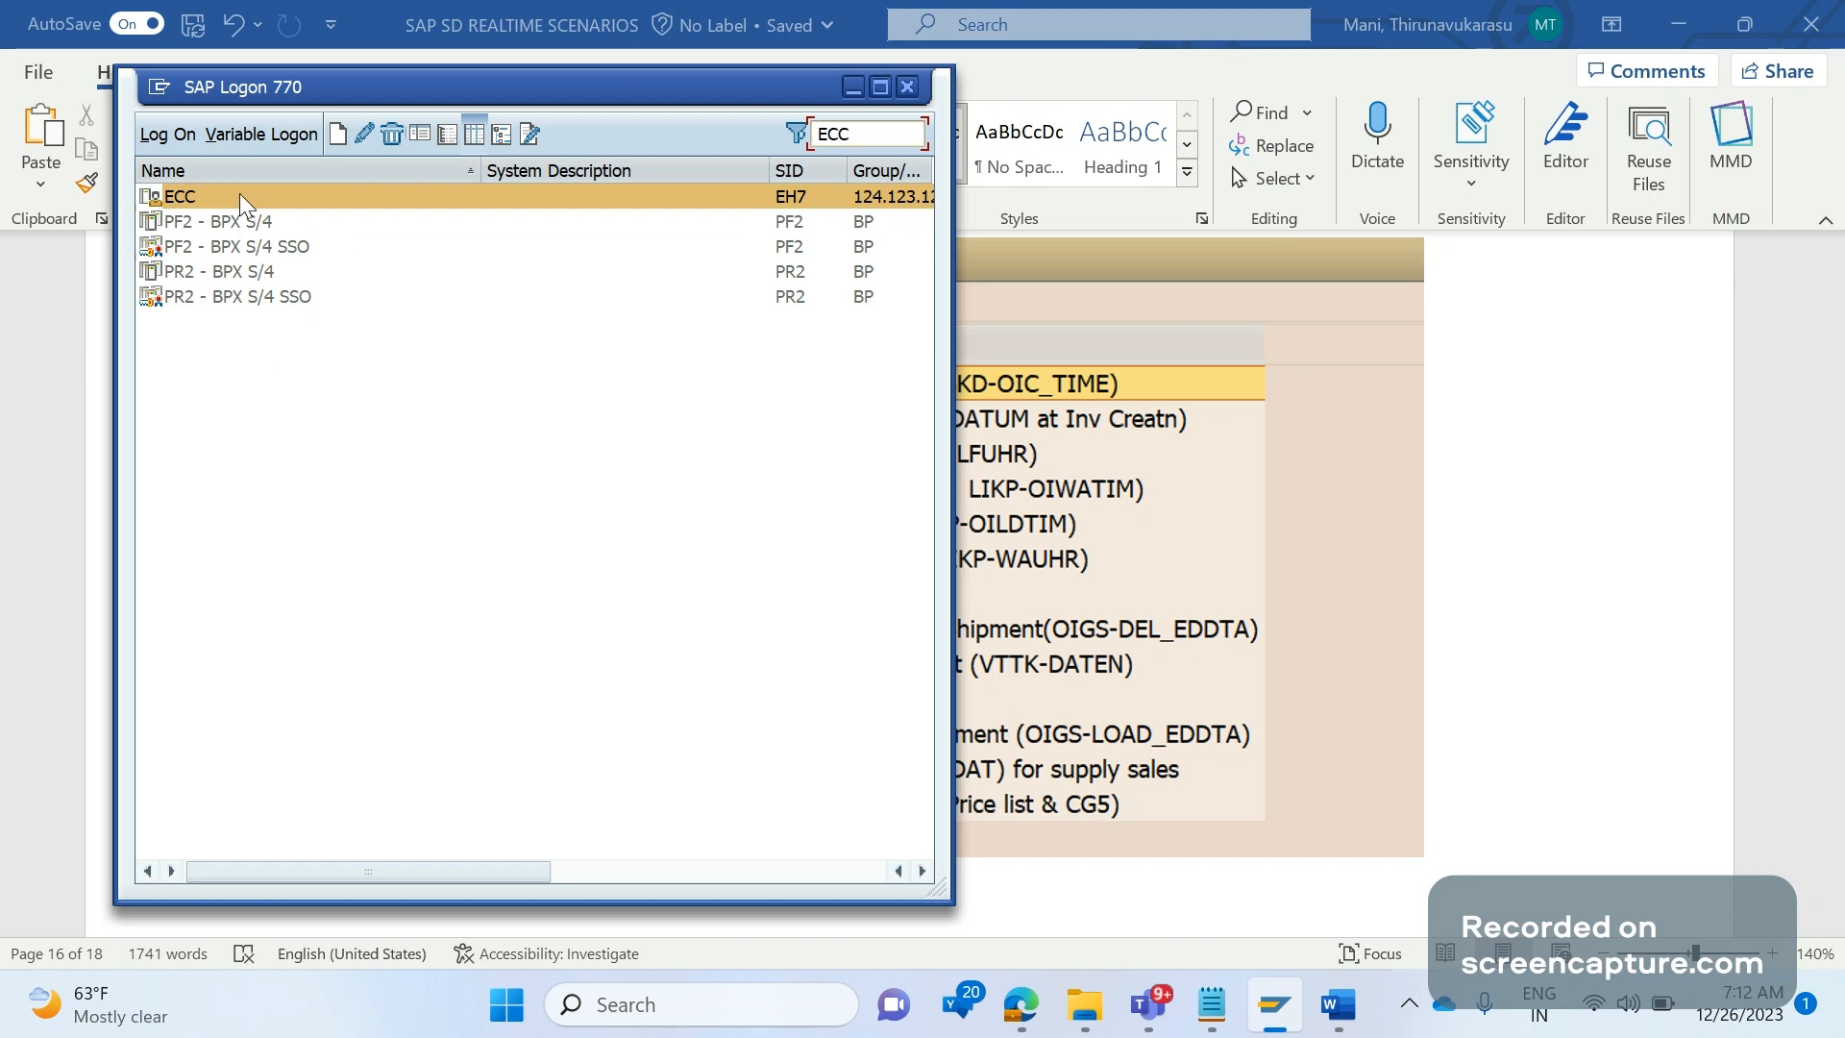
pyautogui.doubleClick(177, 195)
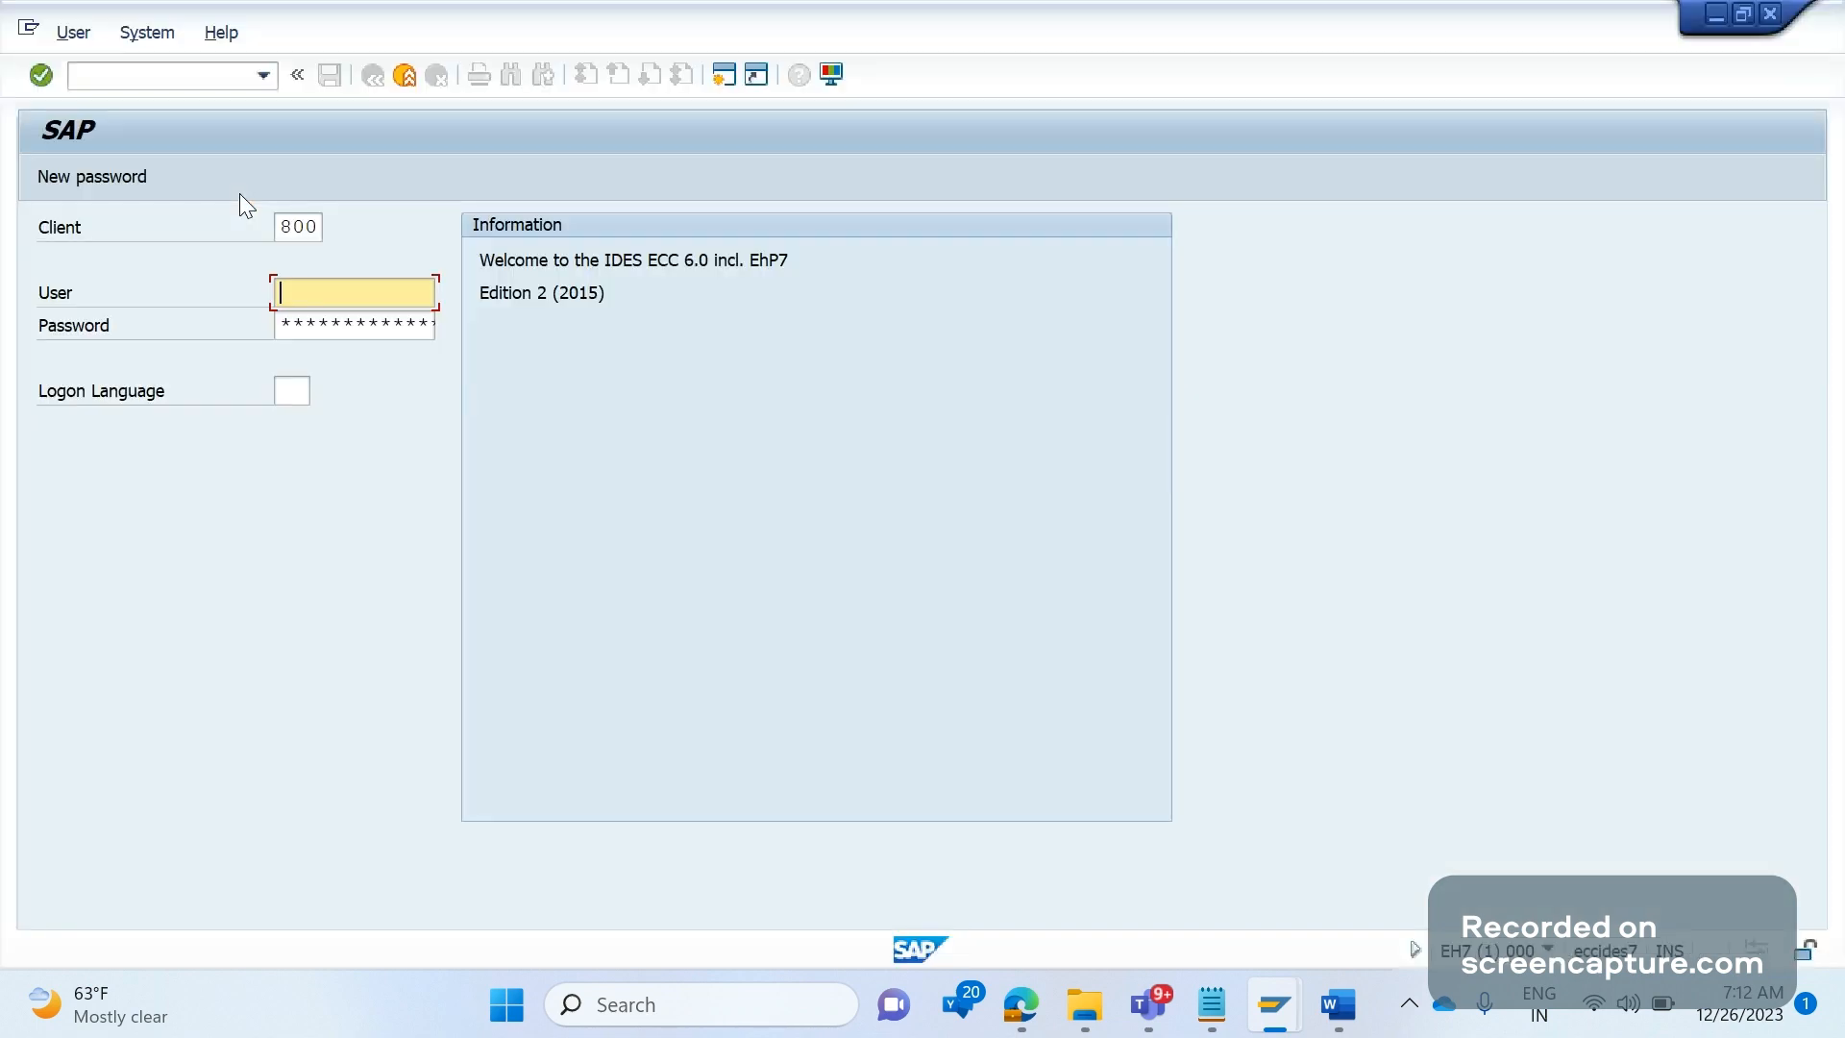
pyautogui.write('COMMON')
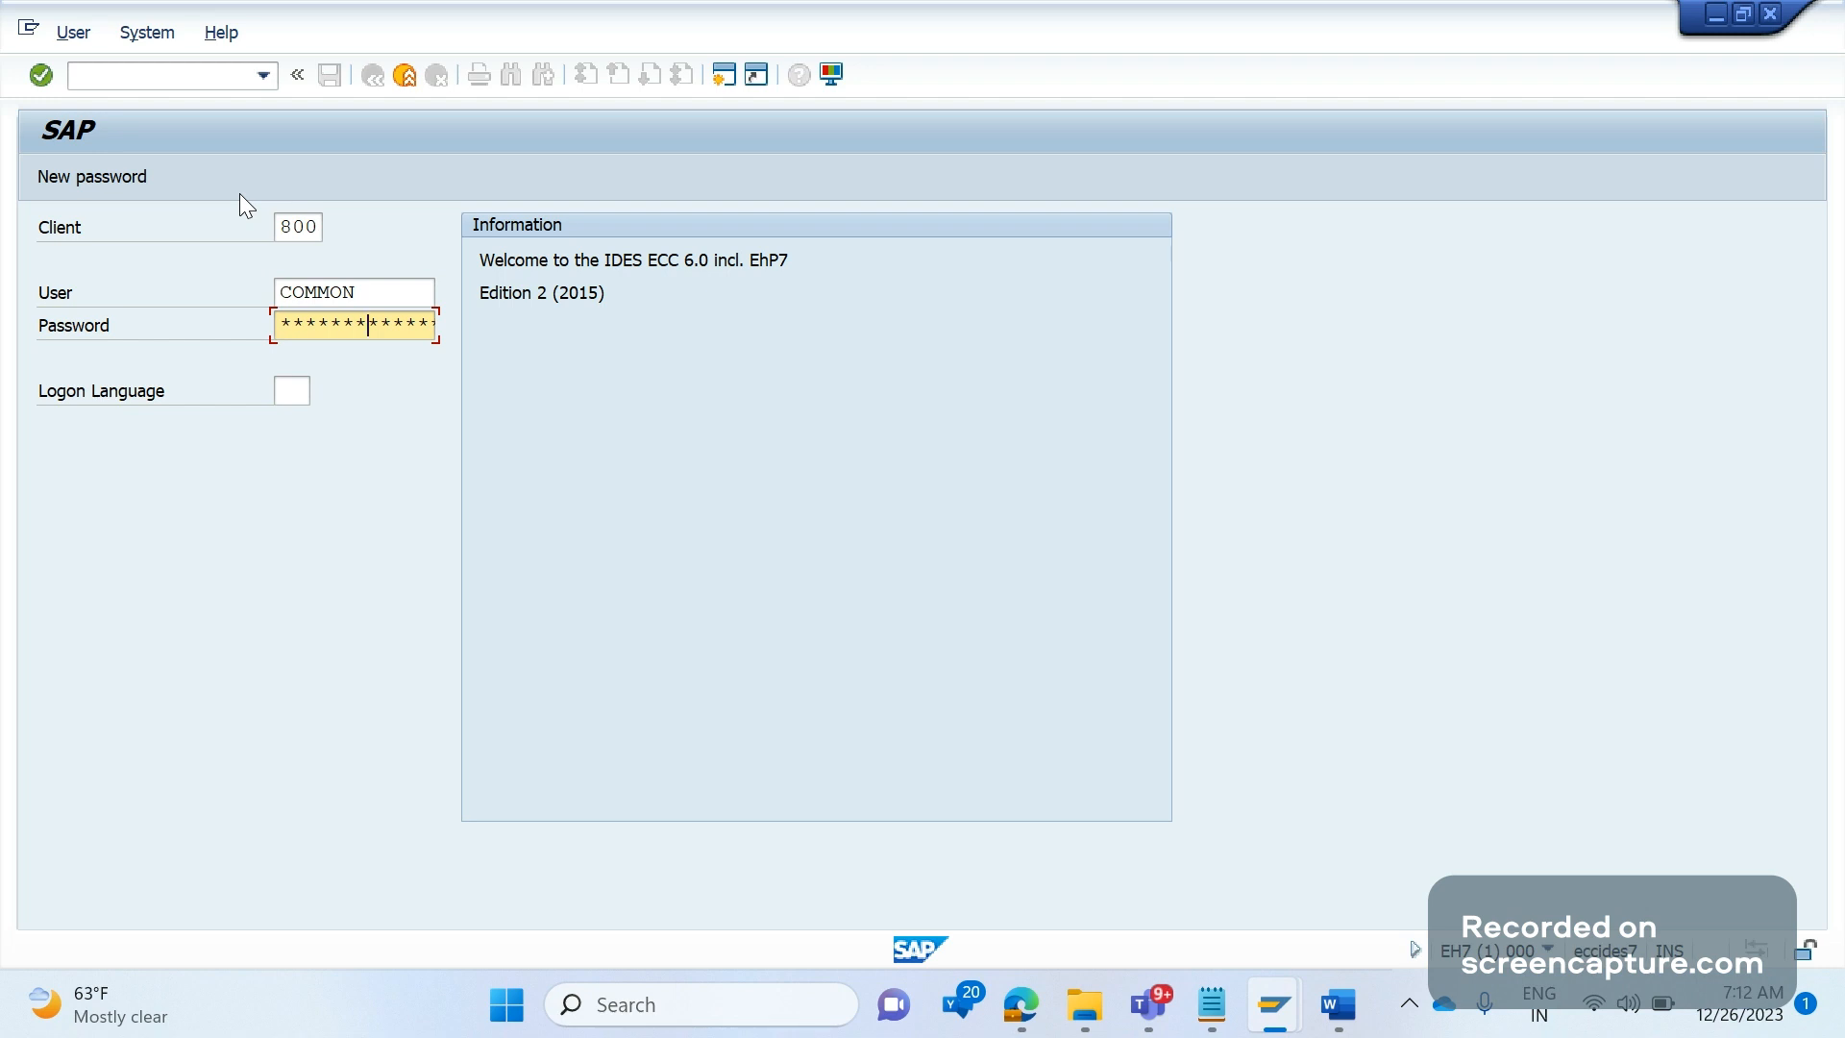
pyautogui.press('Return')
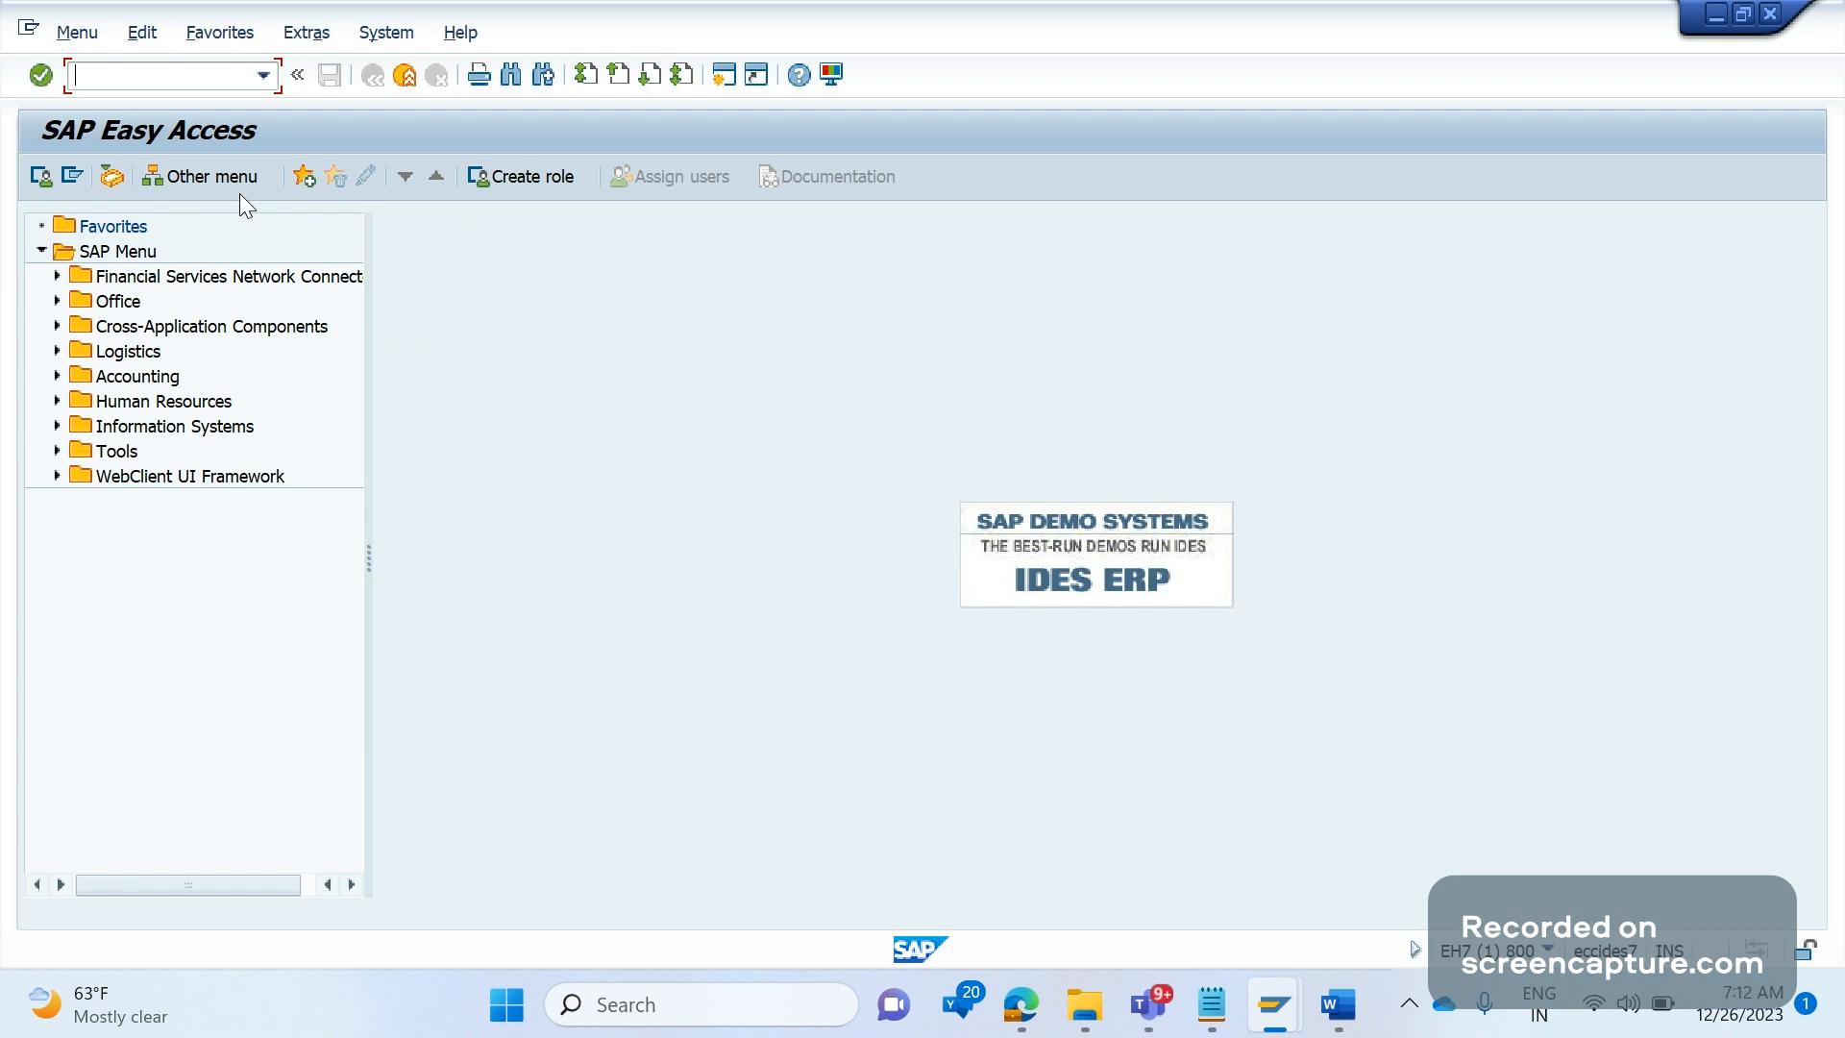
# Run SE16N and load billing header table VBRK from the table history.
pyautogui.write('se16n')
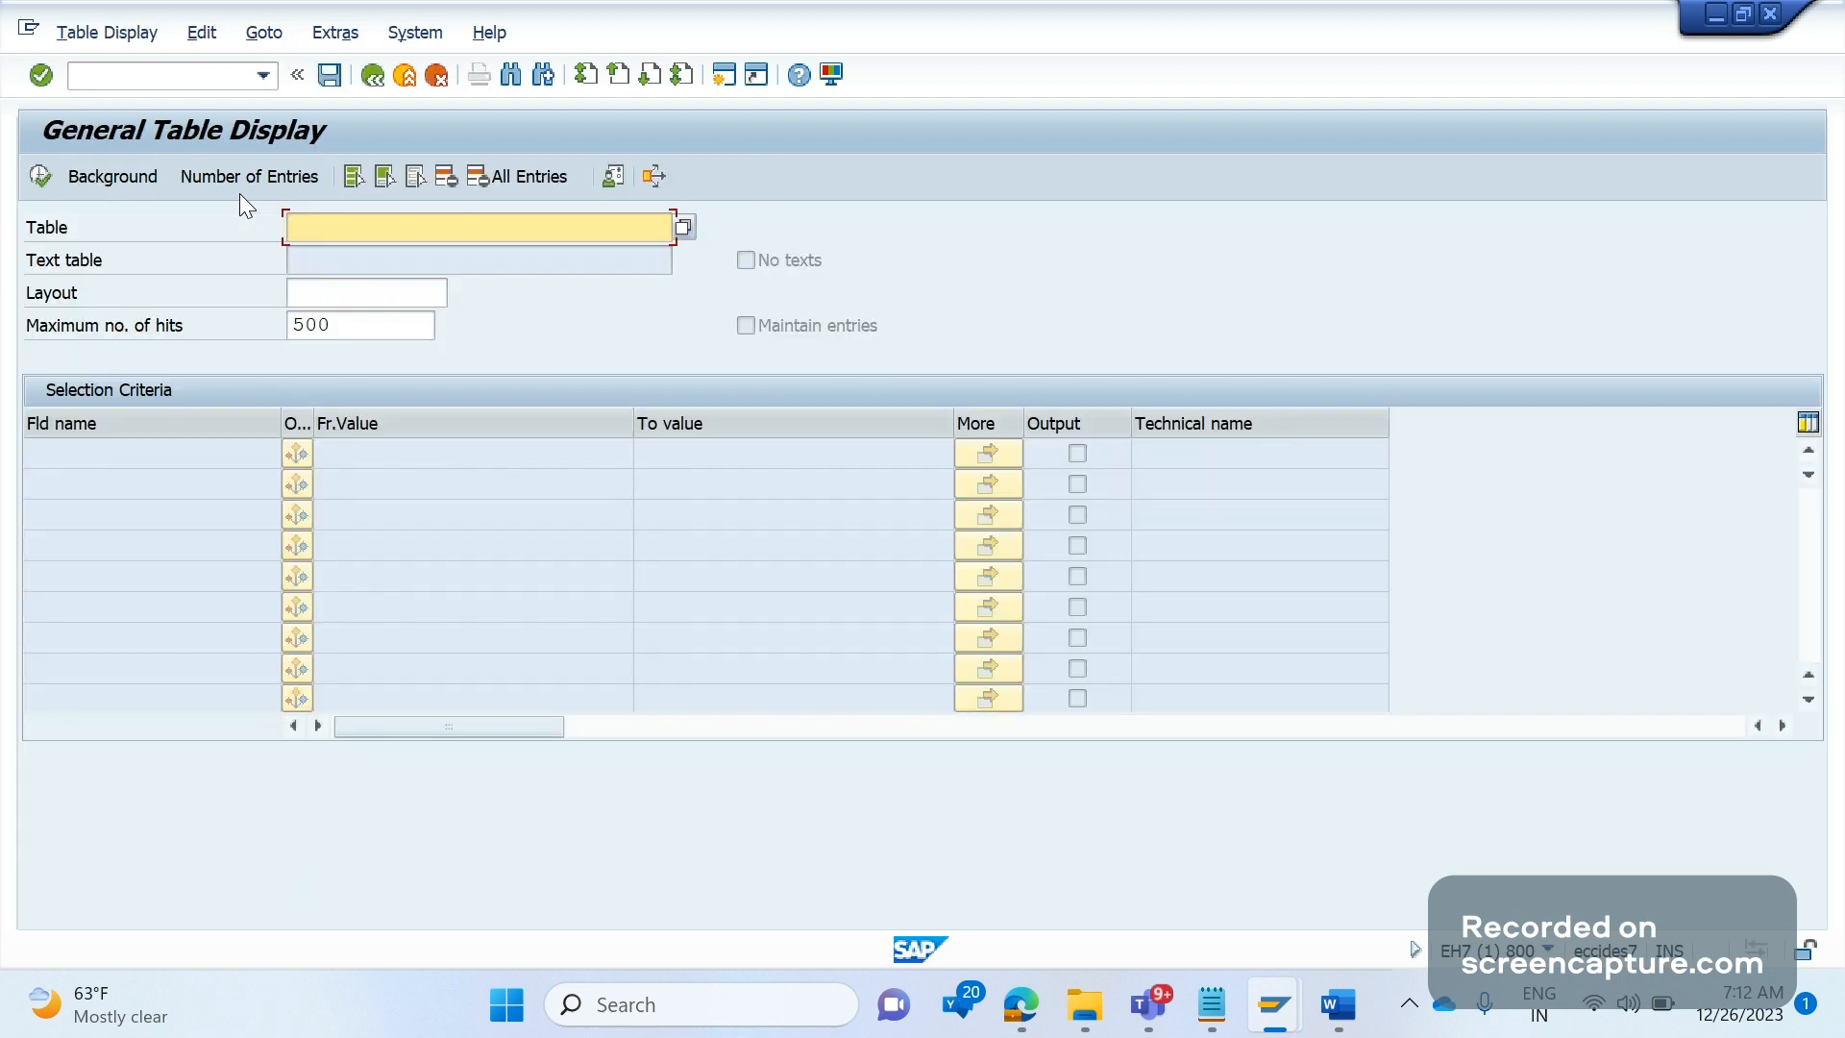
pyautogui.click(476, 226)
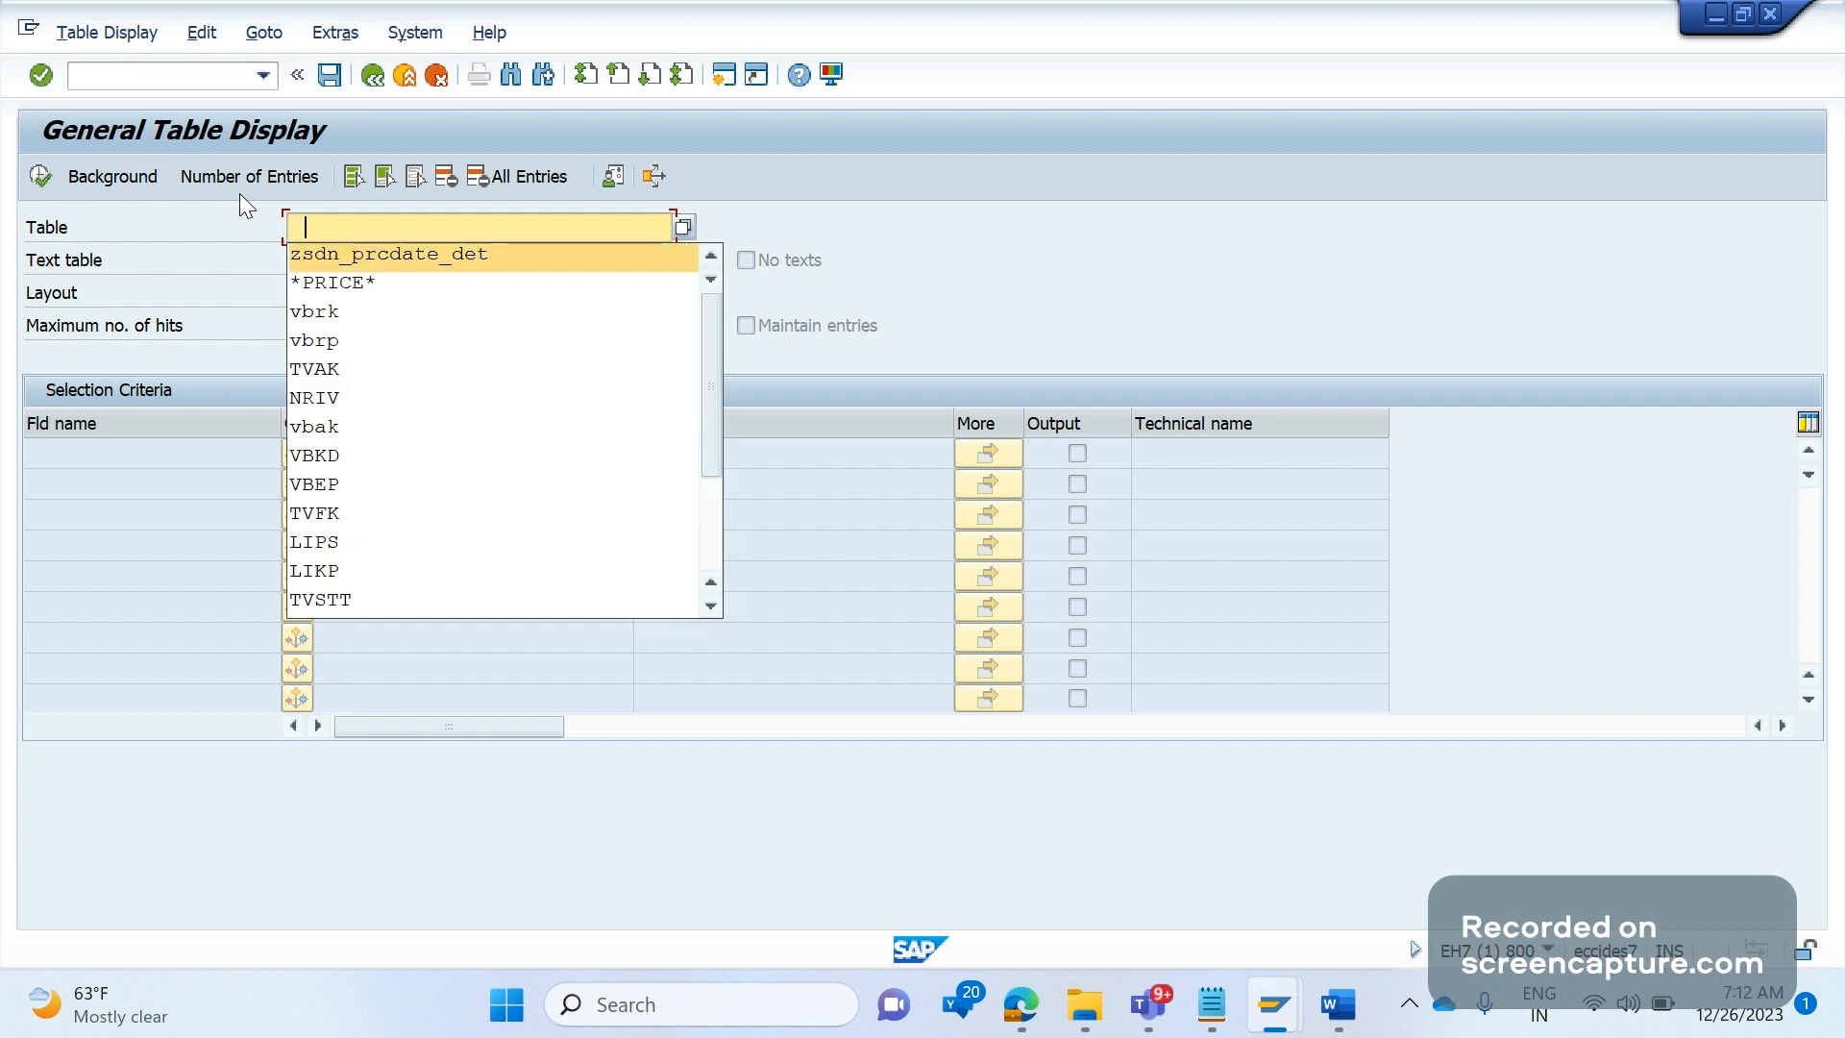
pyautogui.click(314, 310)
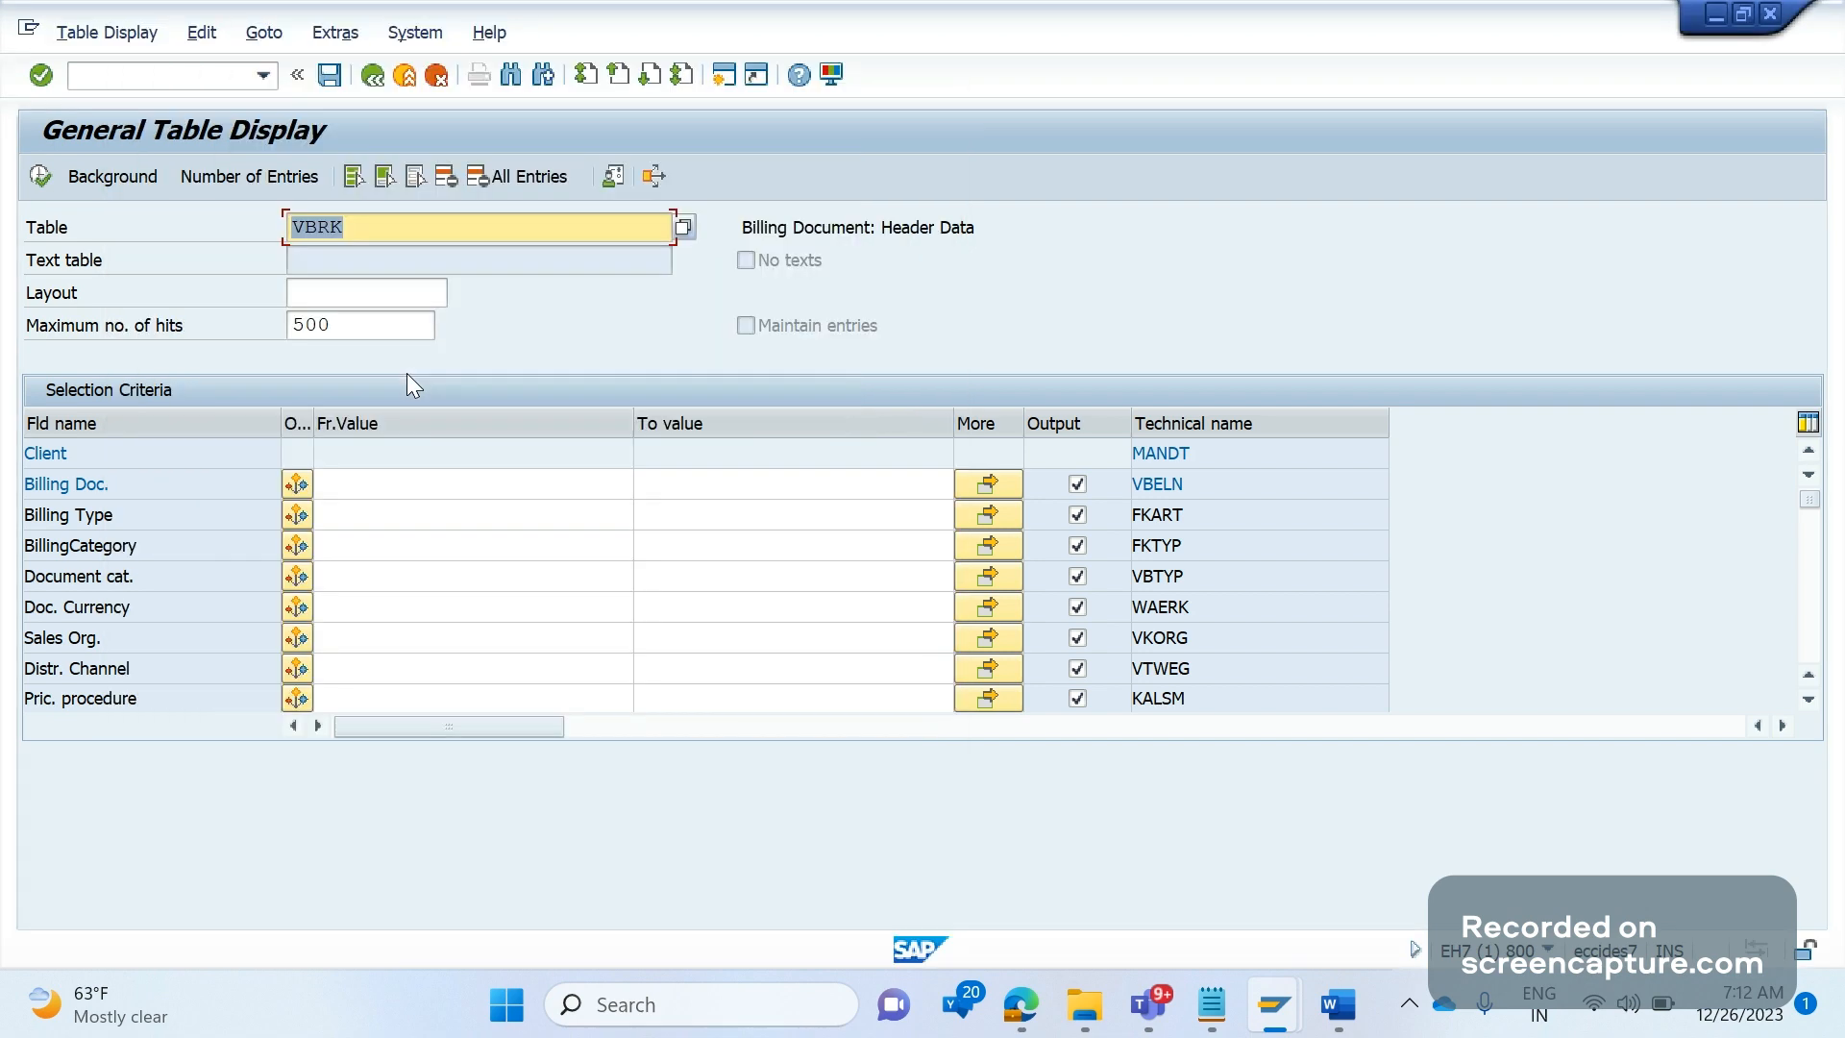
pyautogui.click(1335, 1003)
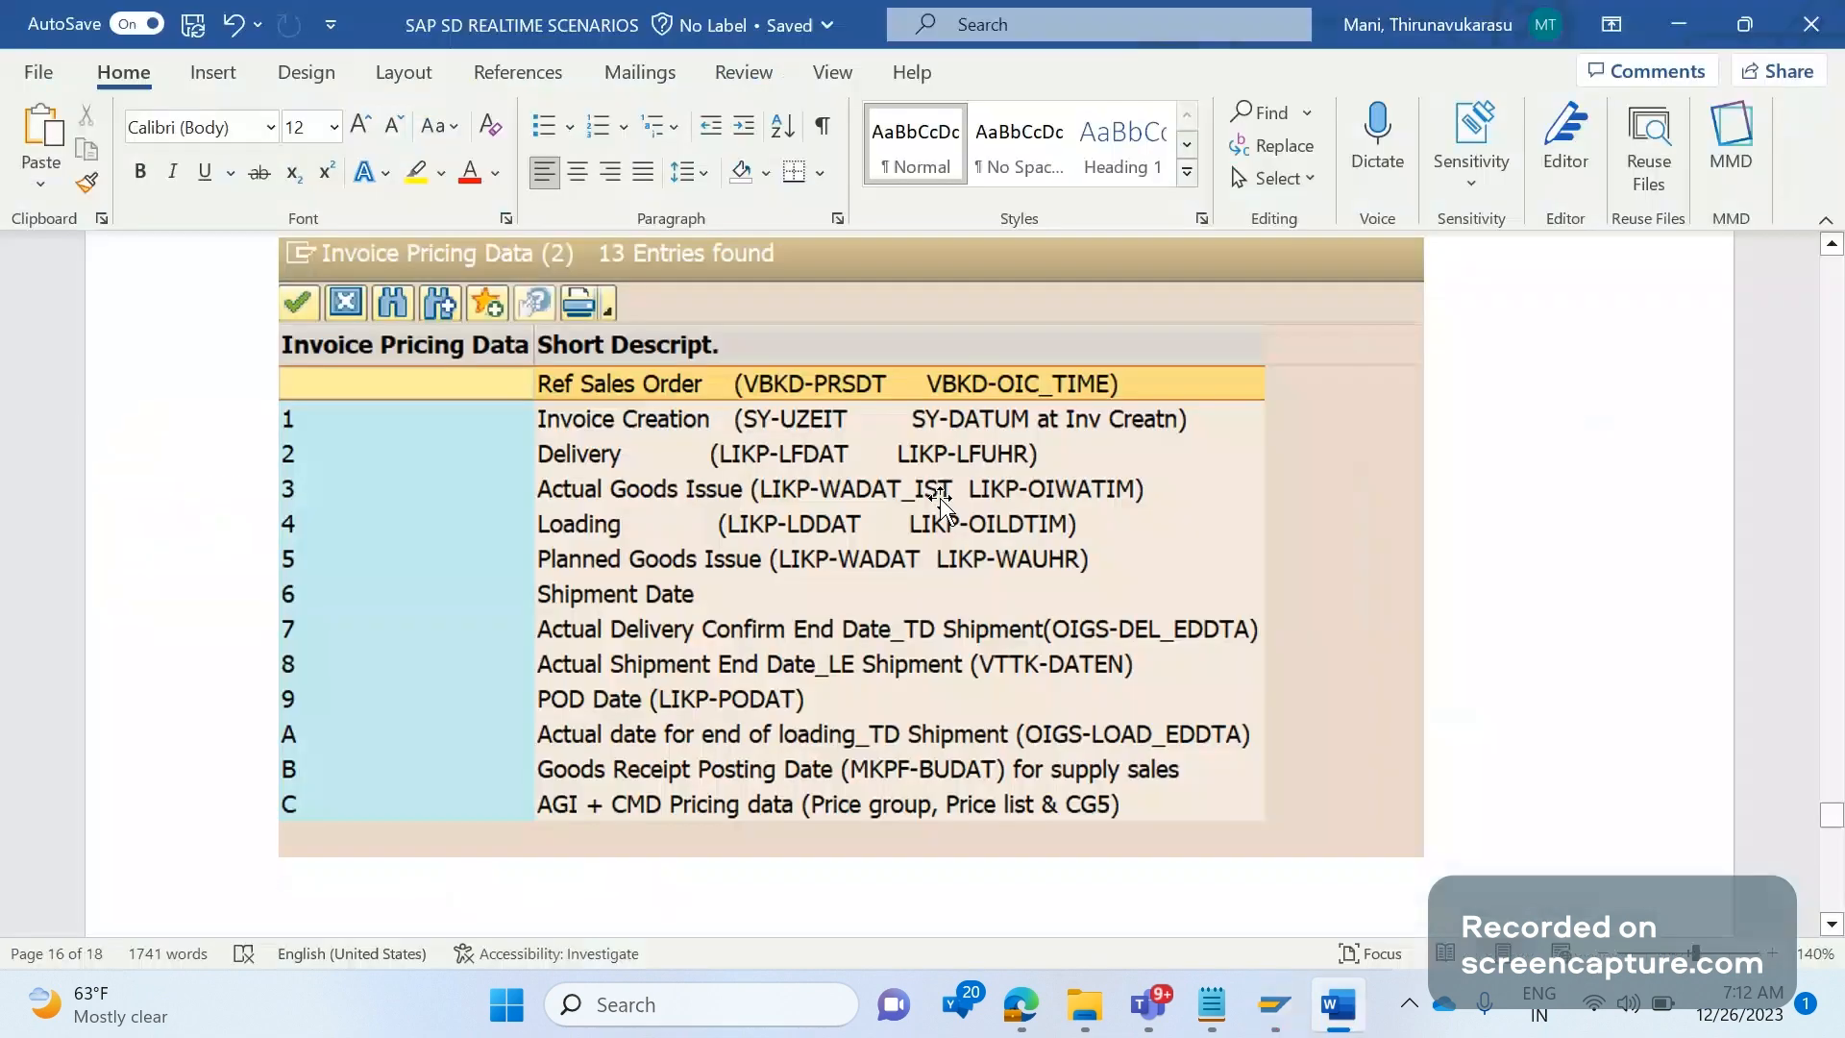
pyautogui.moveTo(648, 578)
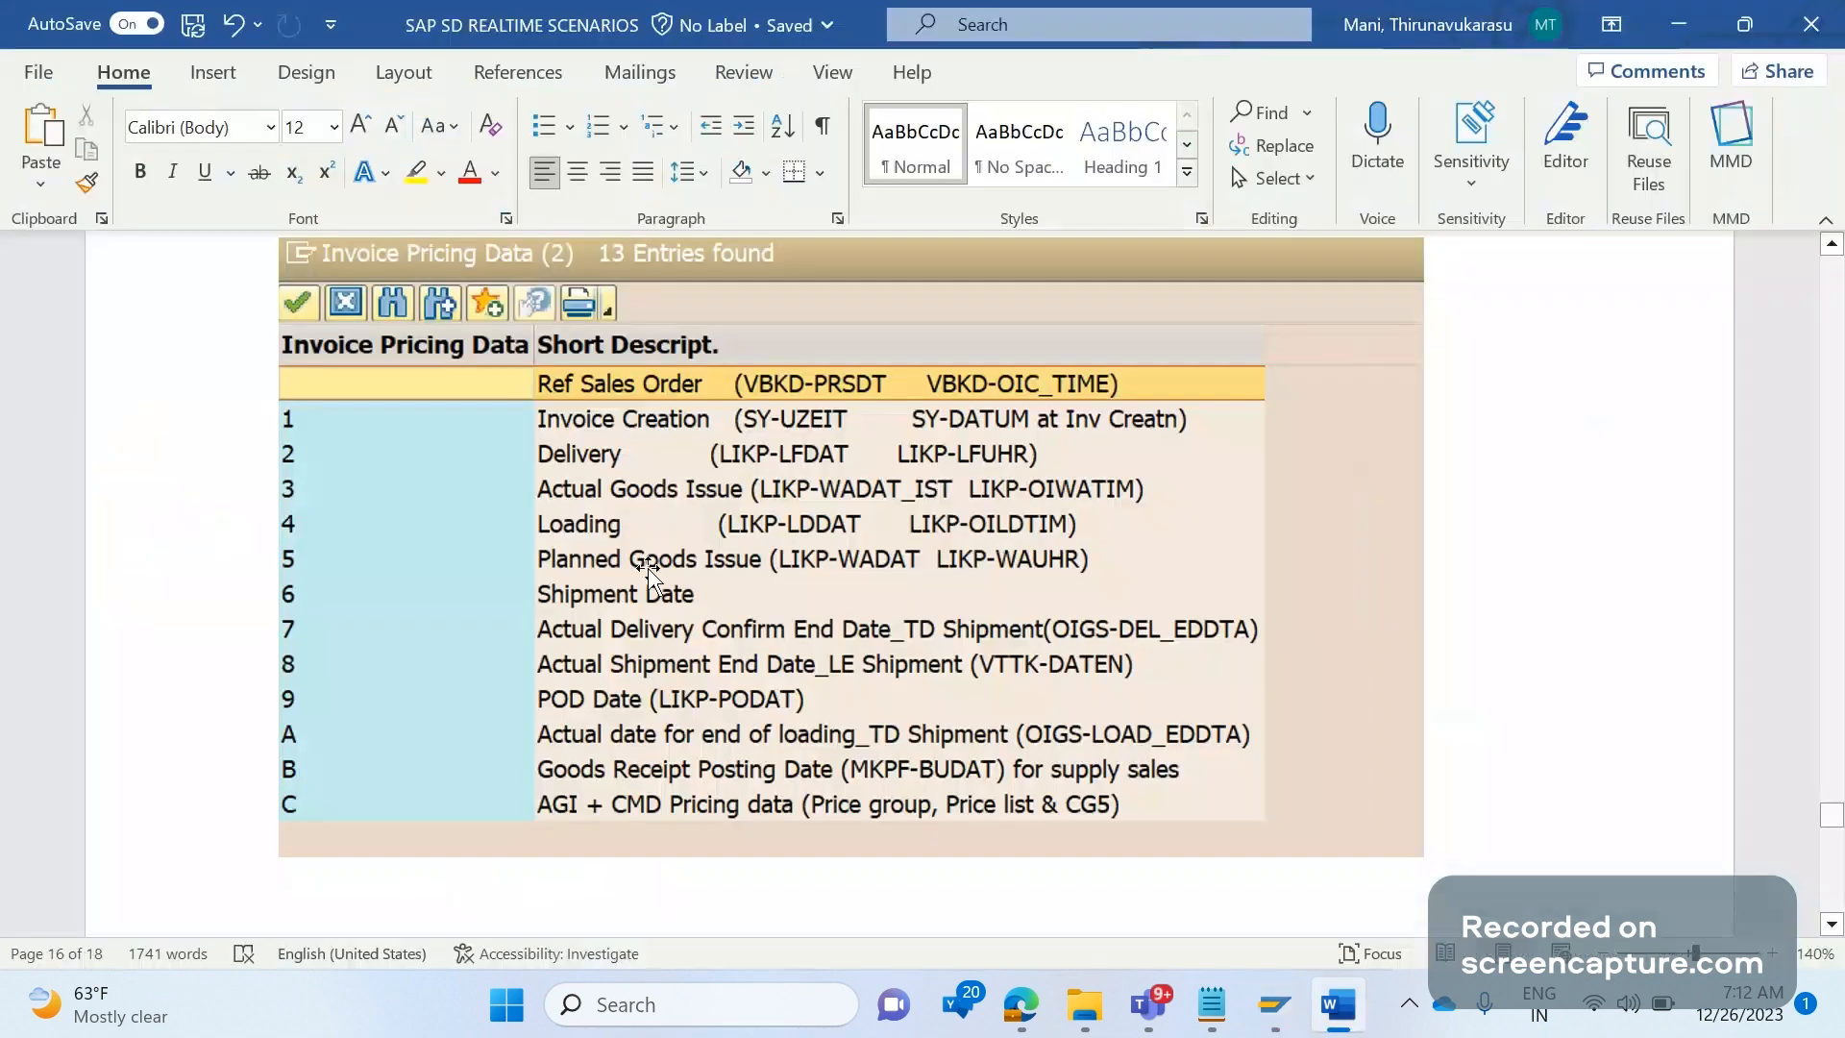
# Open the value help for the VBRK Billing Type field, listing 162 billing types.
pyautogui.click(1270, 1003)
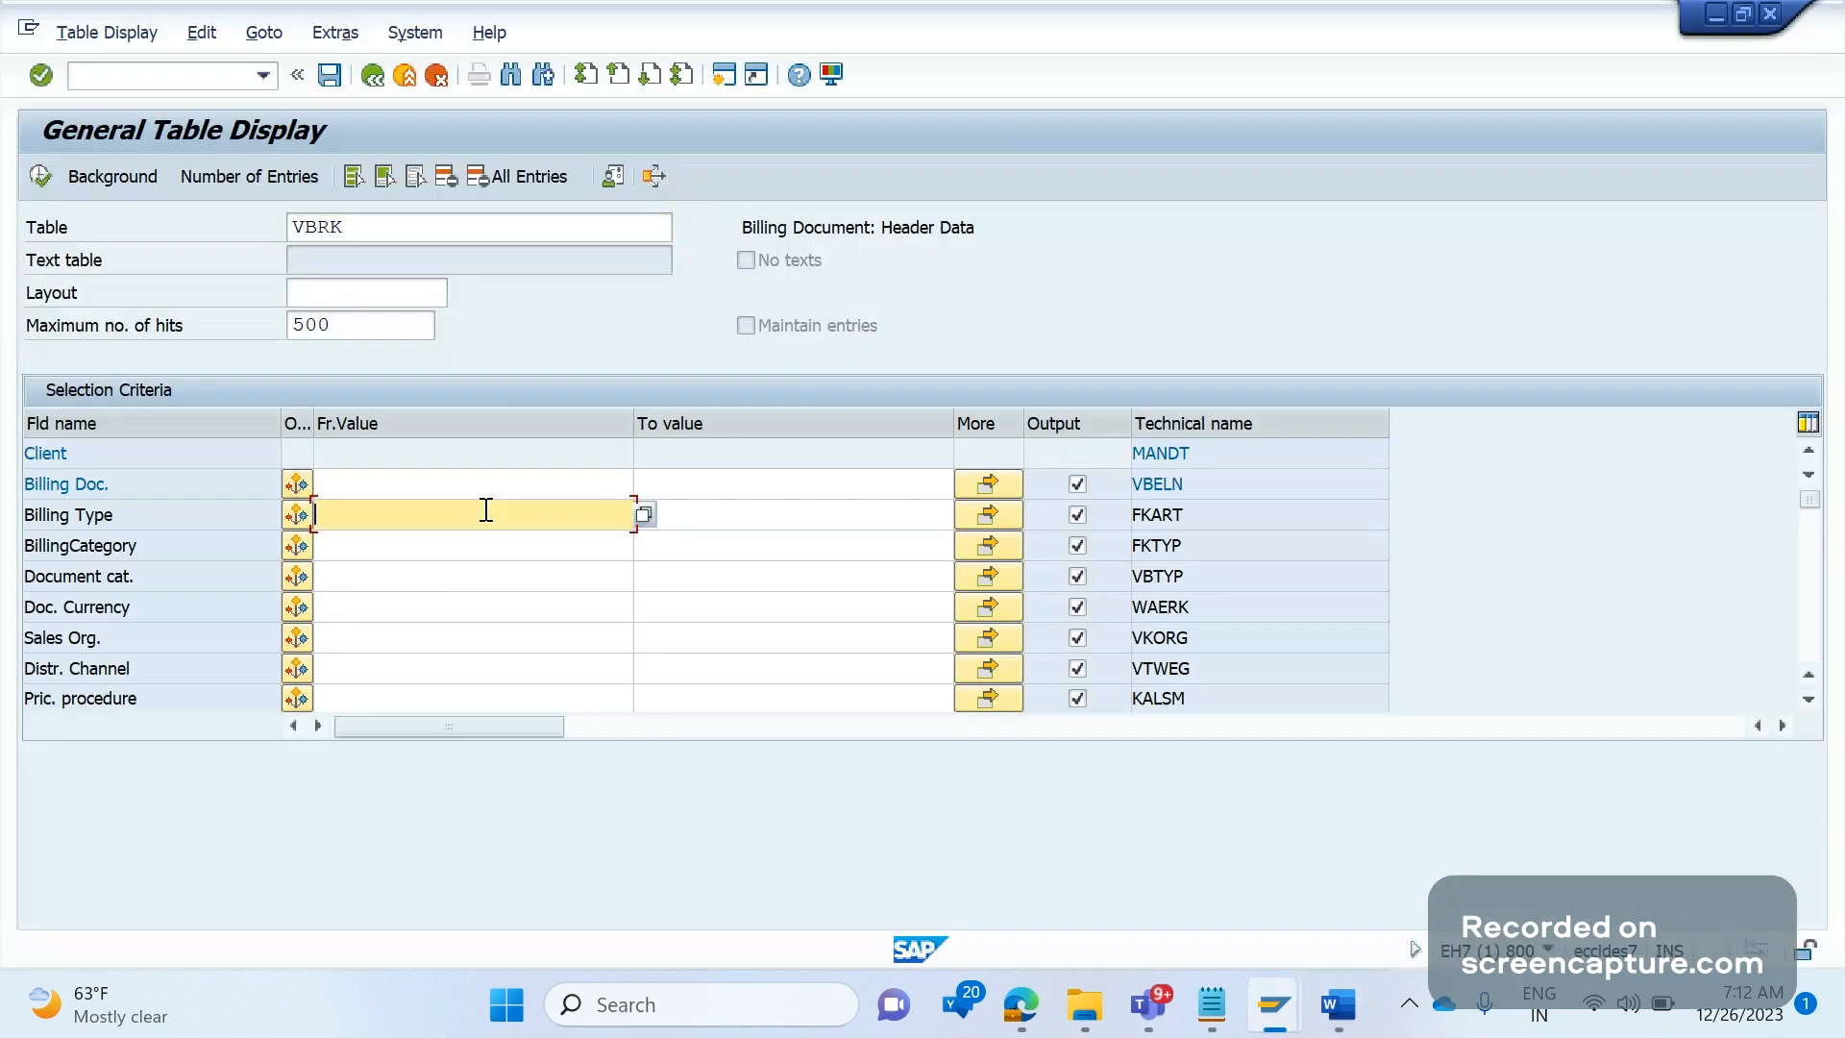
pyautogui.moveTo(407, 531)
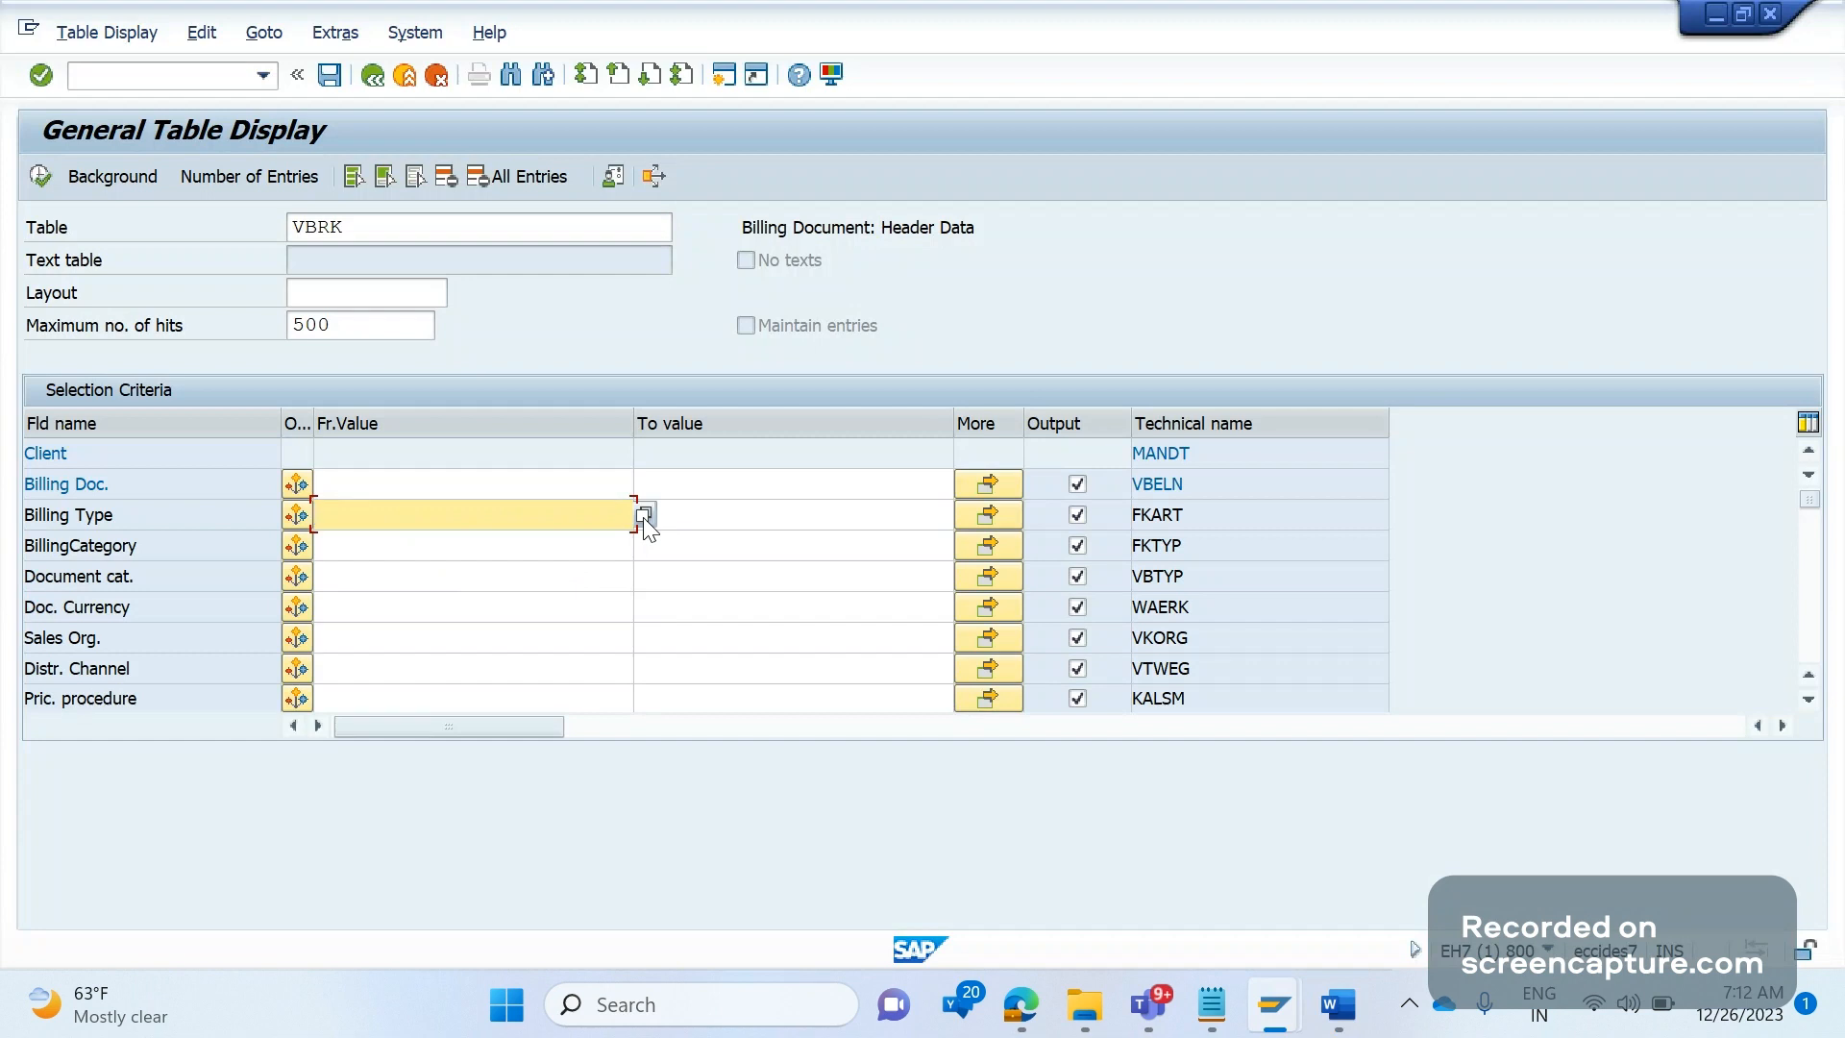
pyautogui.click(644, 514)
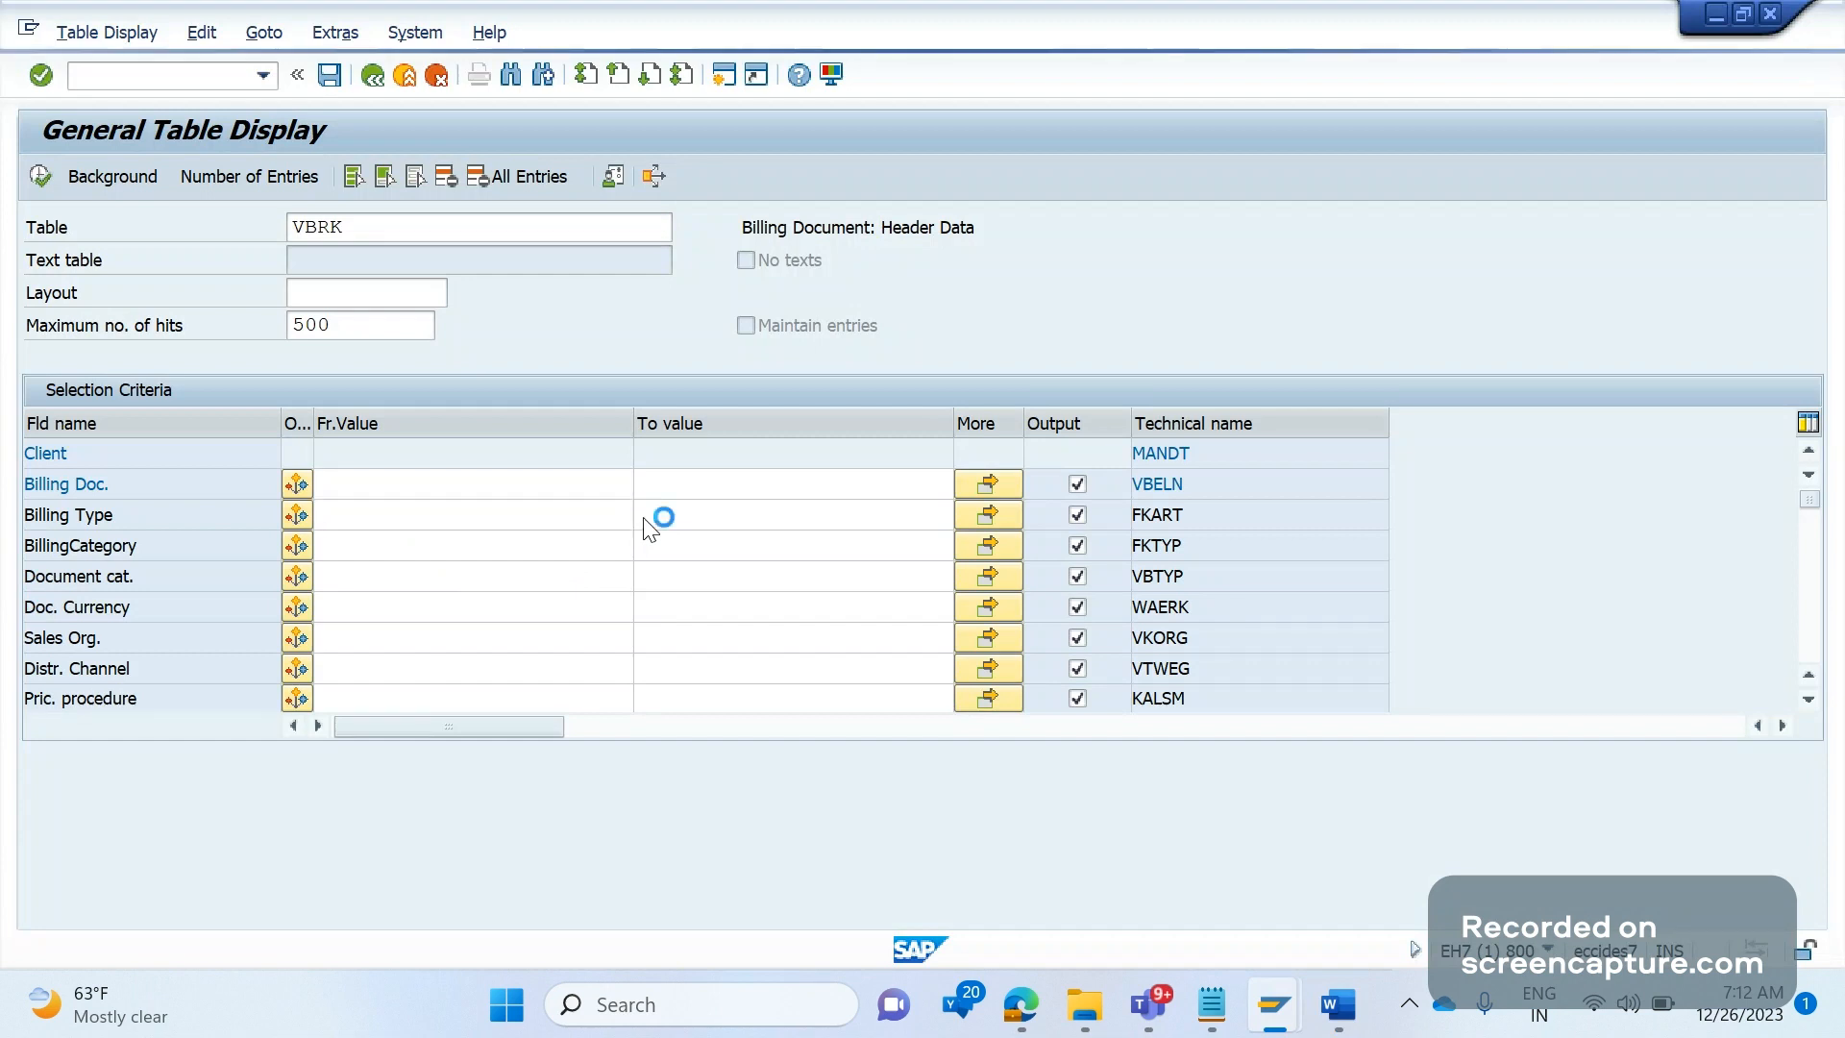
pyautogui.click(297, 514)
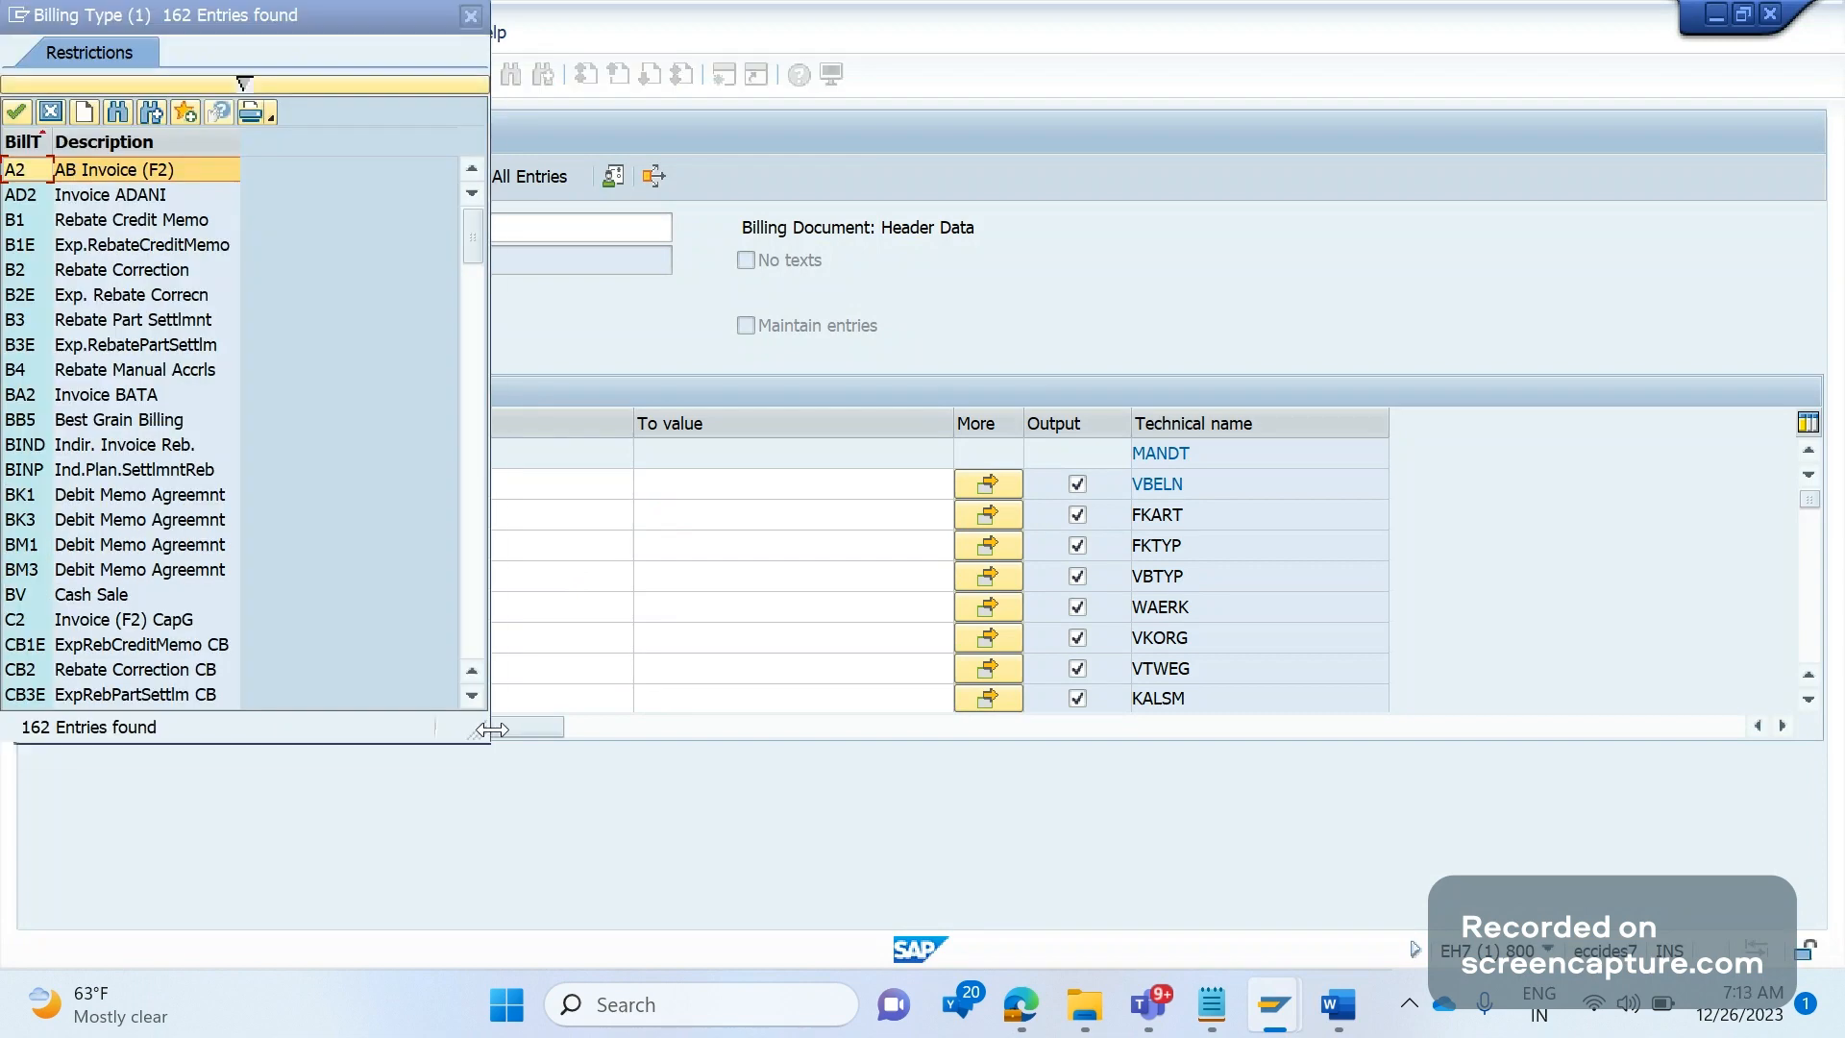
# Reread the Requirement 12 pricing-date table and invoice pricing data, then return to SAP.
pyautogui.click(1335, 1003)
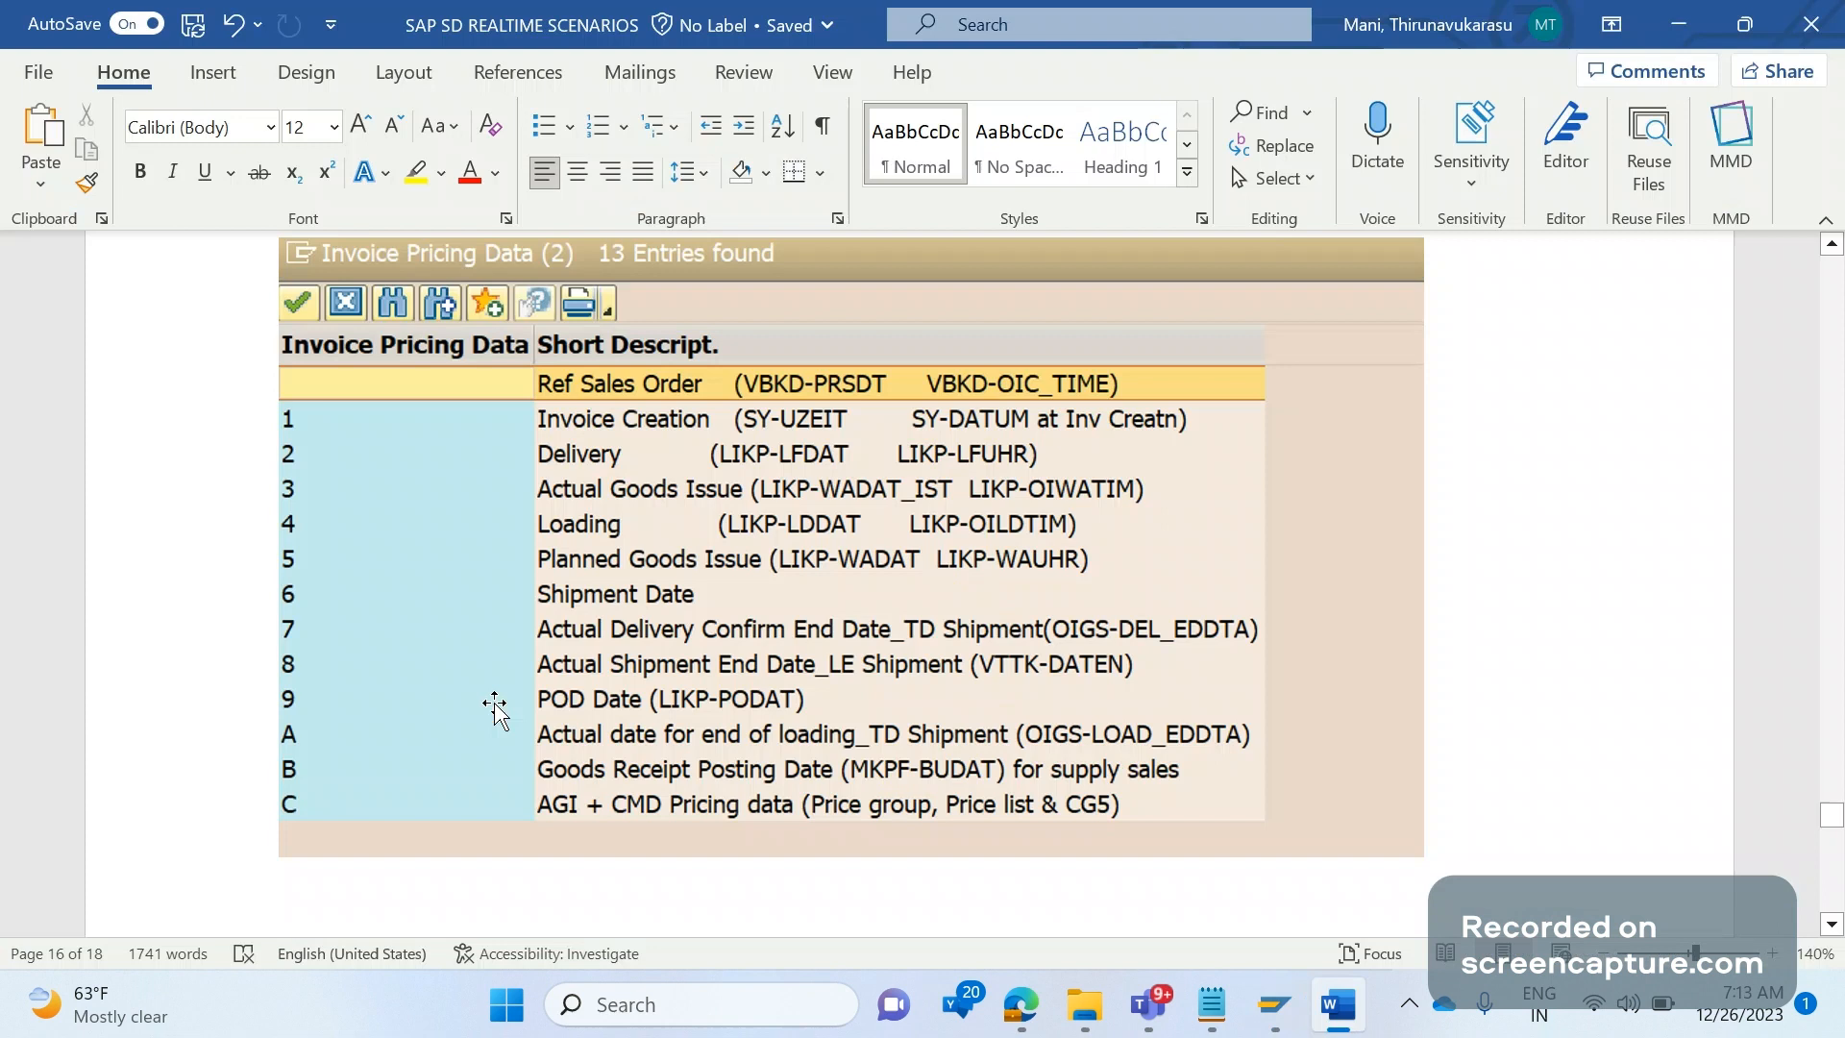
pyautogui.moveTo(702, 421)
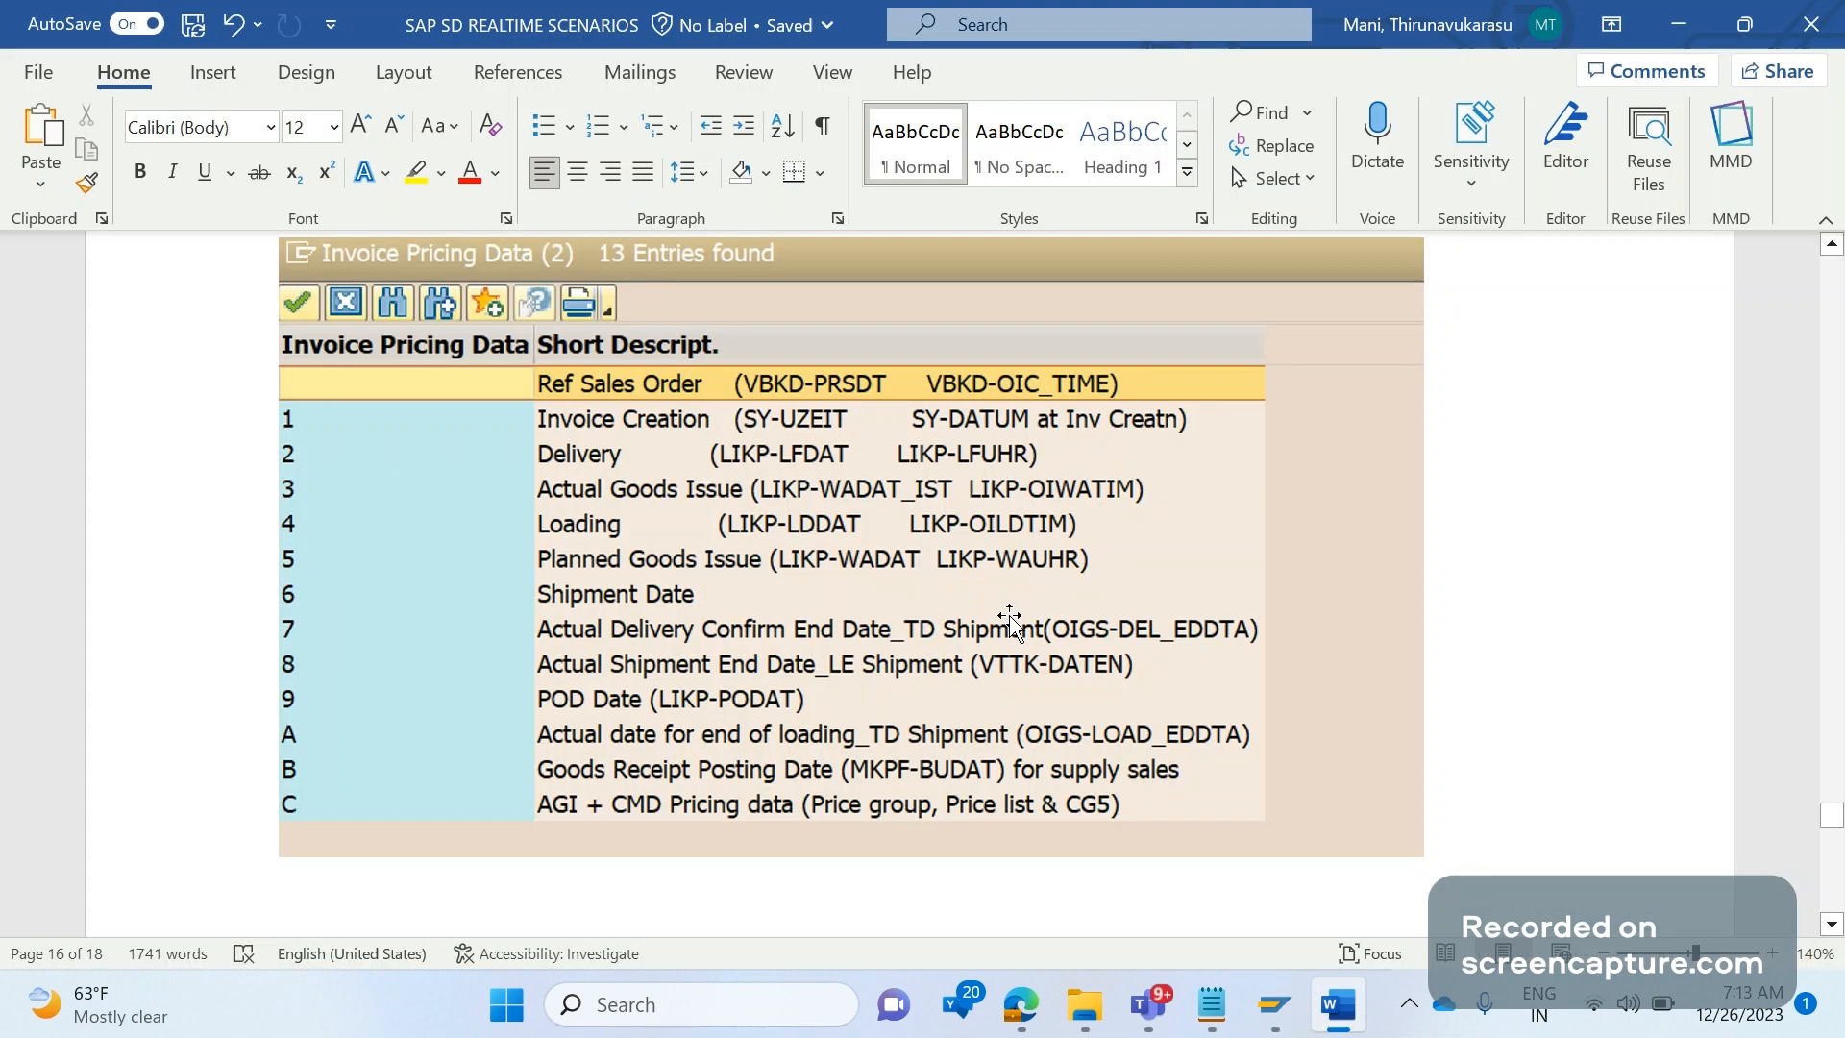
pyautogui.scroll(3)
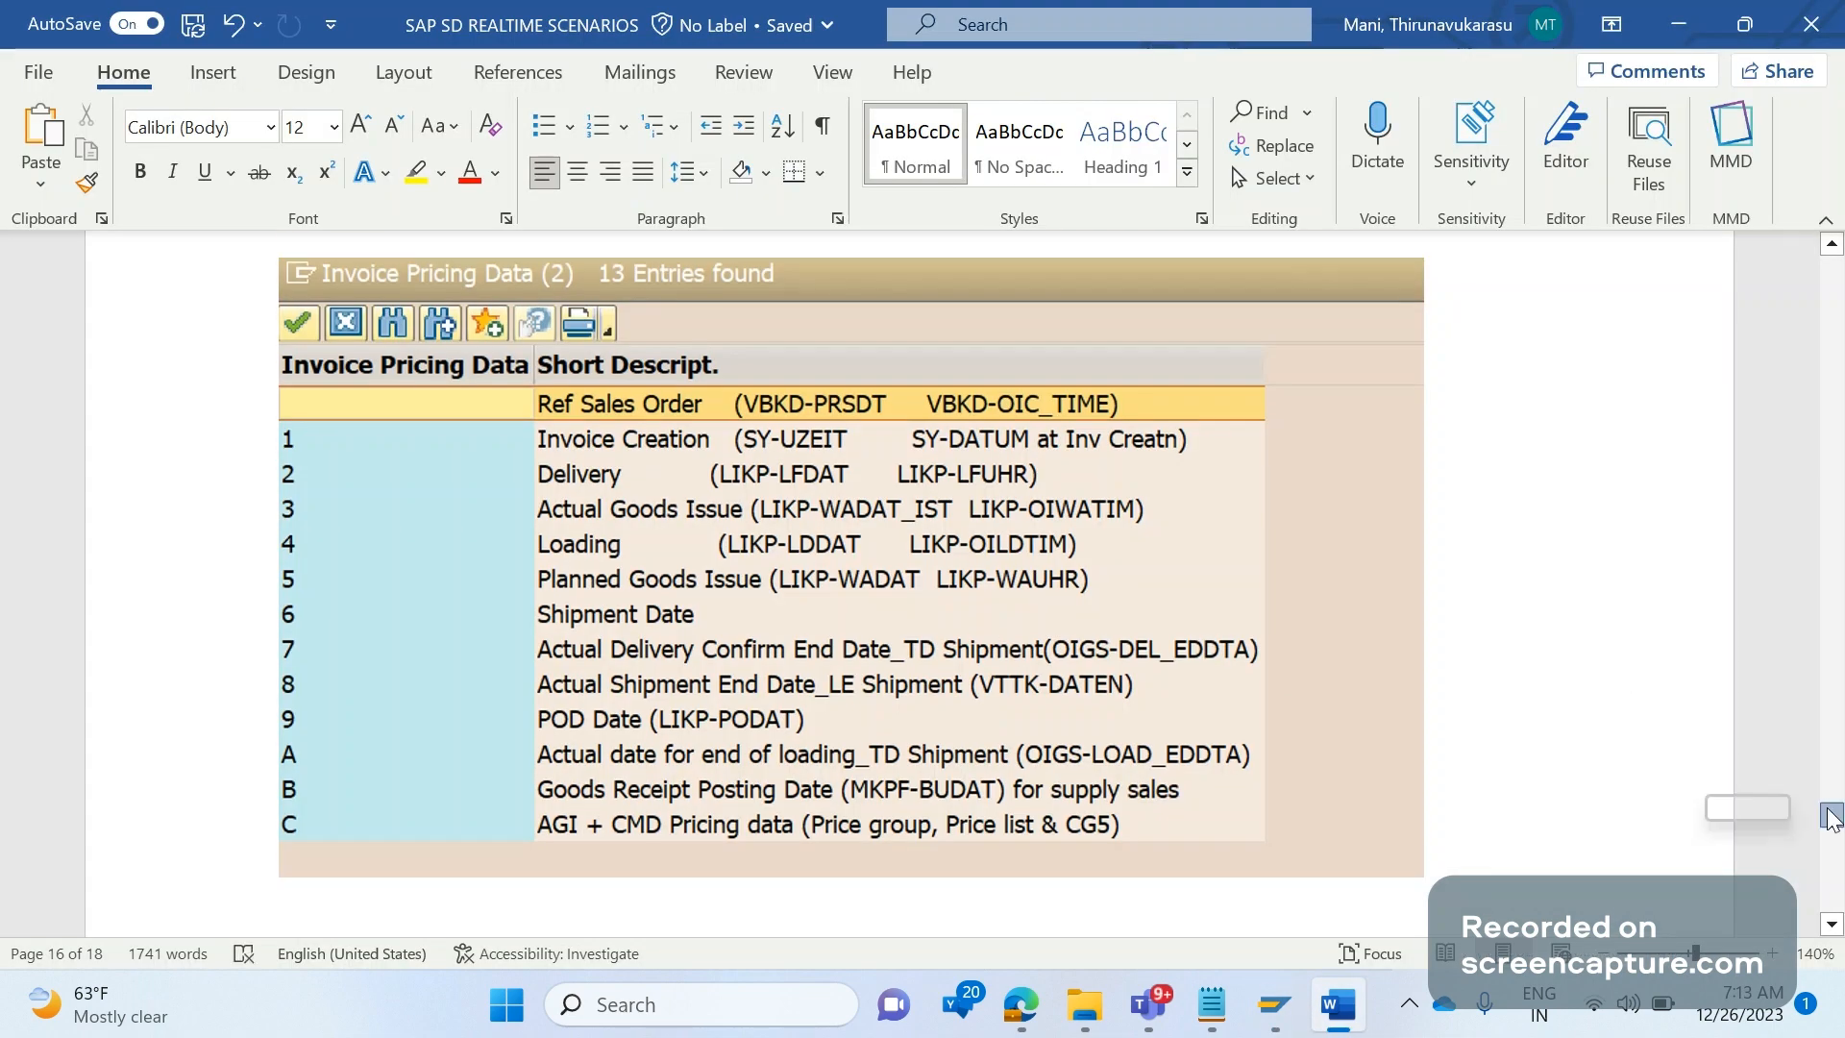
pyautogui.scroll(3)
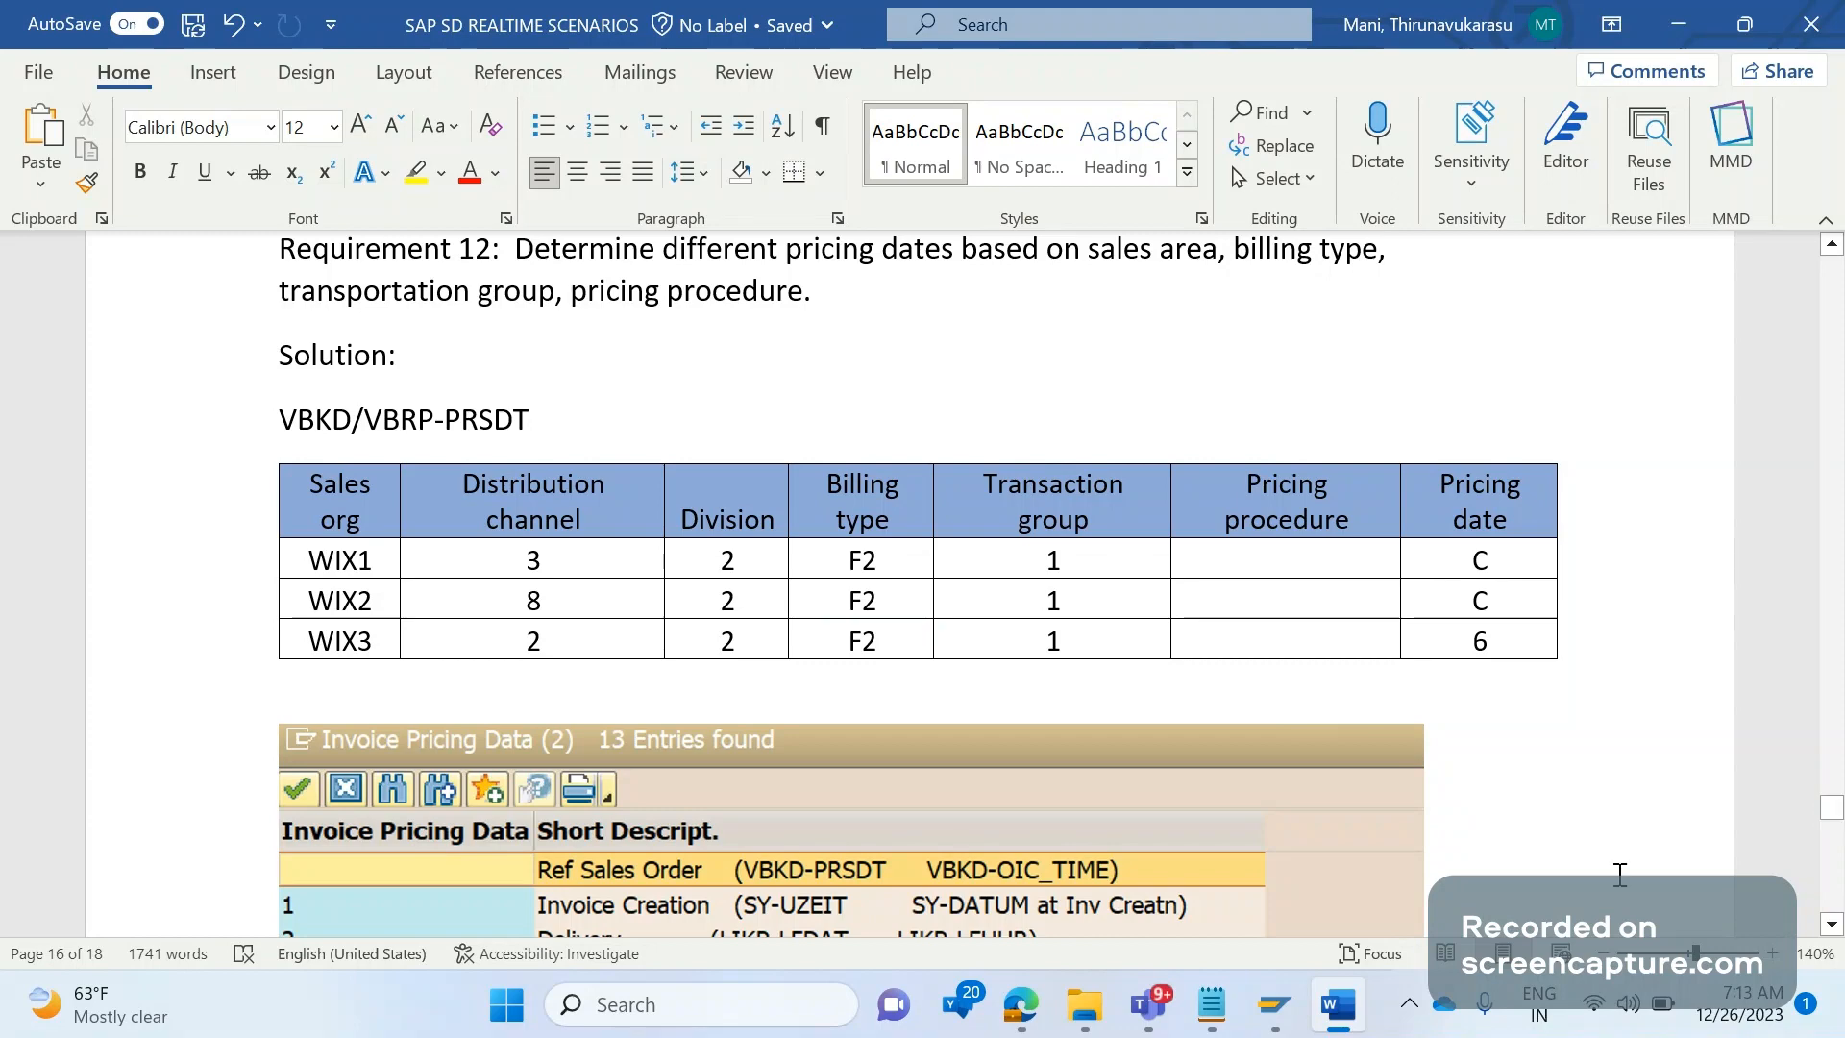
pyautogui.scroll(-3)
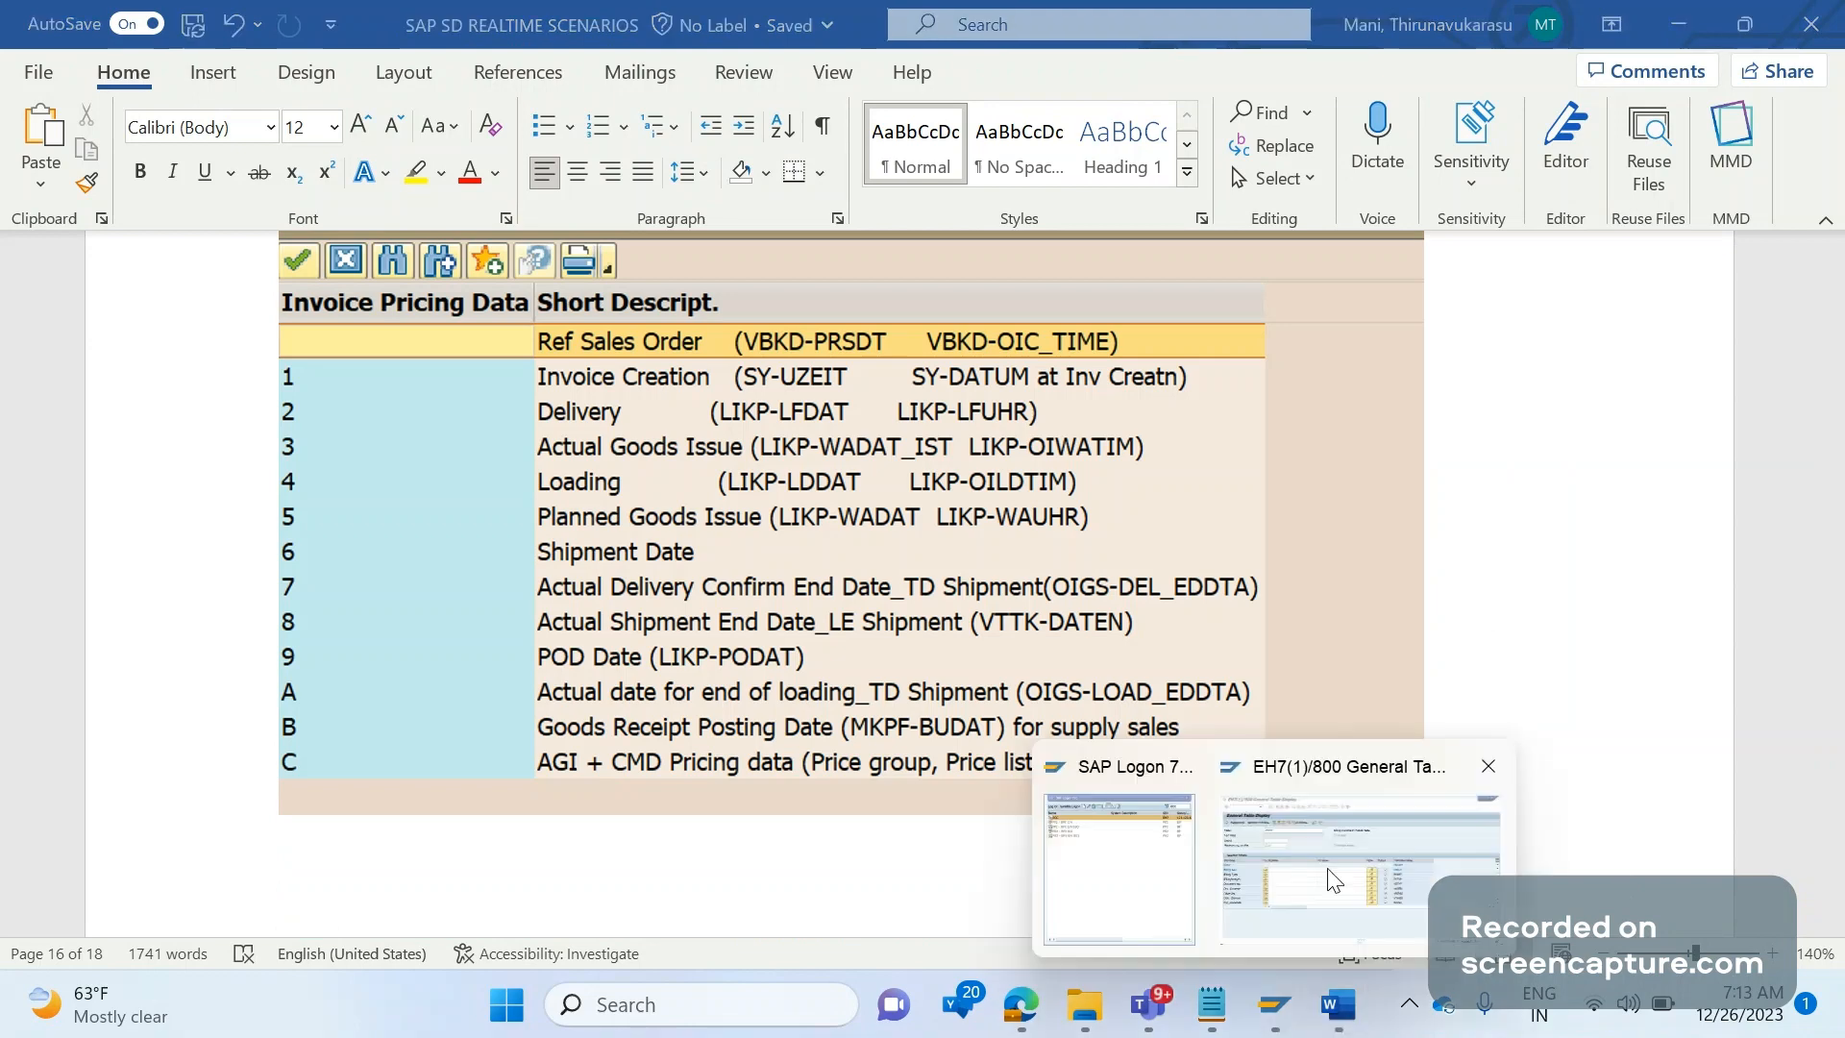
pyautogui.click(1355, 869)
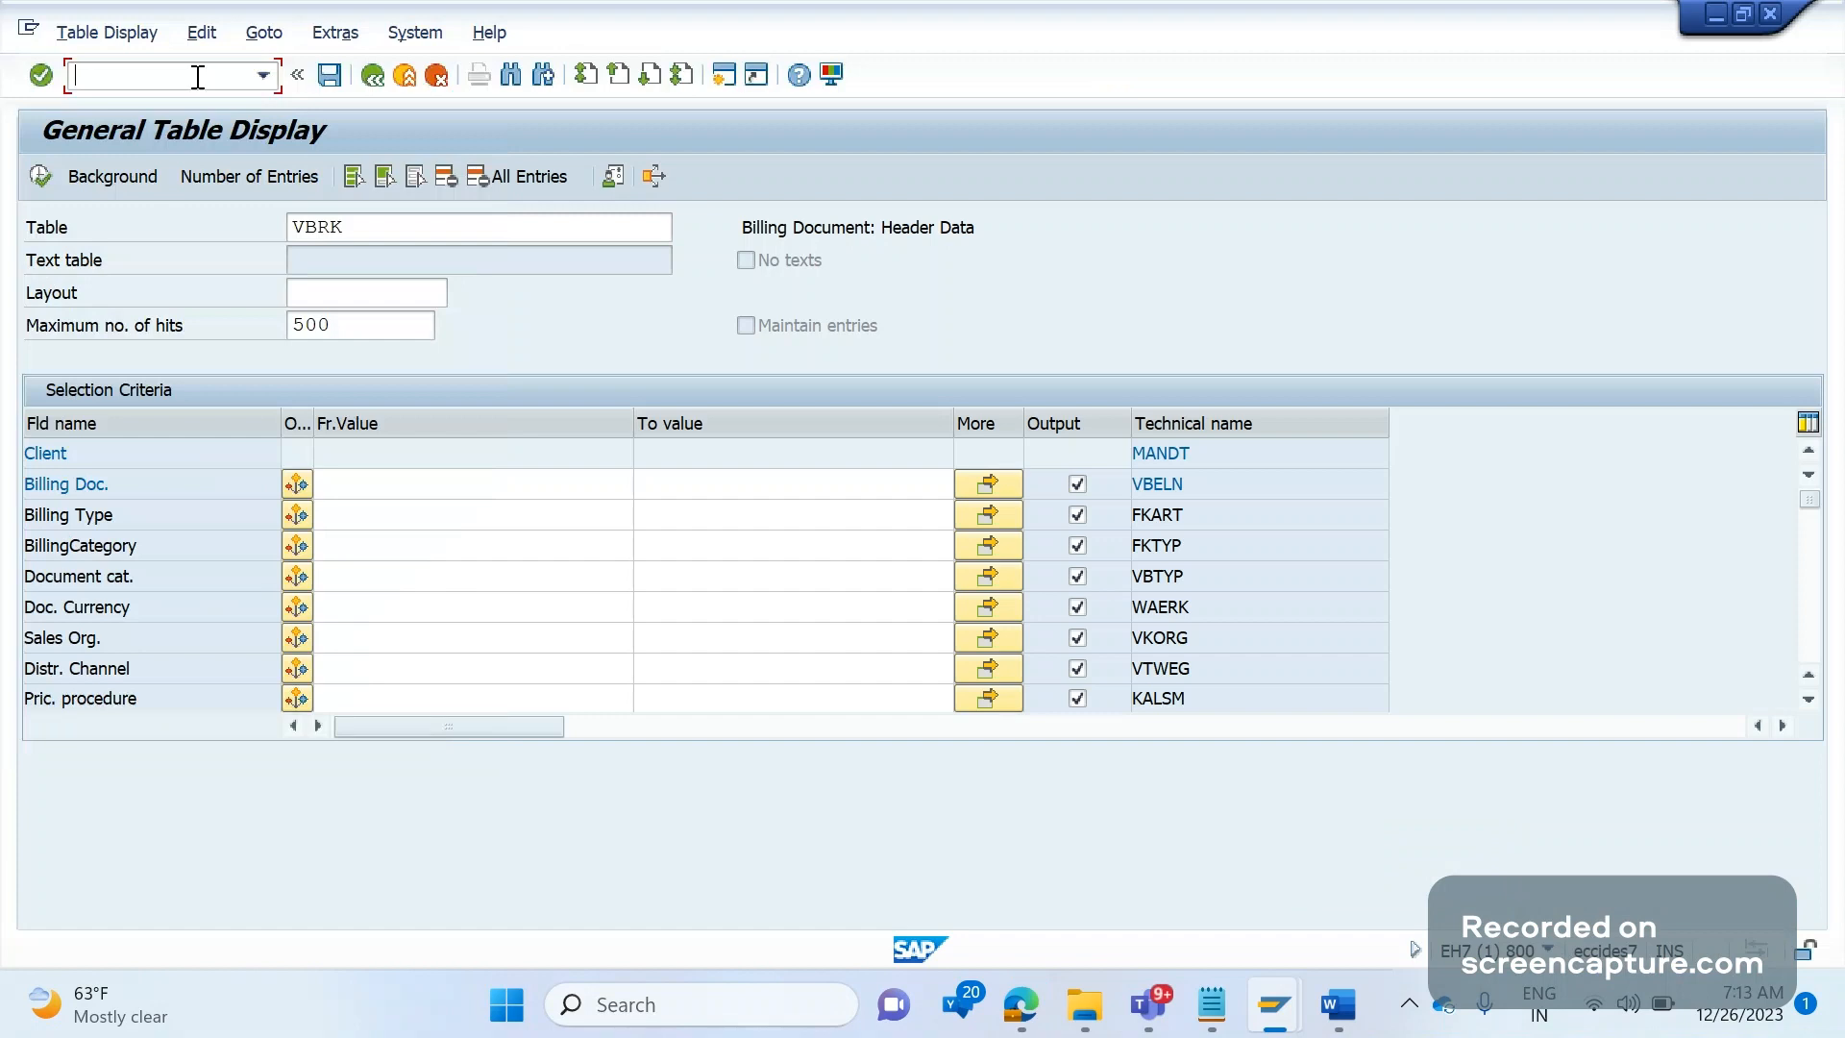
# Enter transaction /nVTFL from the VBRK table display.
pyautogui.write('/n')
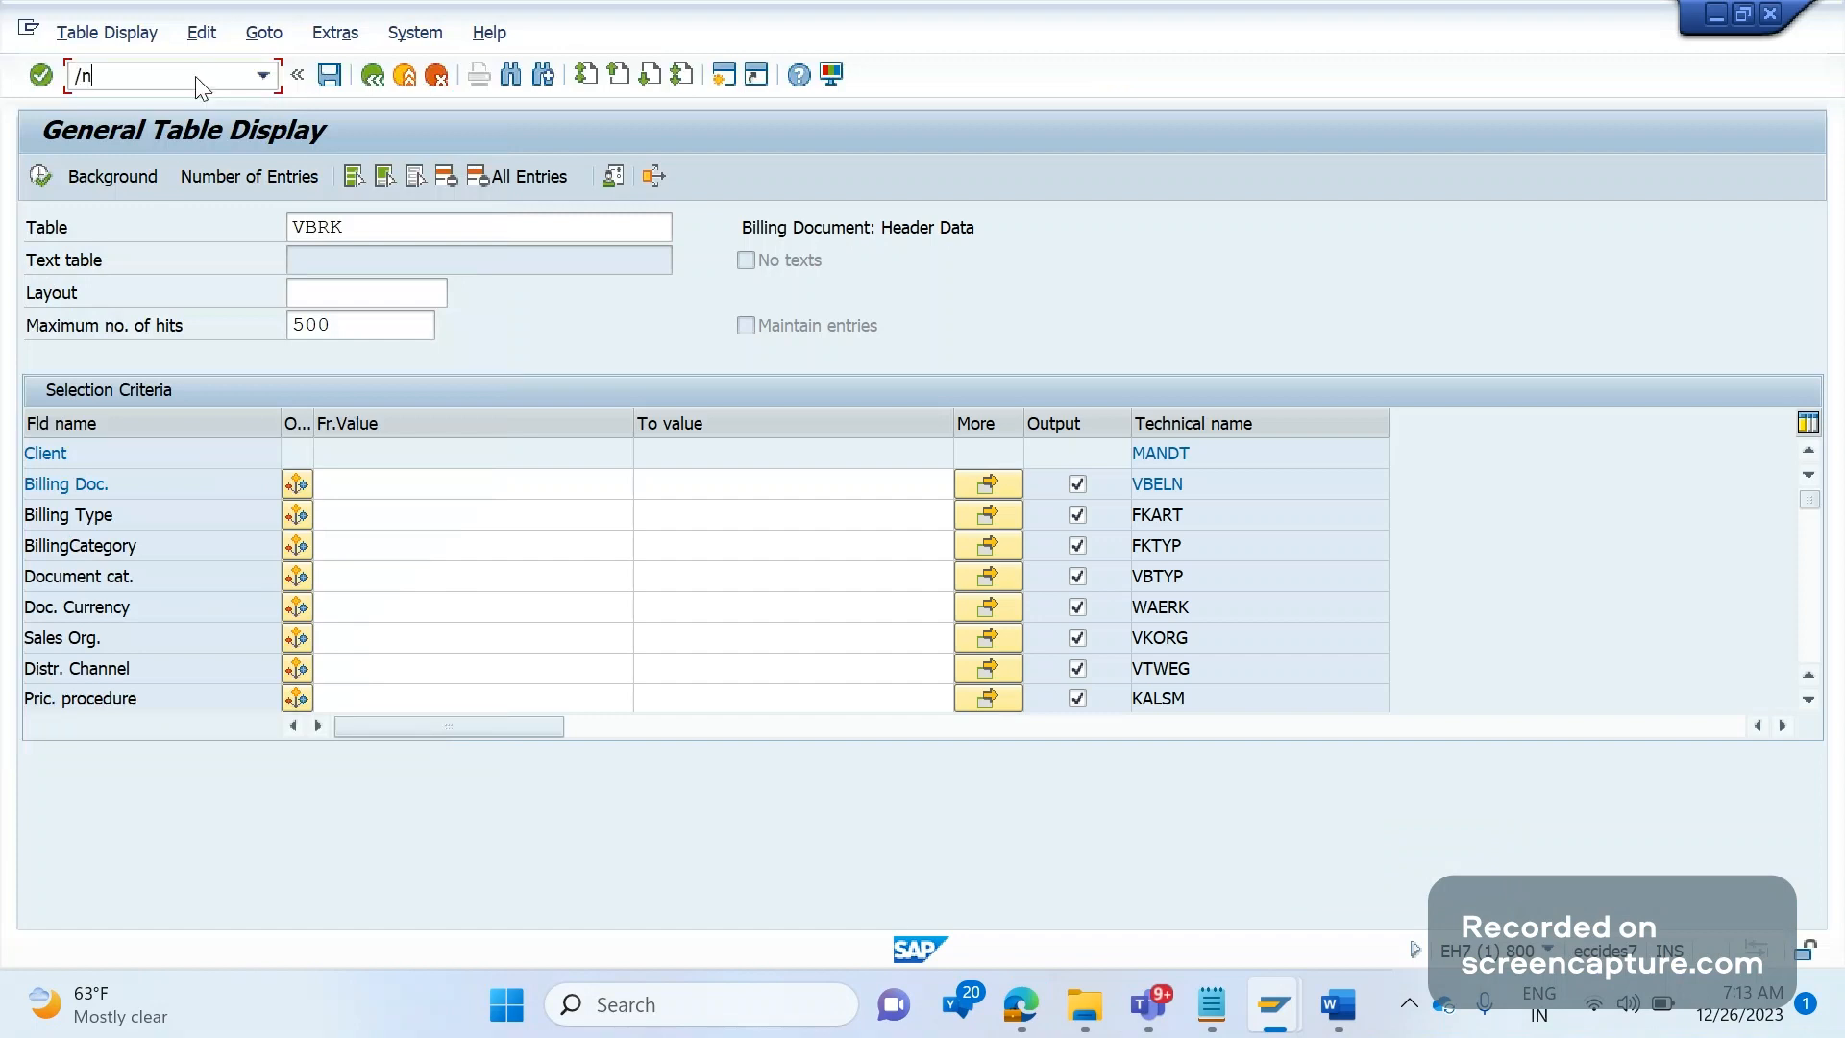
pyautogui.write('vtfl')
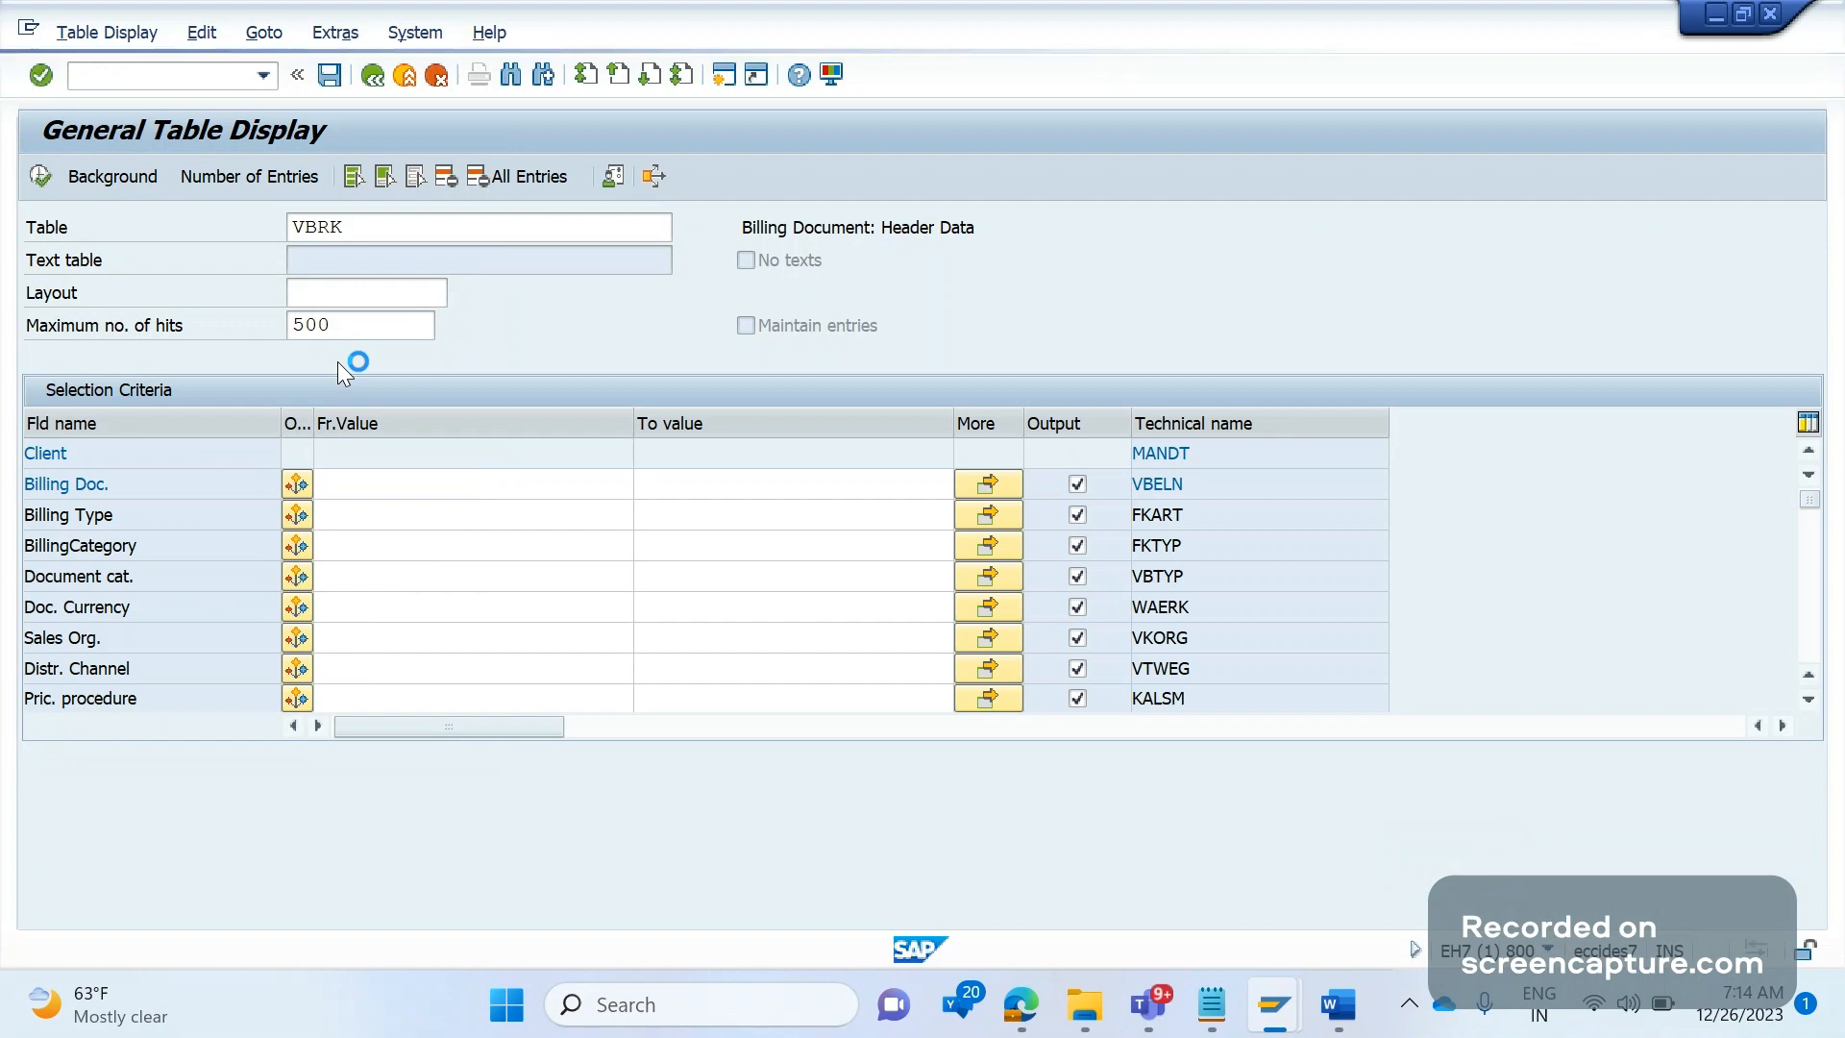
pyautogui.click(1335, 1003)
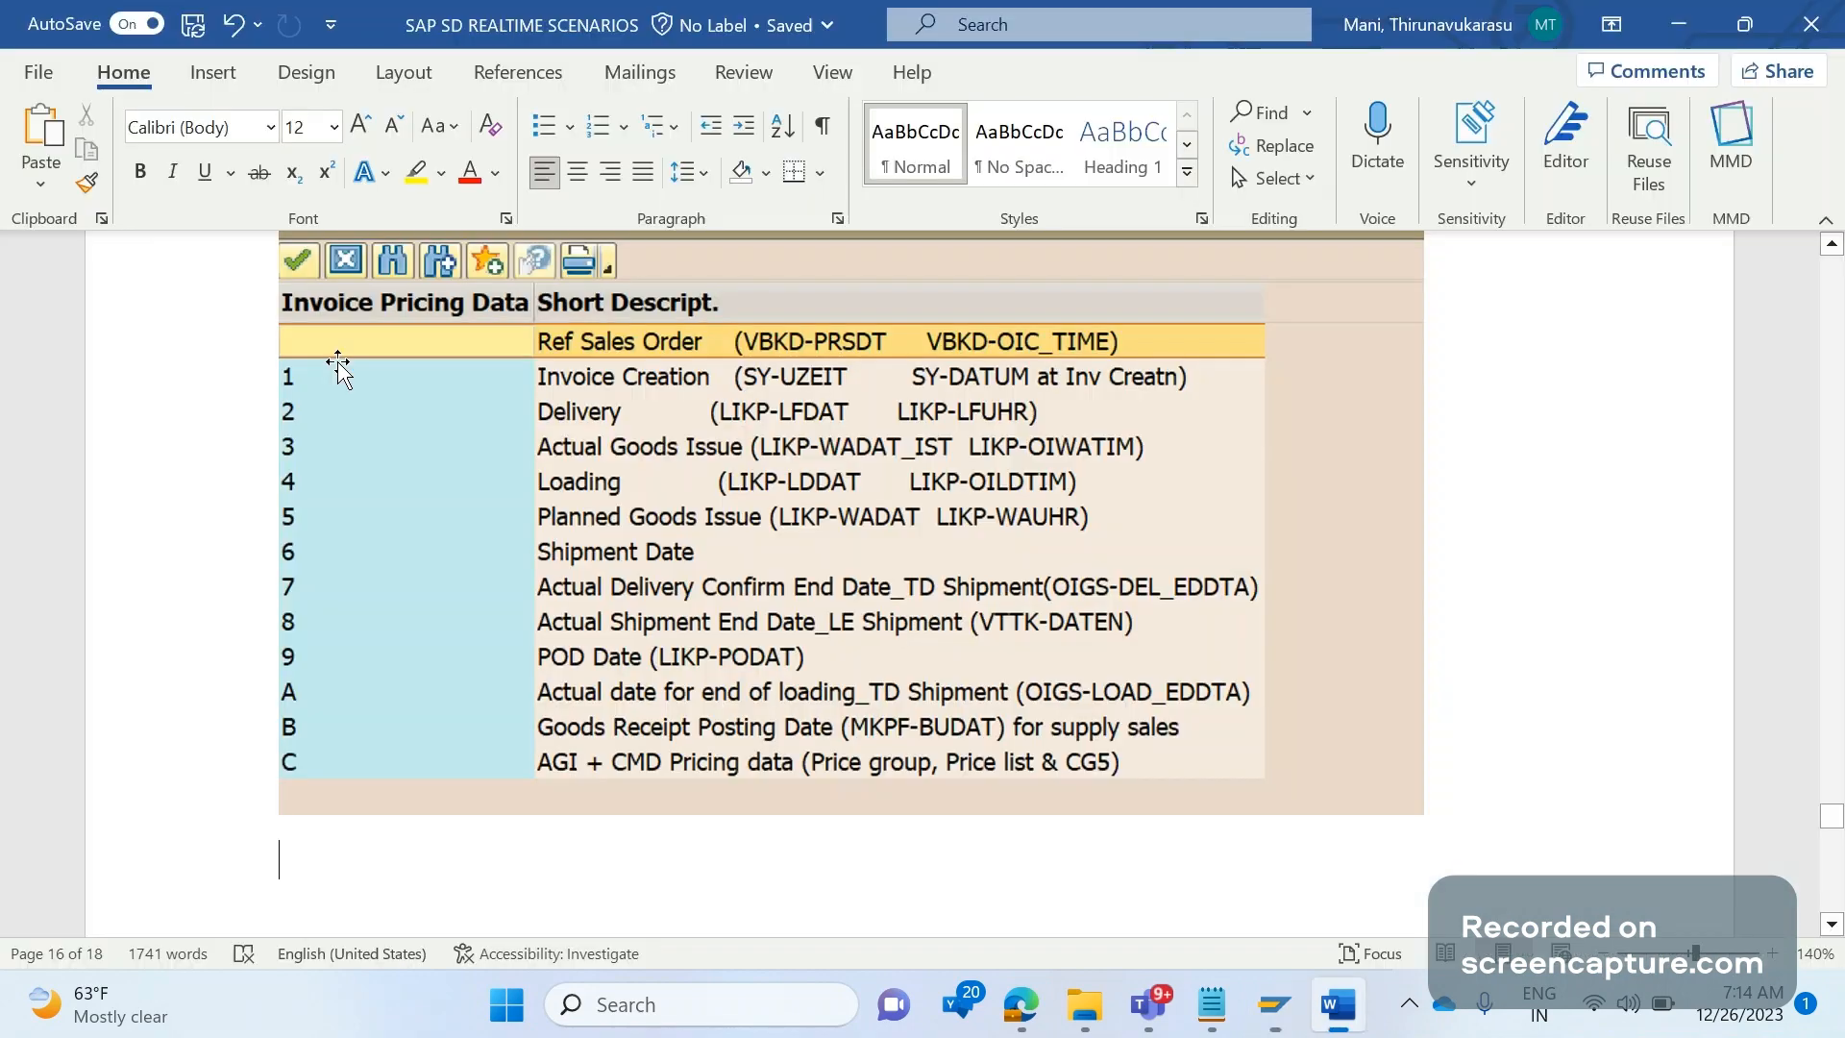
pyautogui.moveTo(667, 669)
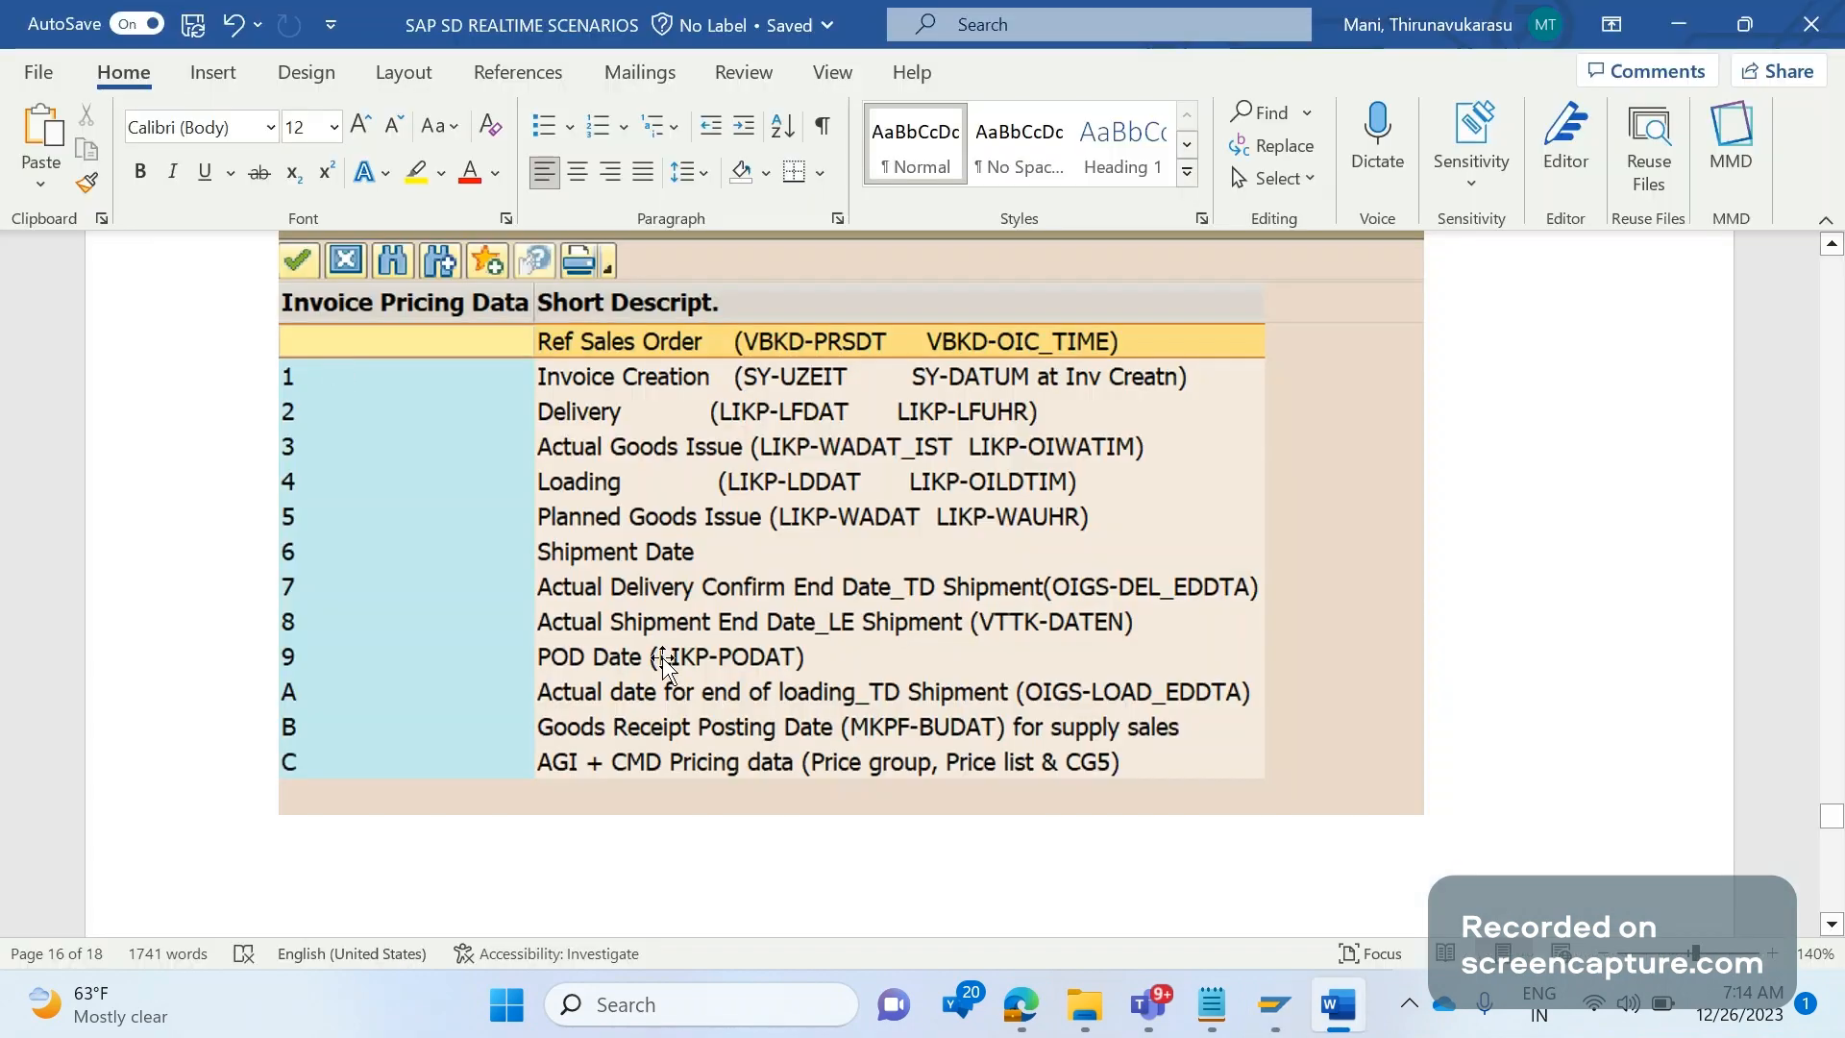
# Type the note 'Copy control routine 3 – code can be written' below the image.
pyautogui.write('3 -')
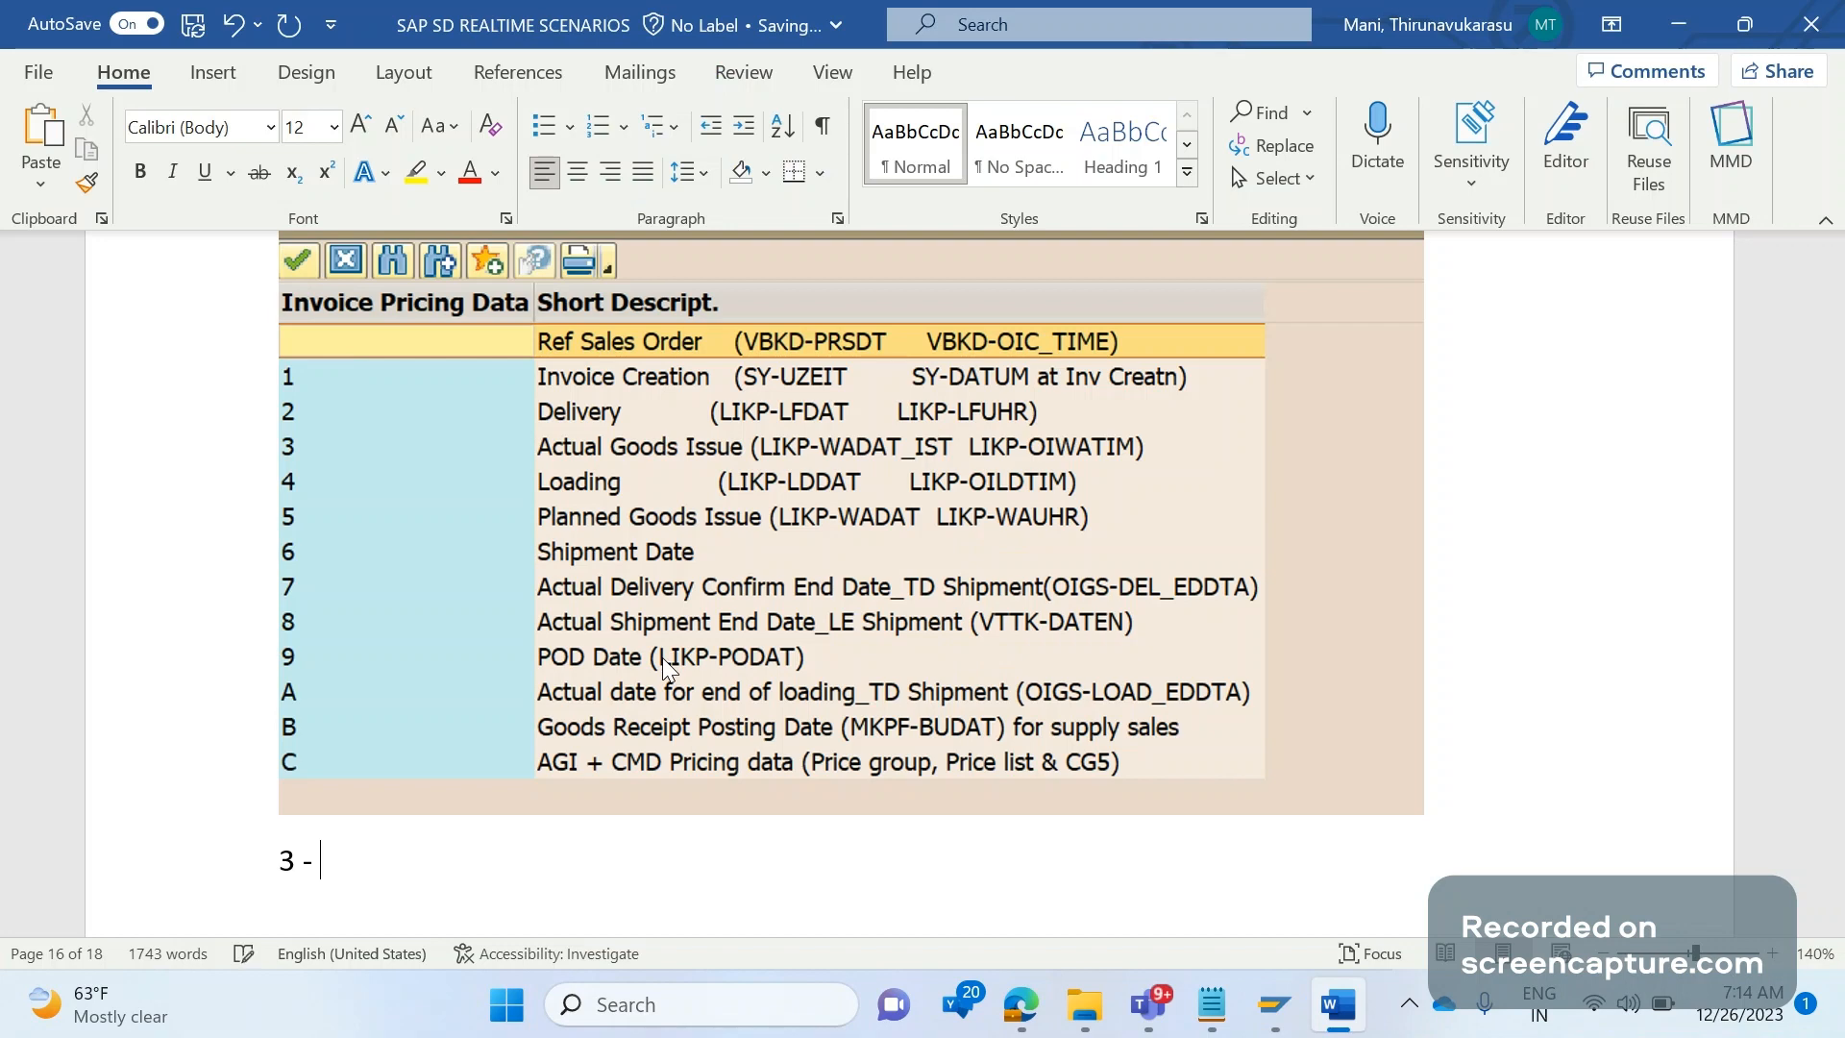
pyautogui.write('co')
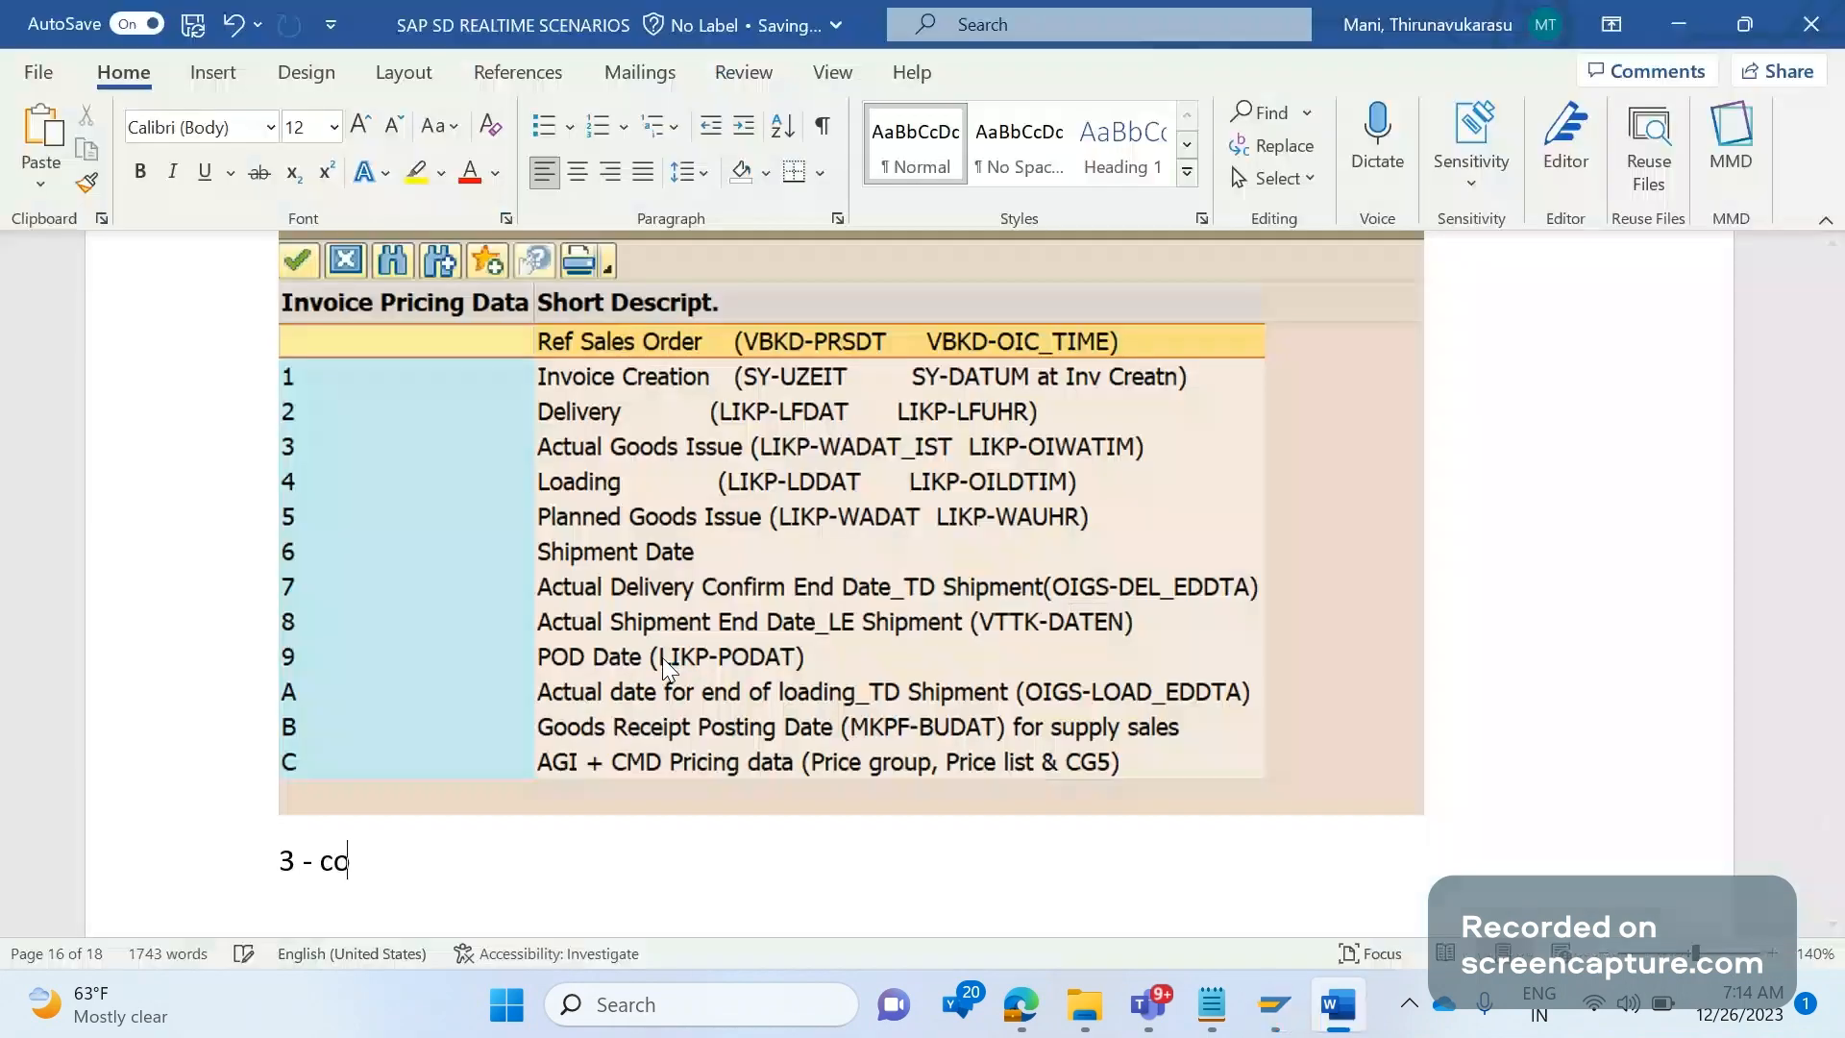
pyautogui.write('ode')
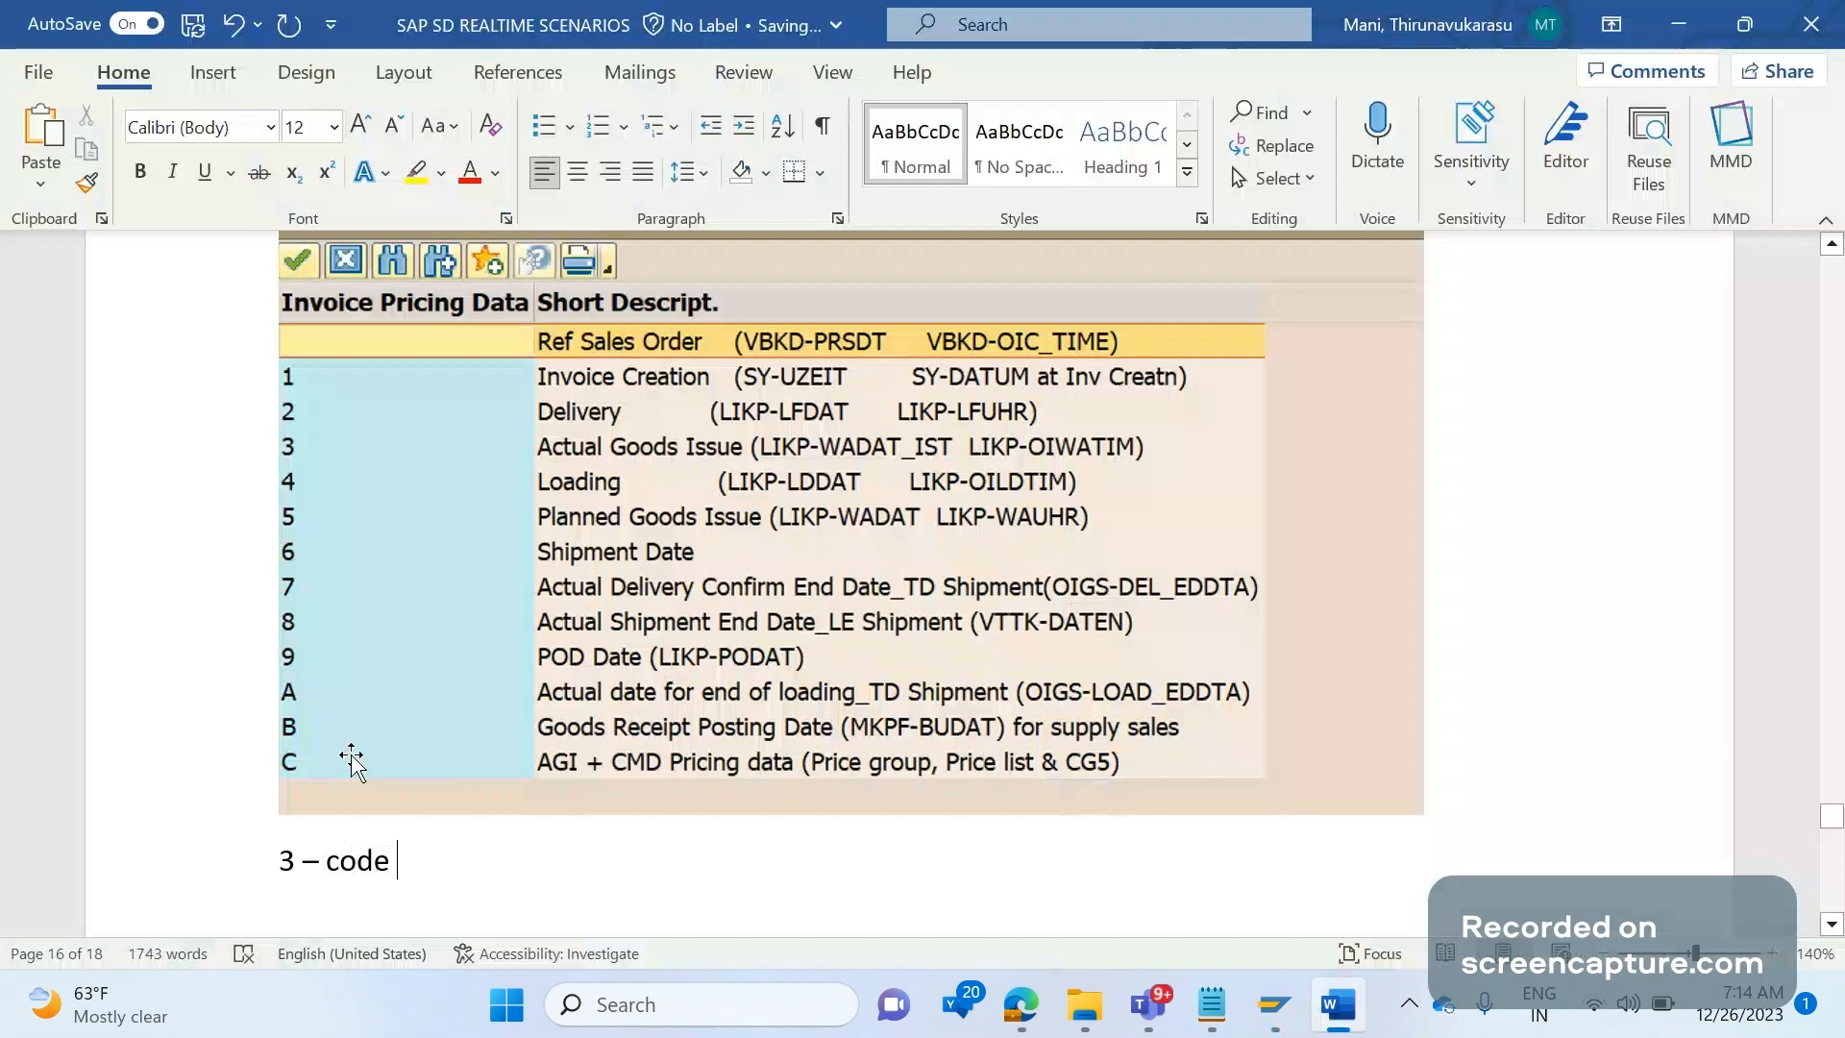
pyautogui.write('Copy')
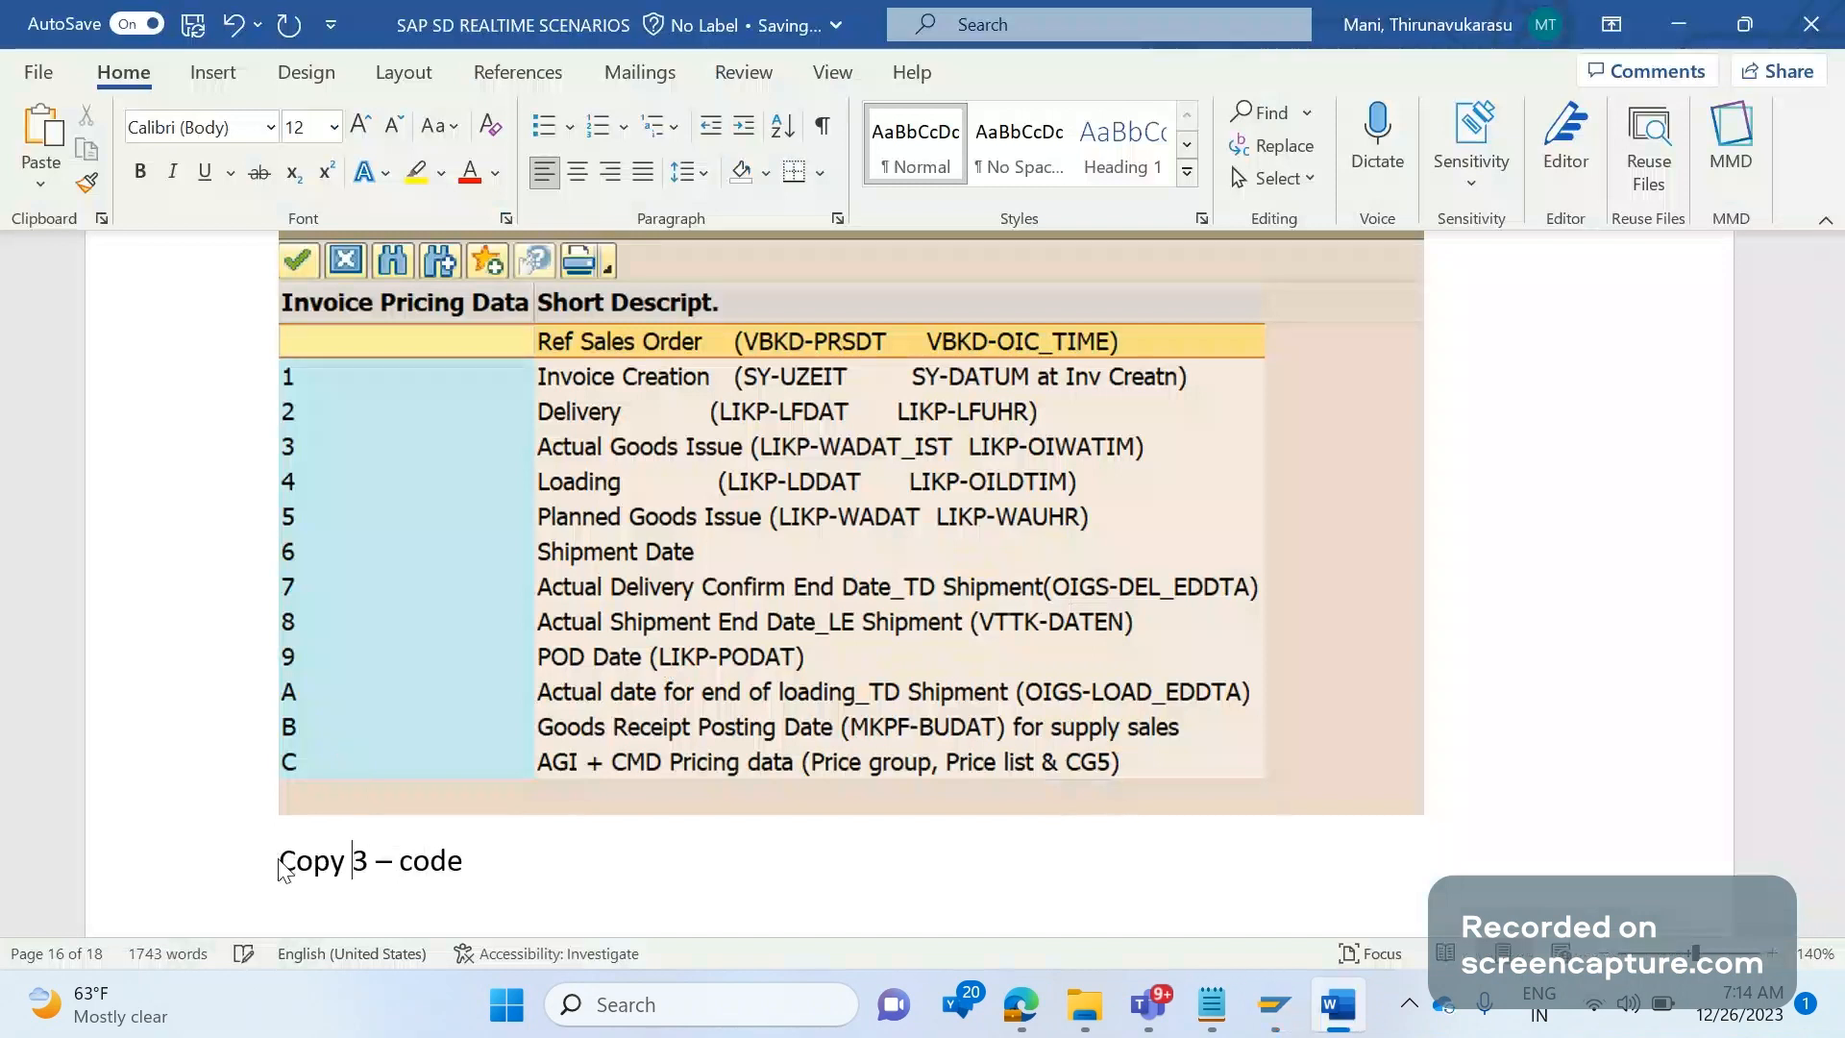
pyautogui.write('control routine')
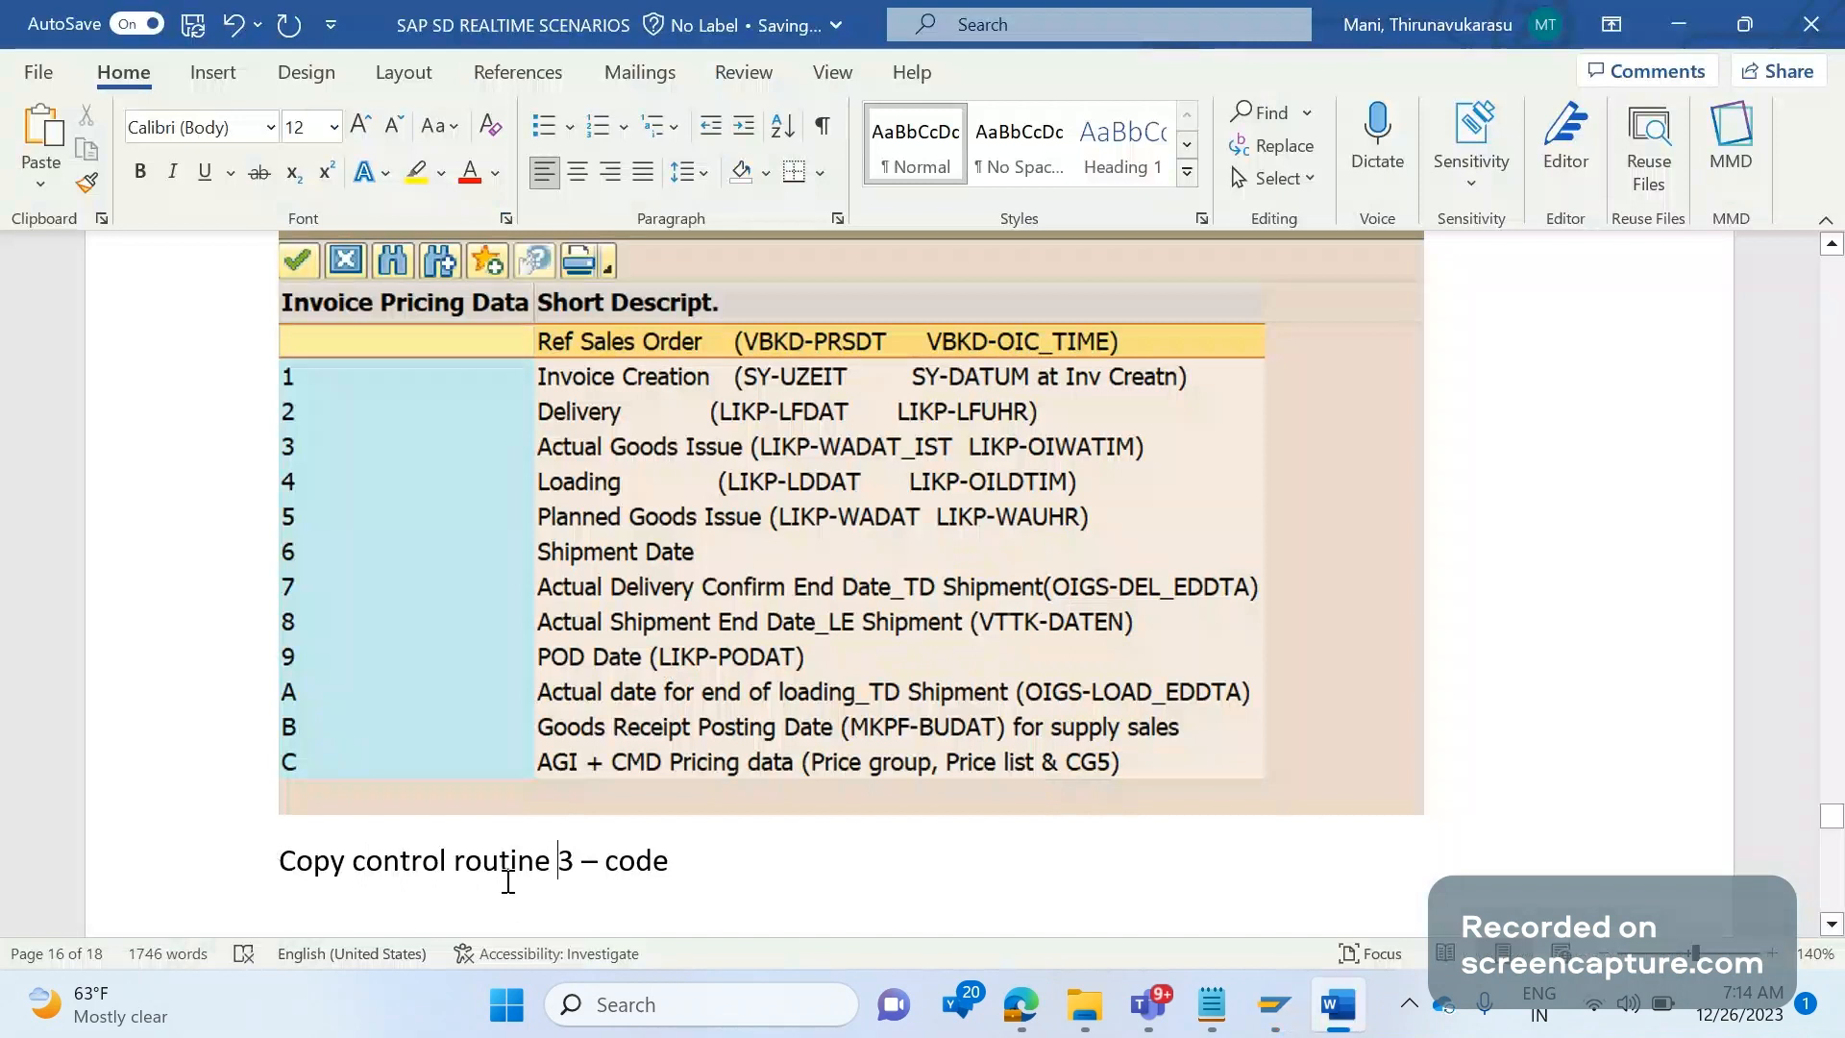
pyautogui.write('can')
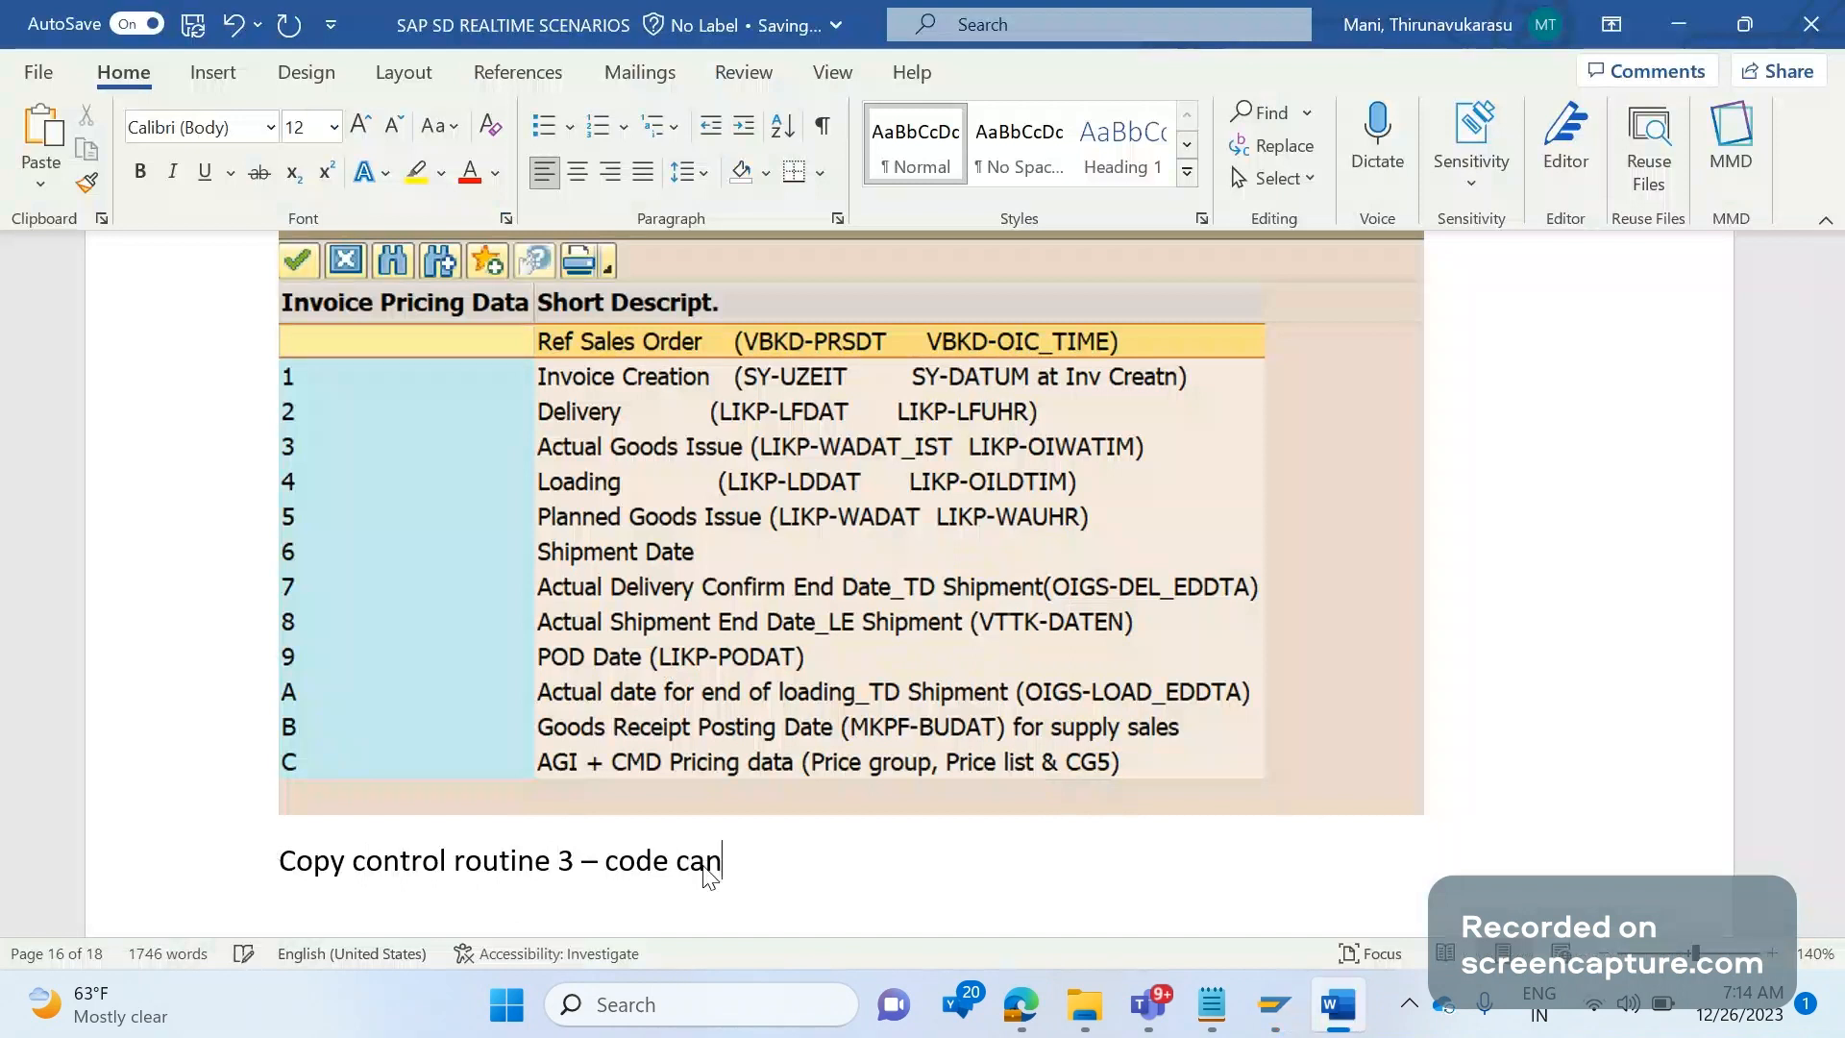
pyautogui.write('be written')
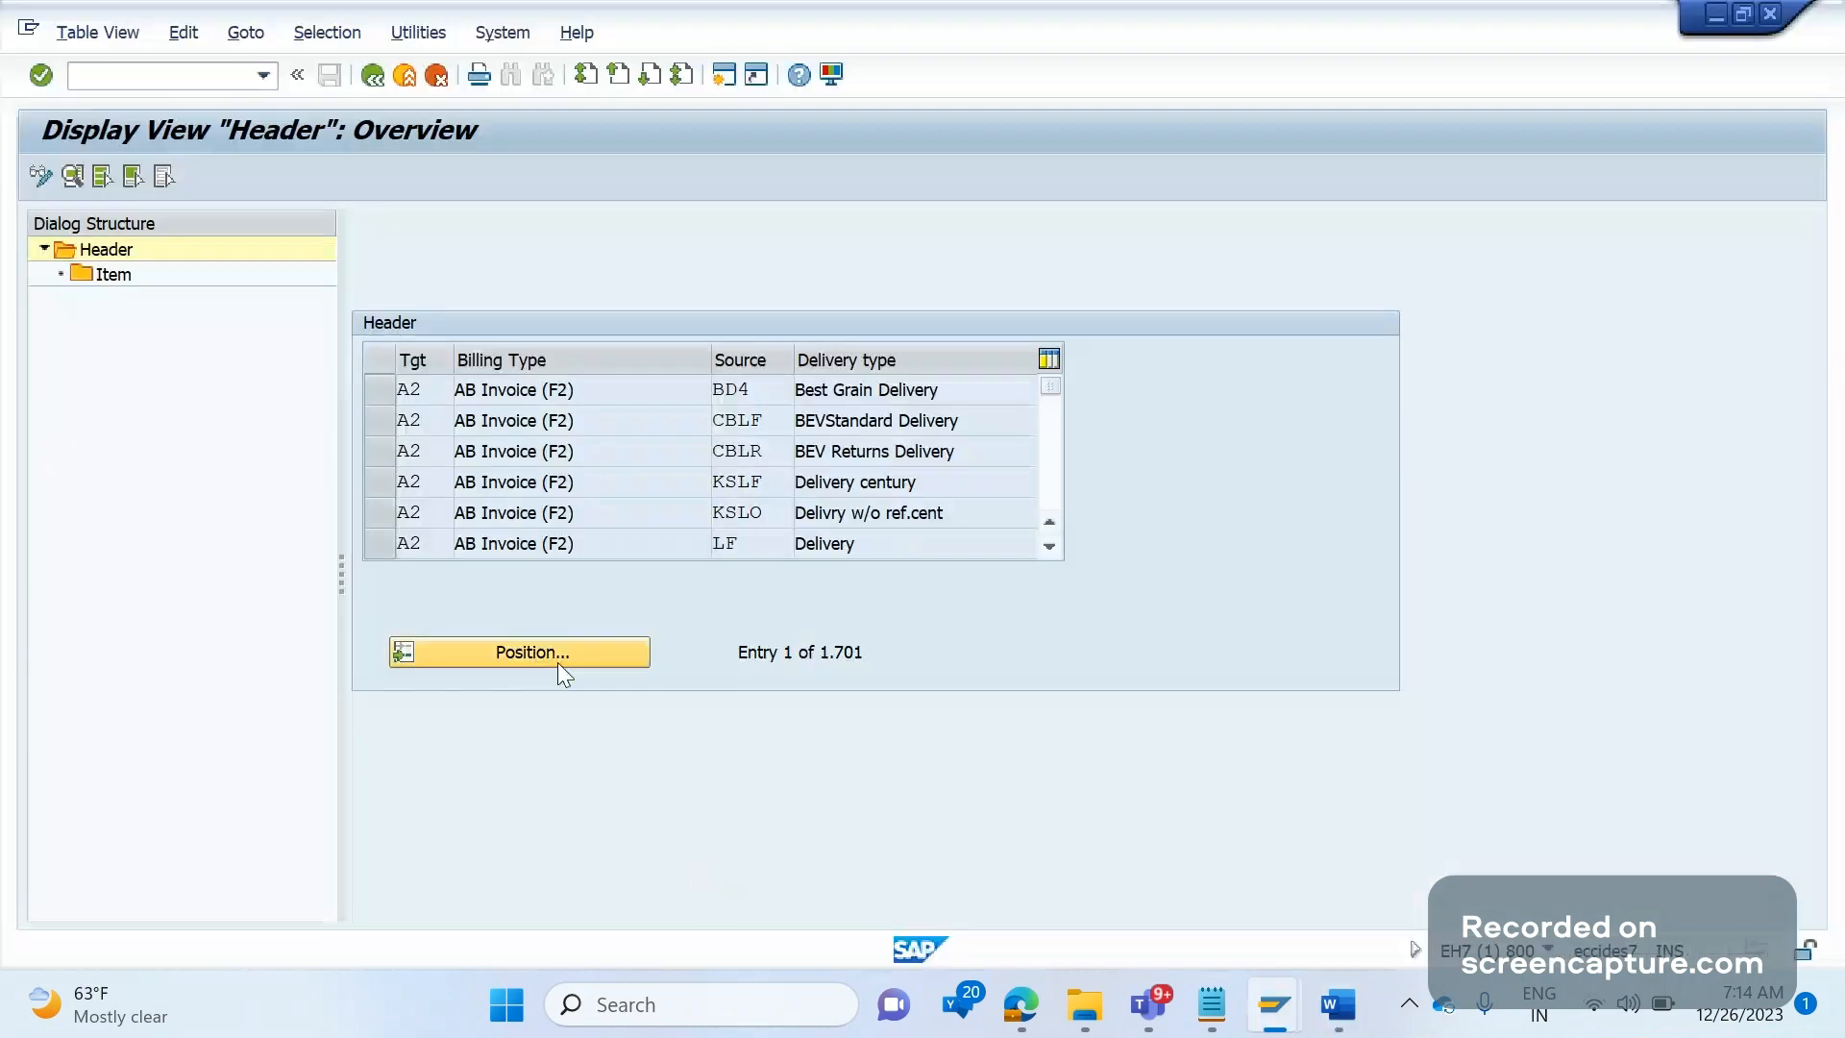
# Position on the F2-from-LF entry and view source of copy requirement routine 003 (LV60A003).
pyautogui.click(518, 651)
pyautogui.write('LF')
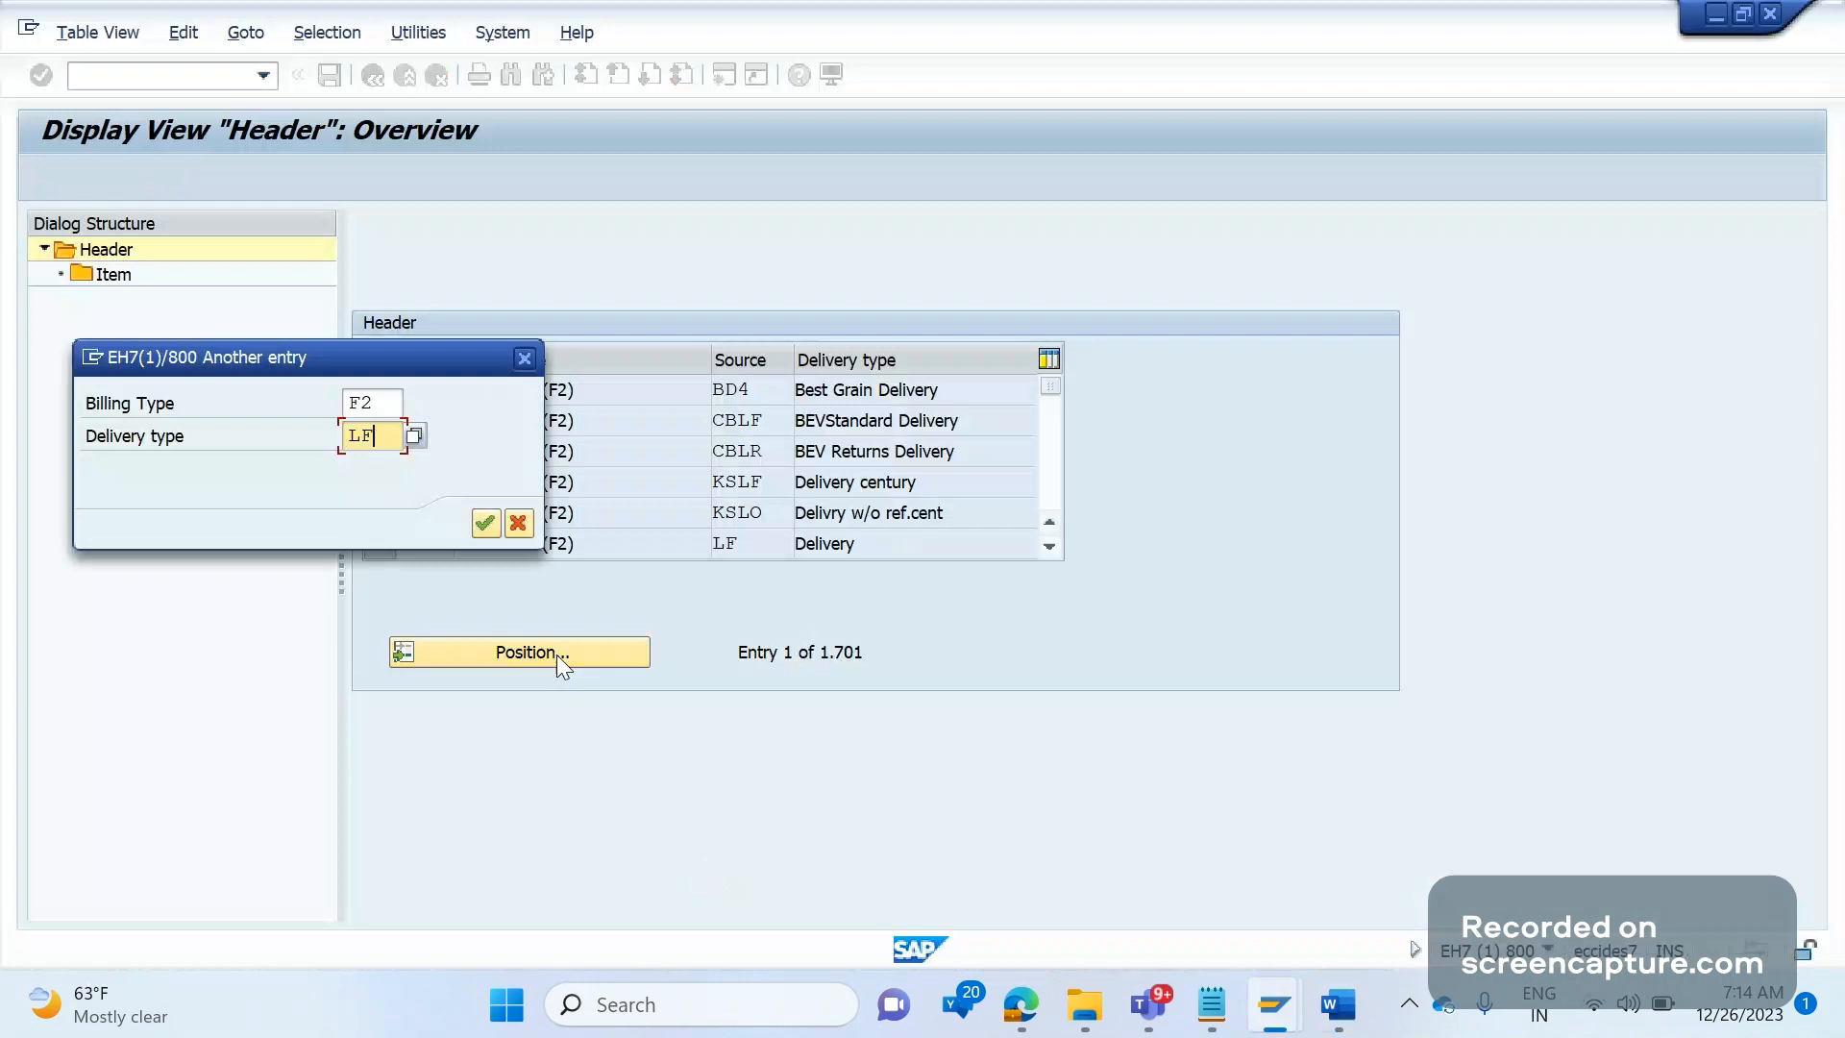
pyautogui.click(484, 522)
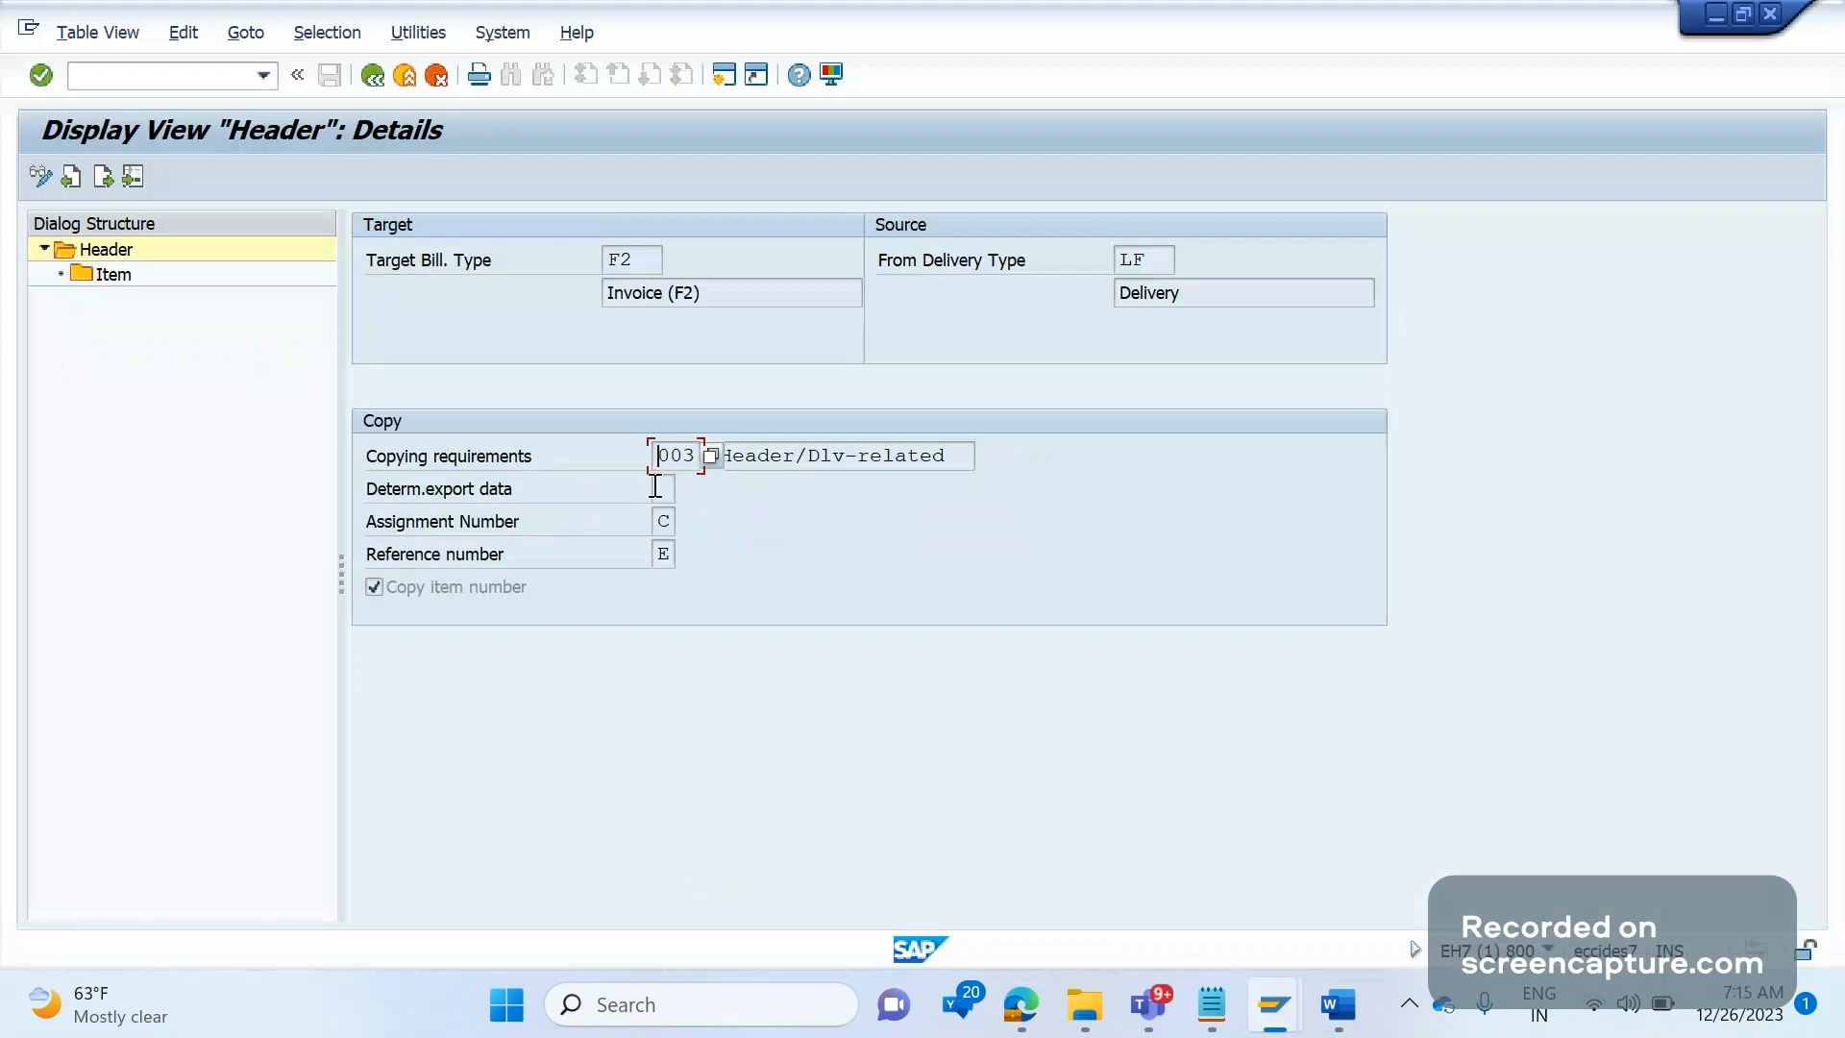
pyautogui.click(709, 455)
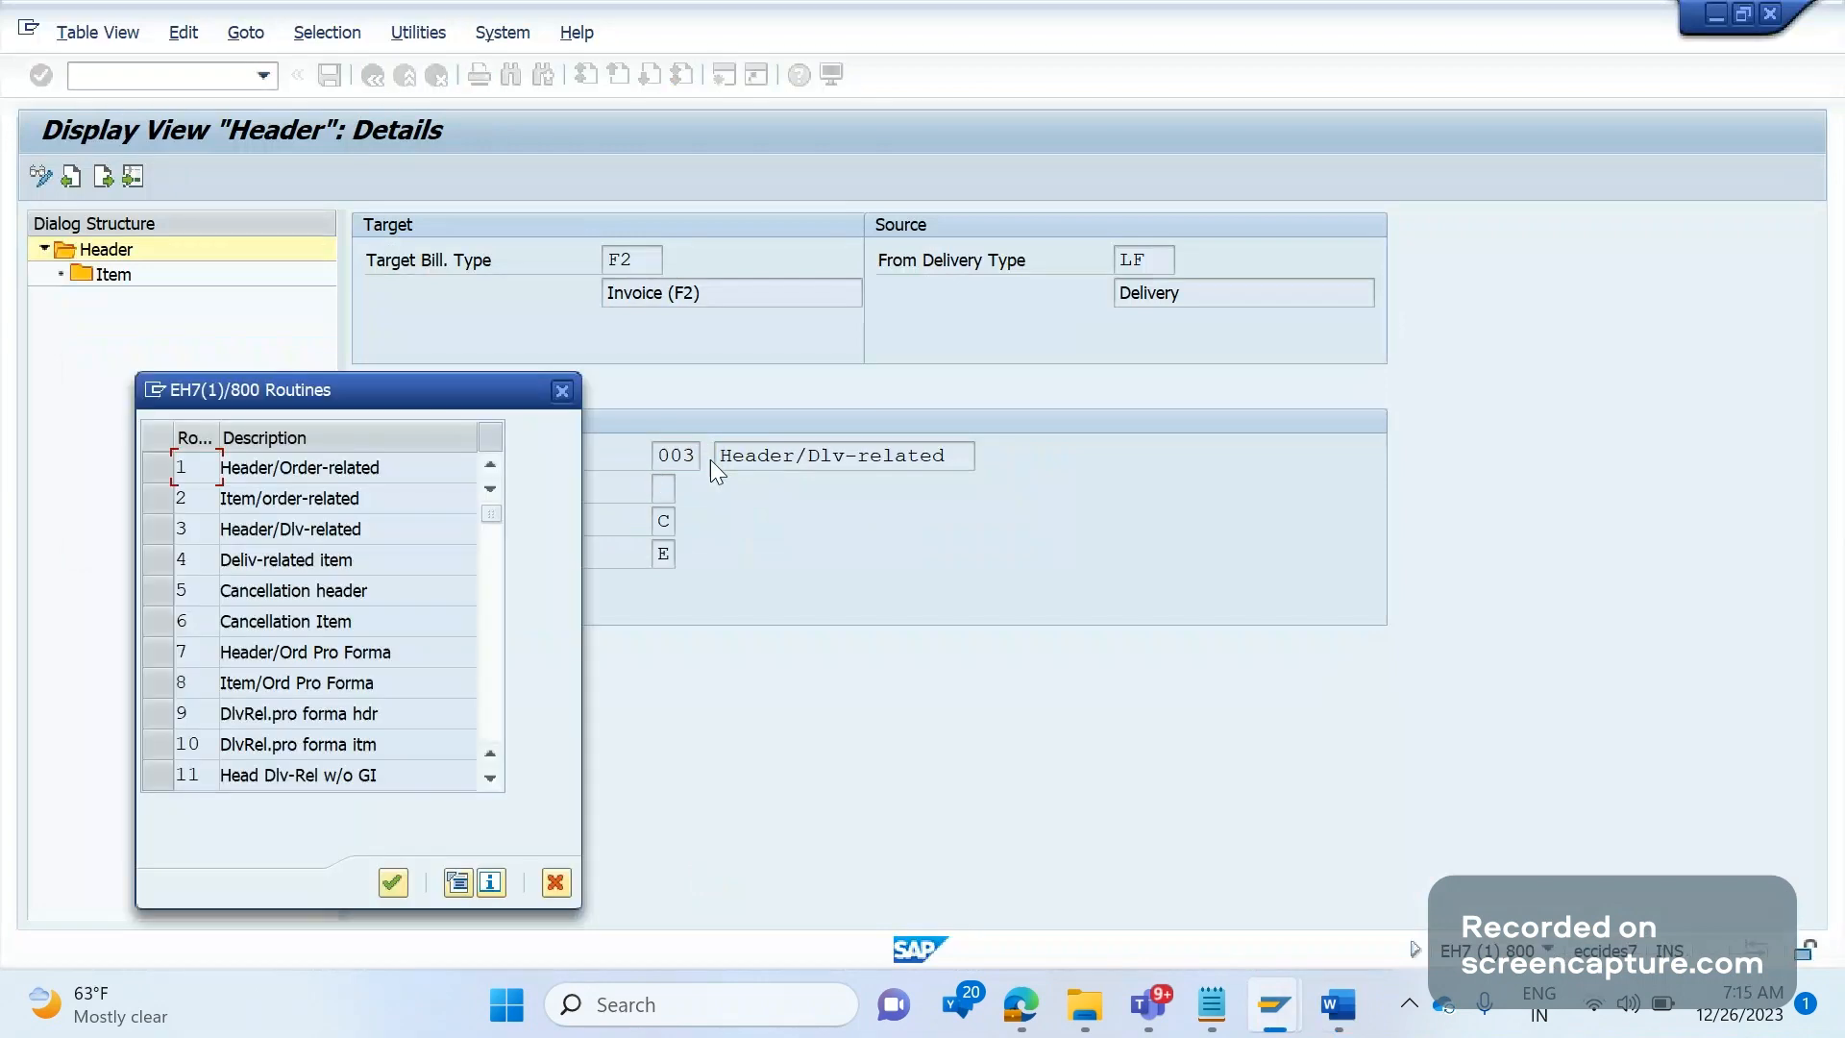
pyautogui.click(290, 528)
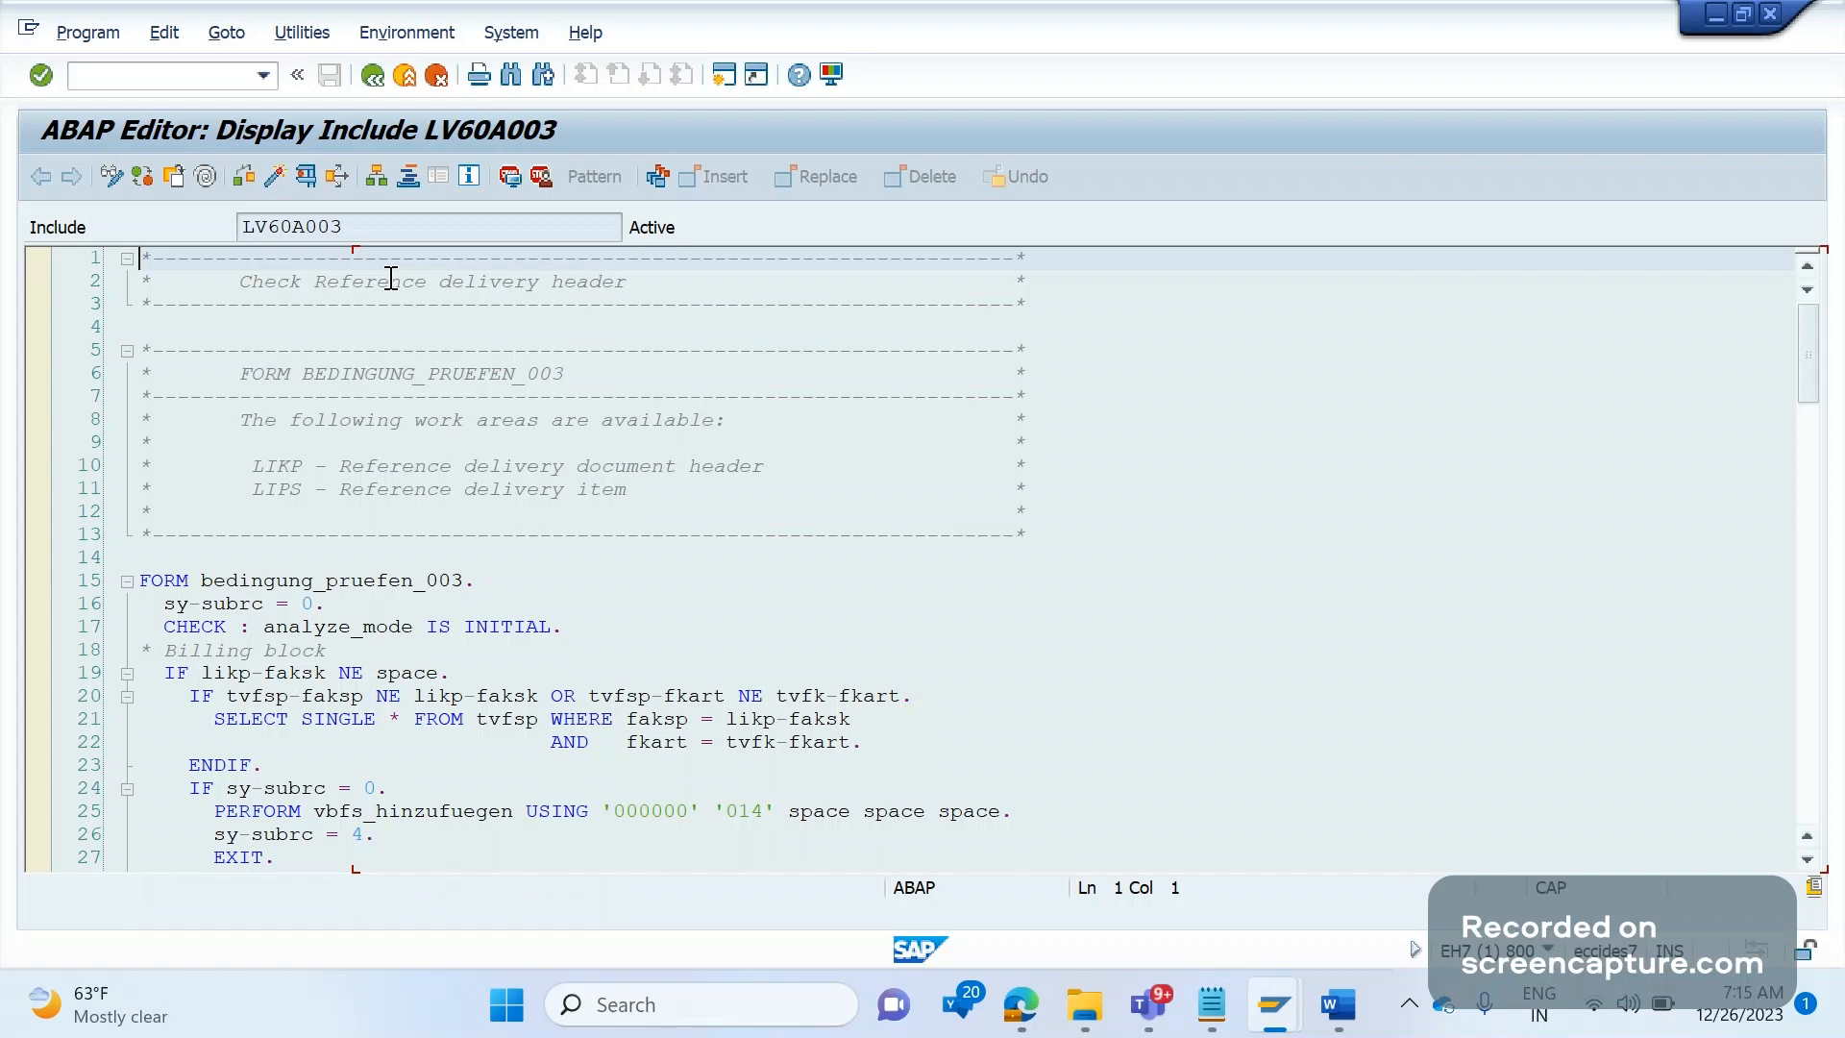
pyautogui.moveTo(404, 182)
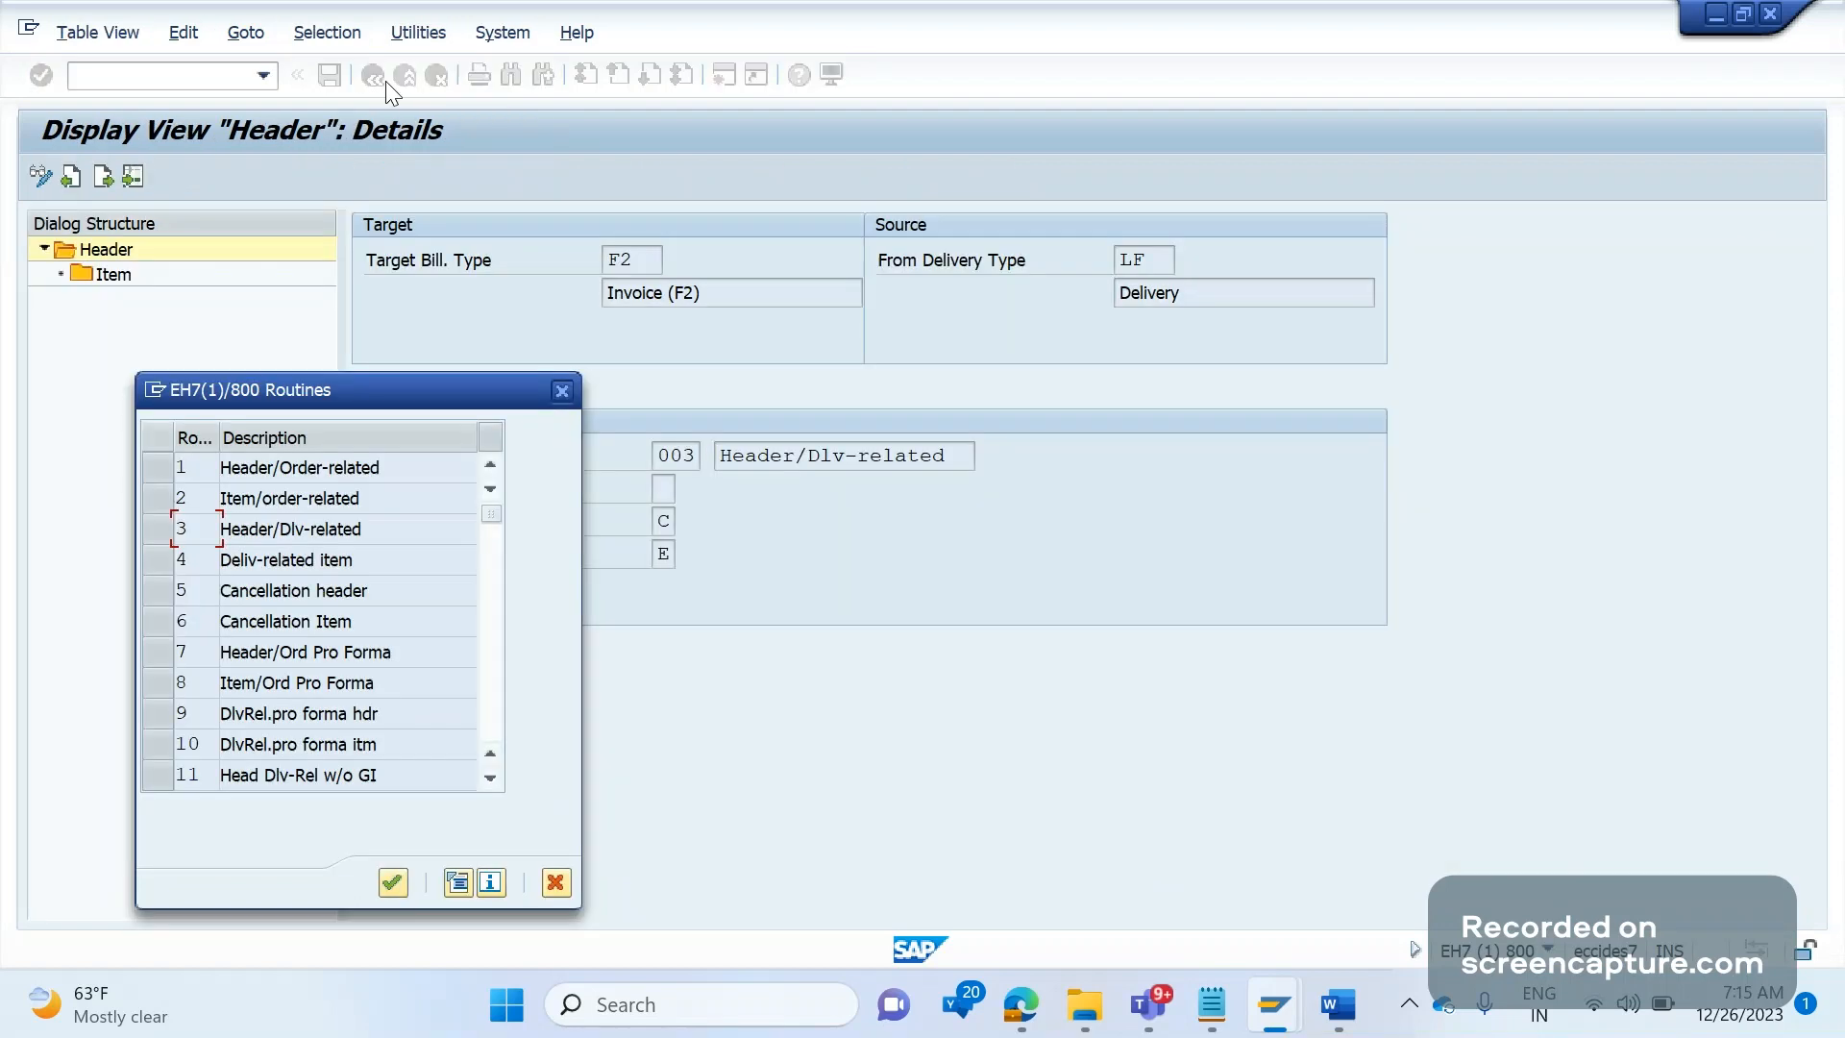
pyautogui.moveTo(561, 391)
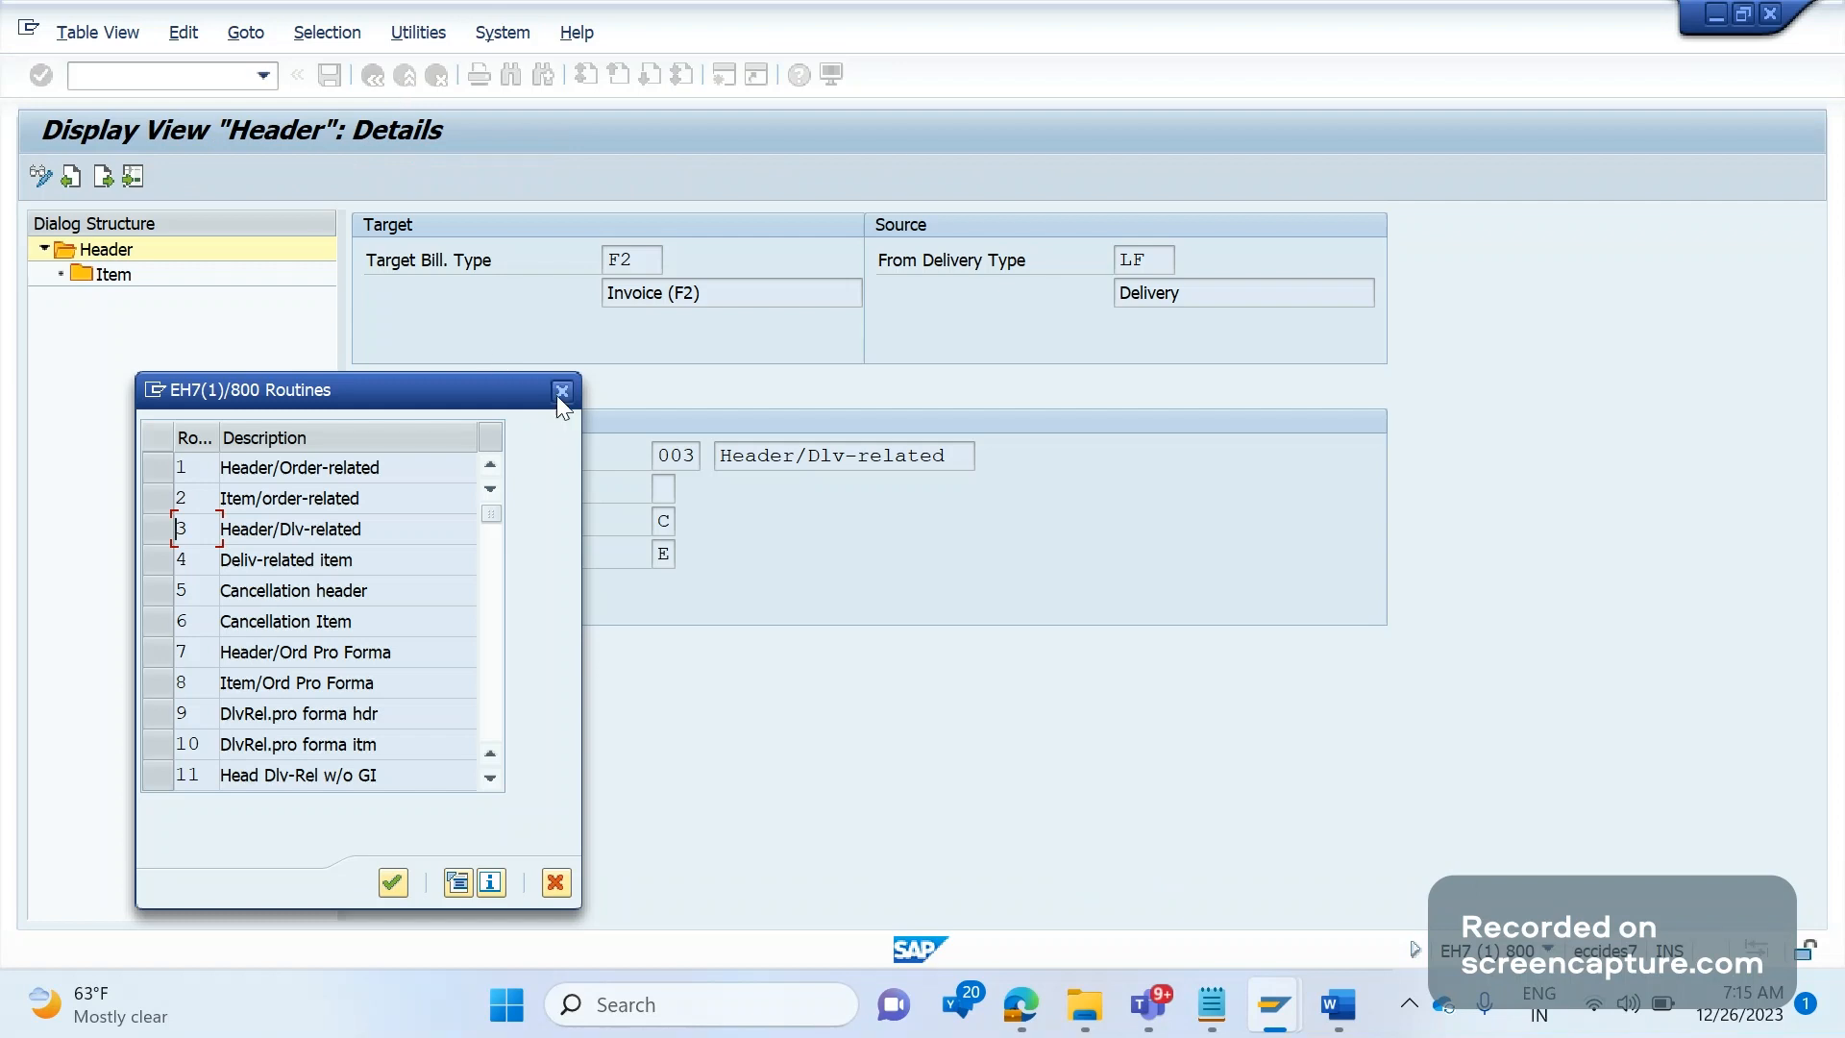
# Close the Routines popup and reposition on the F2-from-LF copy control entry.
pyautogui.click(562, 391)
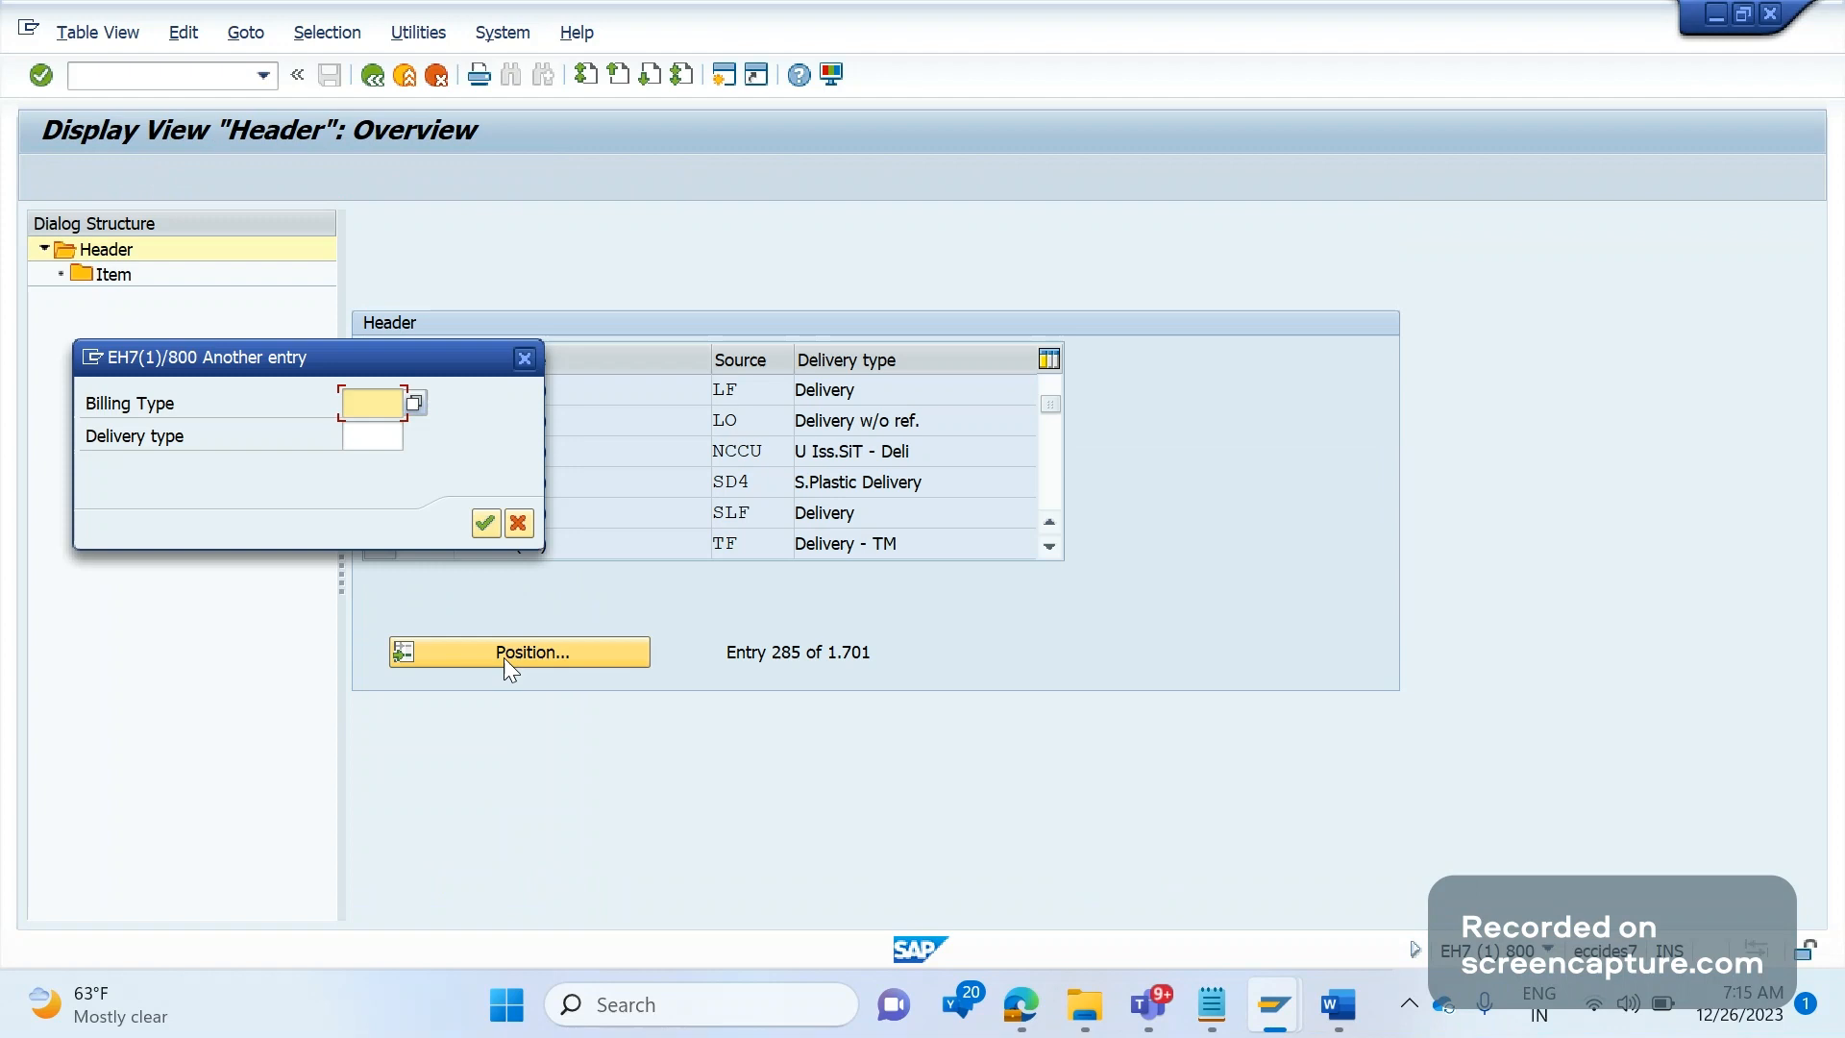
pyautogui.click(484, 524)
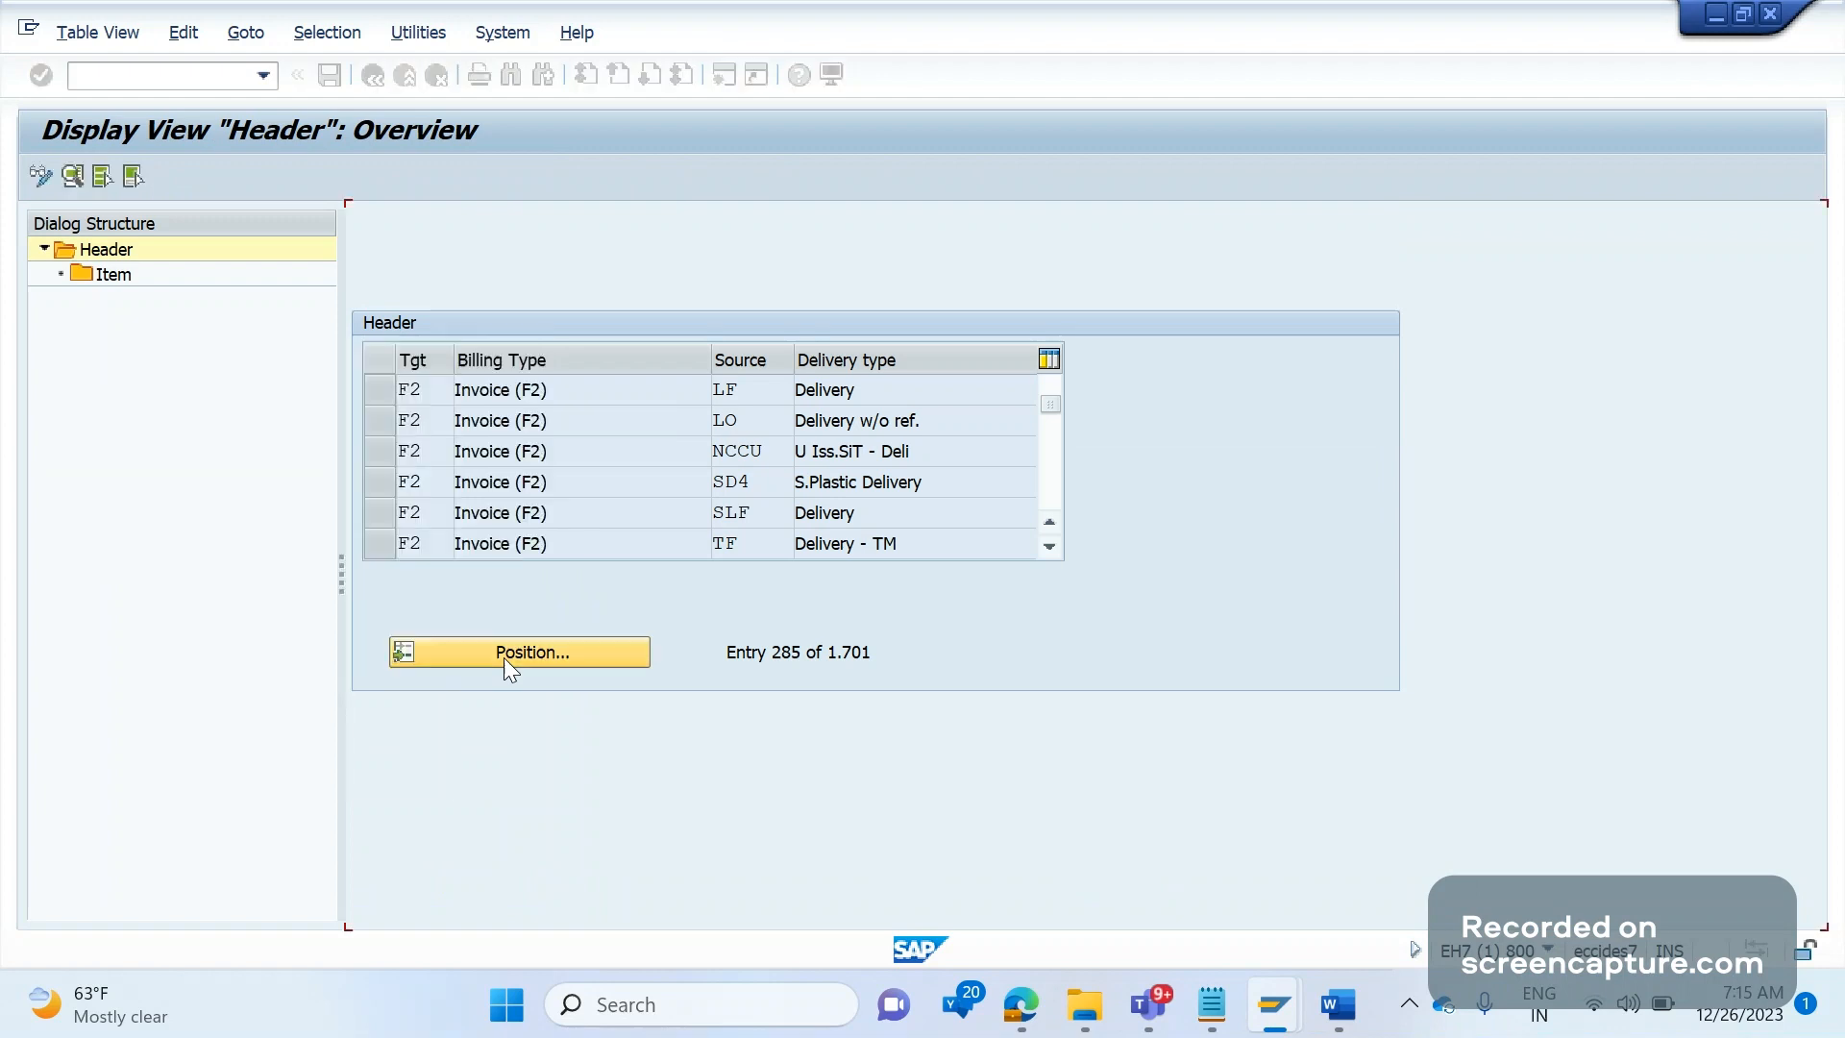
pyautogui.click(519, 652)
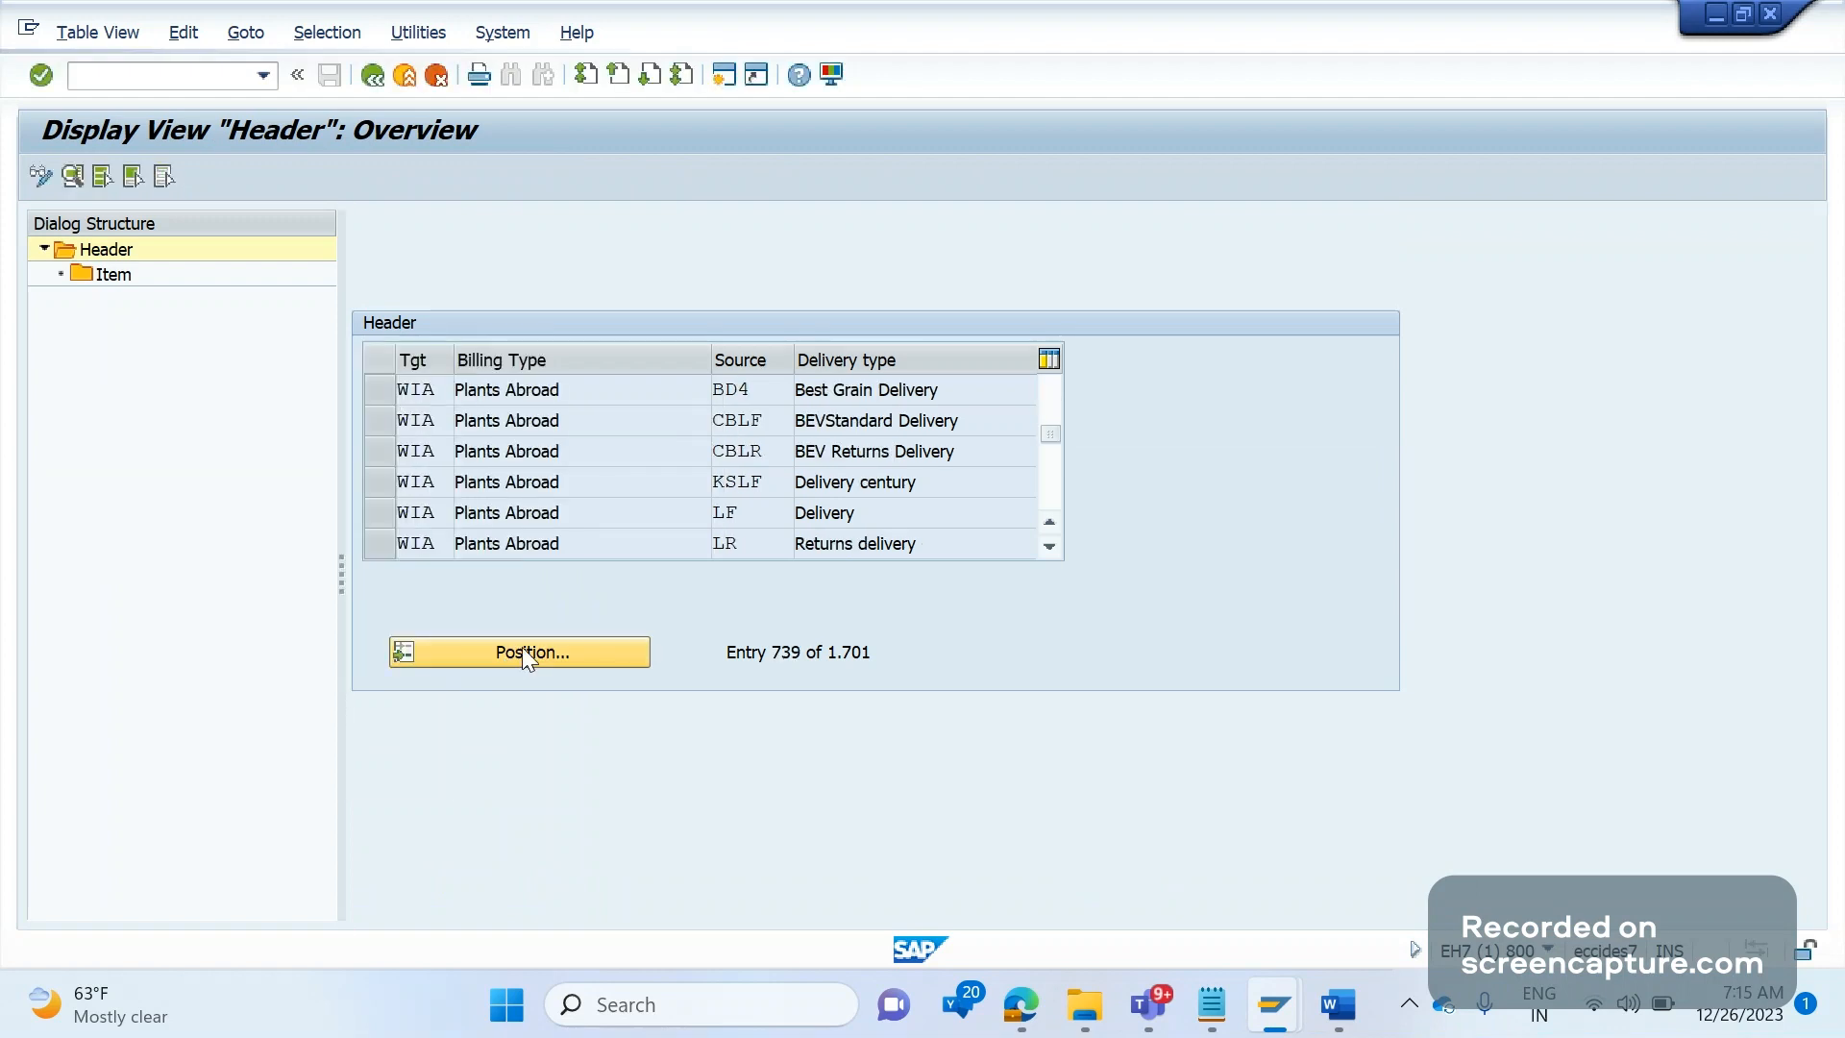
pyautogui.click(519, 652)
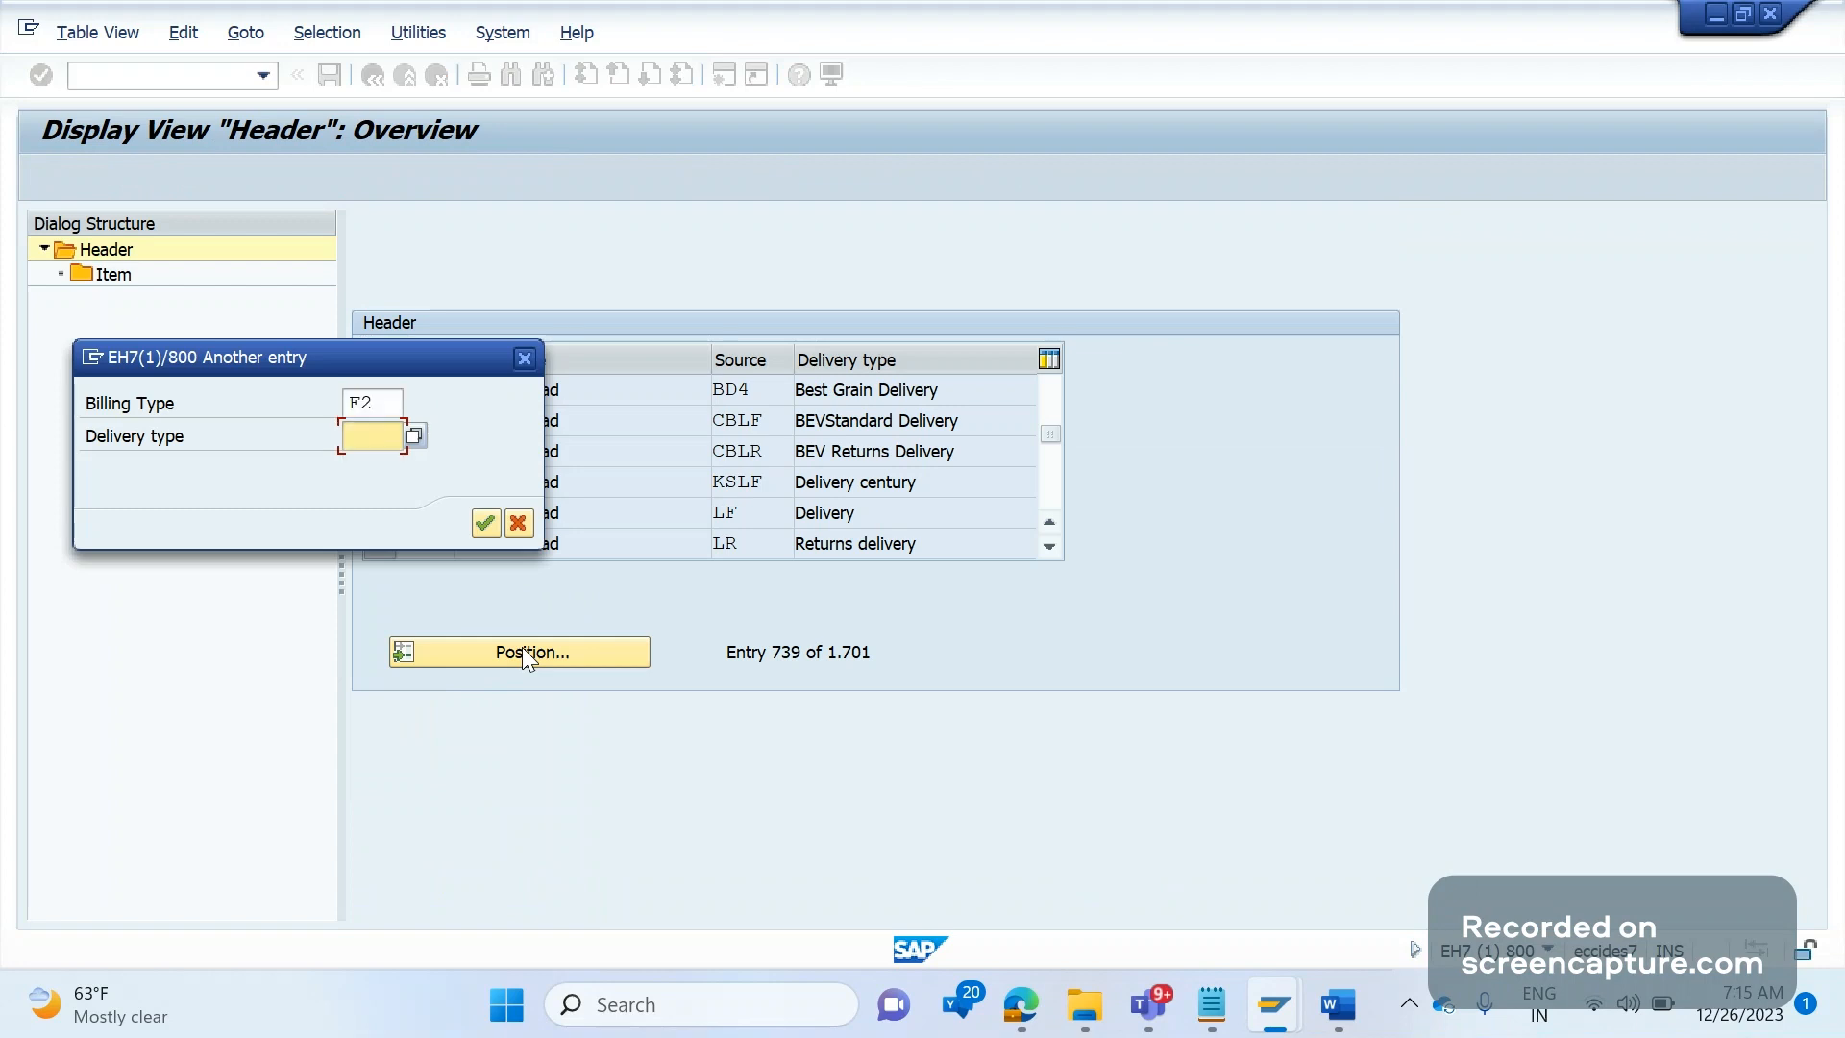
pyautogui.click(484, 523)
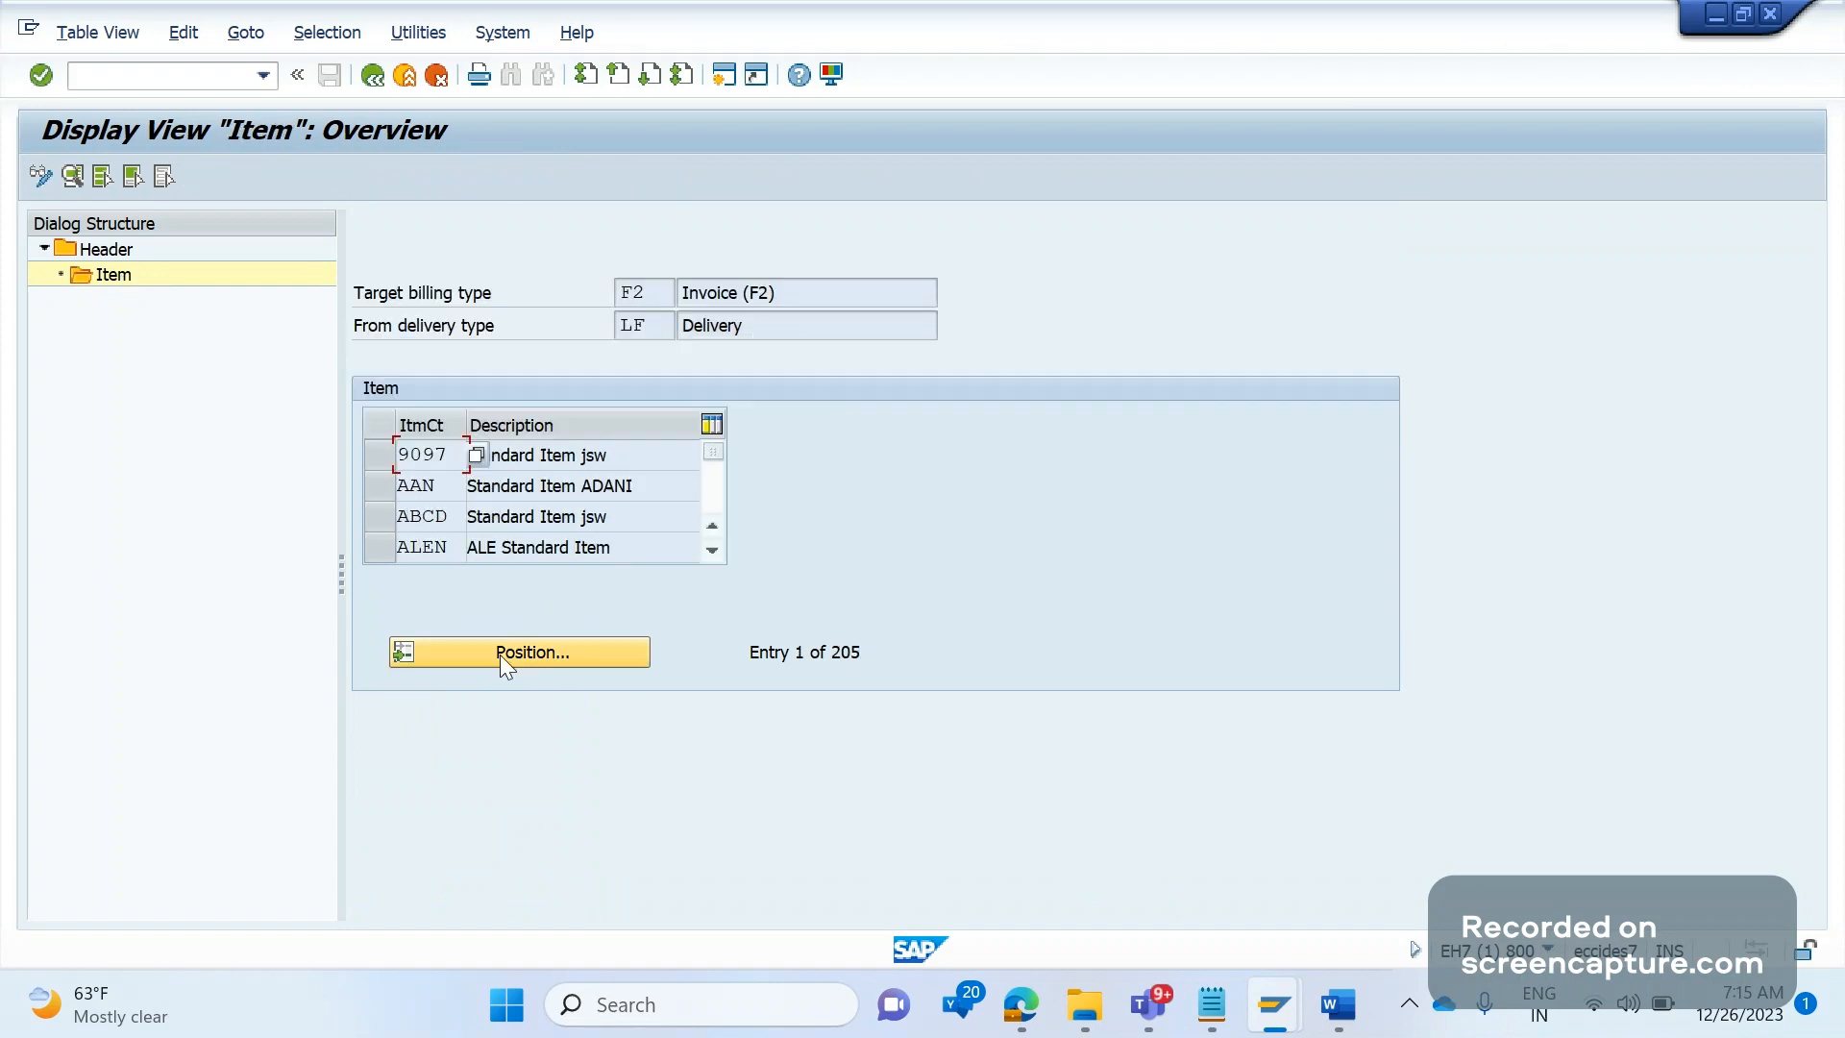
# Position on item category TAN and open its copy control details for LF to F2.
pyautogui.click(517, 651)
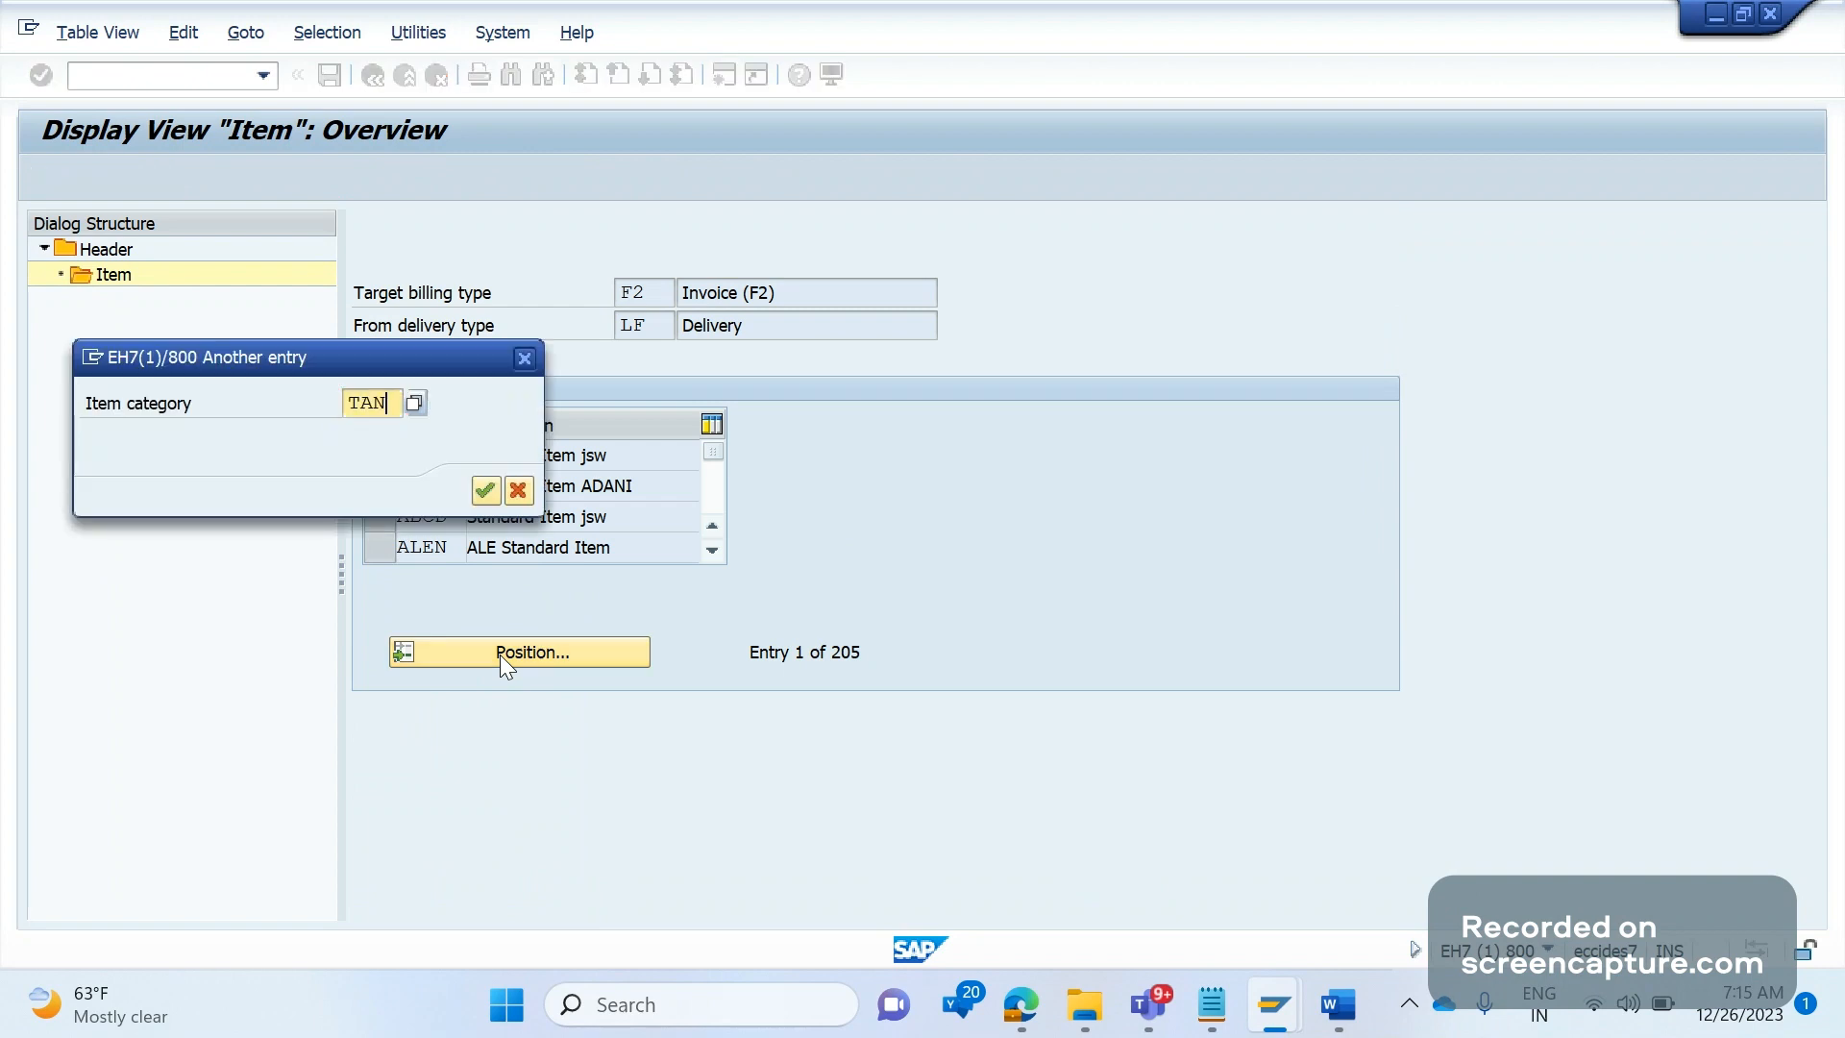
pyautogui.click(483, 489)
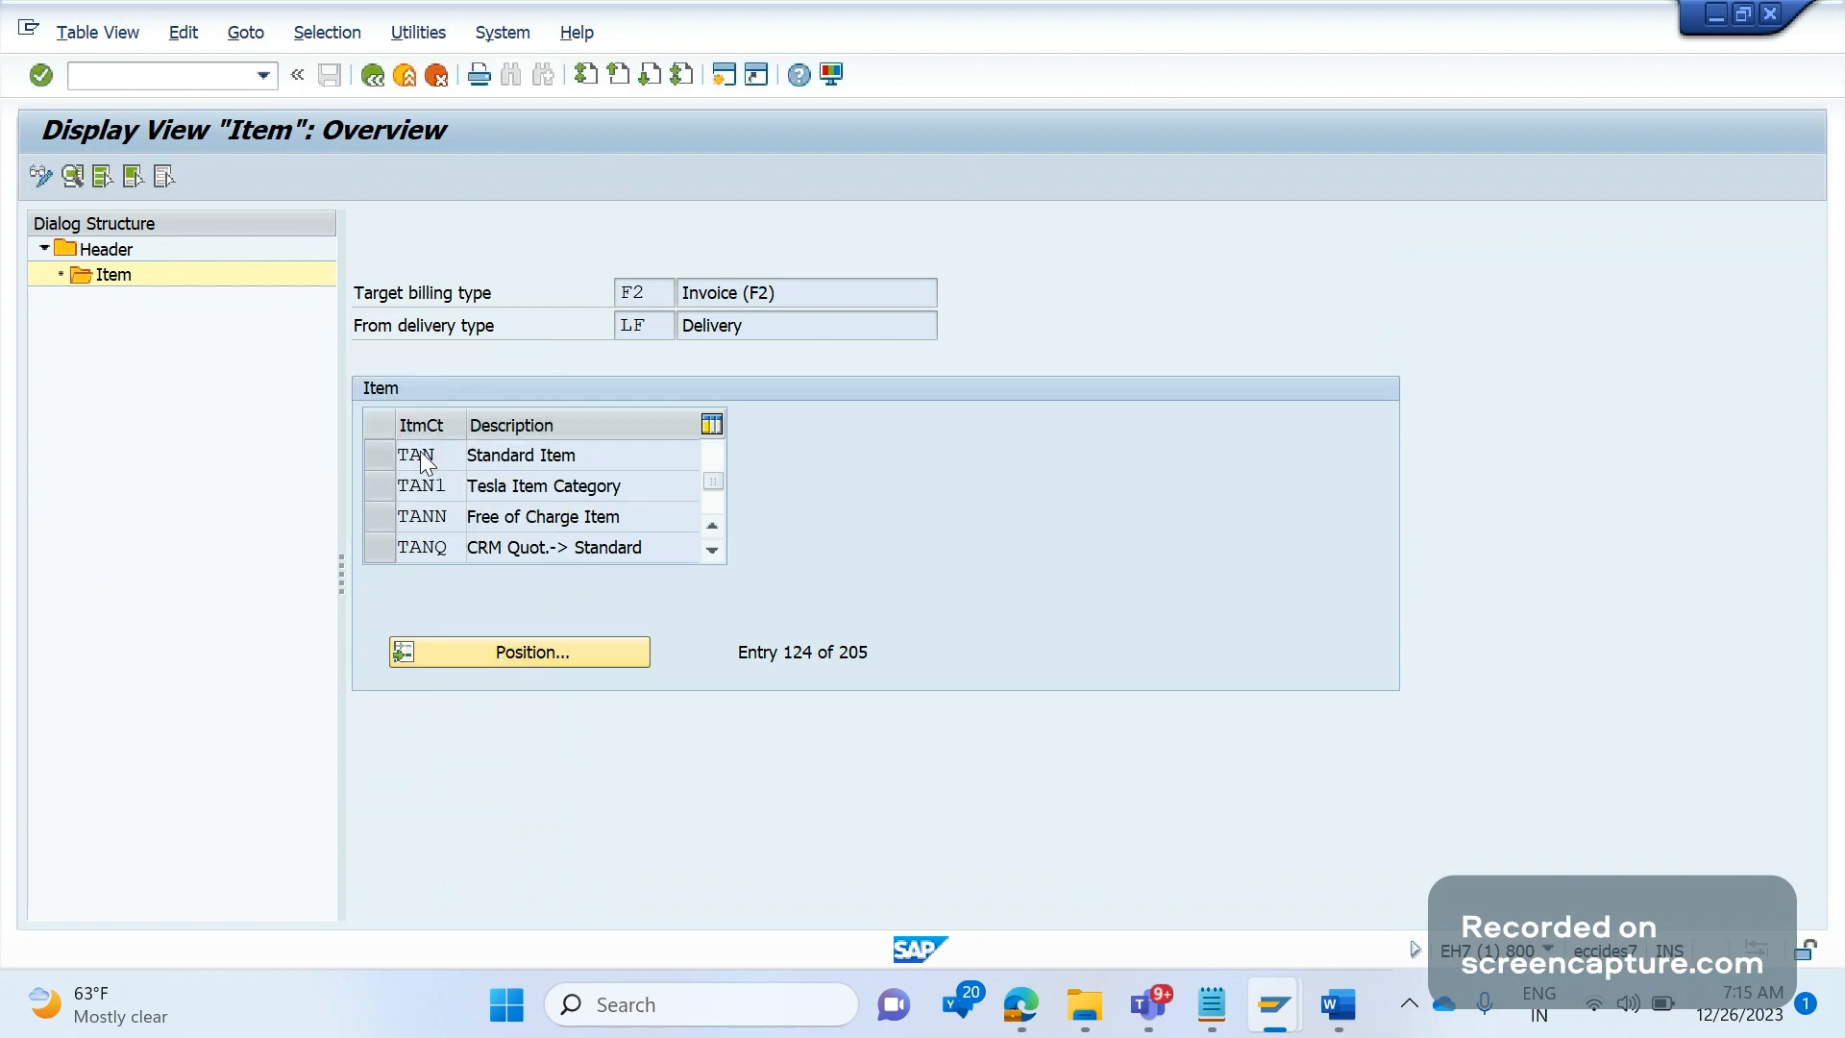
pyautogui.doubleClick(420, 456)
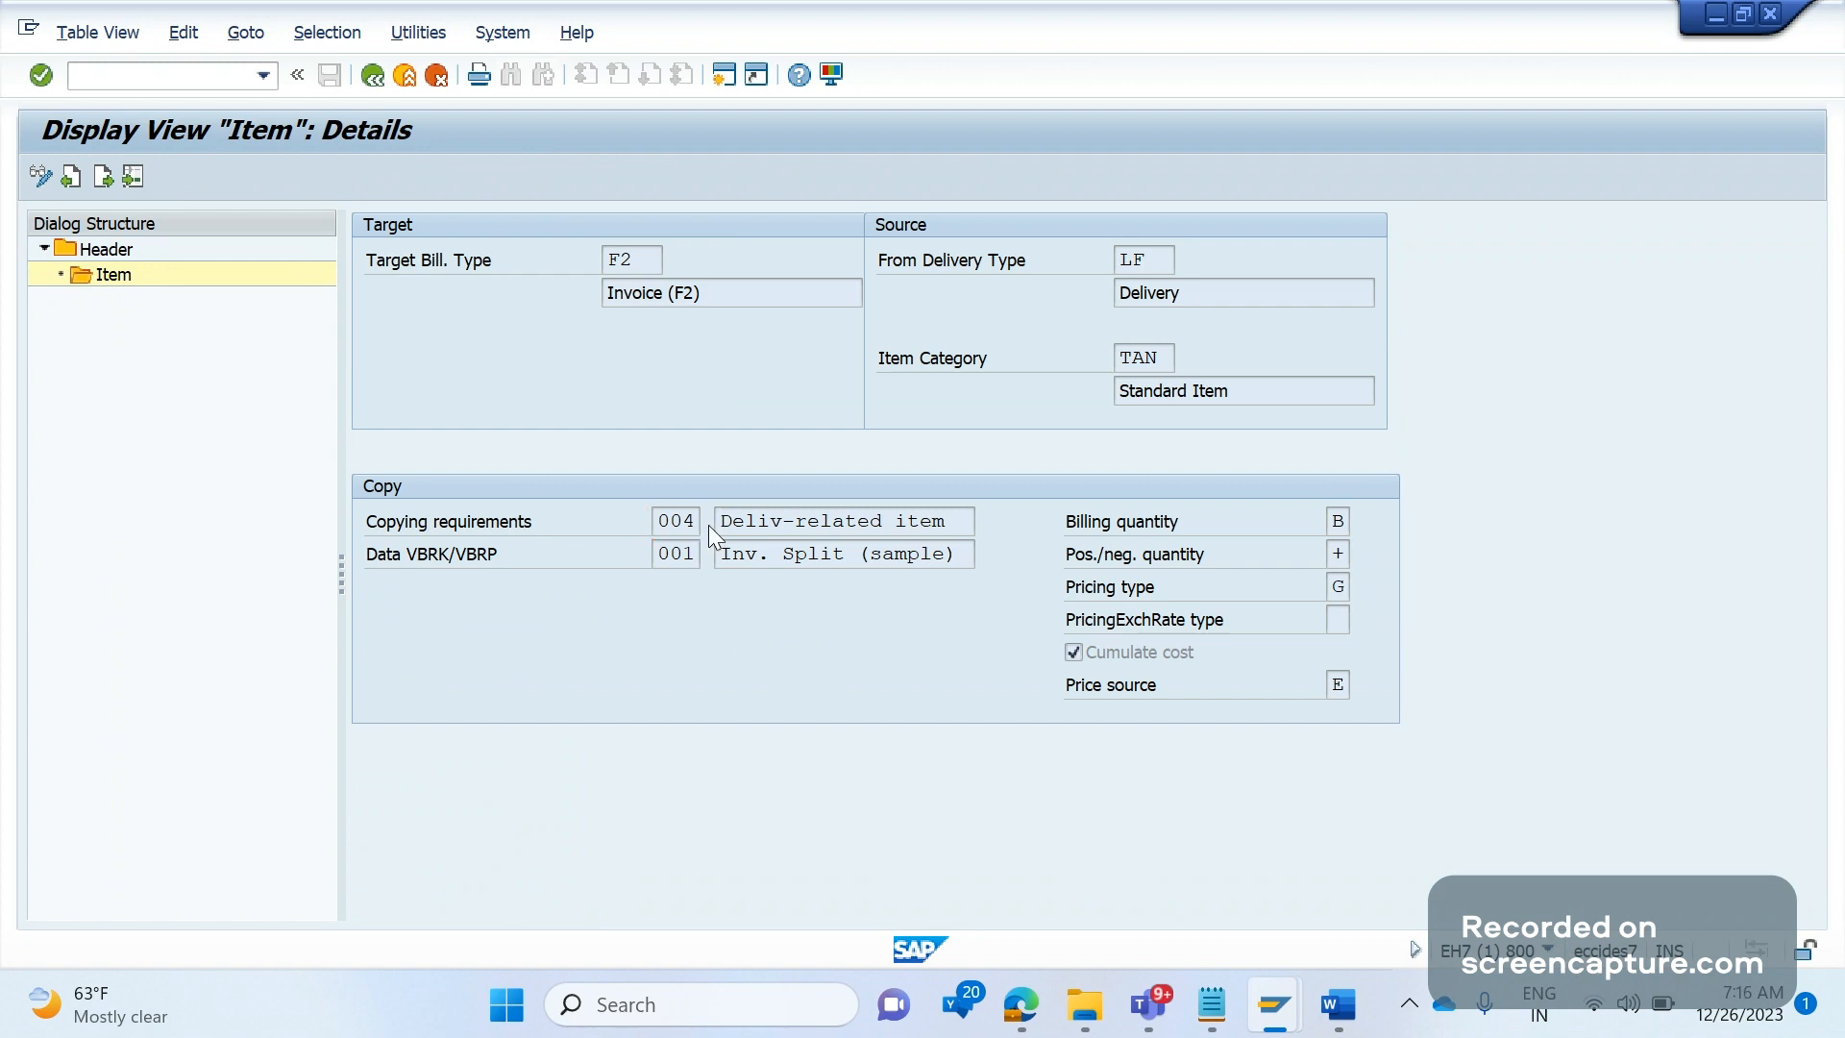
# View the source code of copying requirement routine 3 (LV60A003).
pyautogui.click(675, 520)
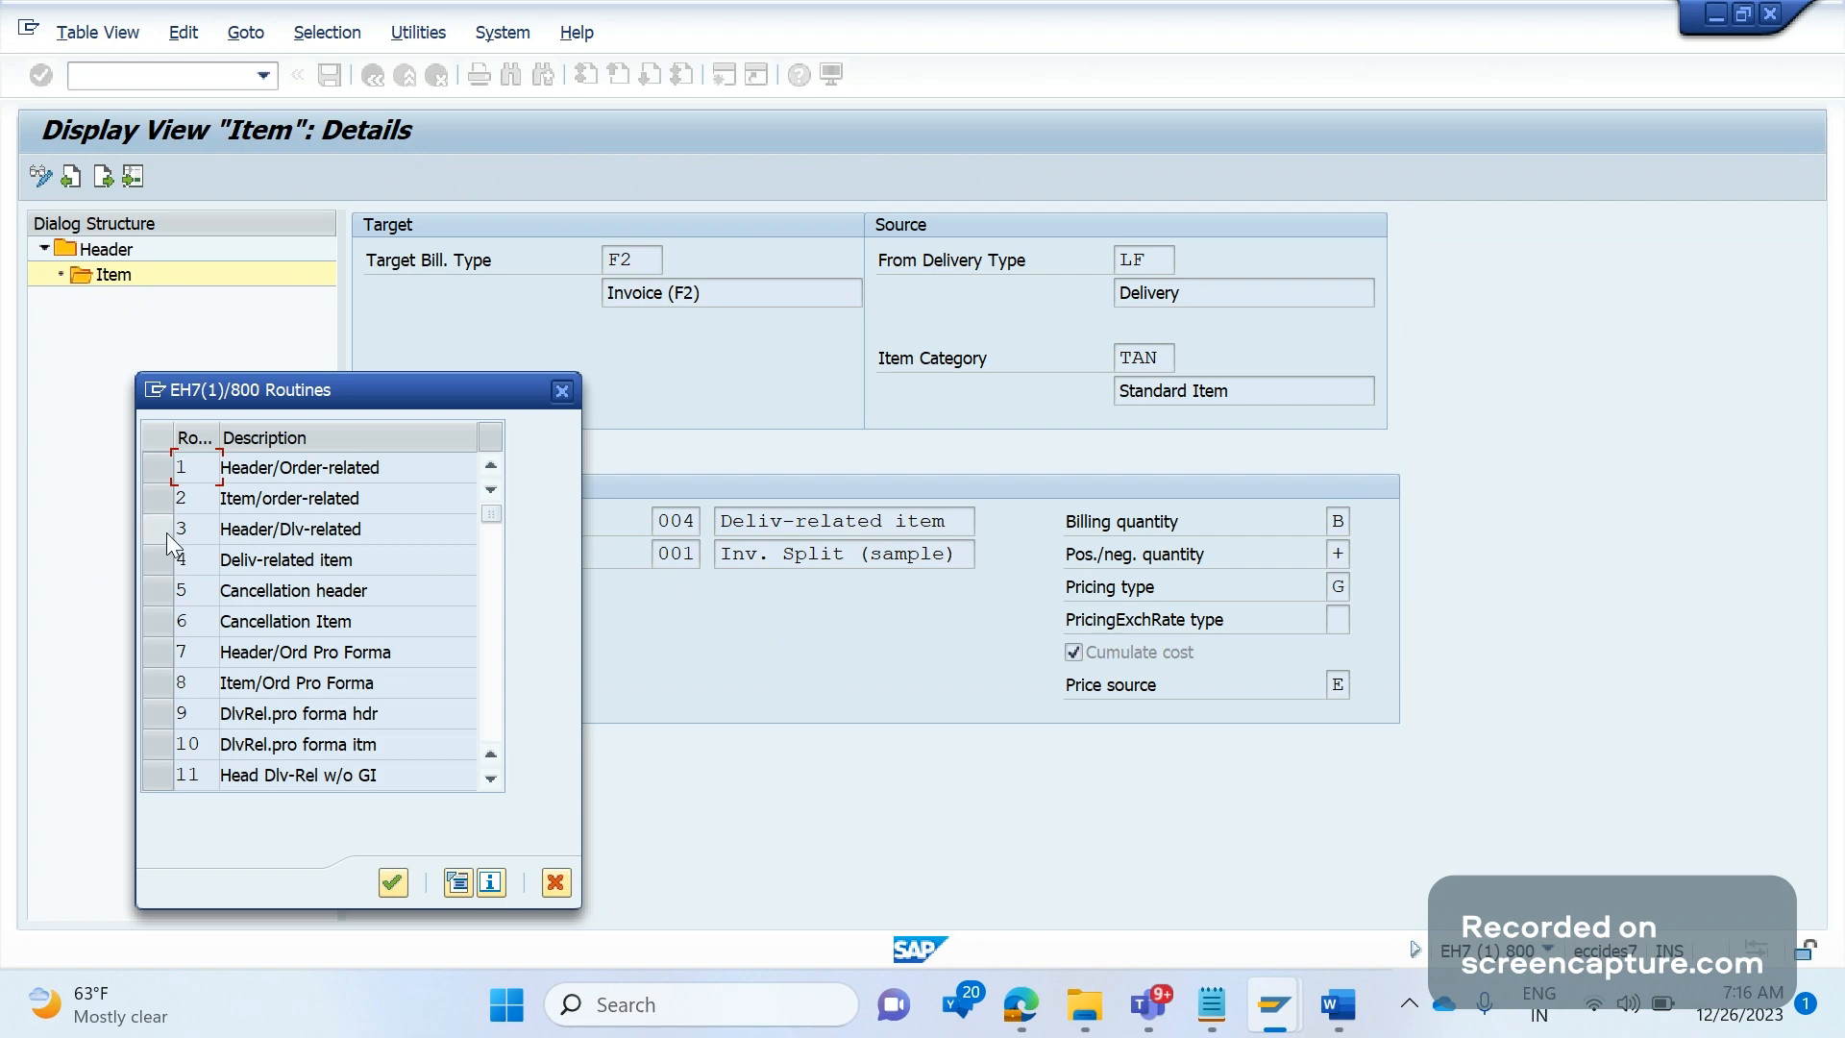
pyautogui.click(290, 529)
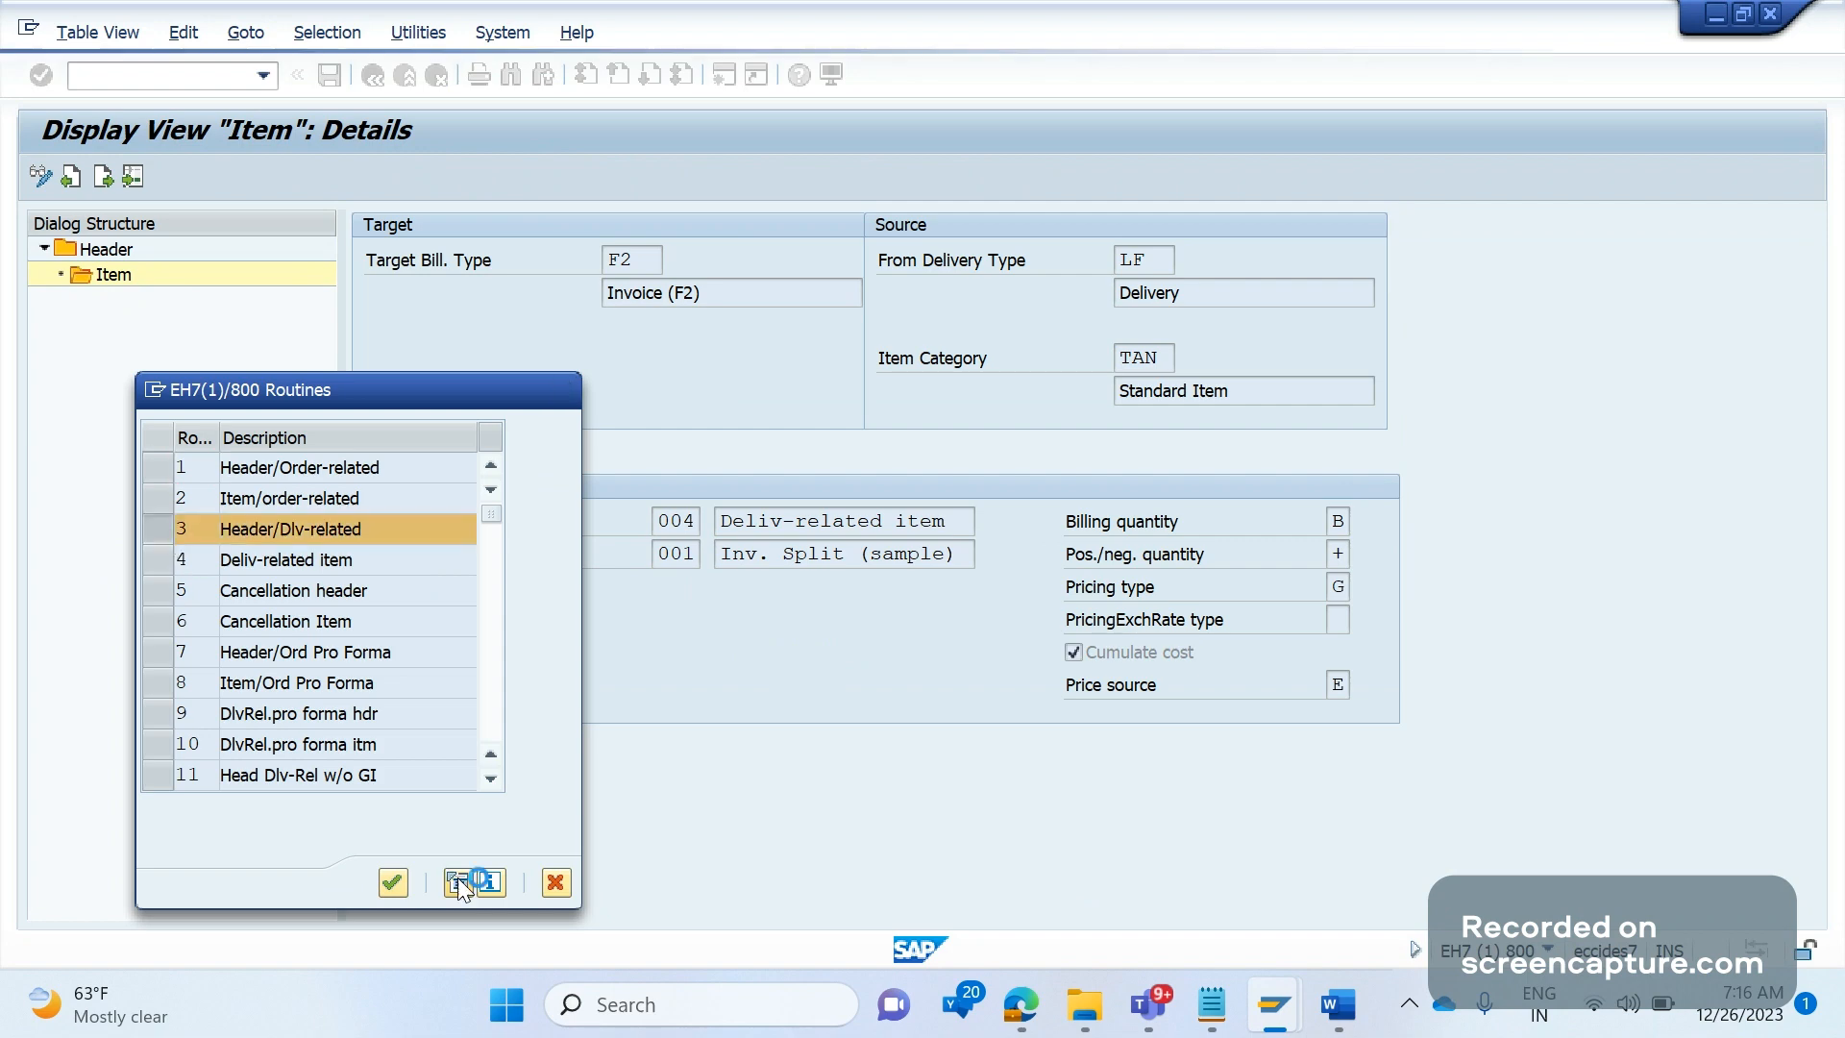
pyautogui.click(473, 882)
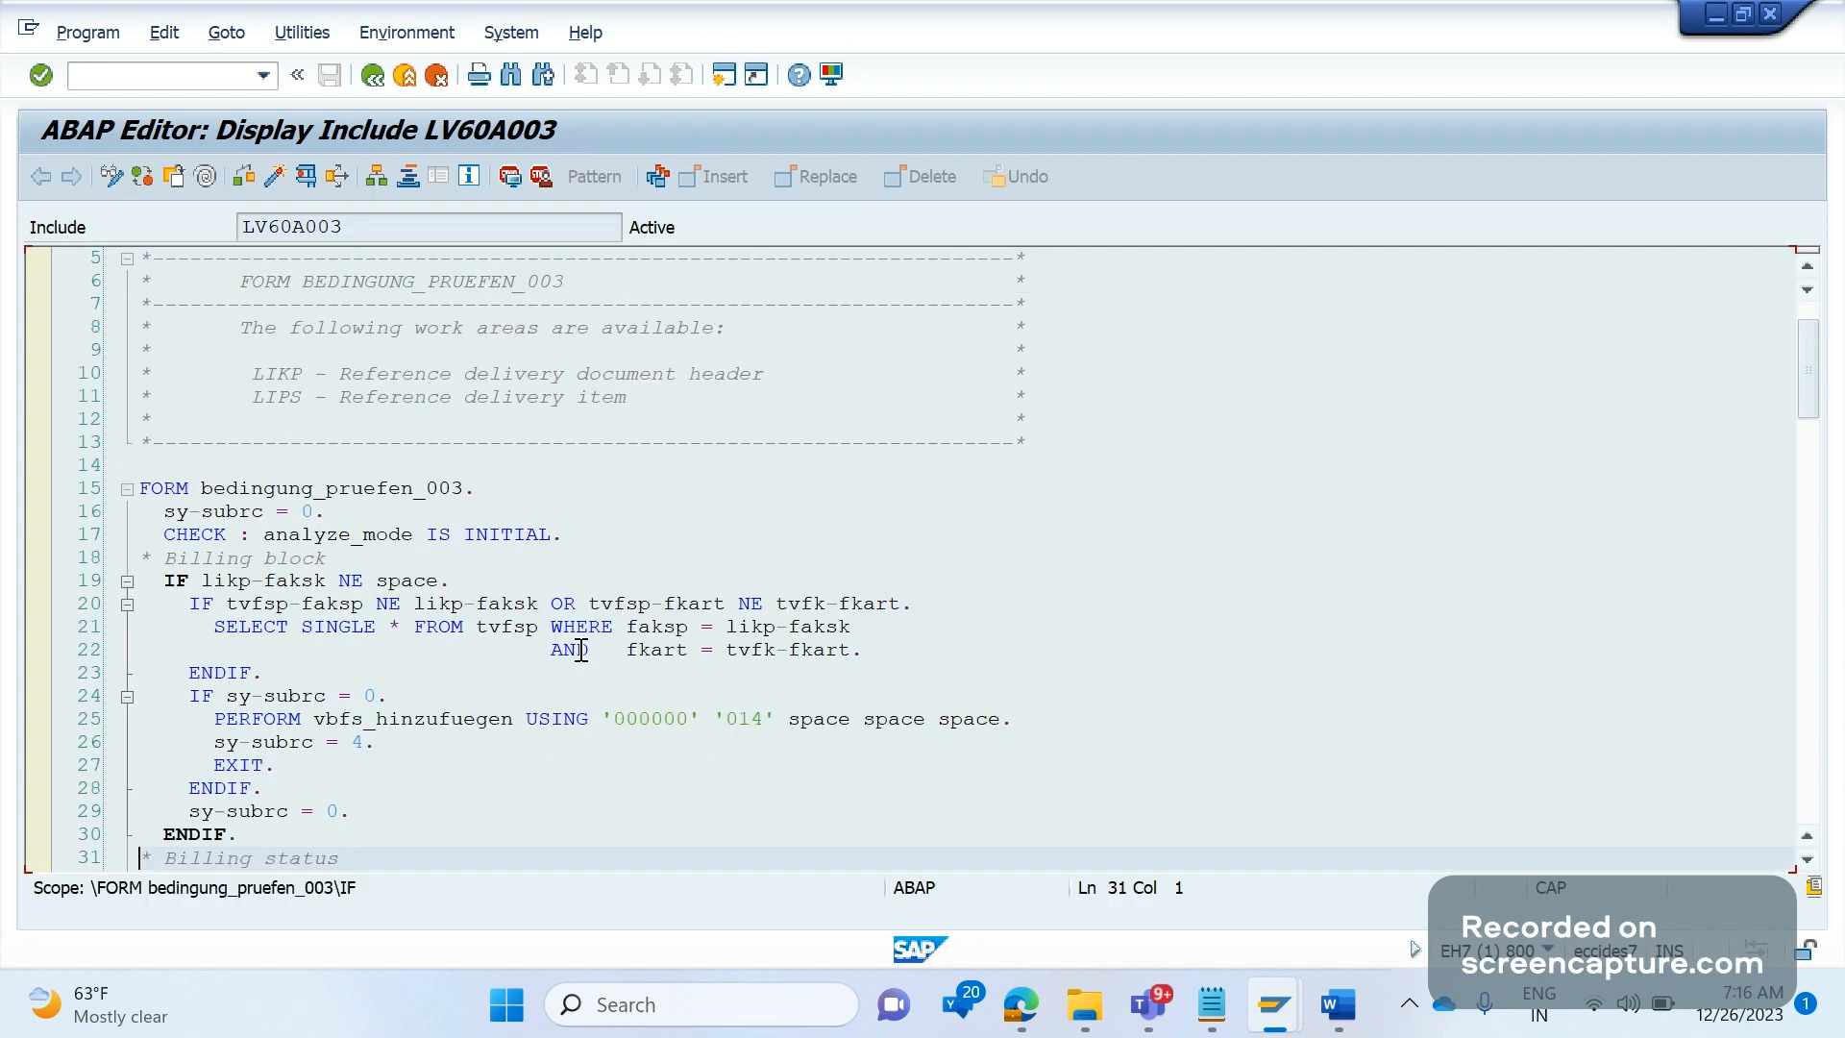
pyautogui.scroll(-3)
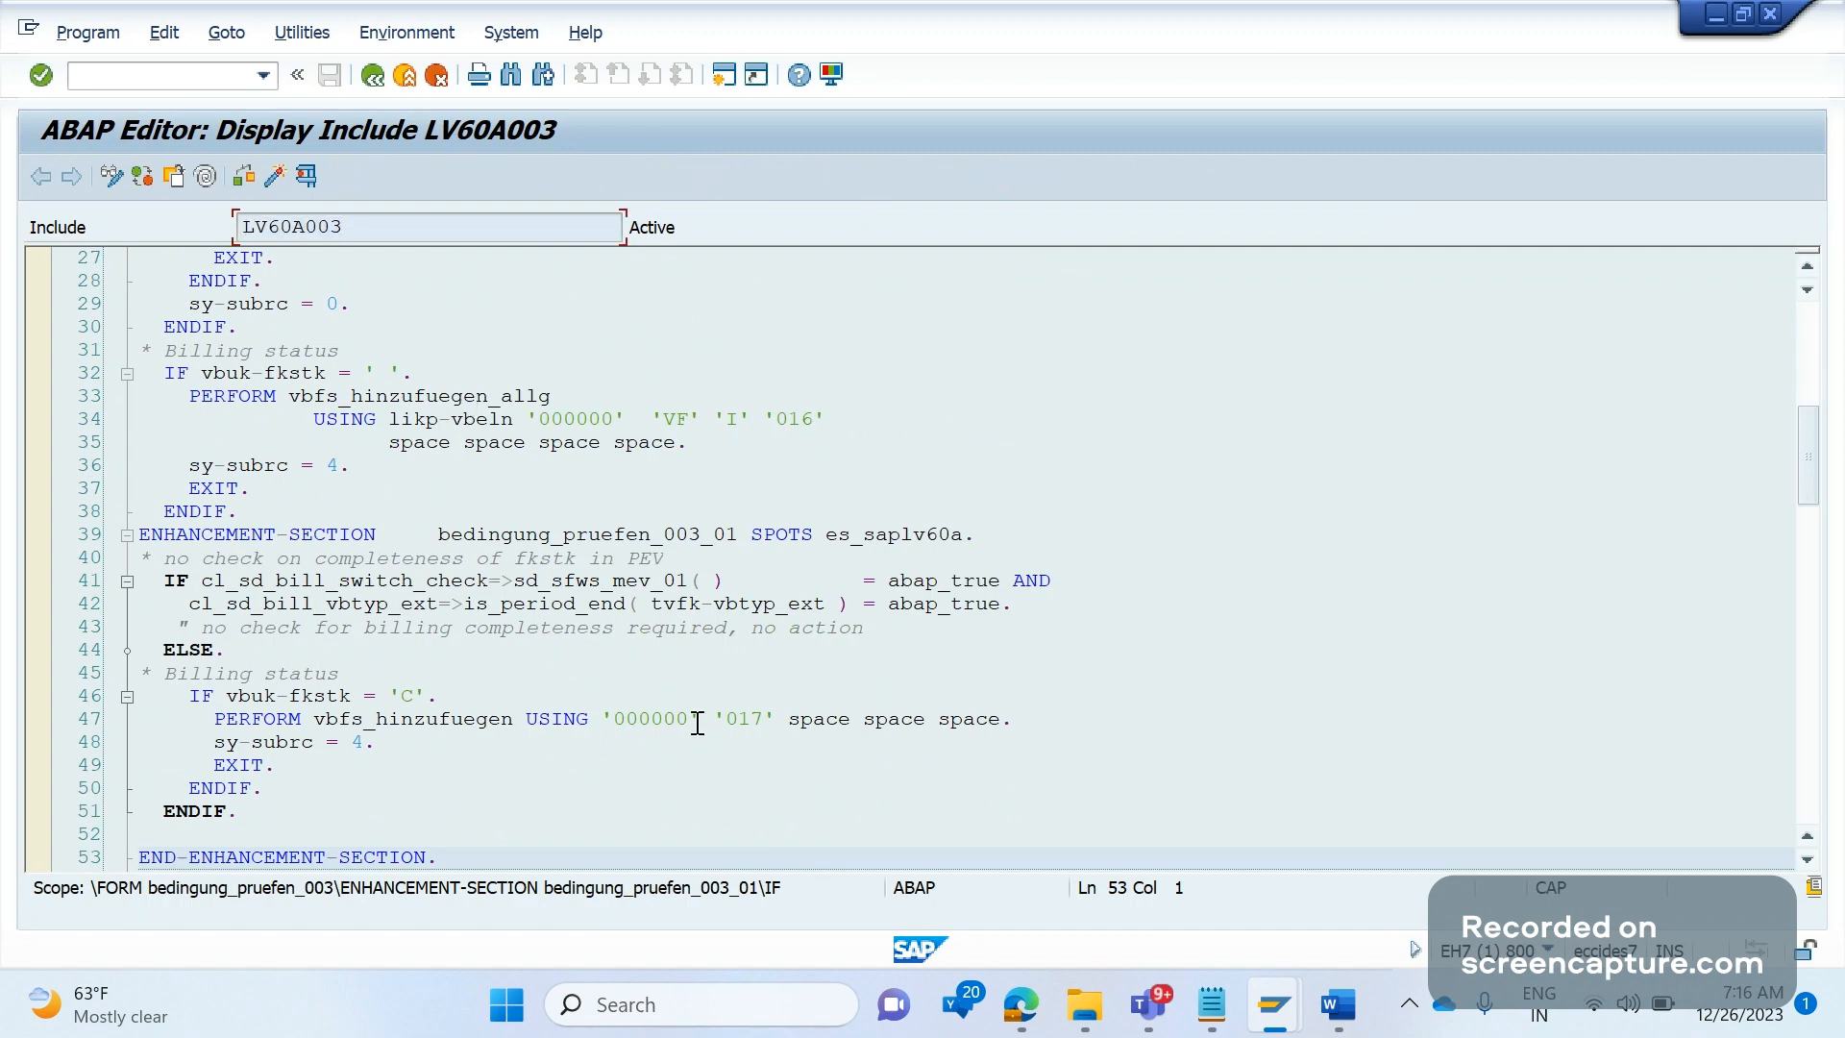
# Look up the code of data transfer routine 001 (FV60C003), then return to Word.
pyautogui.click(1336, 1003)
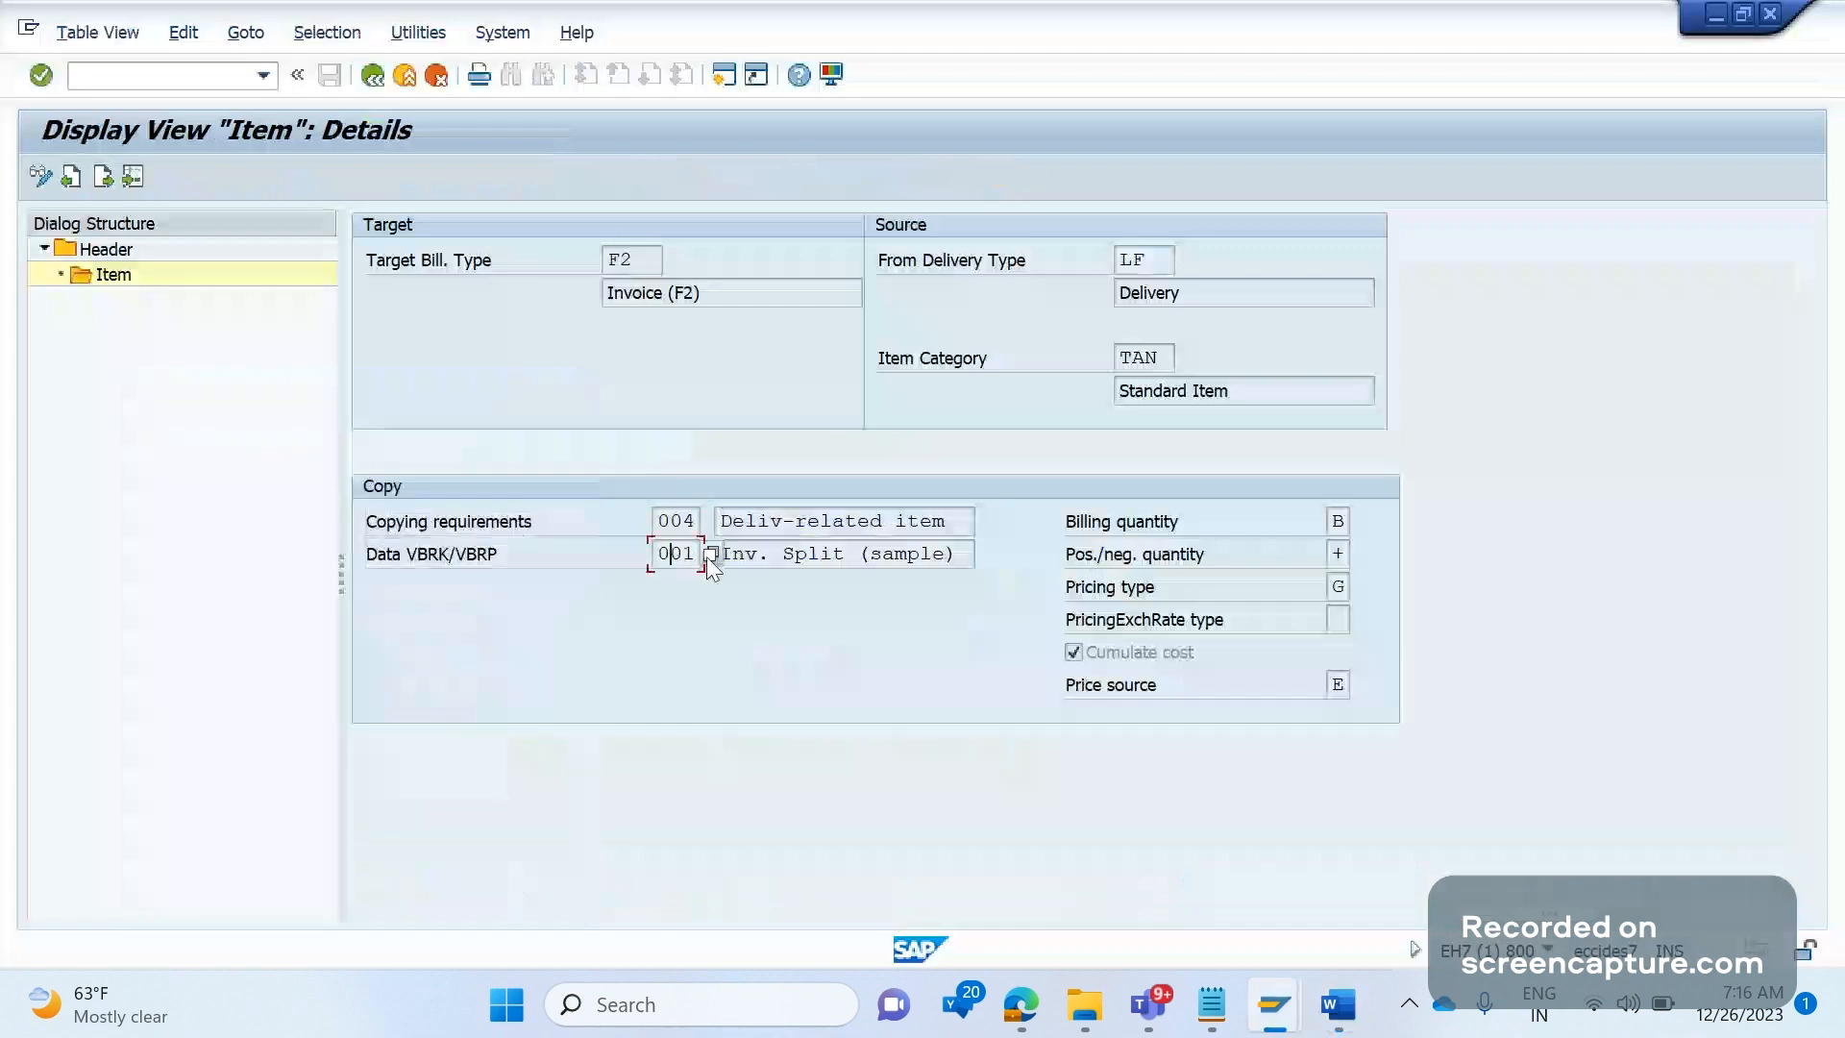
pyautogui.click(711, 553)
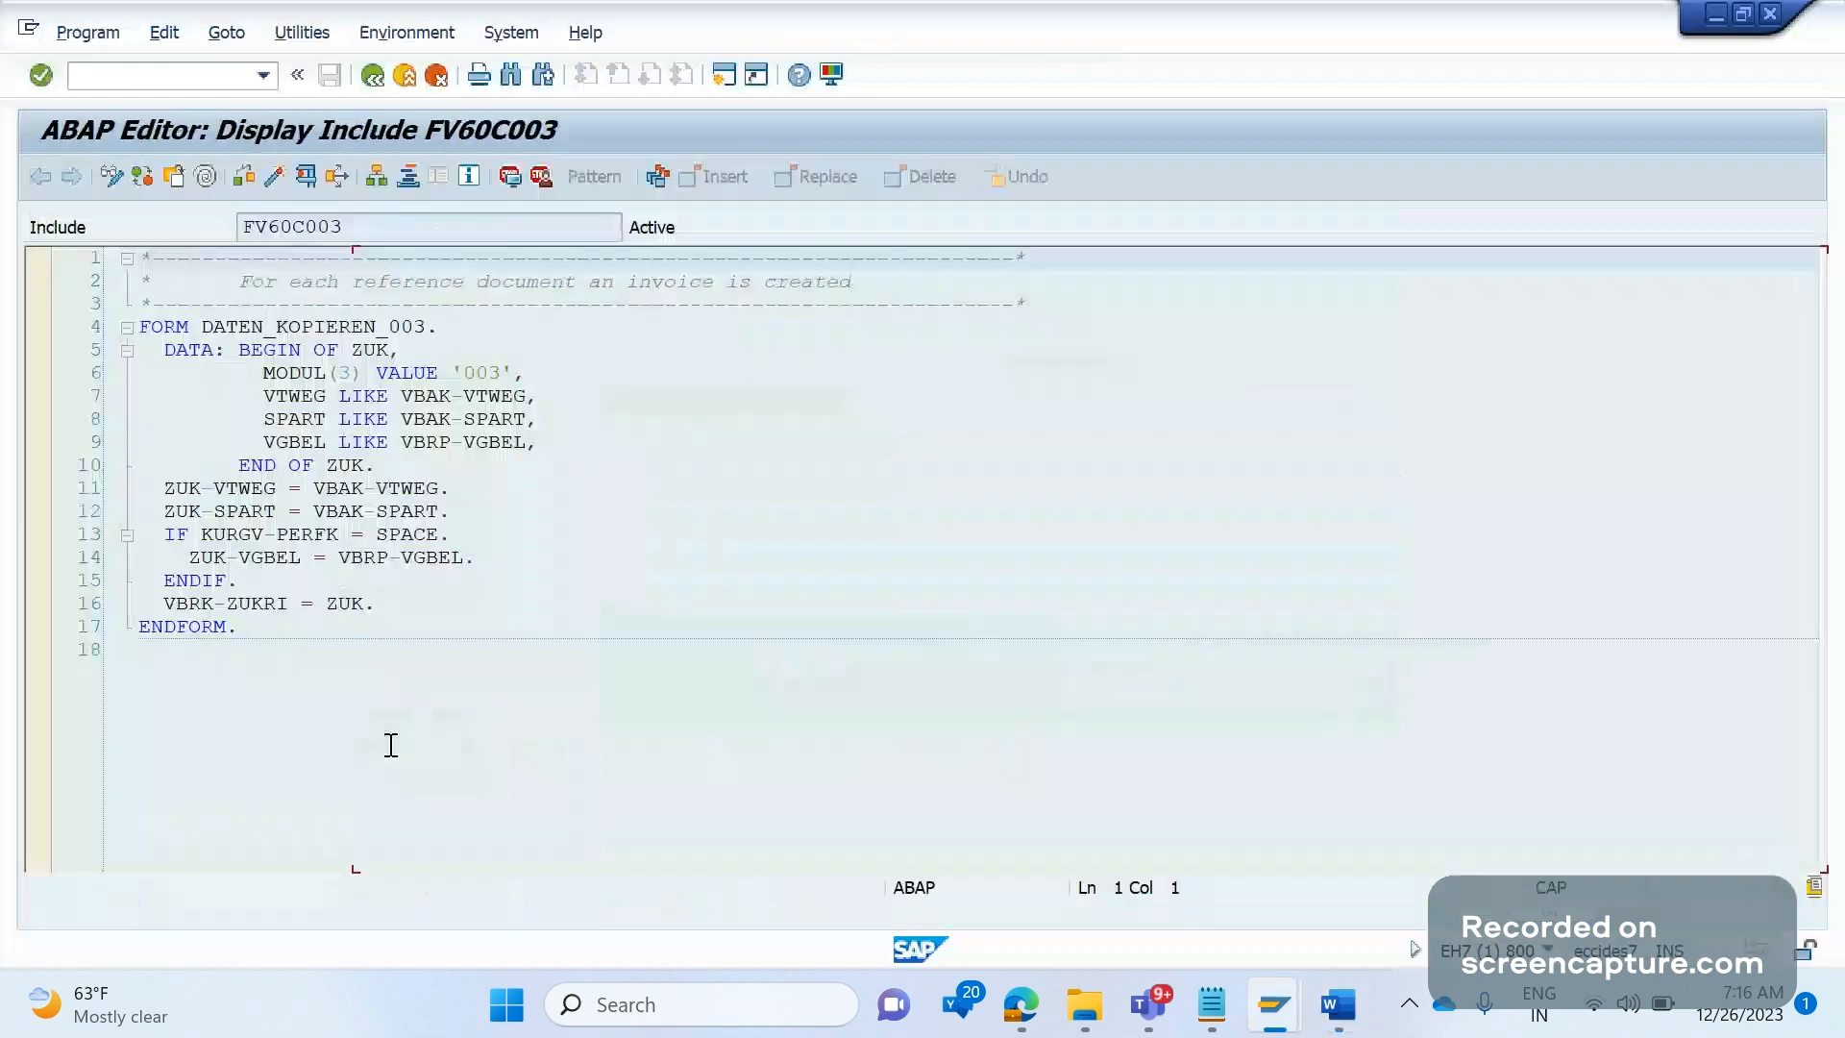
pyautogui.click(1336, 1005)
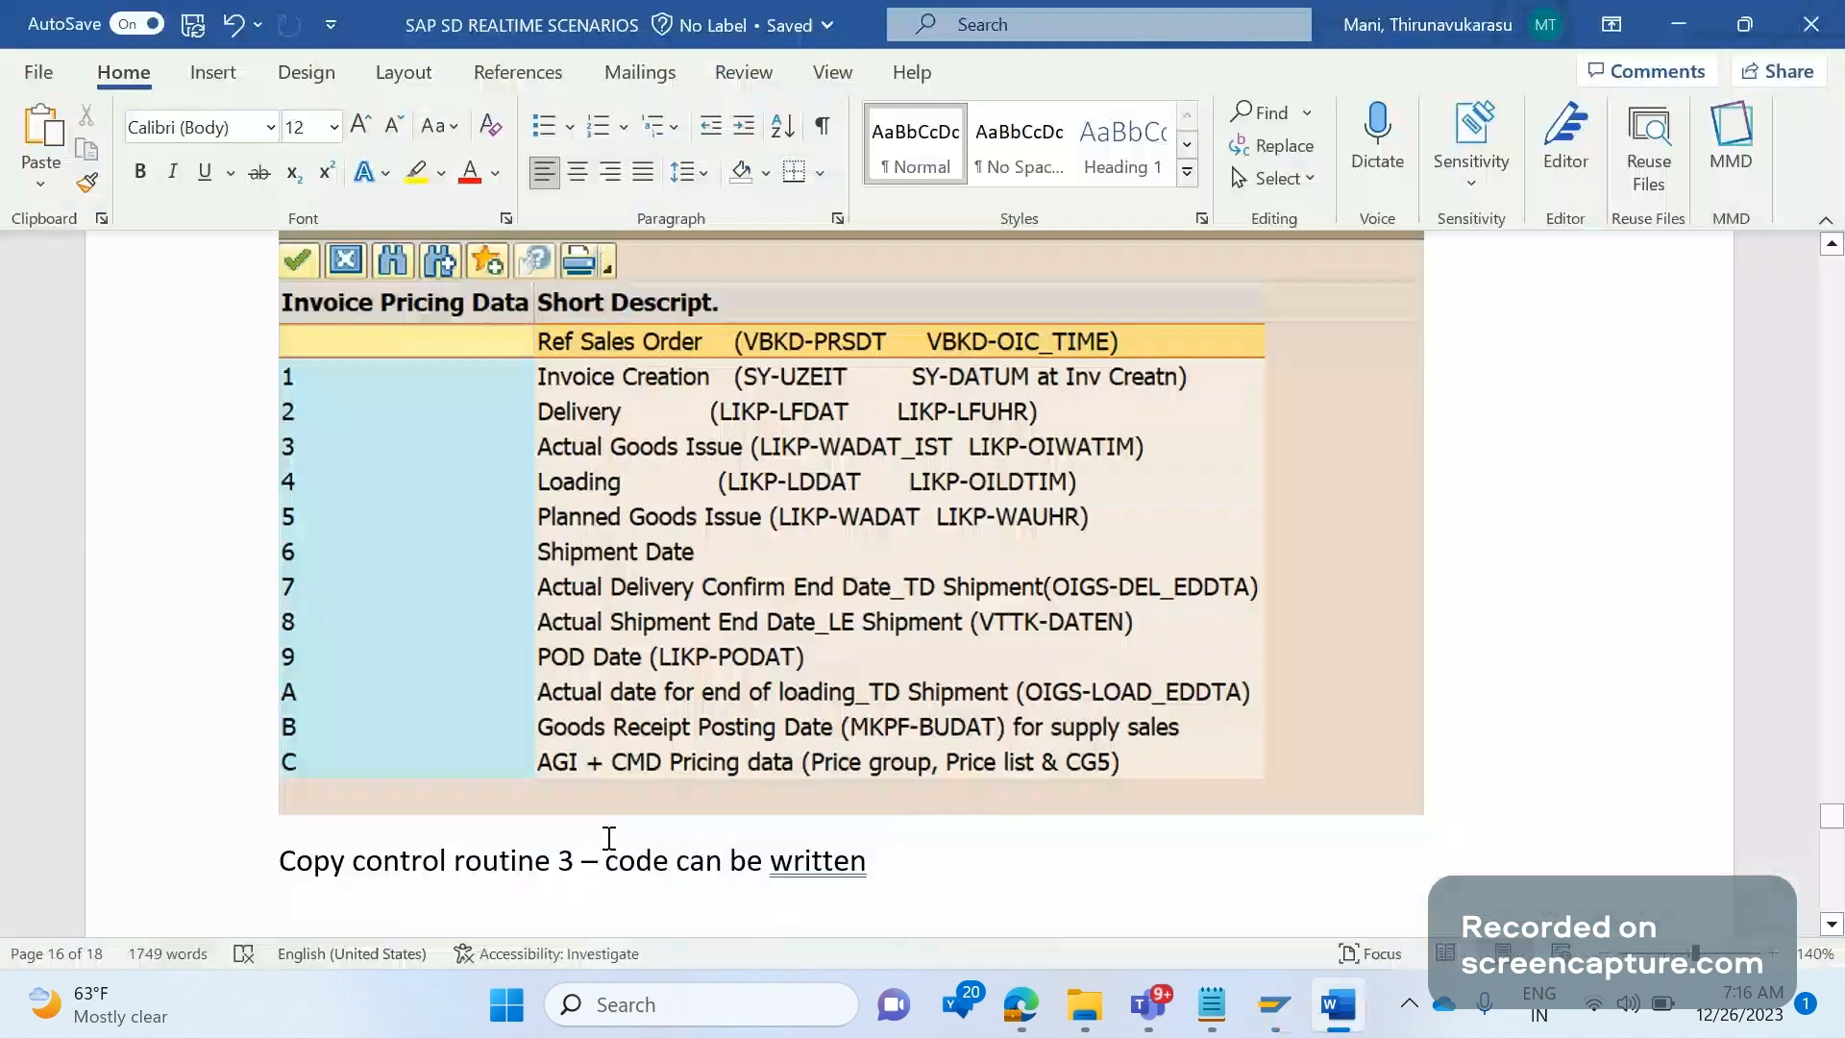
# Name routine LV60A003 in the Word note below the Invoice Pricing Data screenshot.
pyautogui.write('LV60A00')
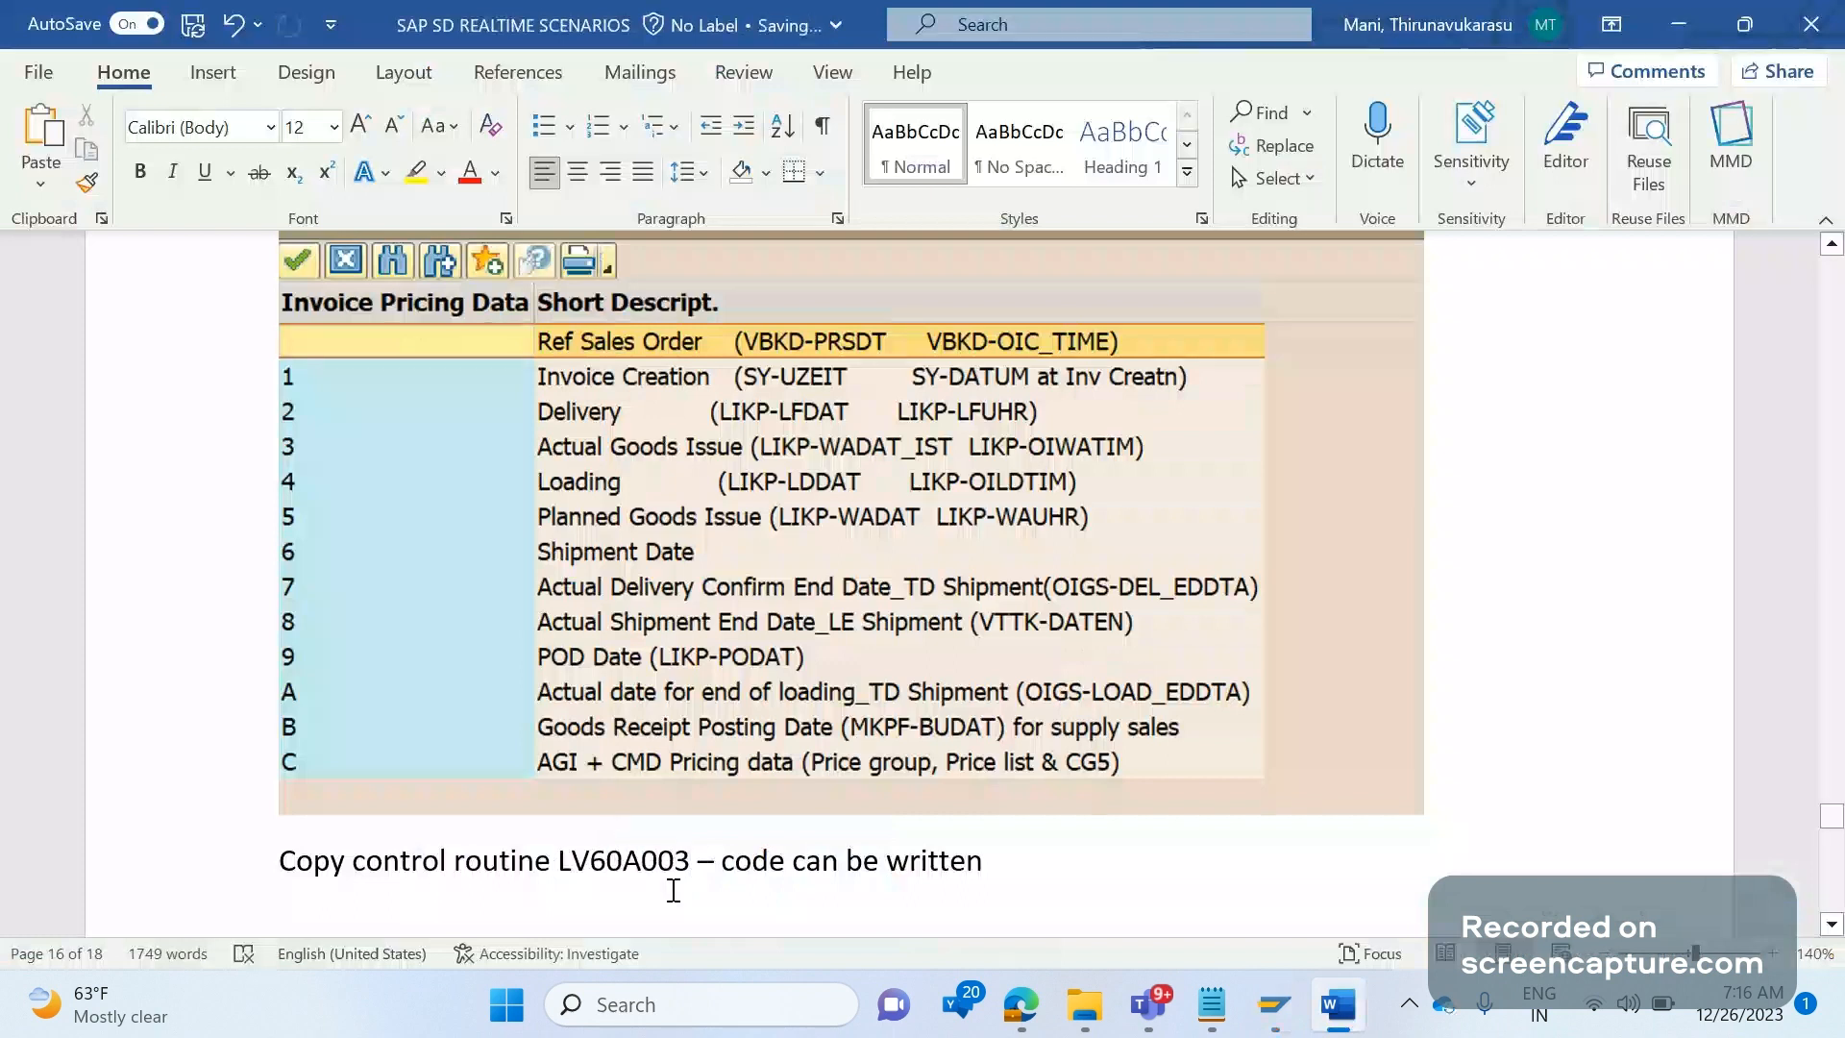
pyautogui.moveTo(976, 835)
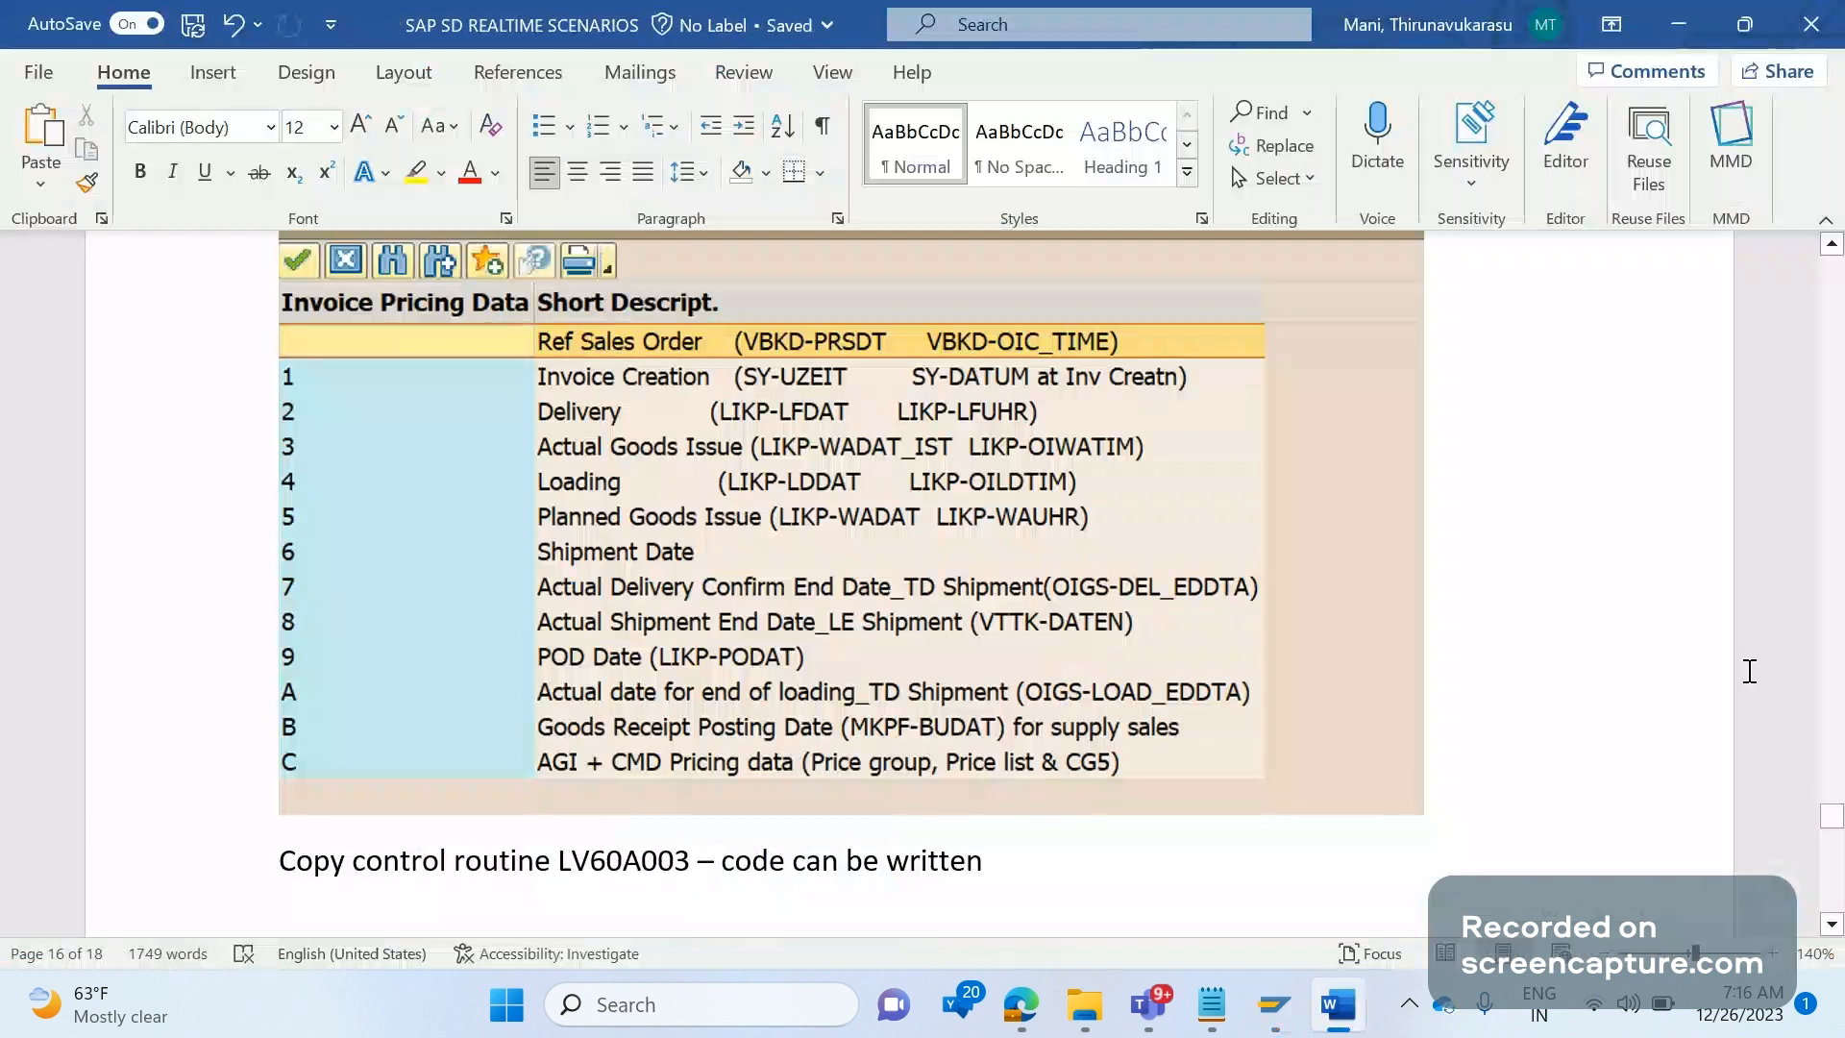
pyautogui.scroll(3)
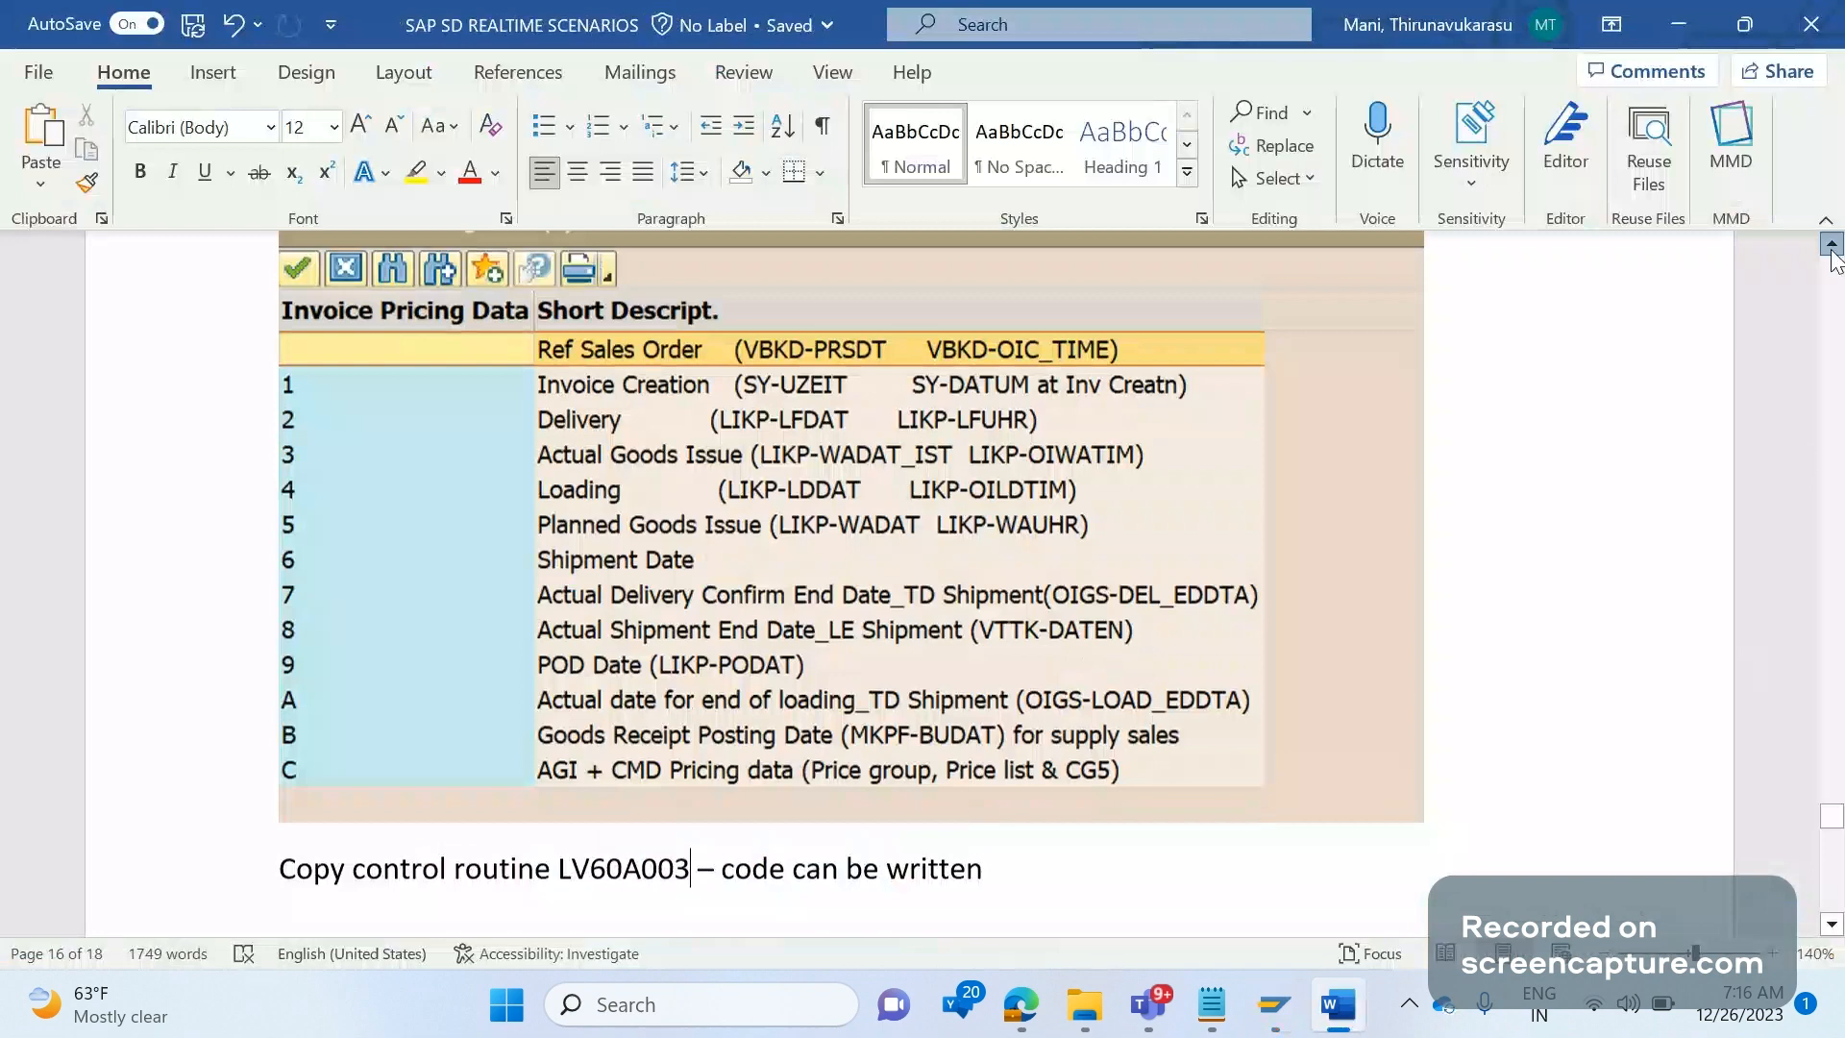
pyautogui.scroll(3)
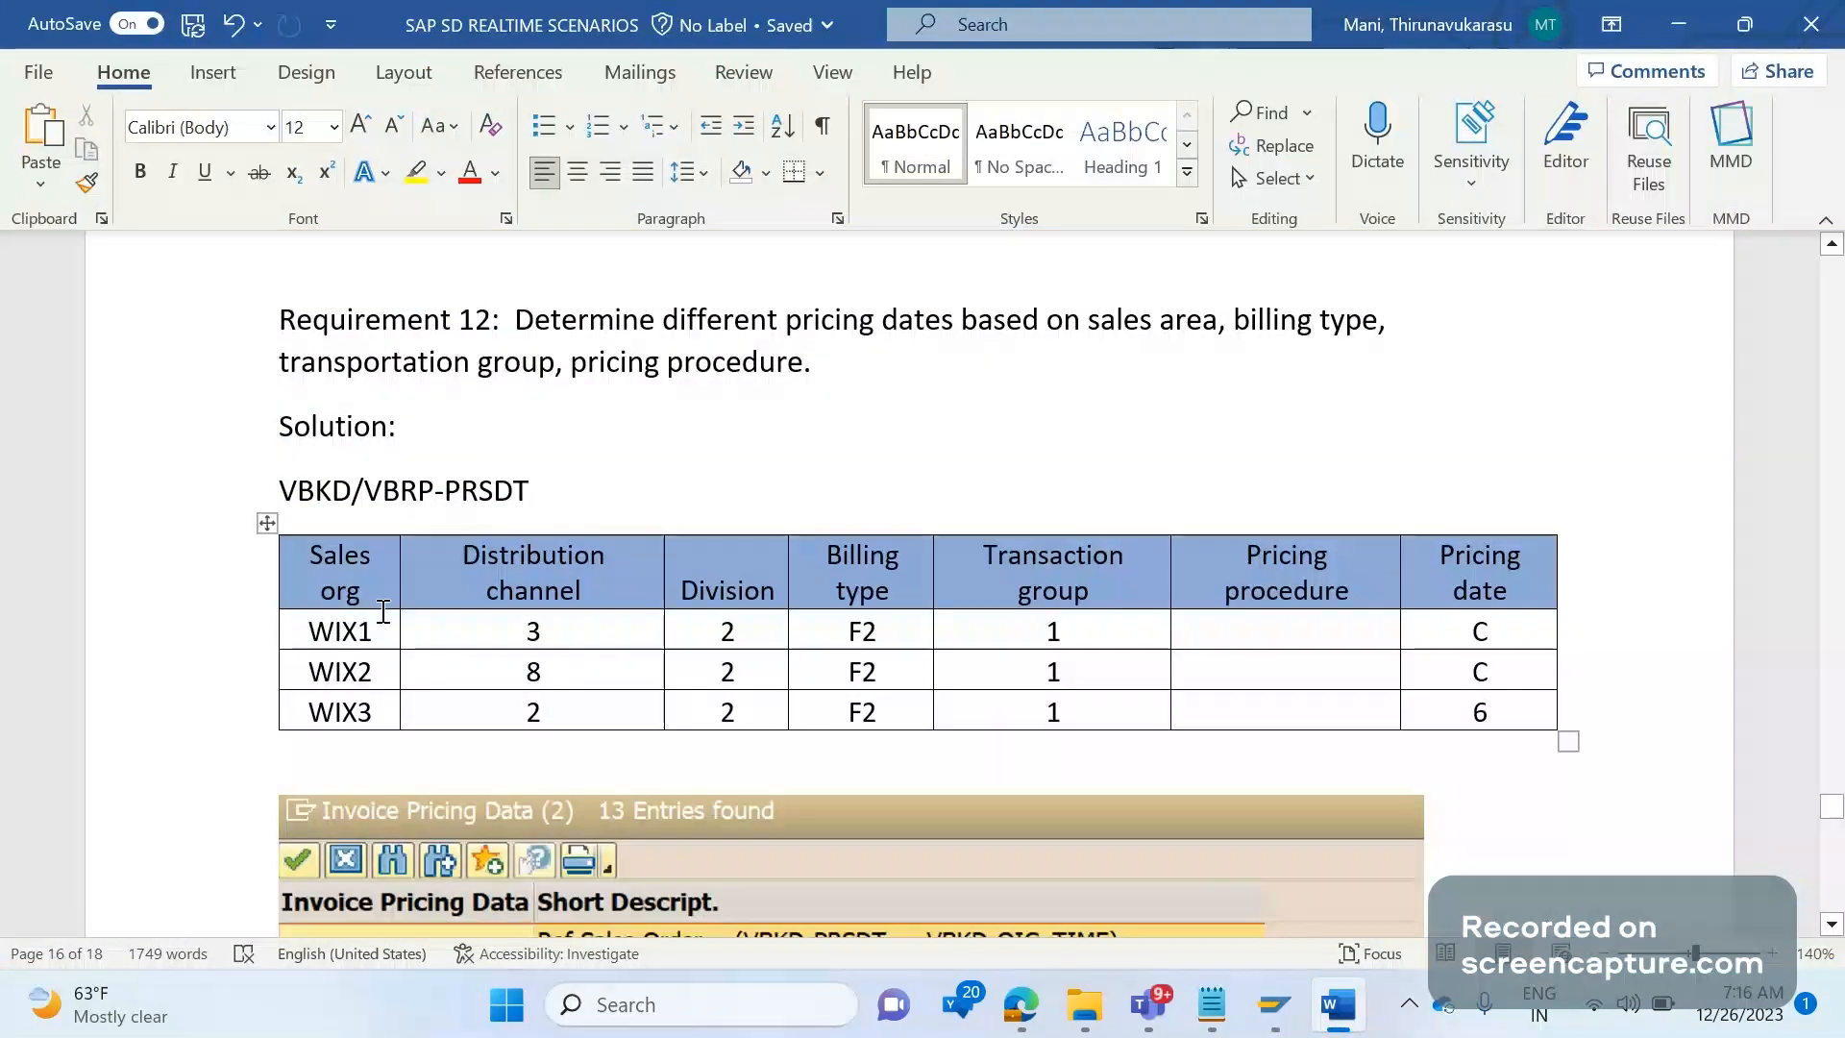
pyautogui.moveTo(823, 588)
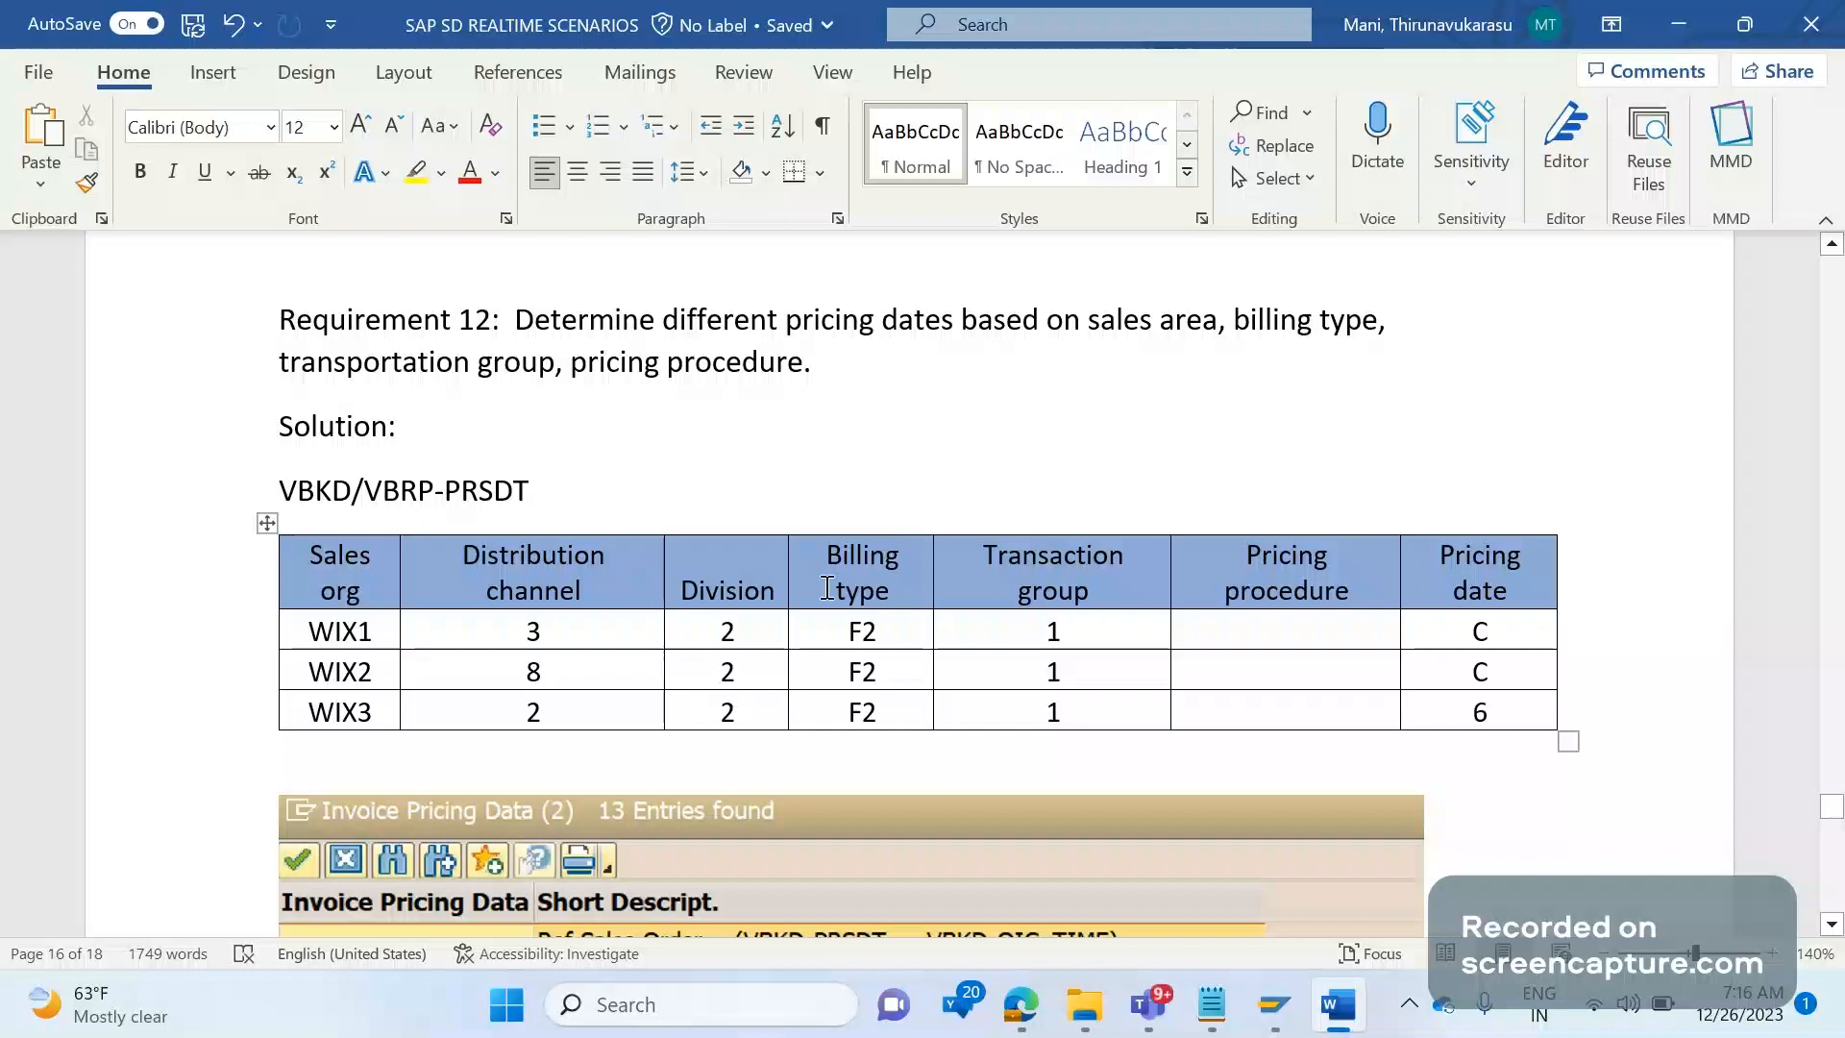
pyautogui.moveTo(1240, 542)
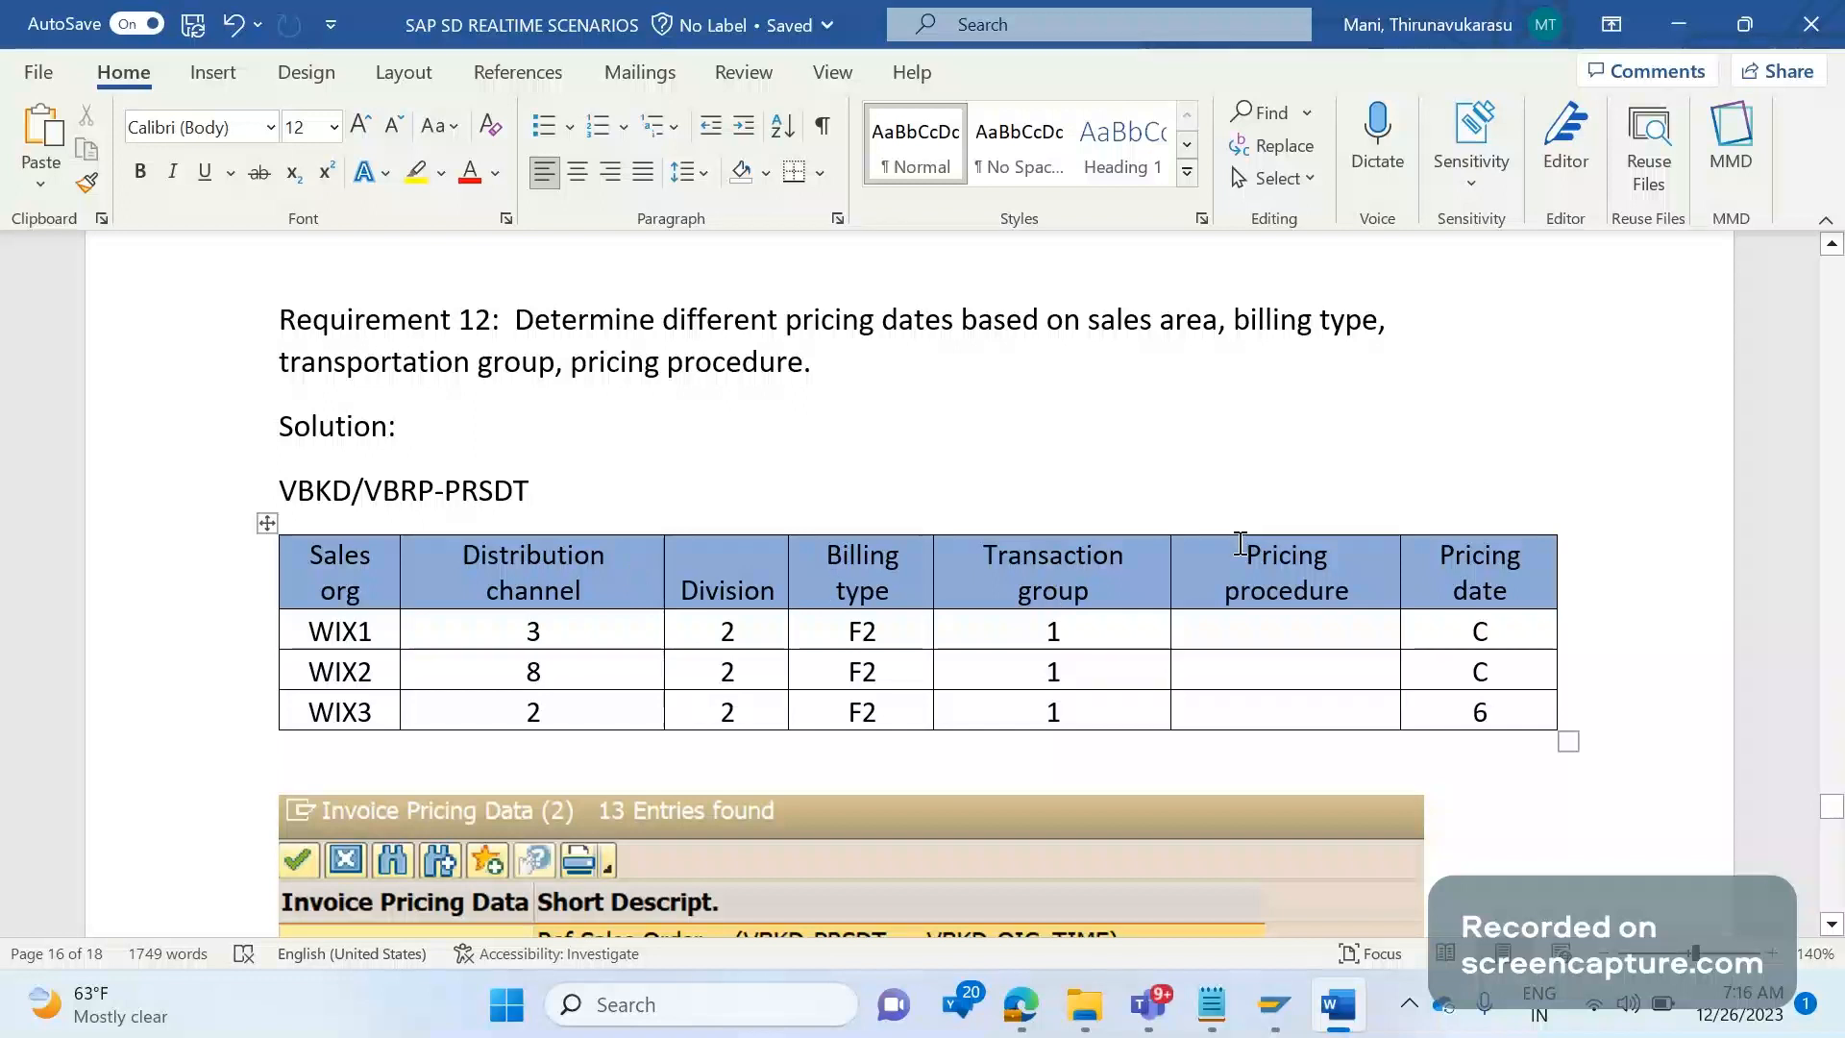
pyautogui.moveTo(598, 628)
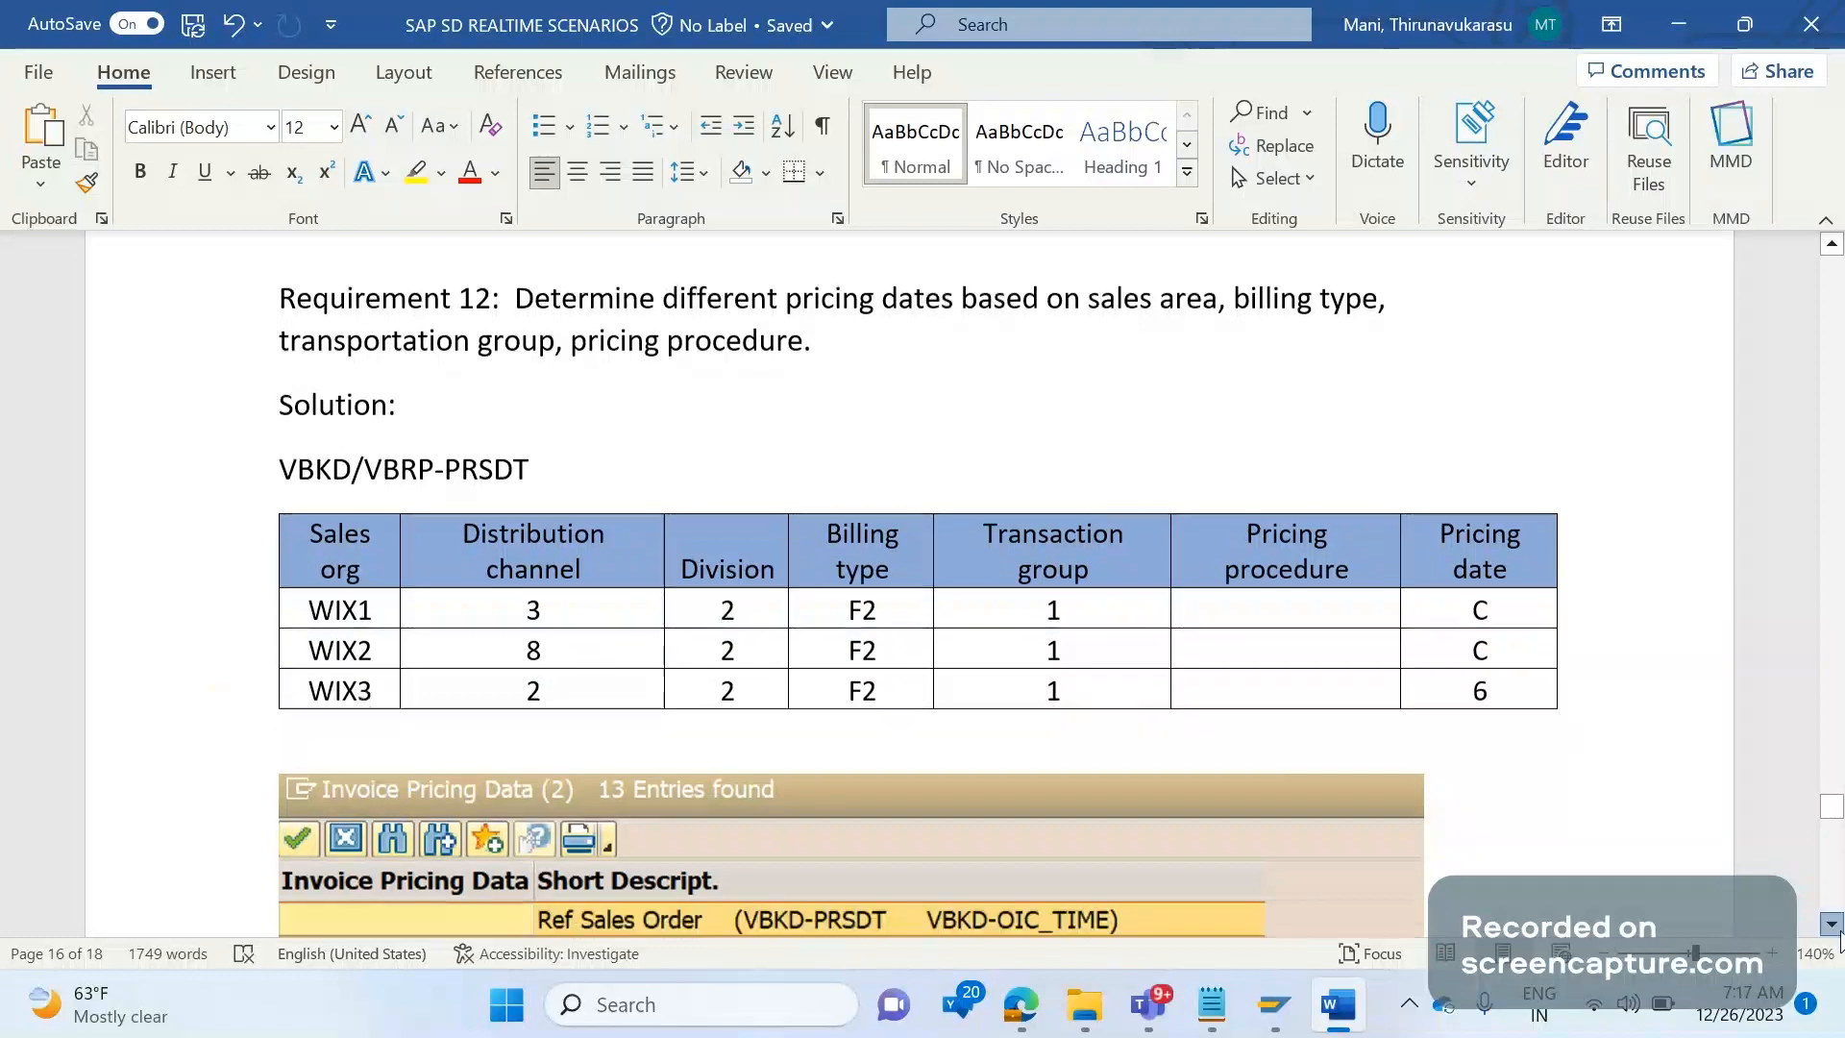
pyautogui.scroll(-3)
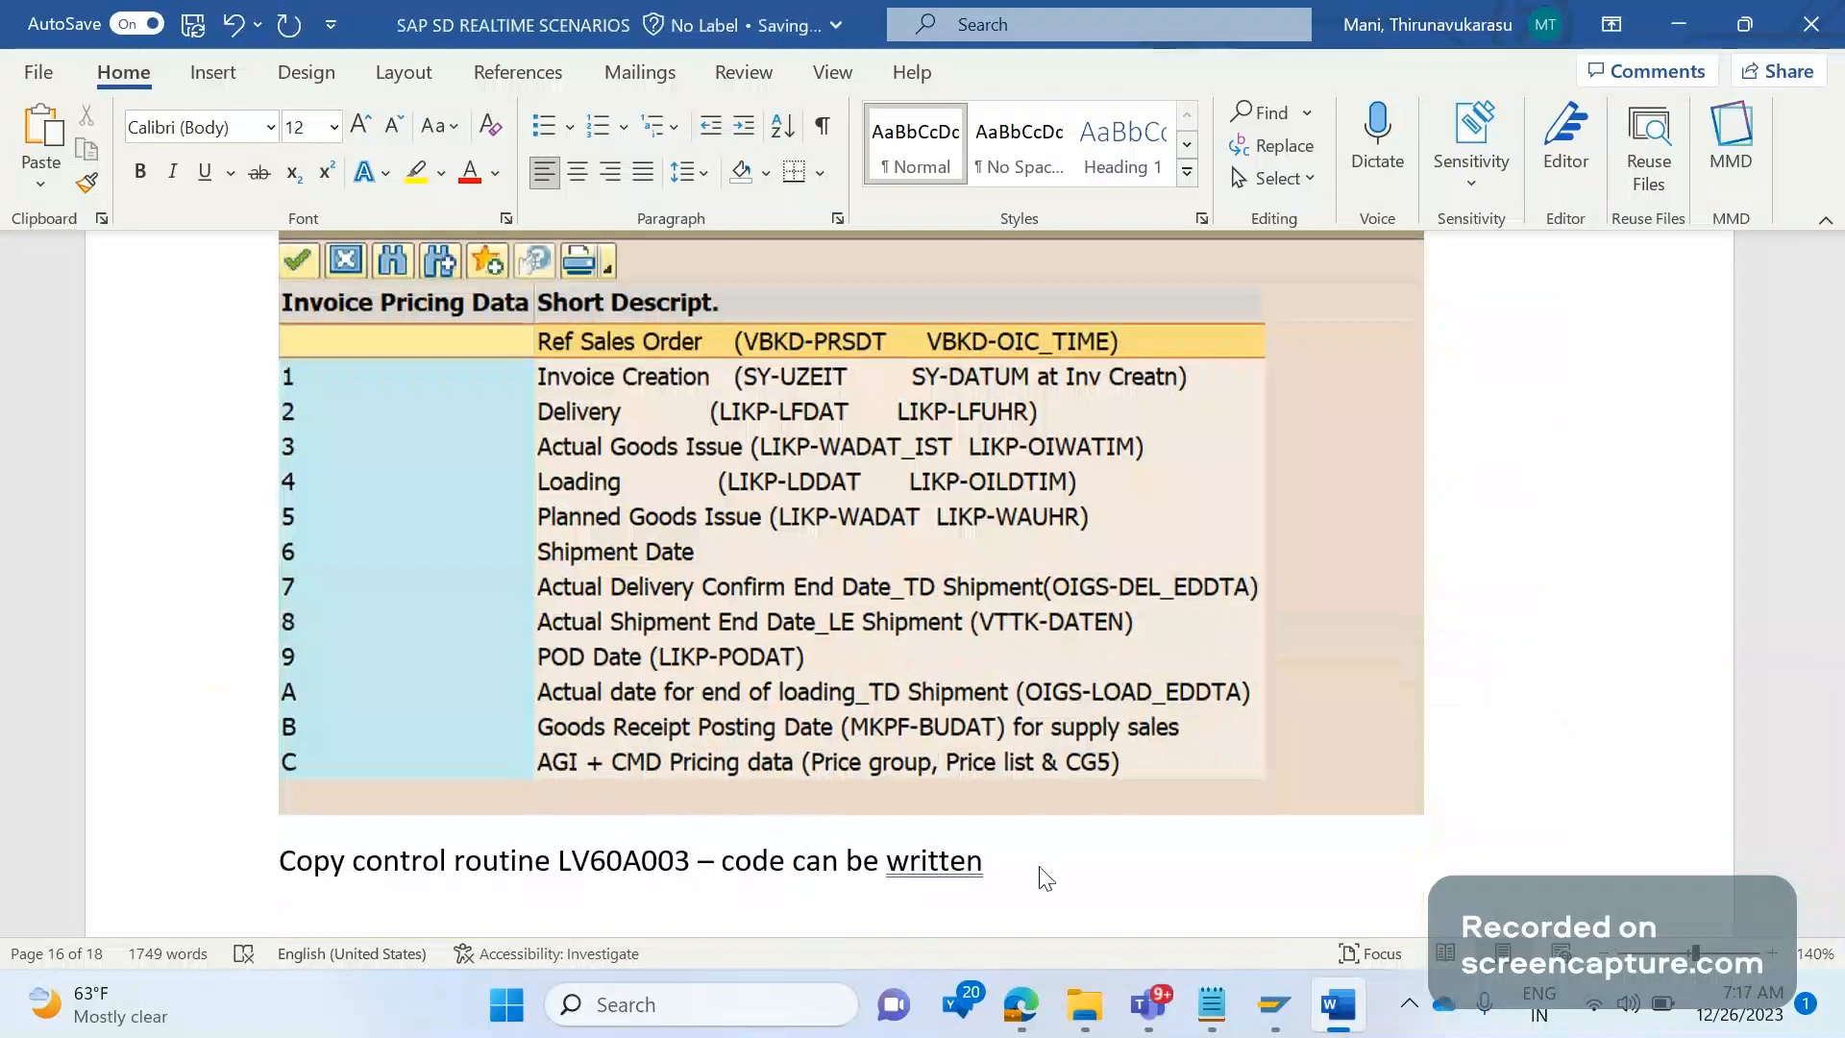
# Type the note line 'RV60AFZC – USEREXIT_FILL_VBRK_VBRP' and go back to SAP.
pyautogui.write('RV')
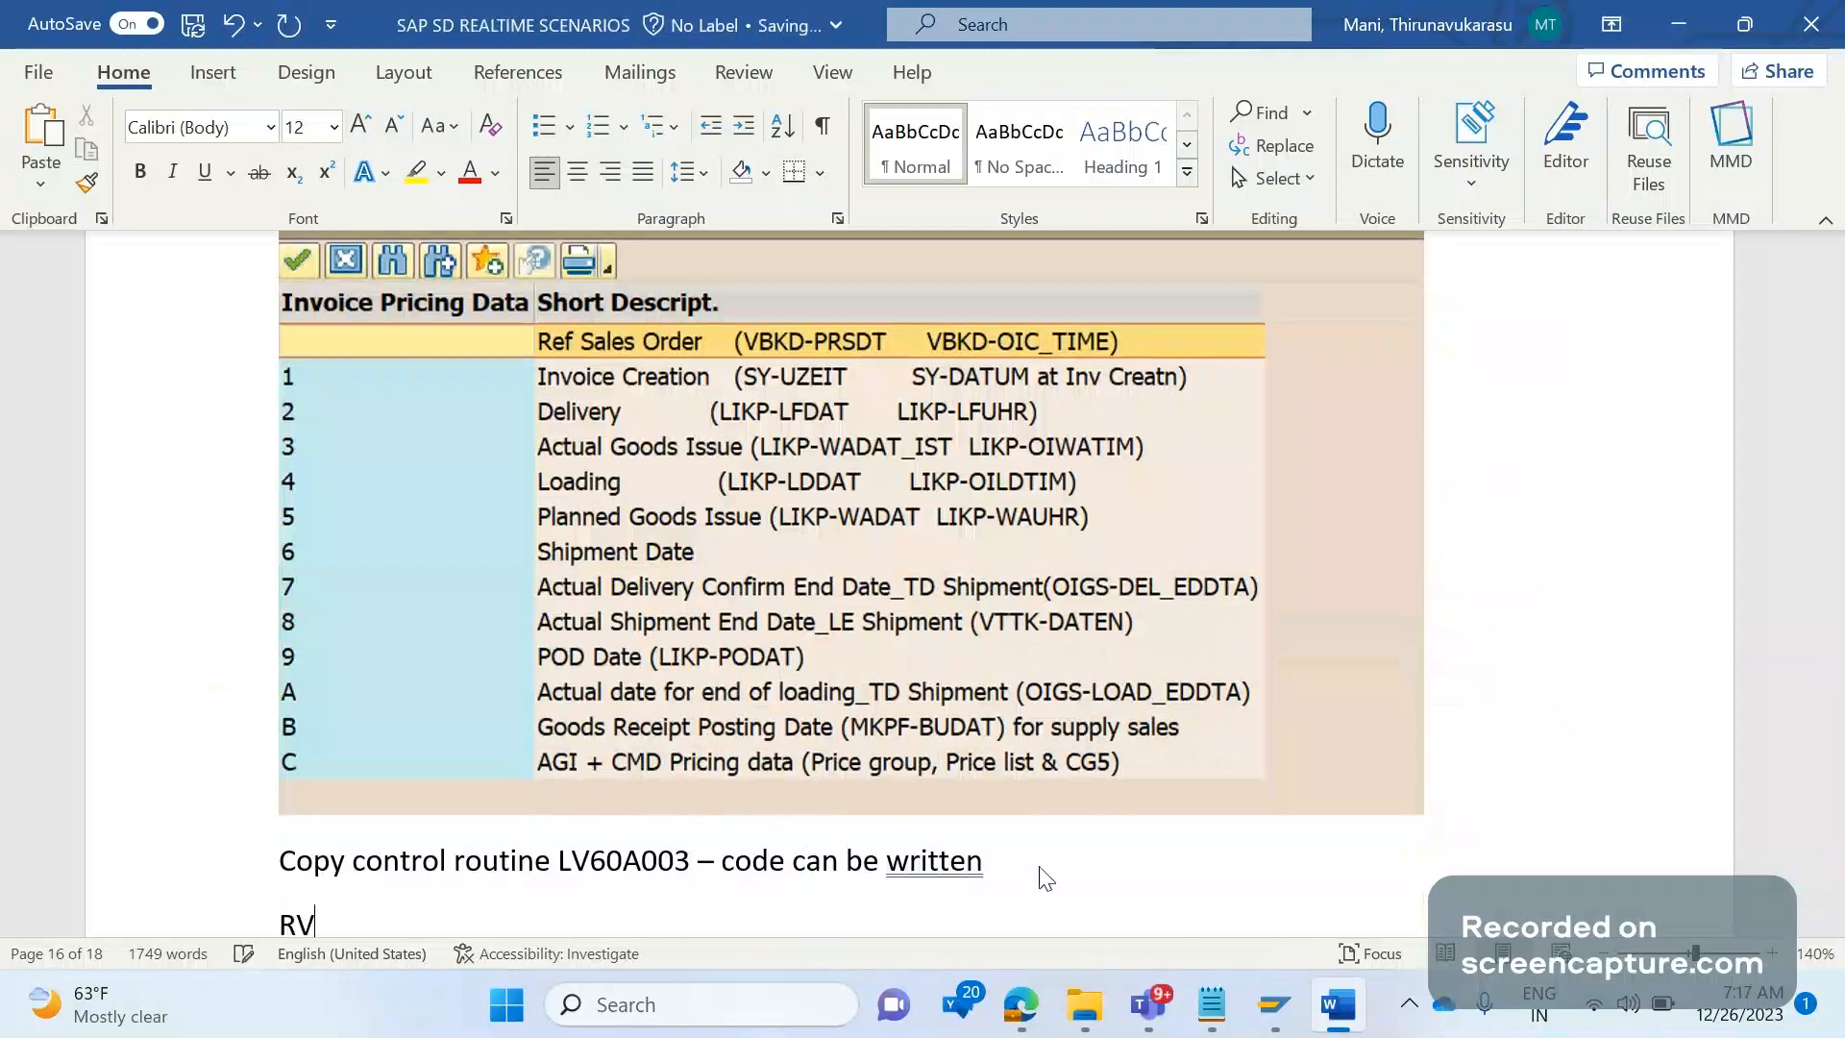
pyautogui.write('60AFZ')
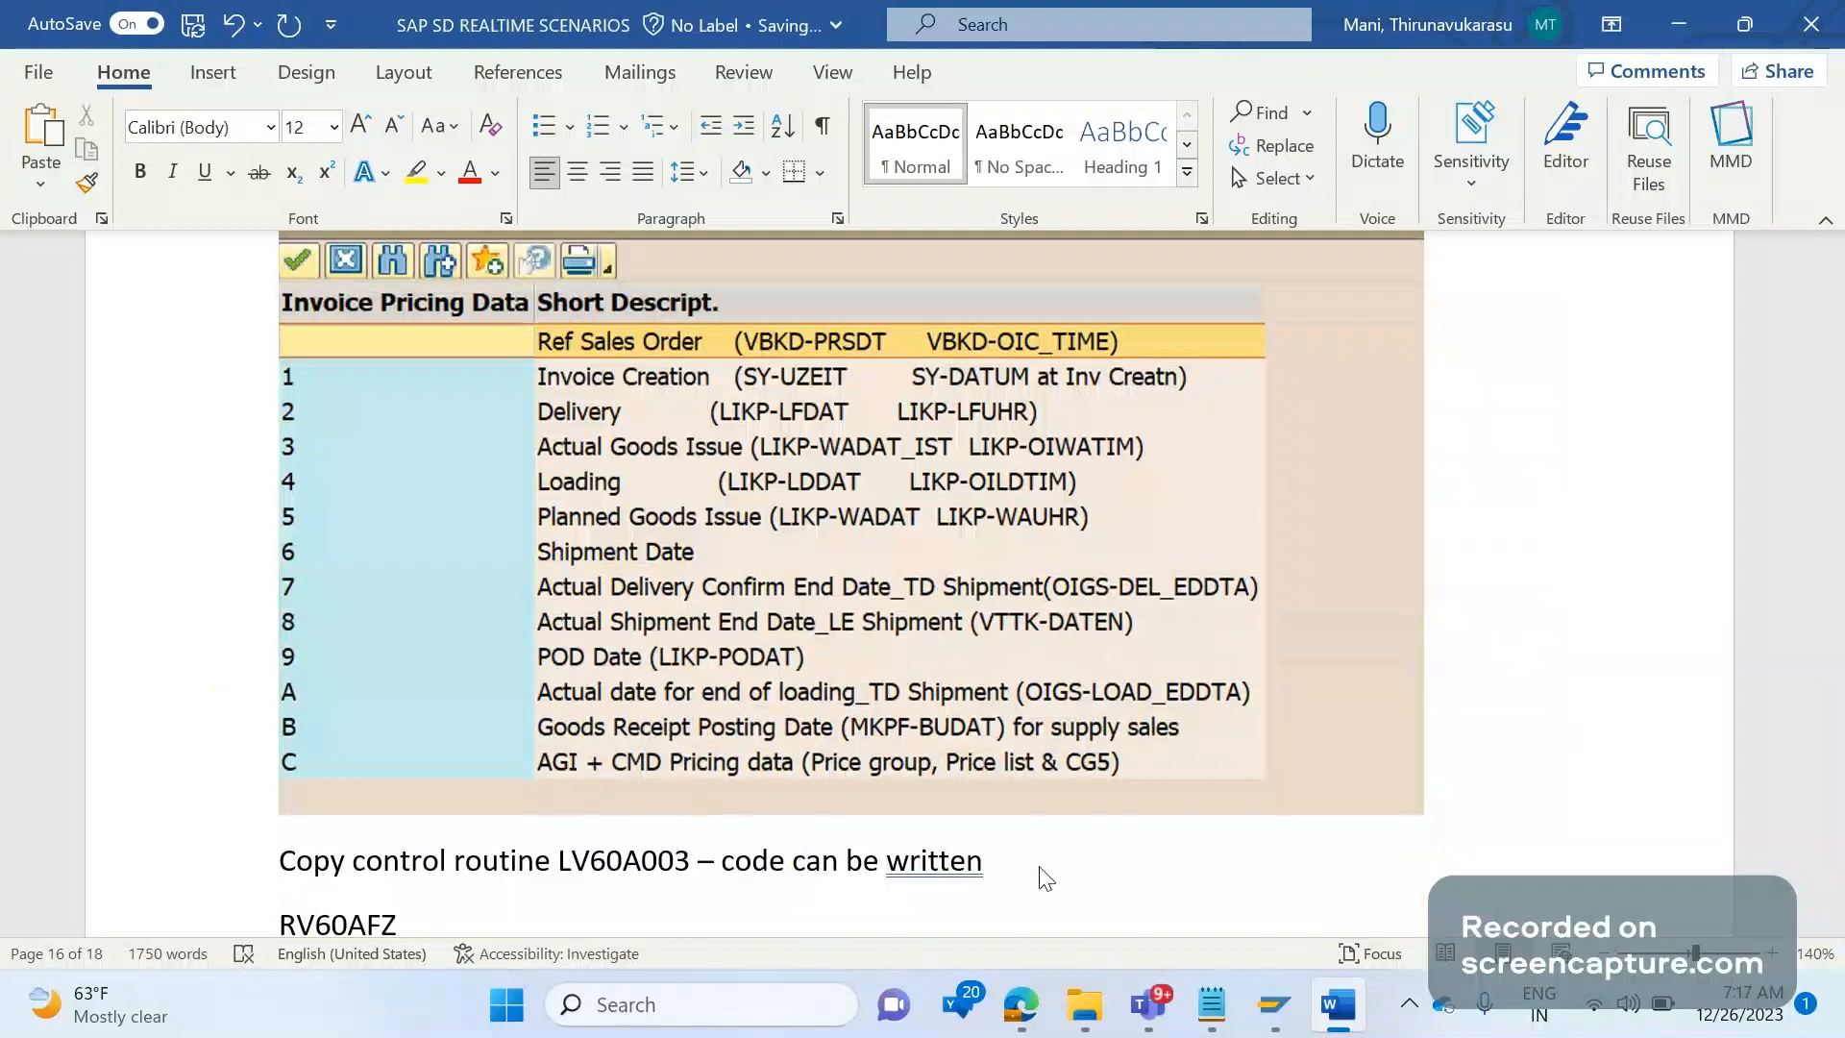
pyautogui.write('C -')
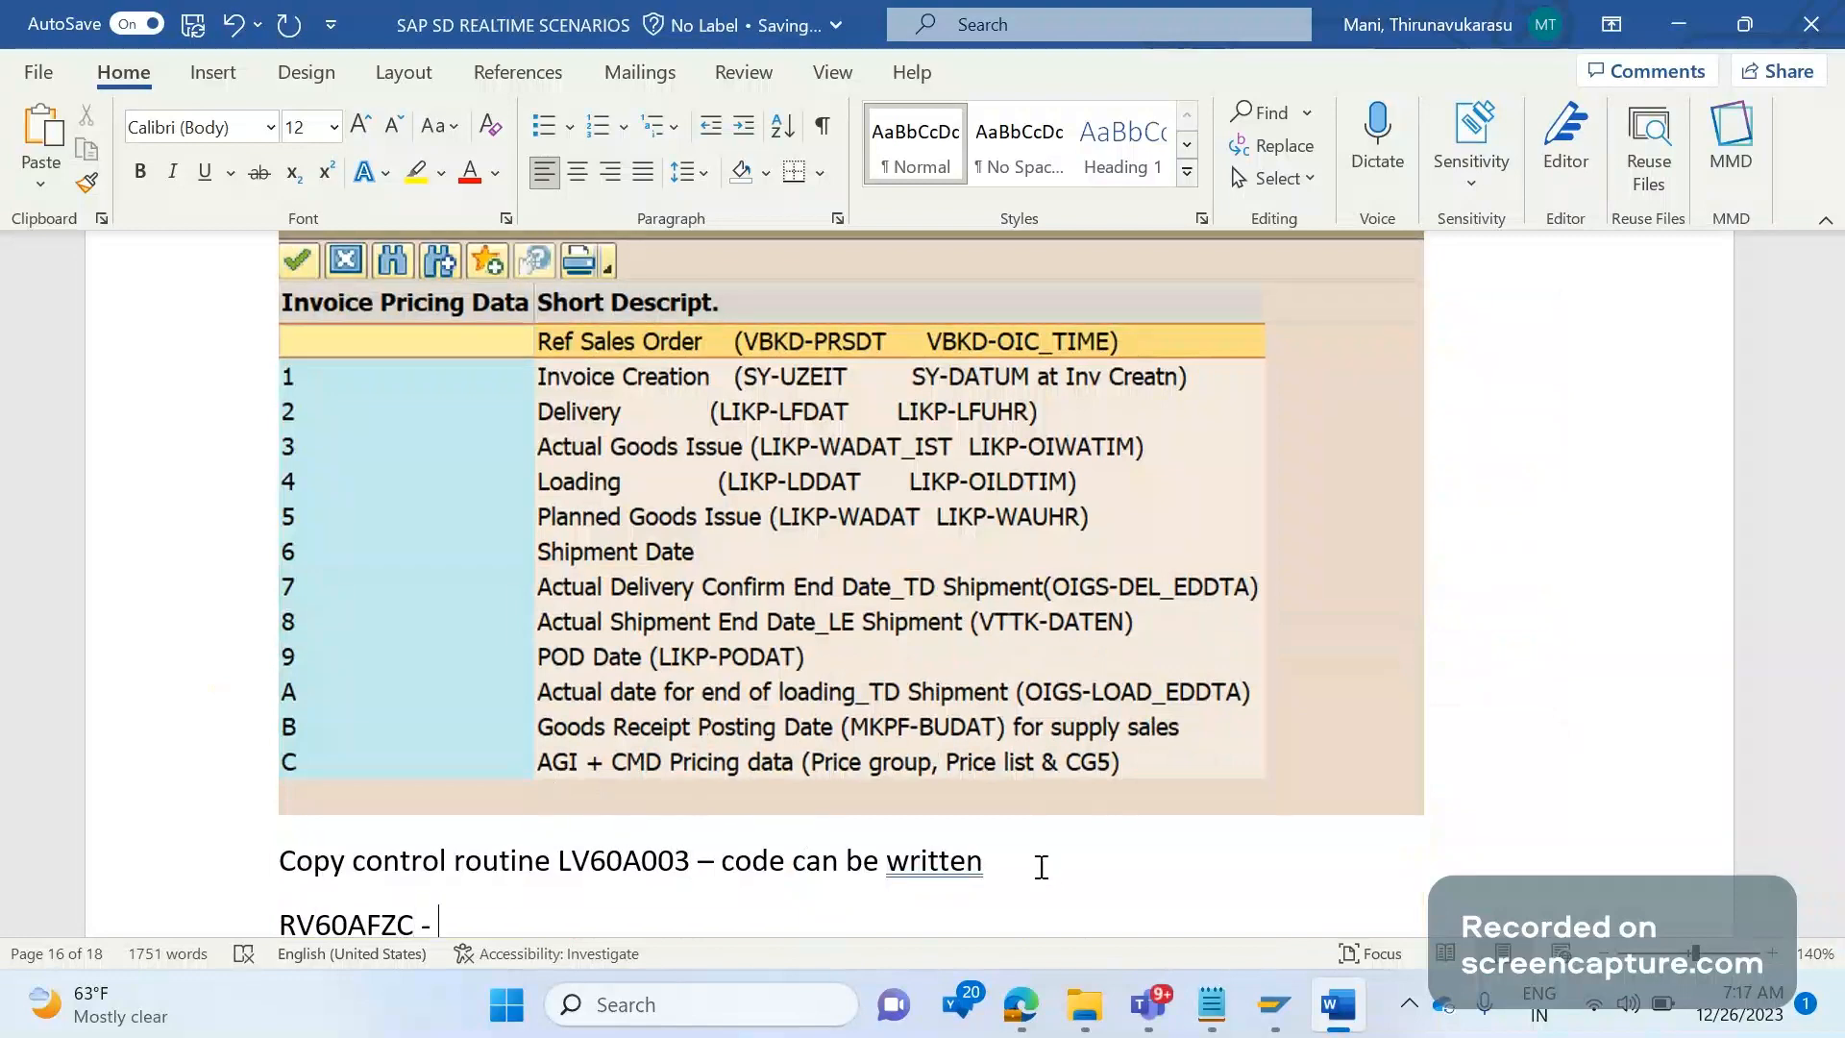
pyautogui.write('USER')
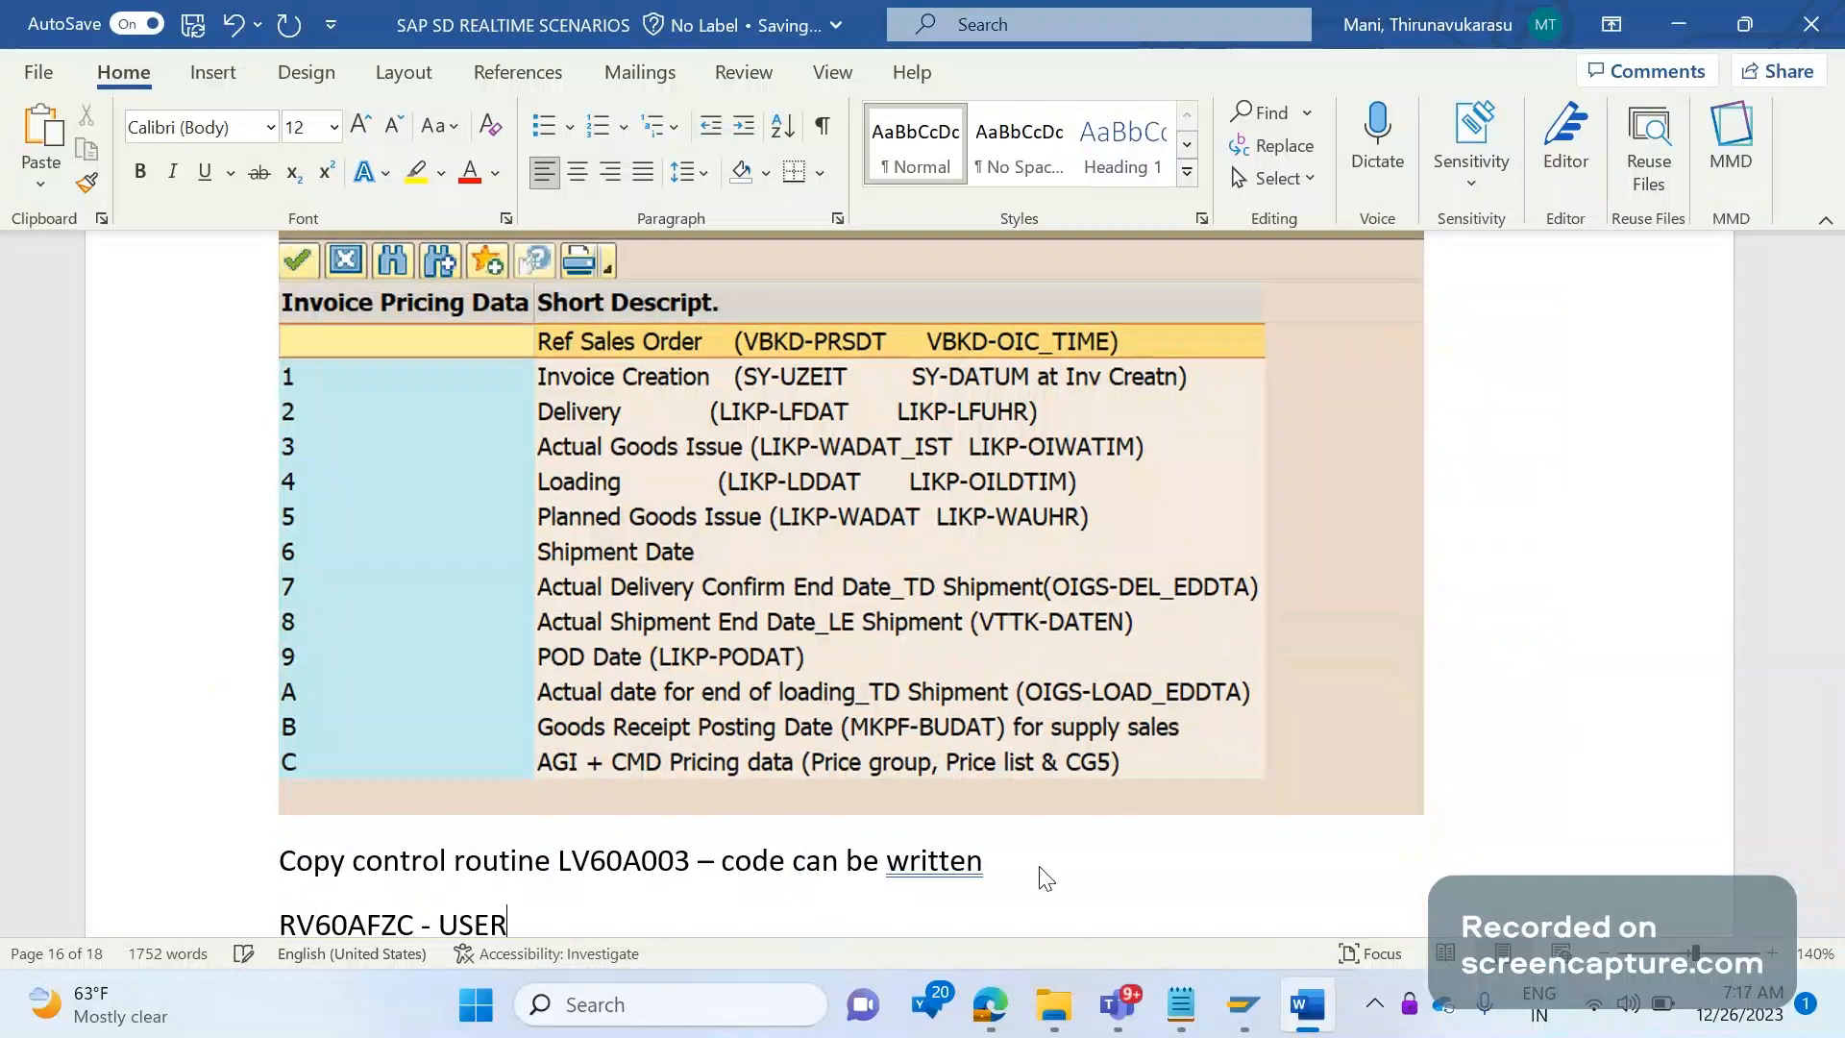
pyautogui.write('EXIT F')
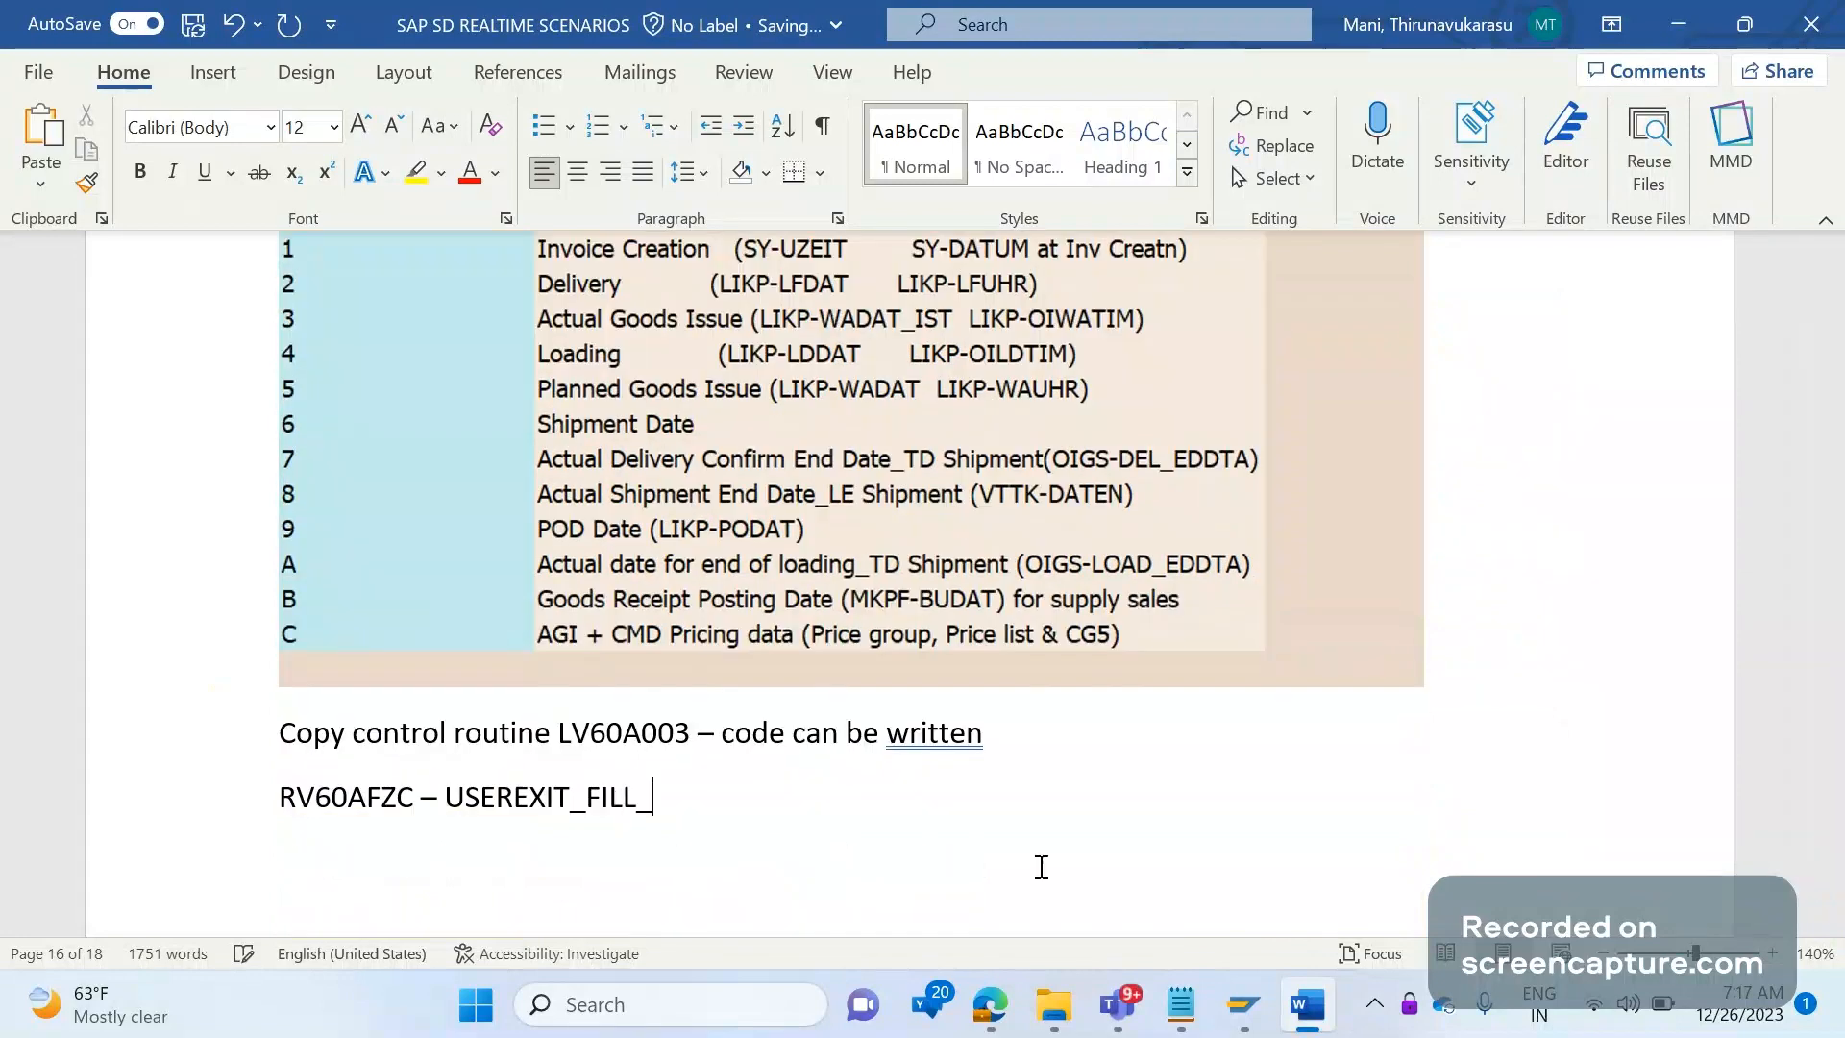
pyautogui.write('VBRK_VBRP')
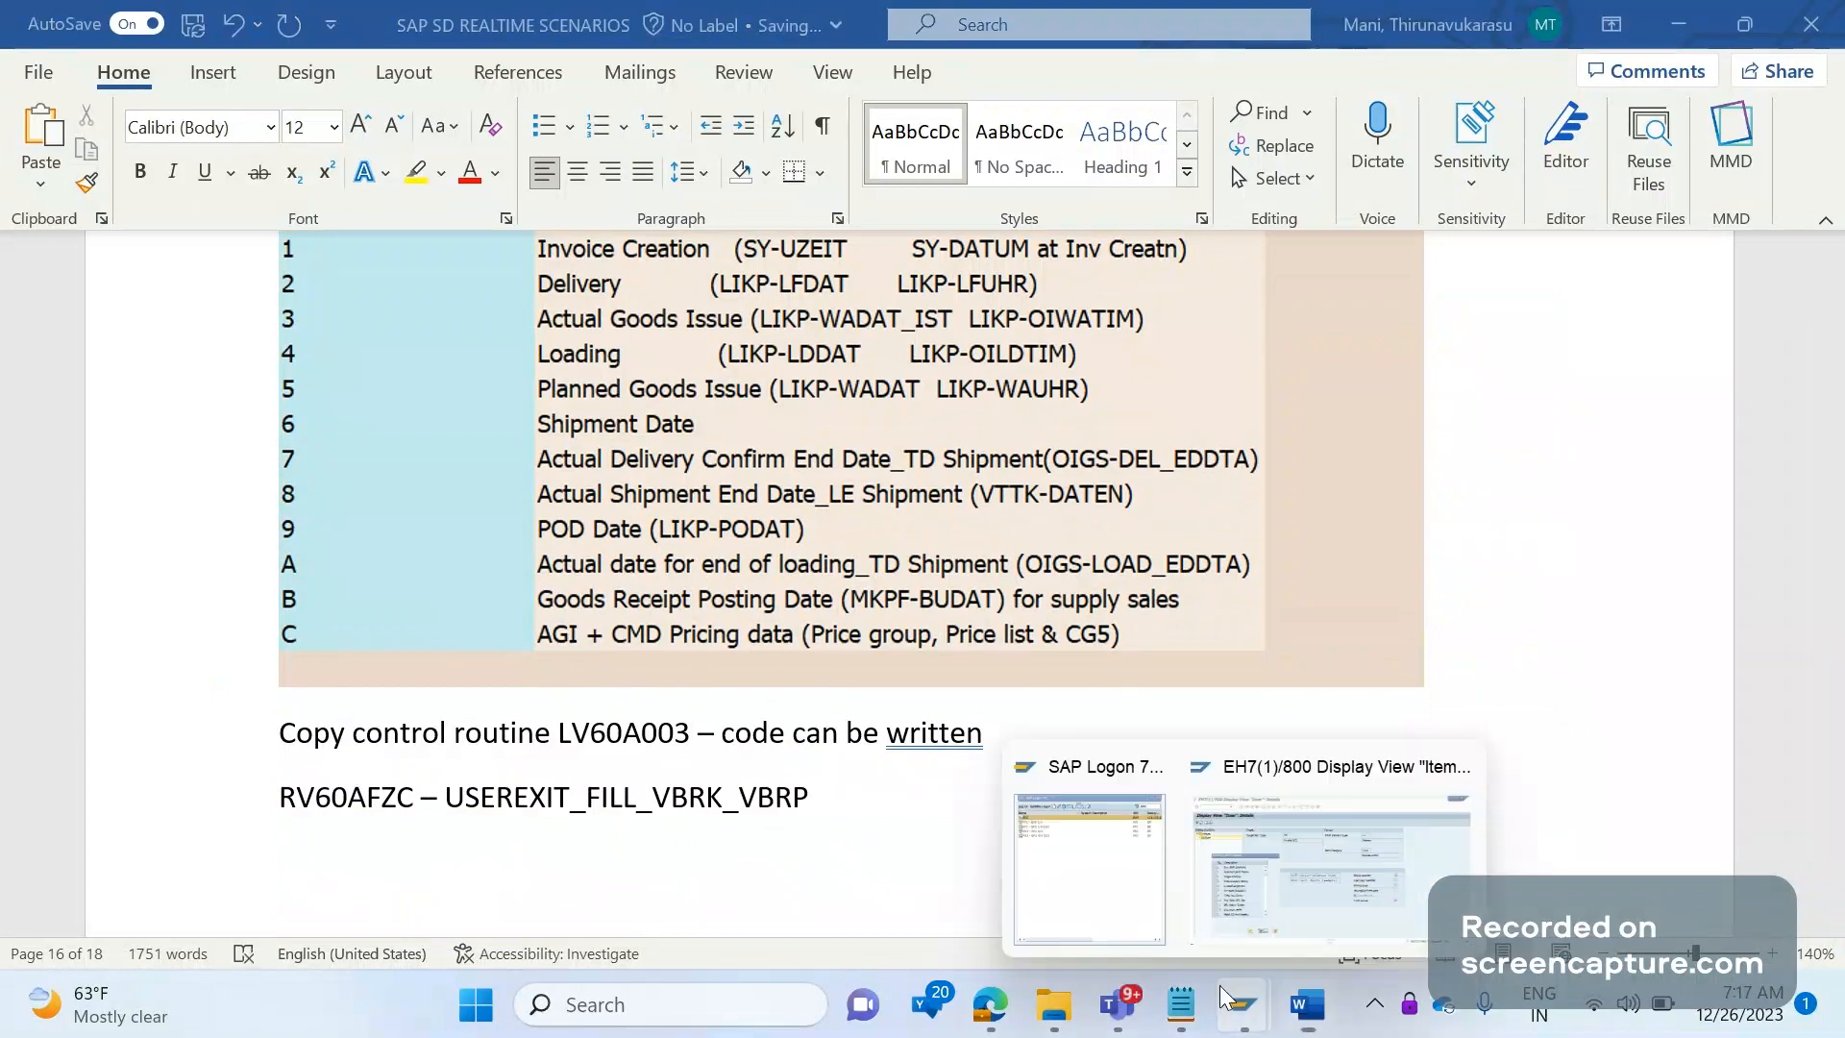
pyautogui.click(1326, 868)
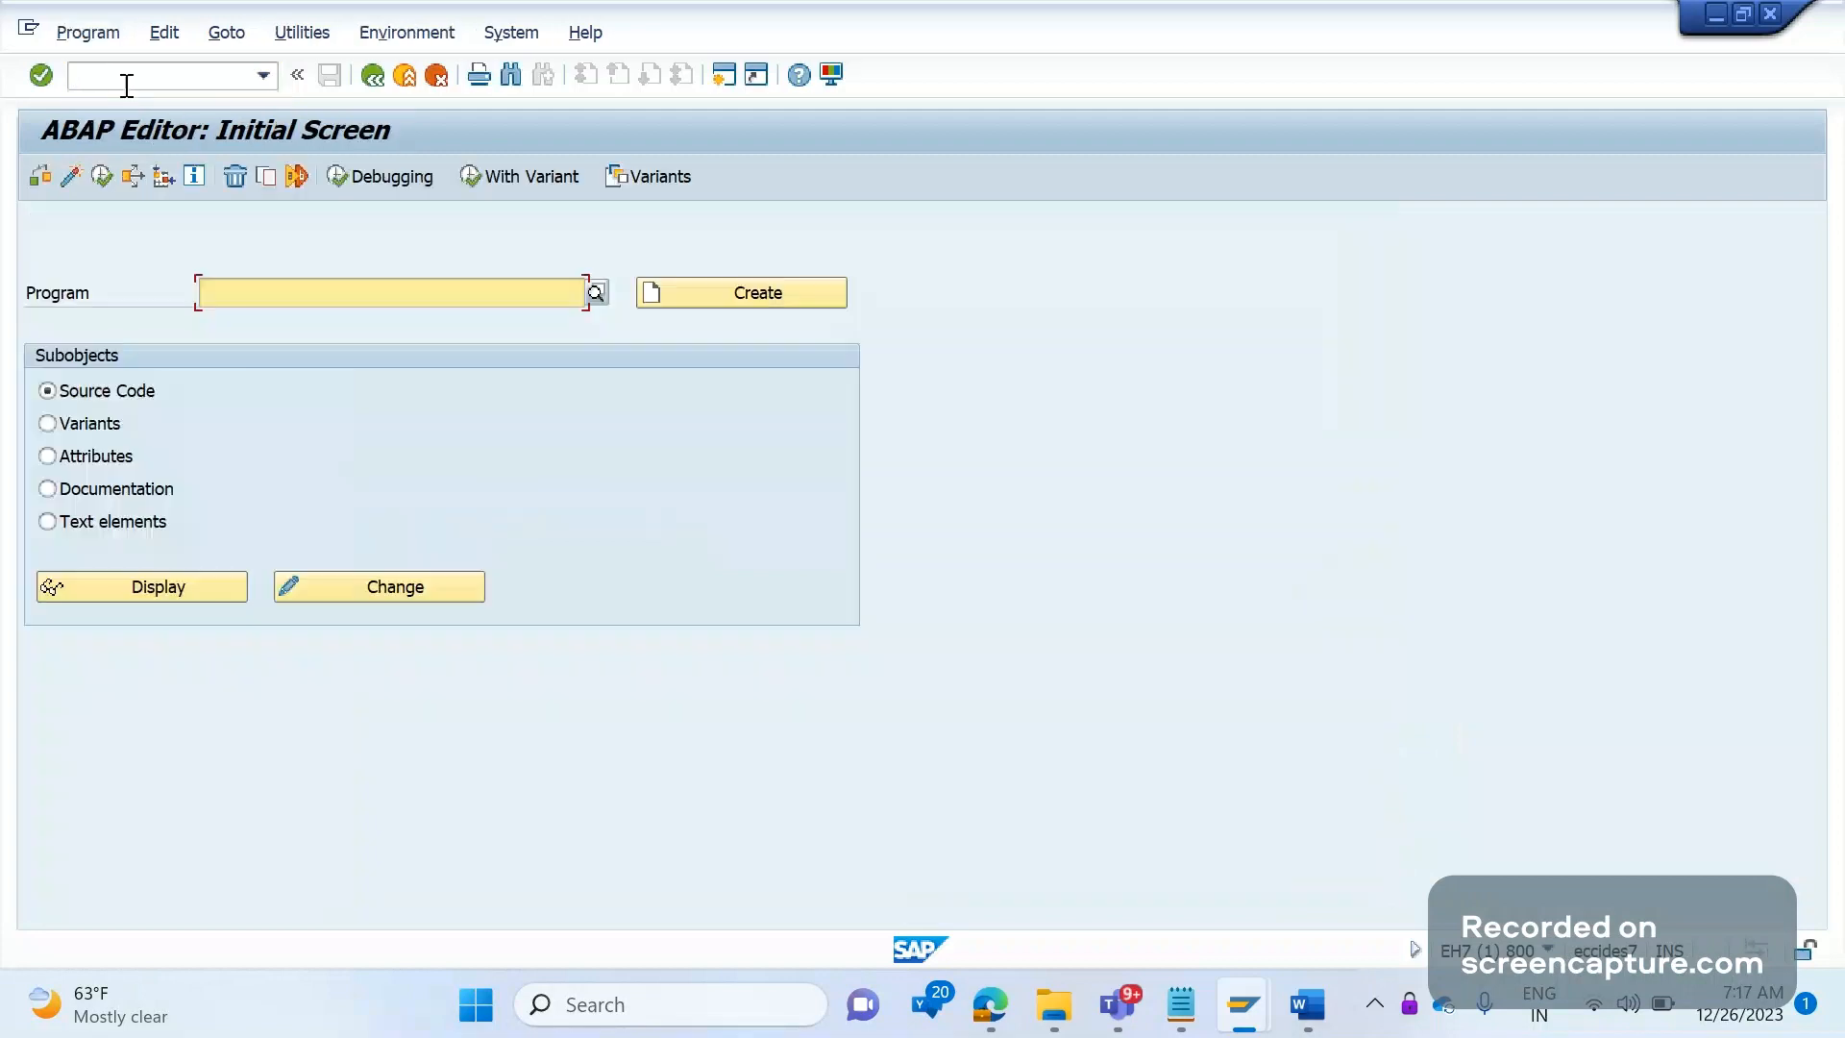
# Display program RV60AFZC's source code from the ABAP Editor initial screen.
pyautogui.write('RV60')
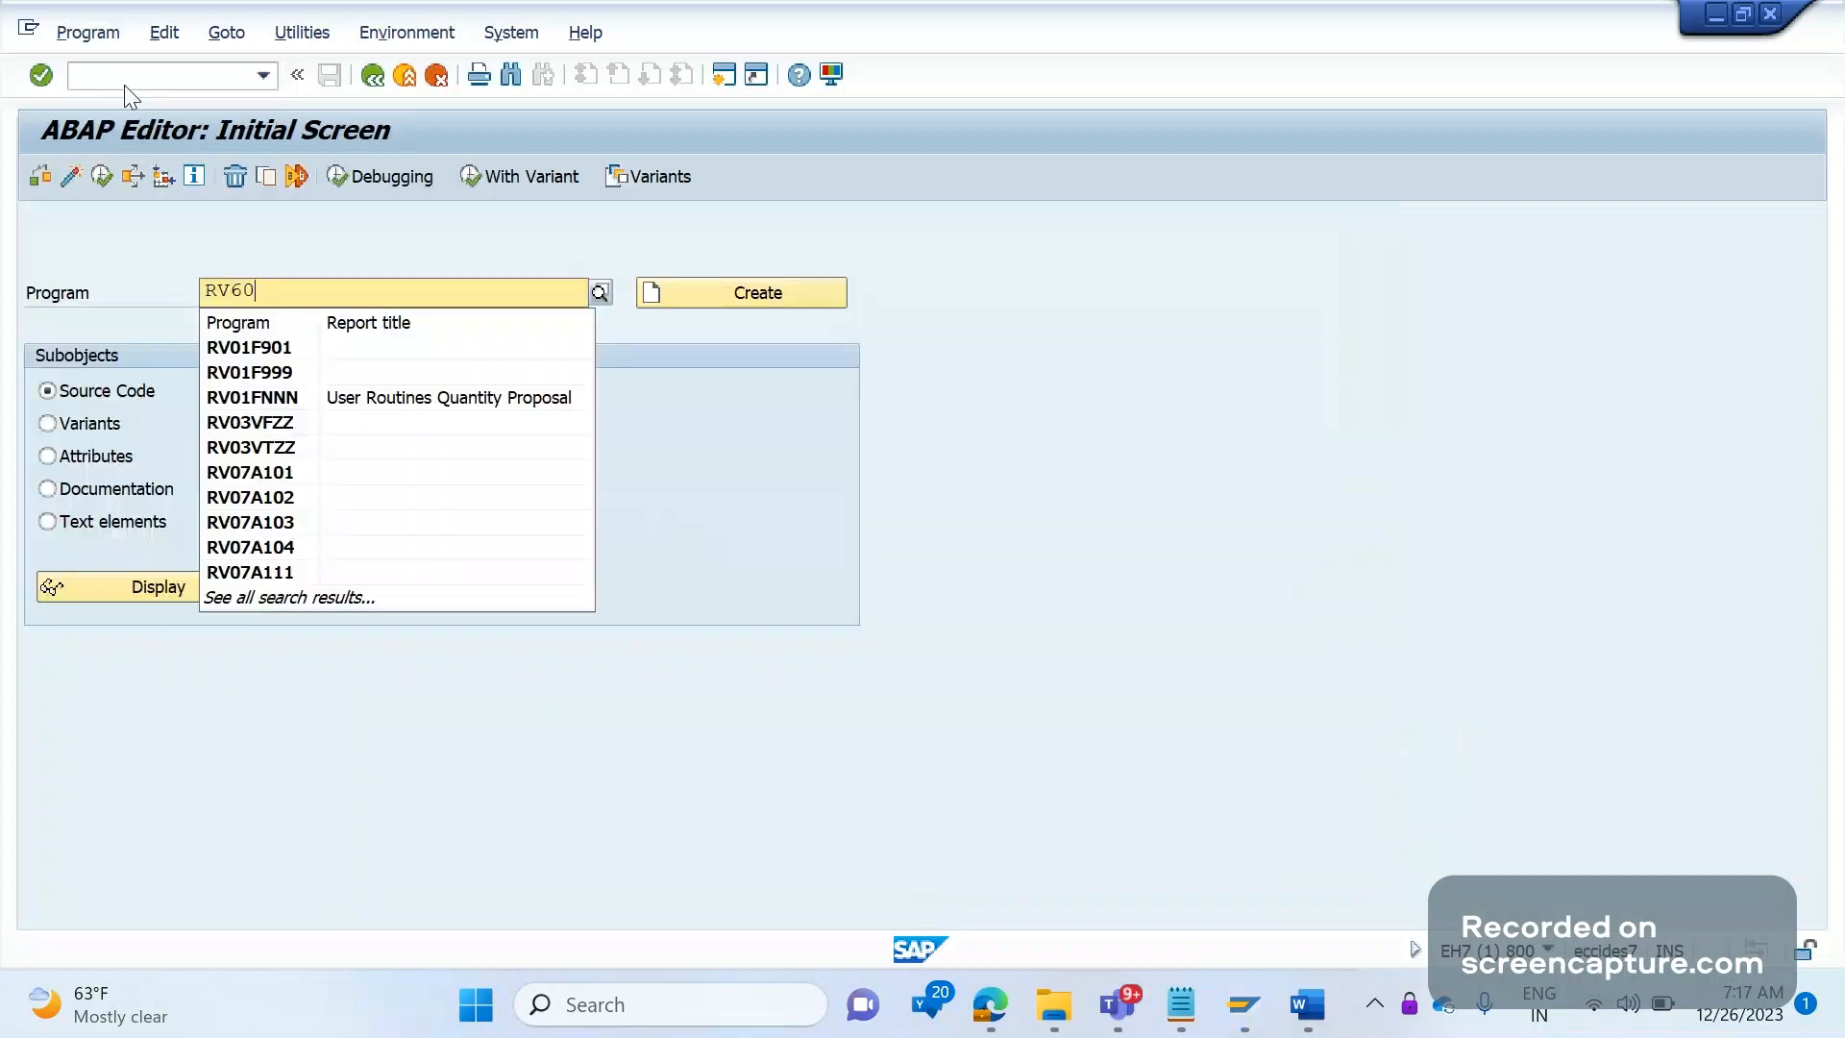
pyautogui.write('AFZC')
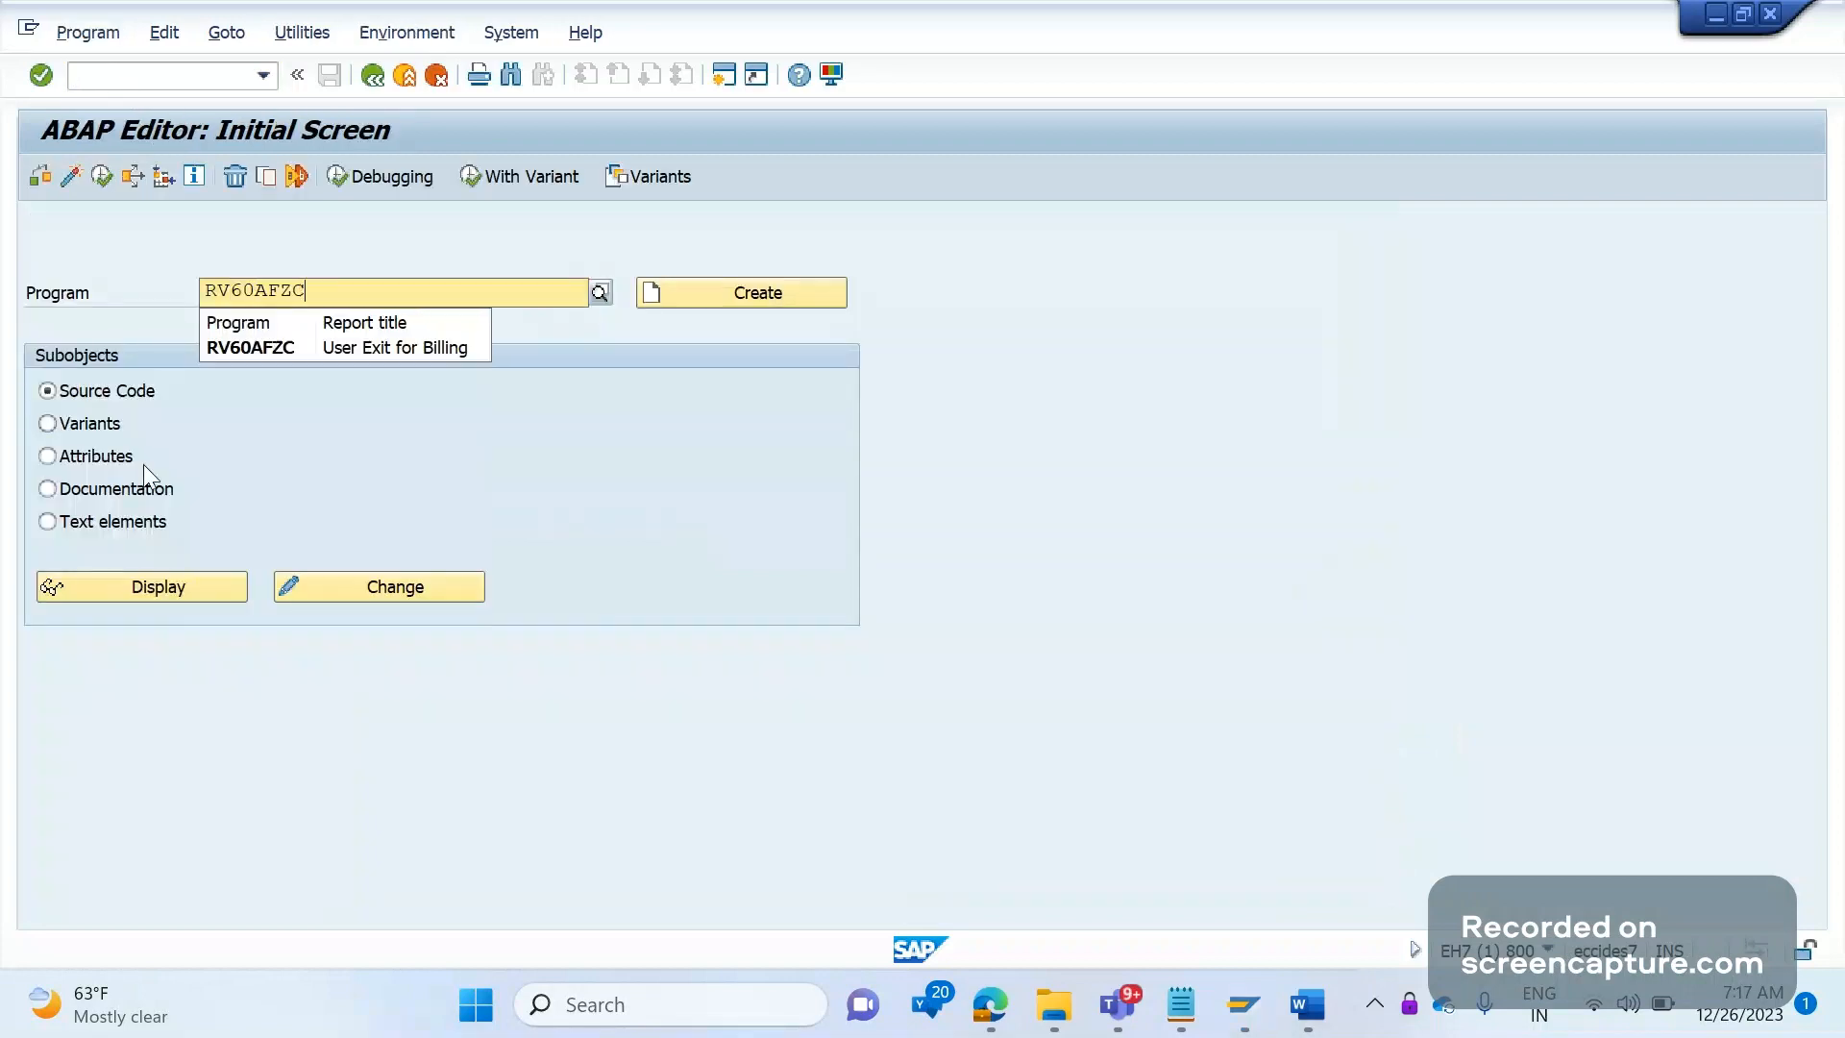
pyautogui.click(141, 586)
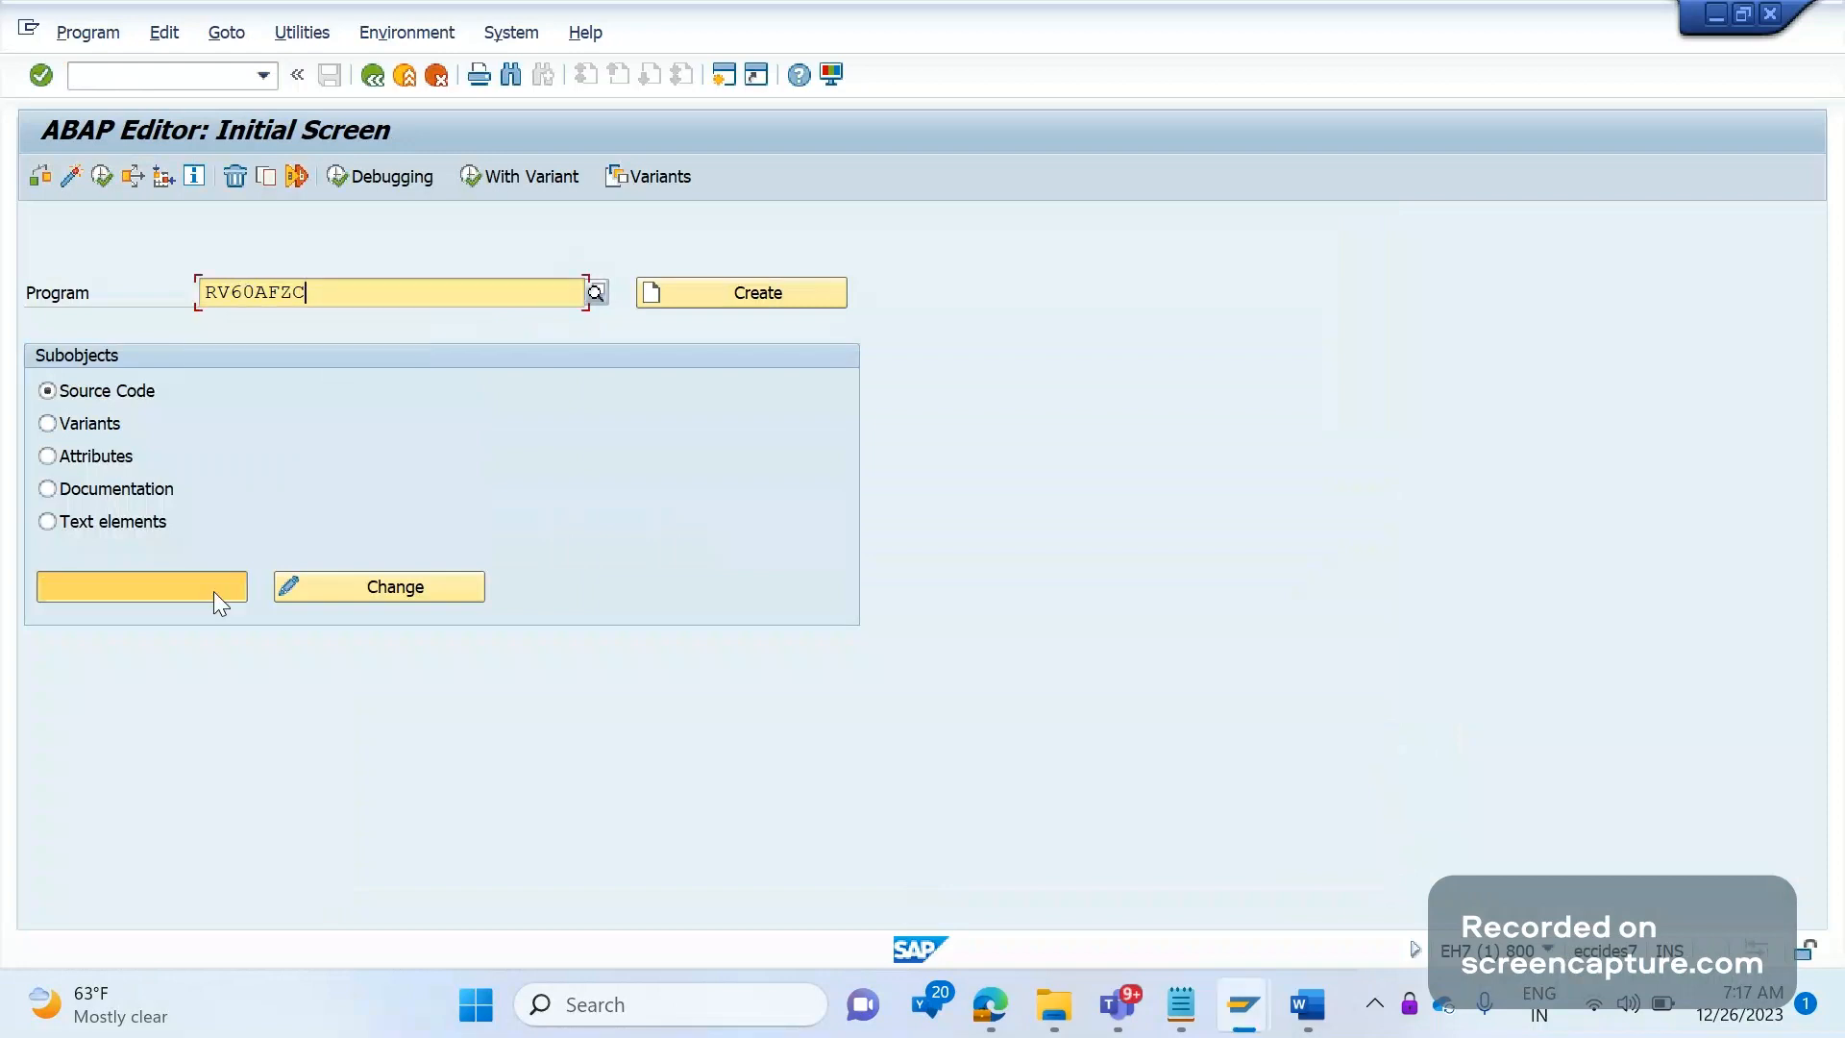
pyautogui.click(140, 586)
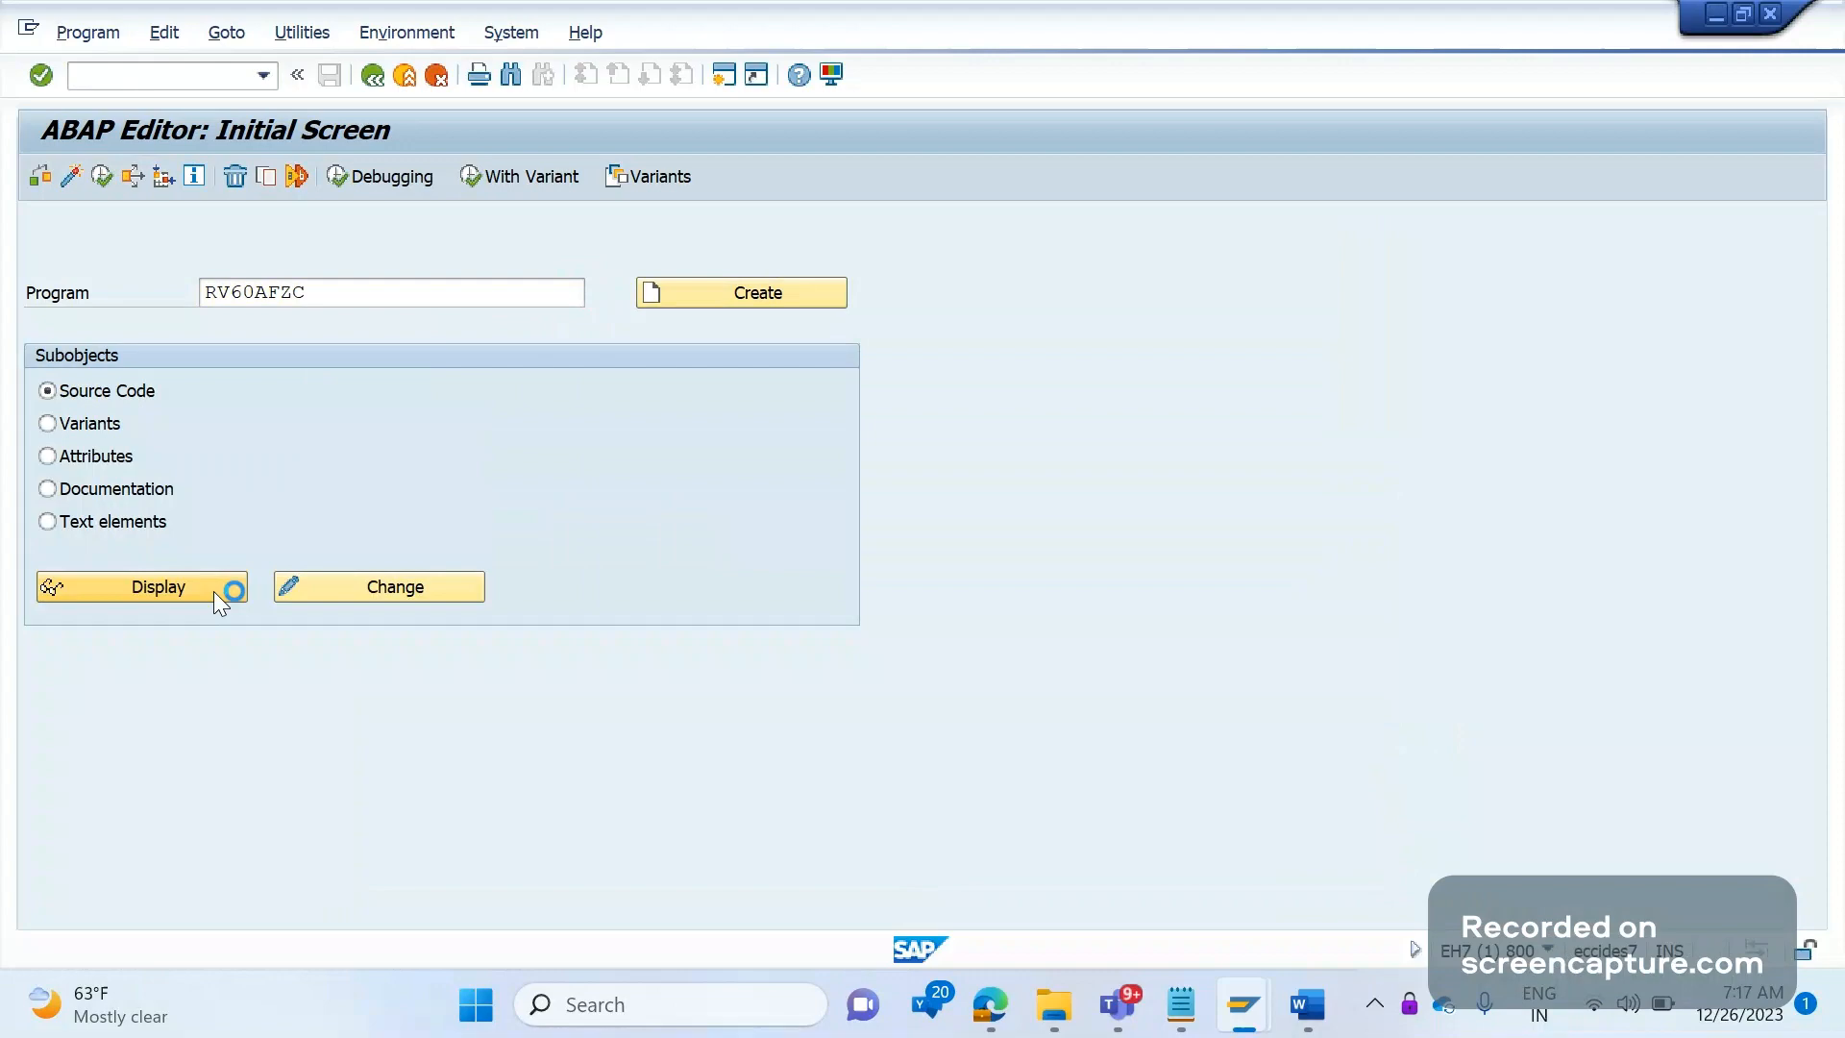
pyautogui.click(141, 586)
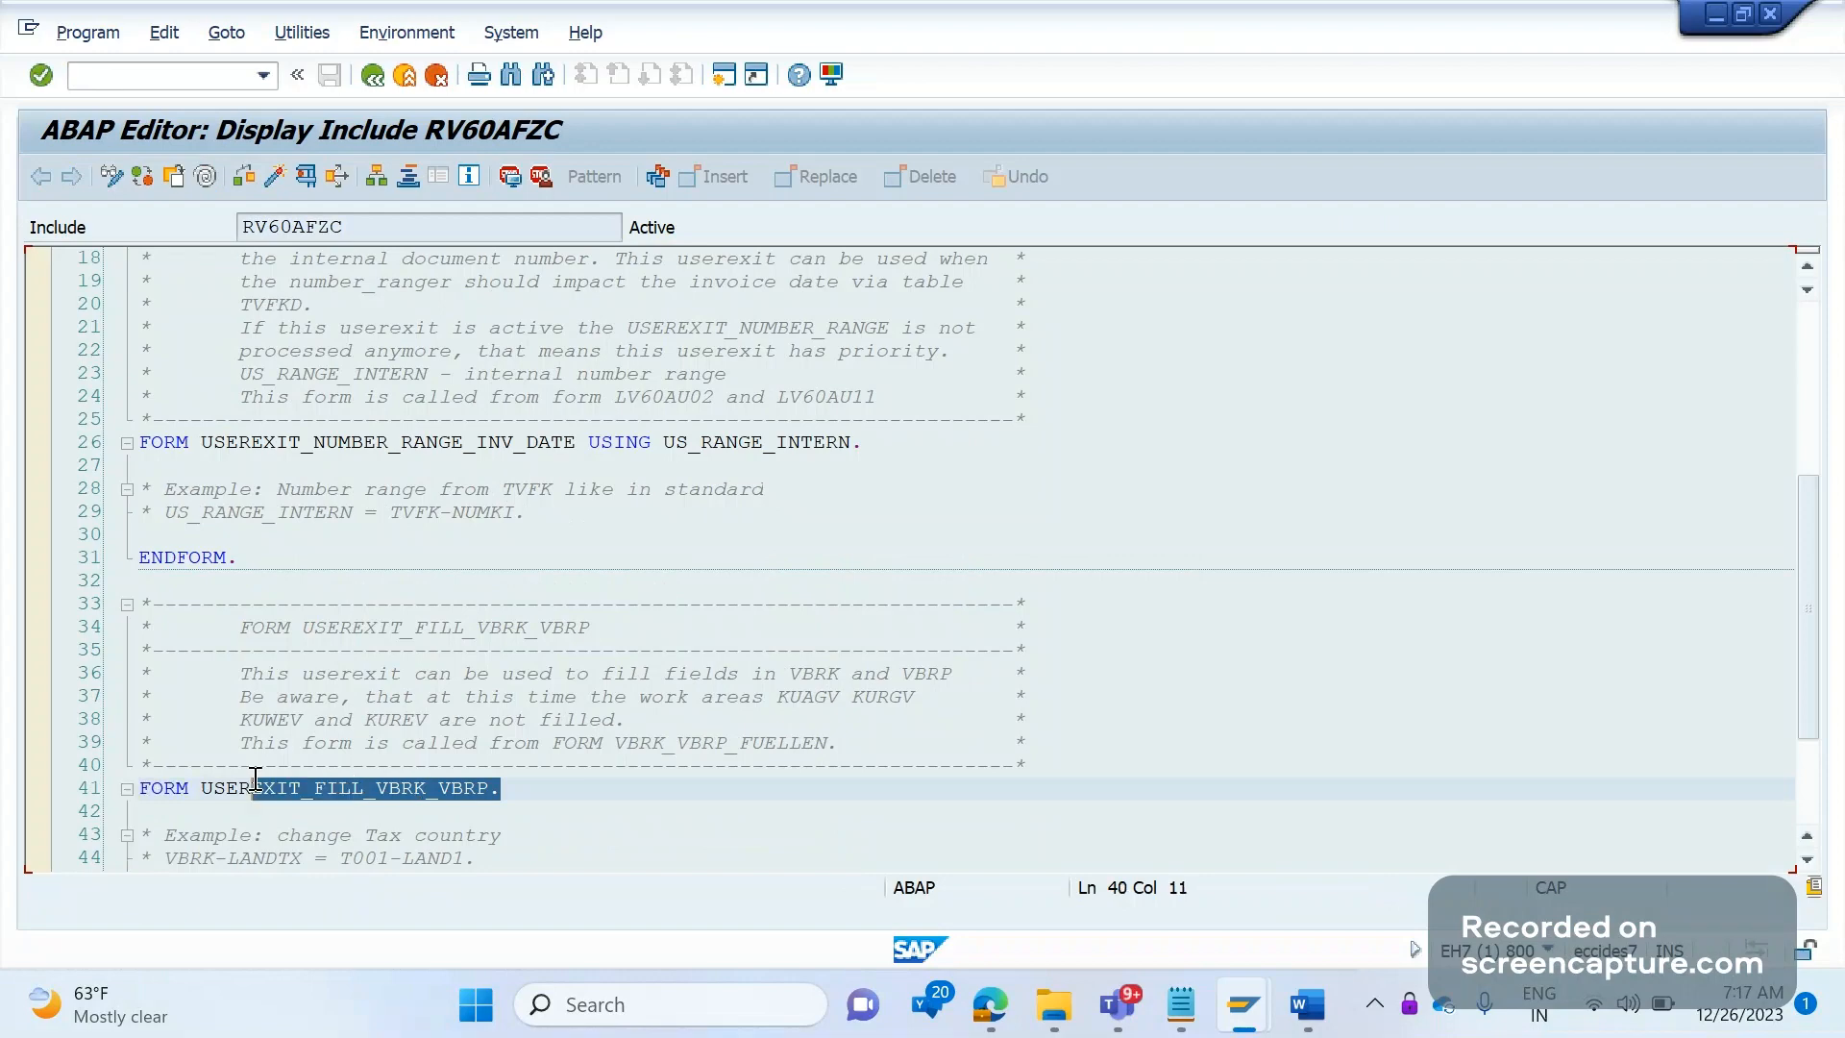
# Inspect FORM USEREXIT_FILL_VBRK_VBRP and switch to change mode, raising the access-key prompt.
pyautogui.click(481, 835)
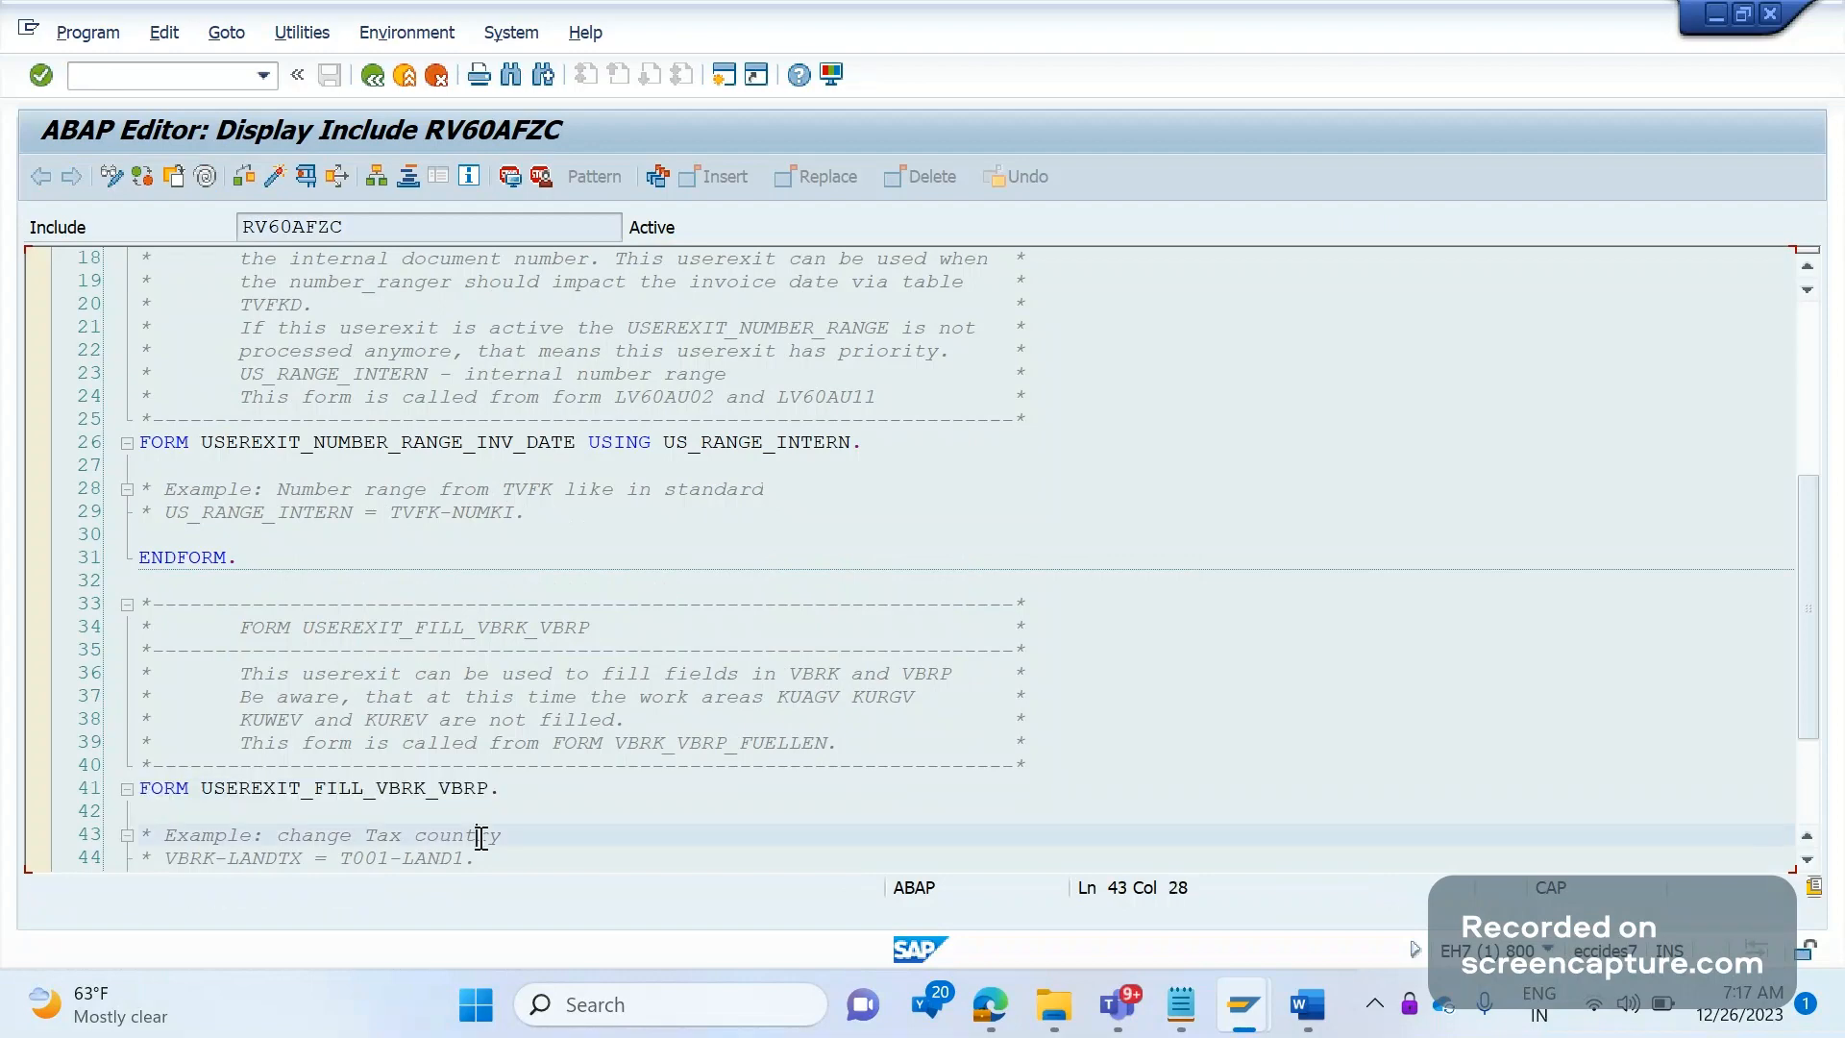
pyautogui.scroll(-3)
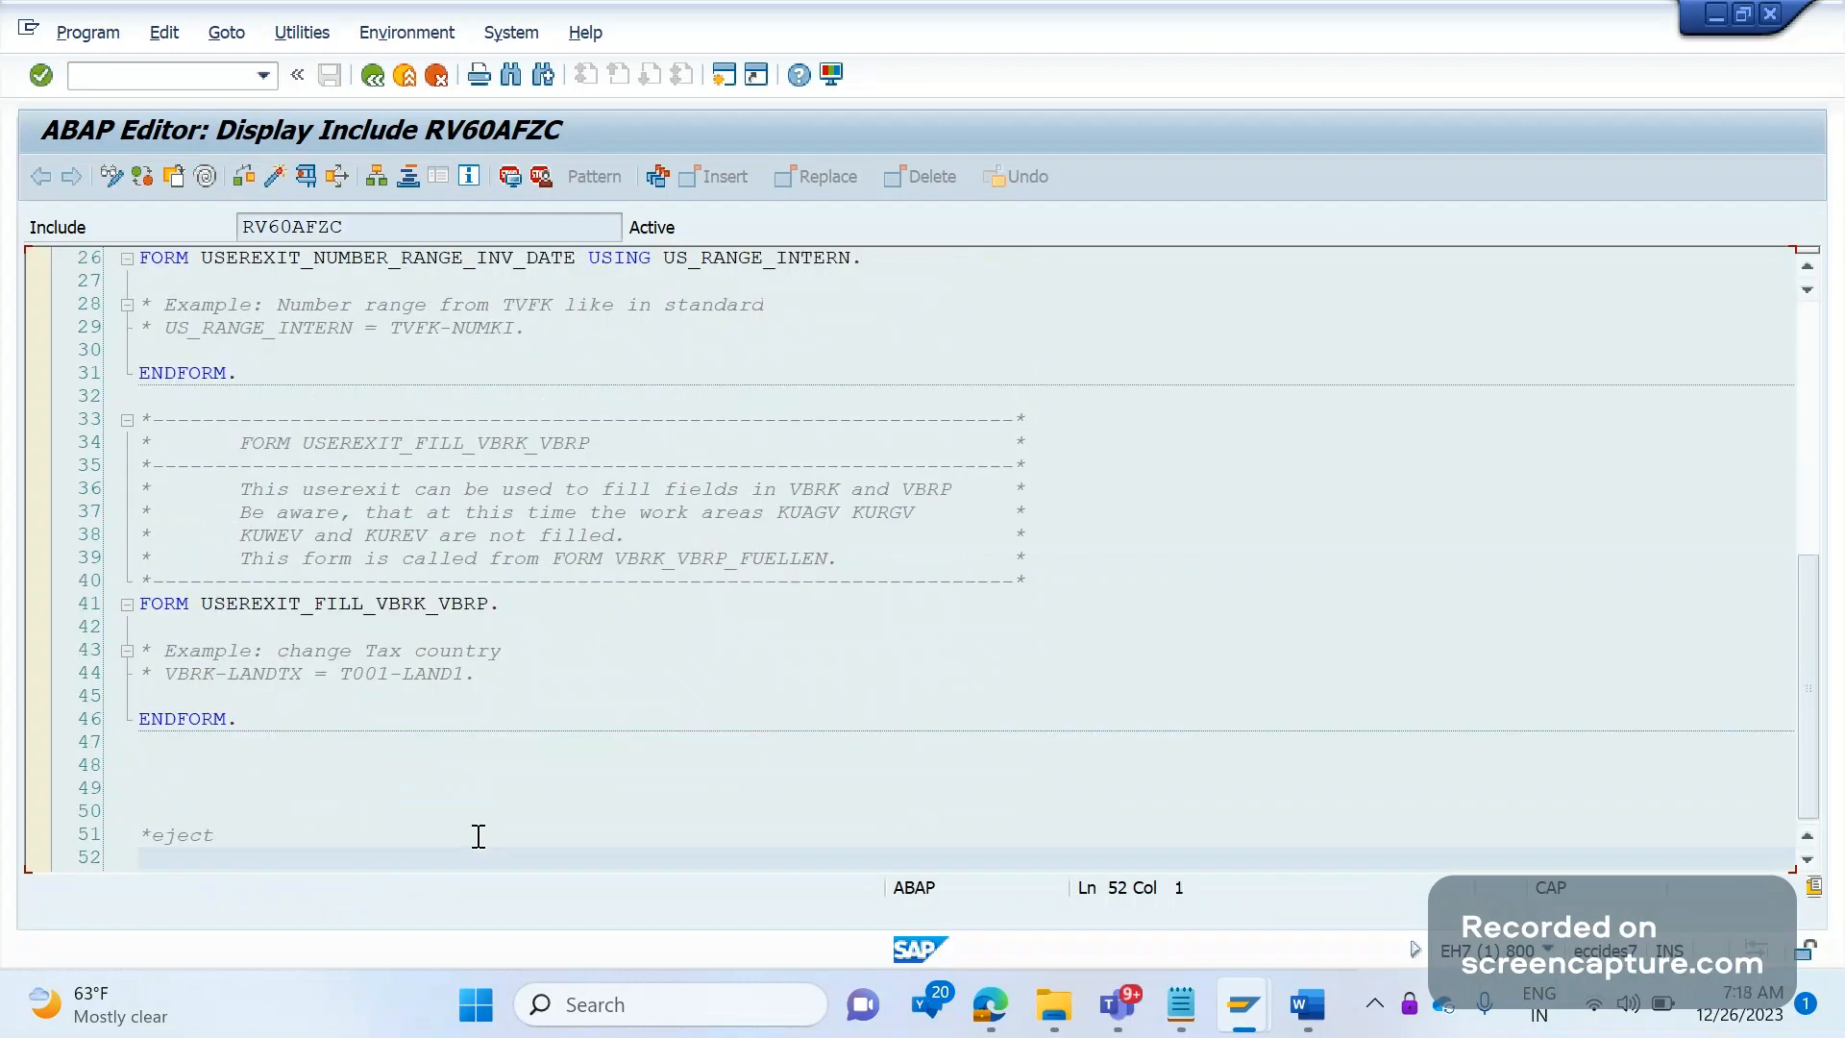
pyautogui.click(506, 671)
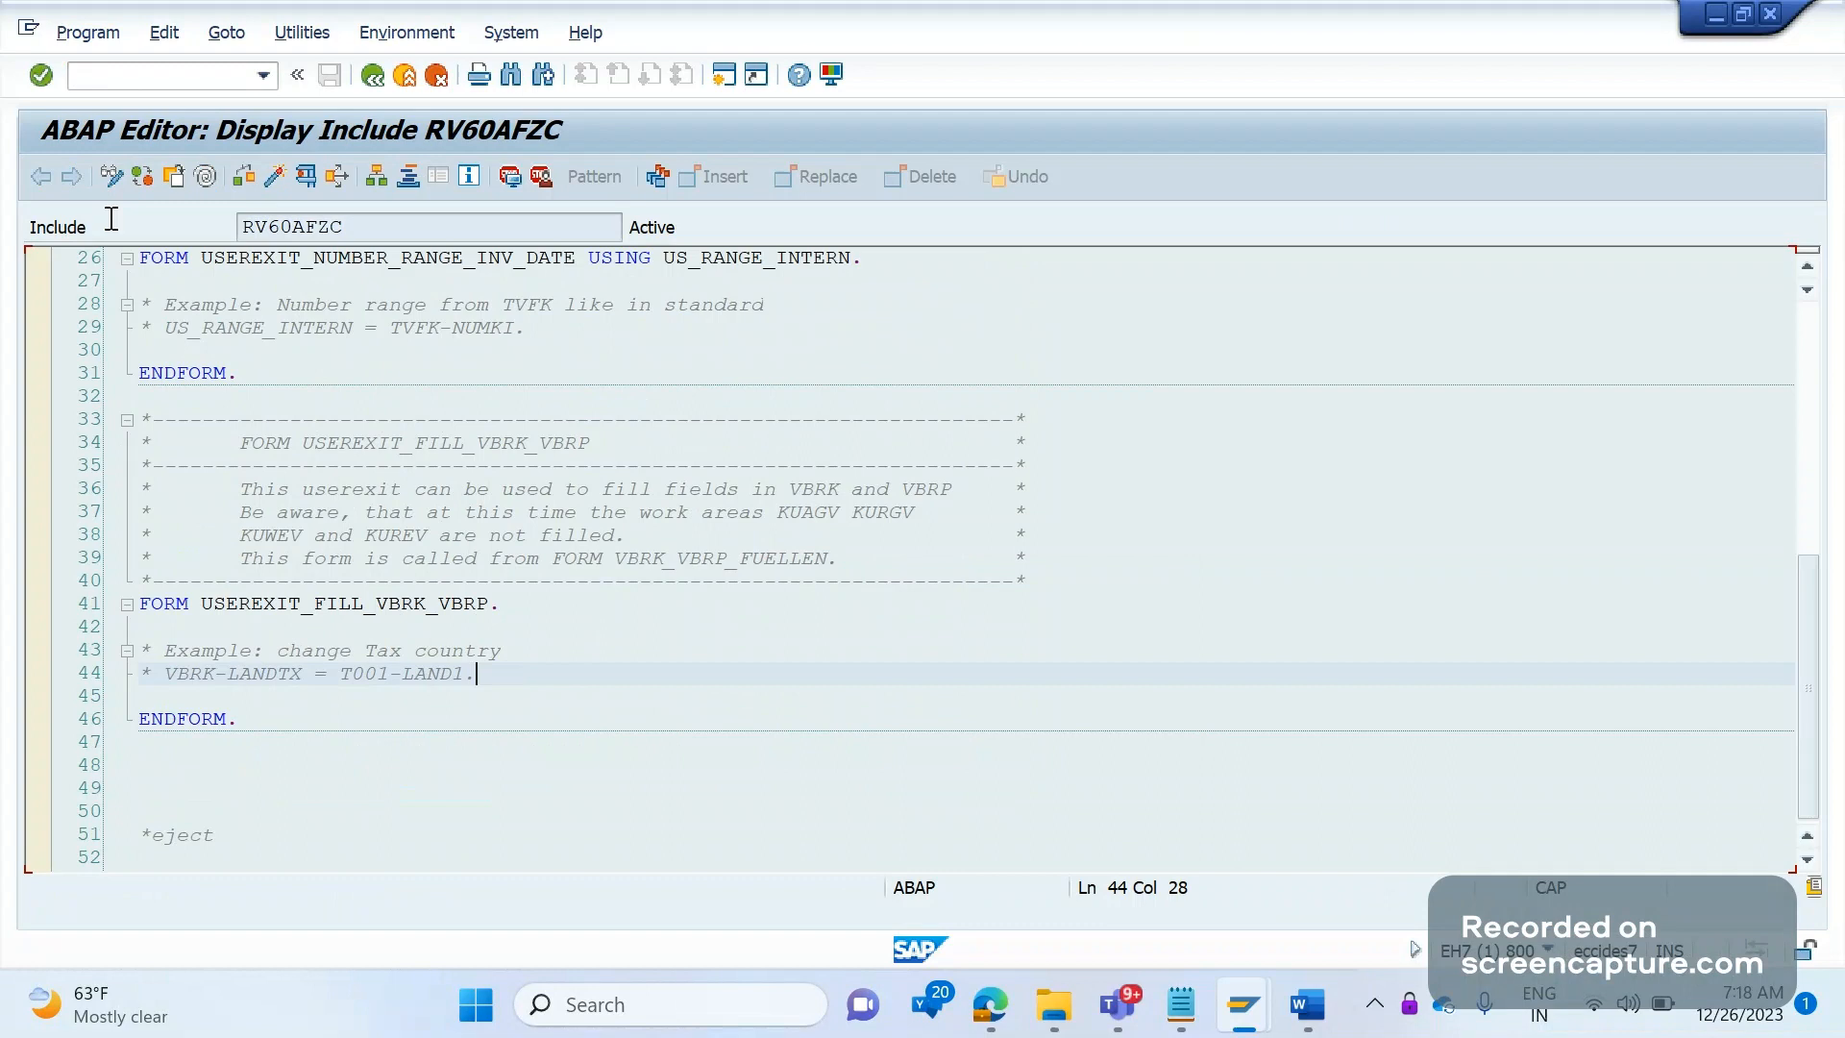
pyautogui.moveTo(412, 555)
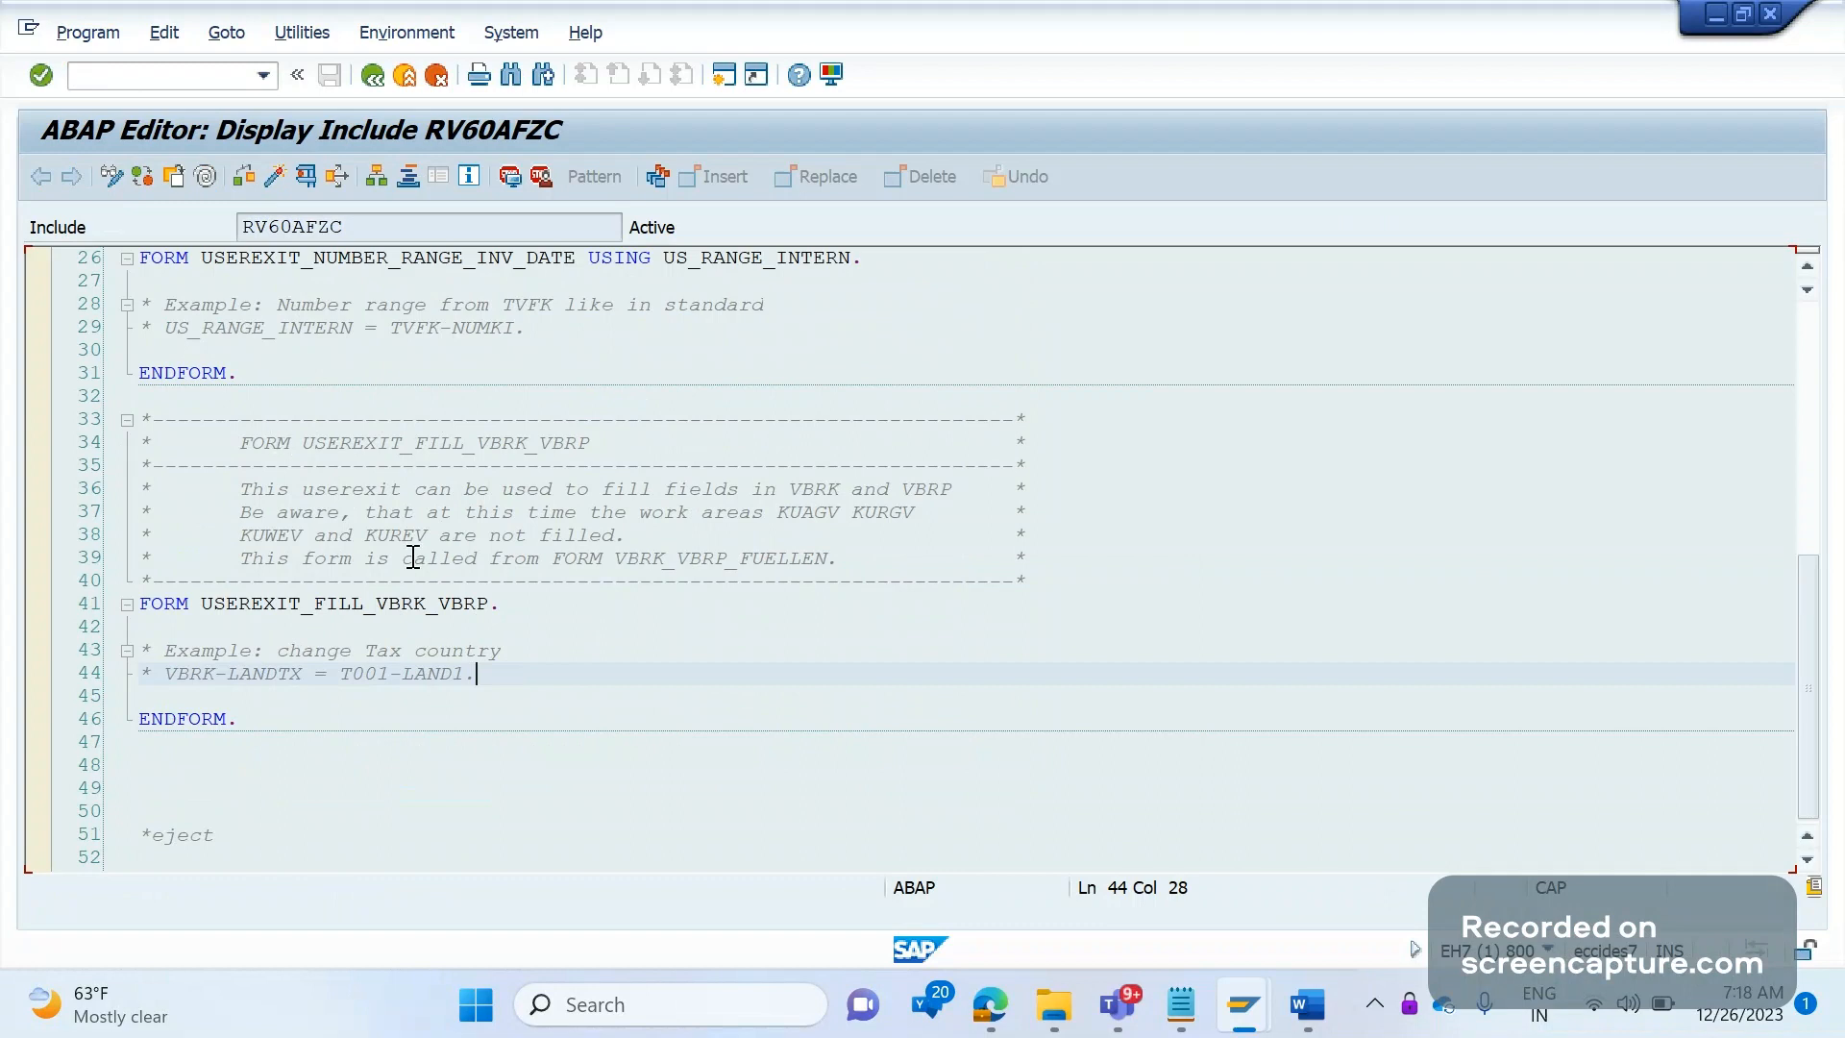
pyautogui.click(110, 177)
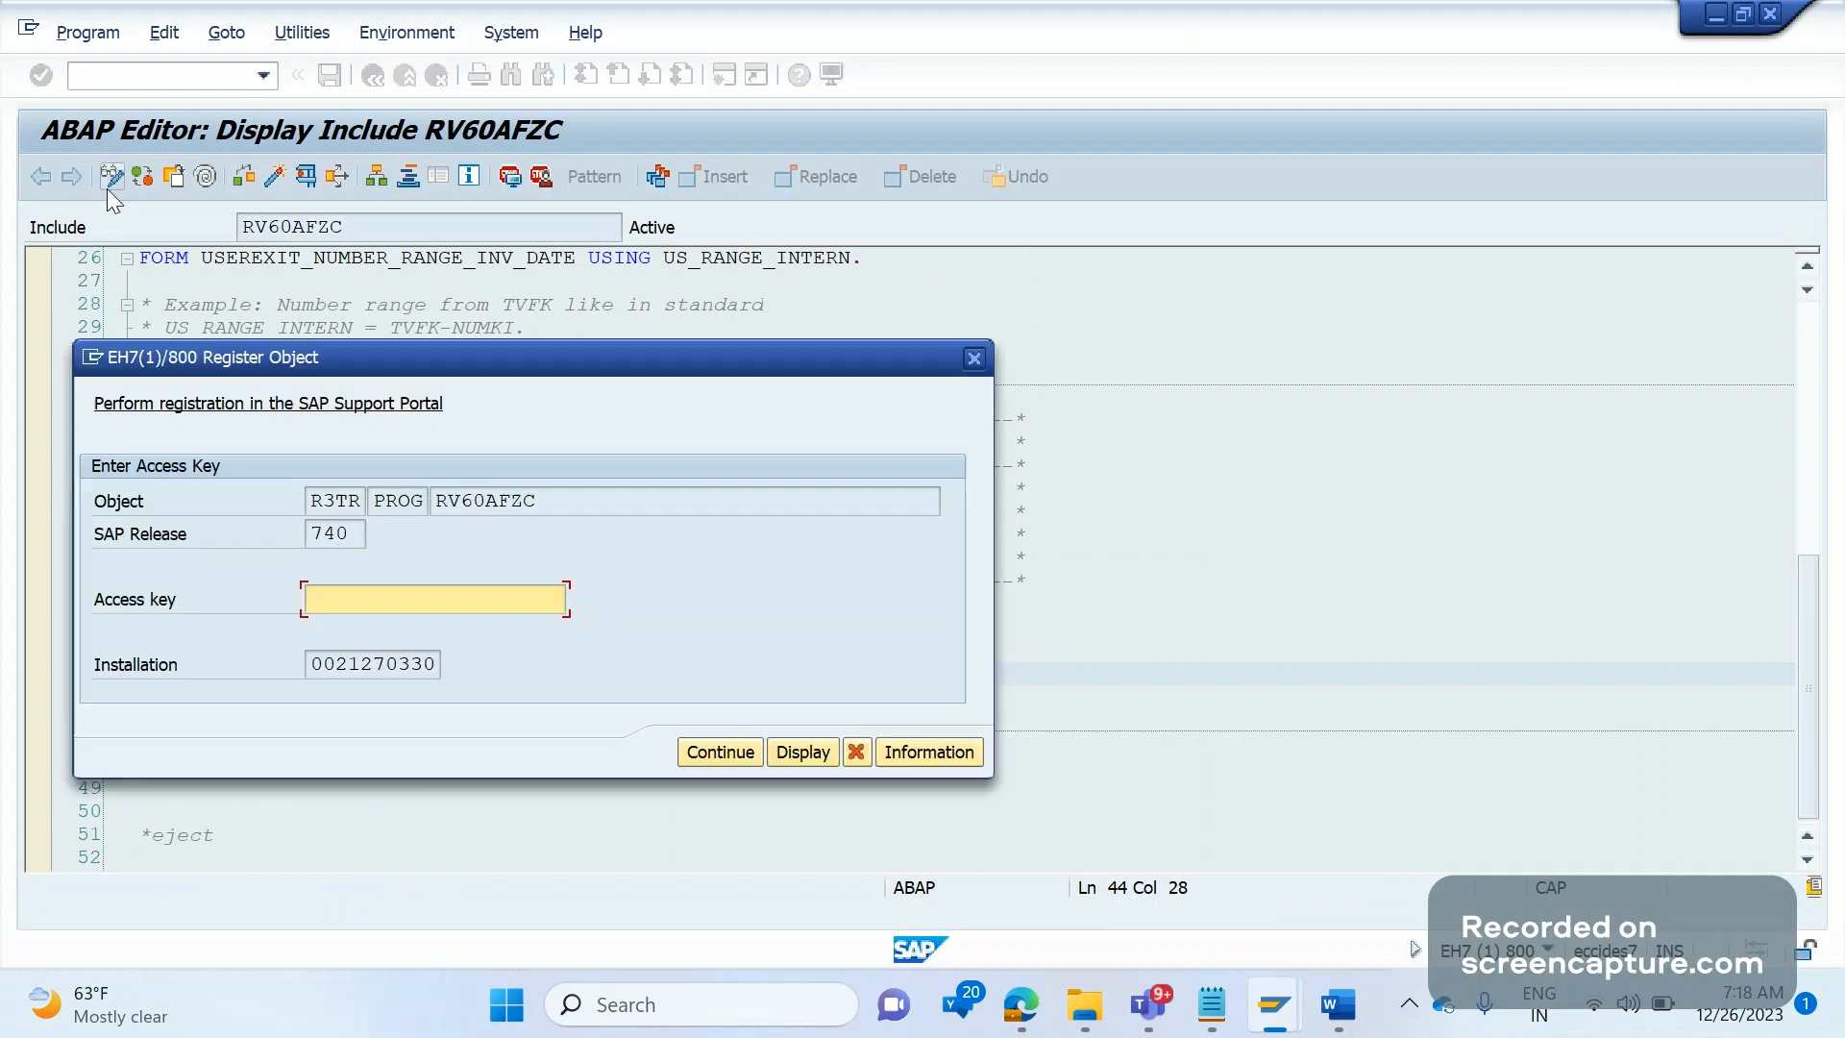
pyautogui.moveTo(506, 653)
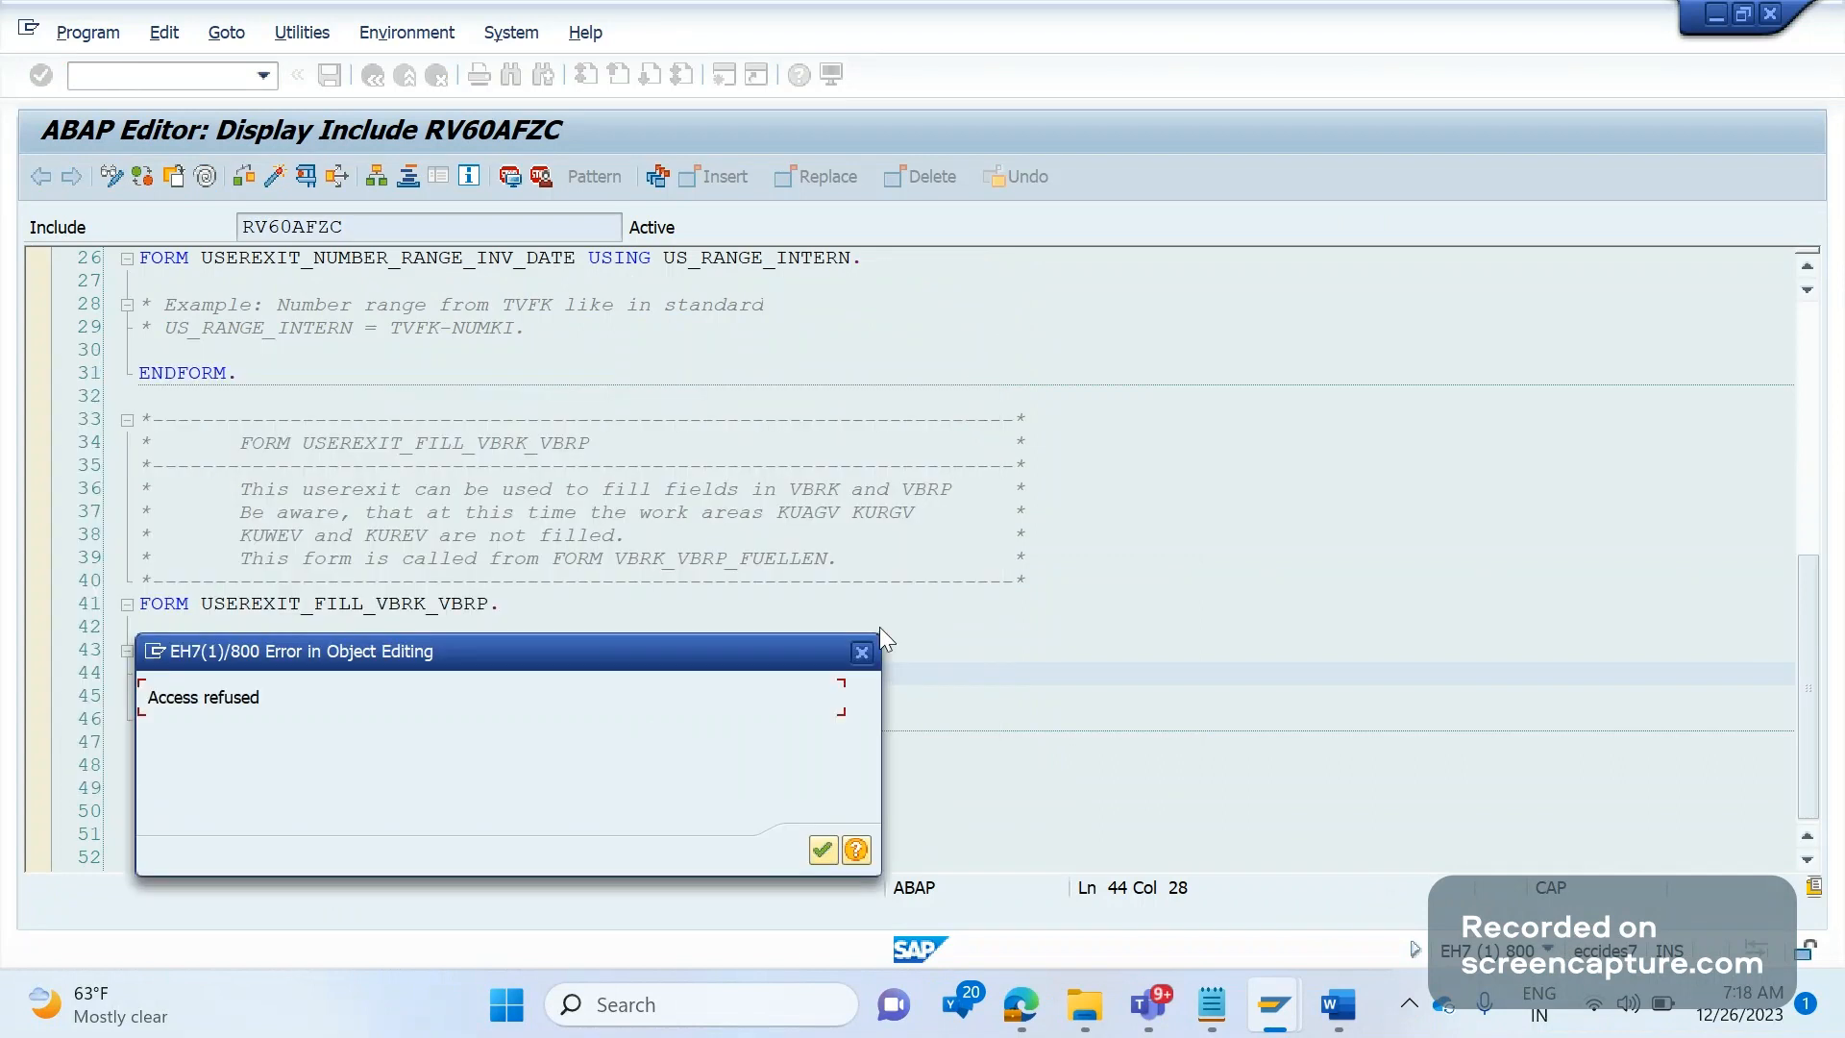
# Acknowledge the 'Access refused' error and switch back to the Word document.
pyautogui.click(822, 849)
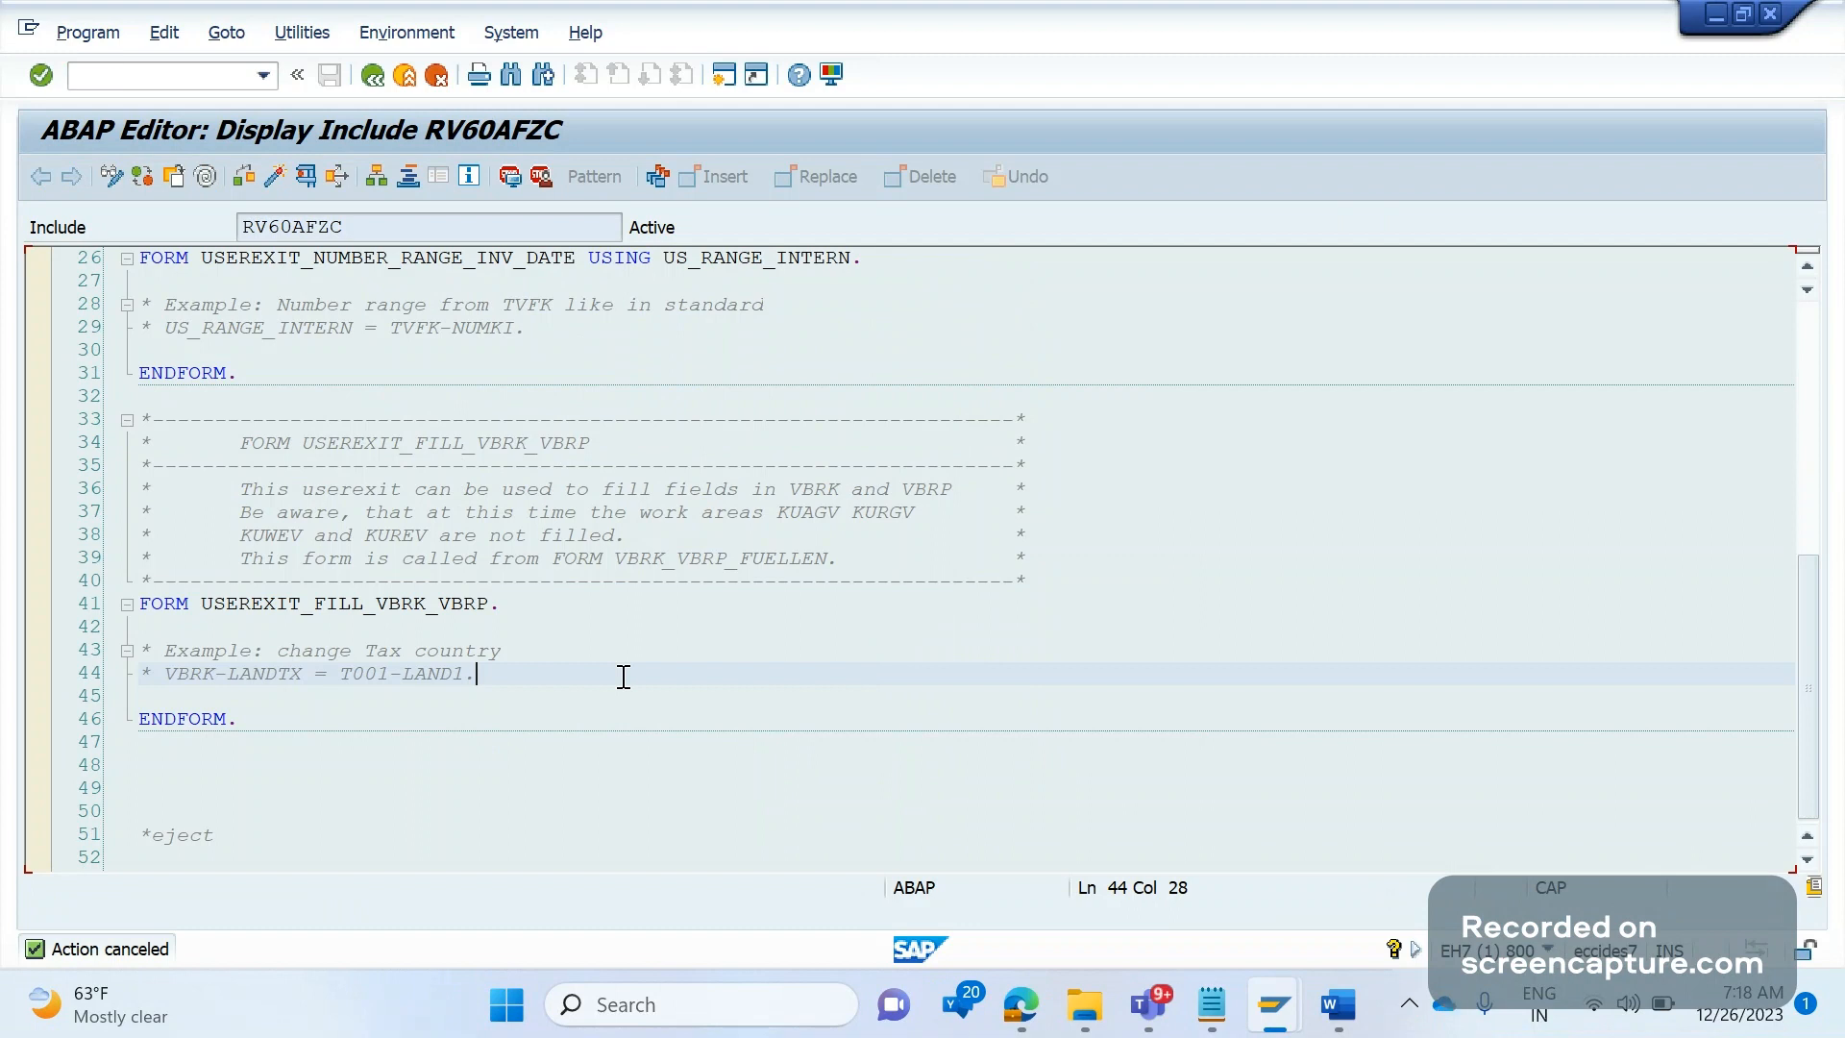
pyautogui.moveTo(596, 679)
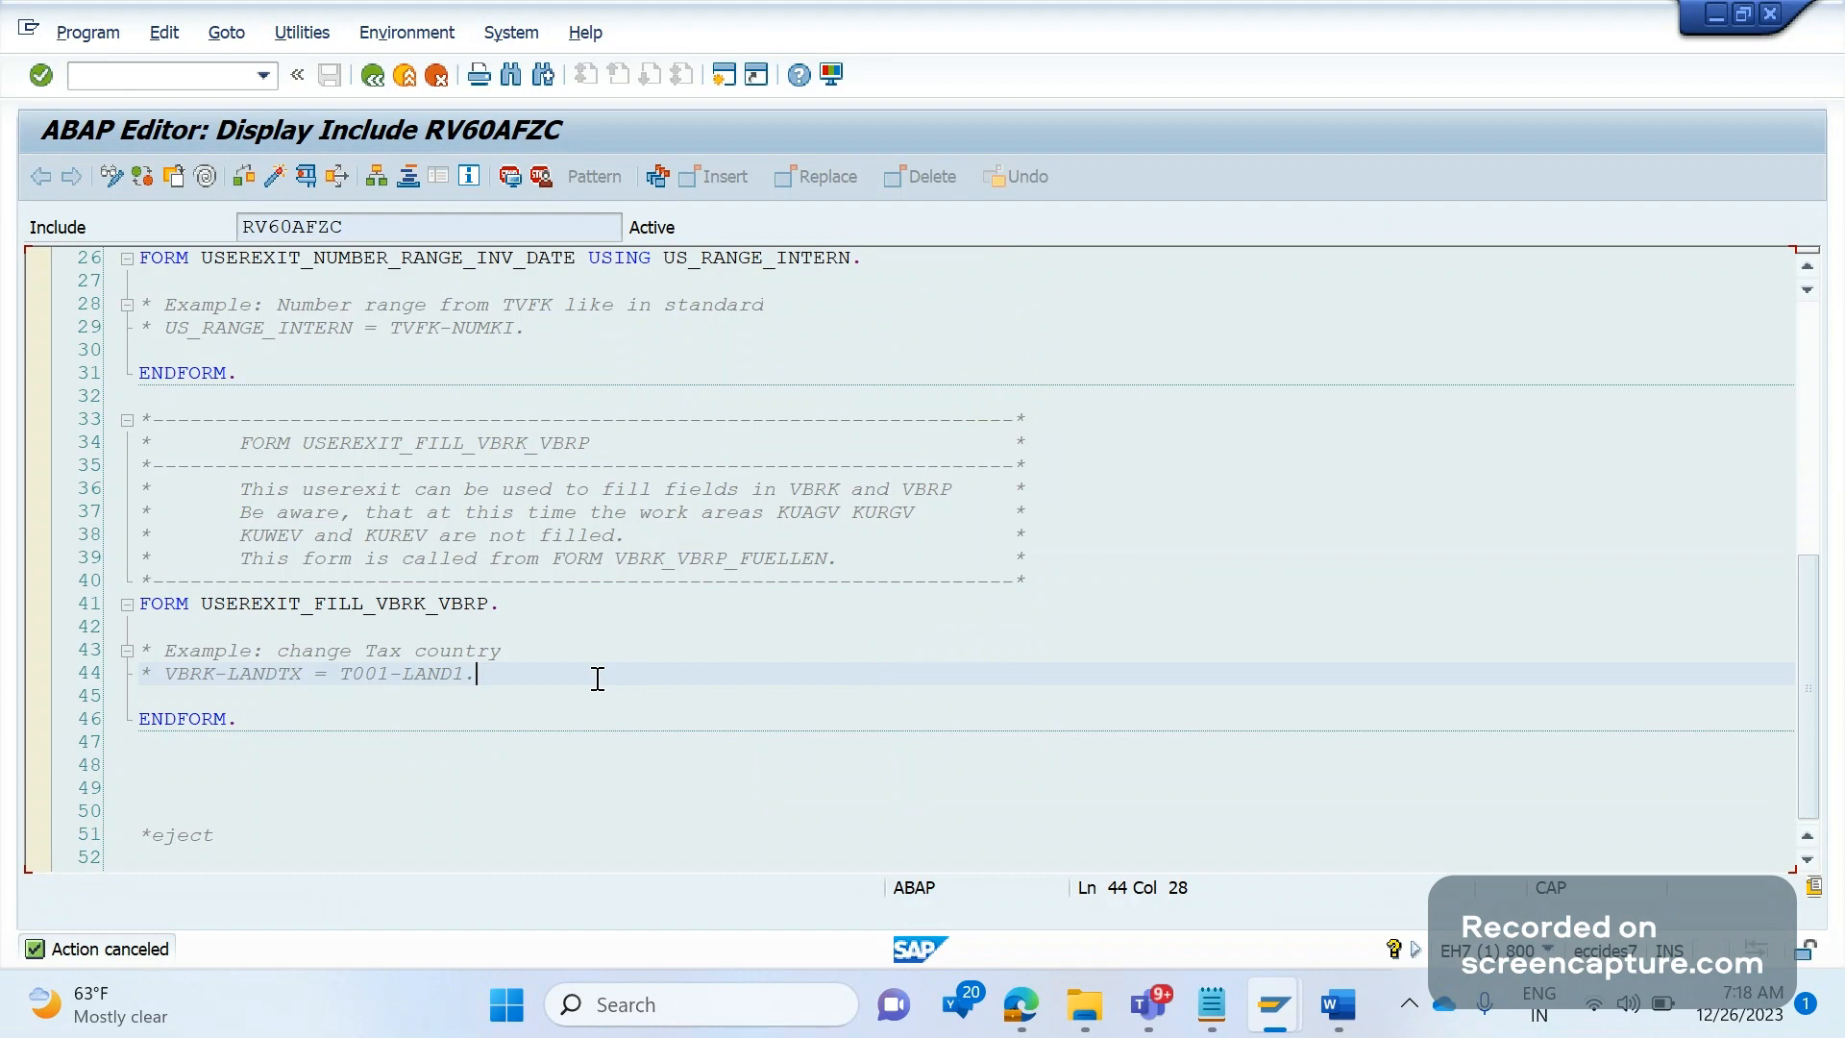
pyautogui.click(1335, 1003)
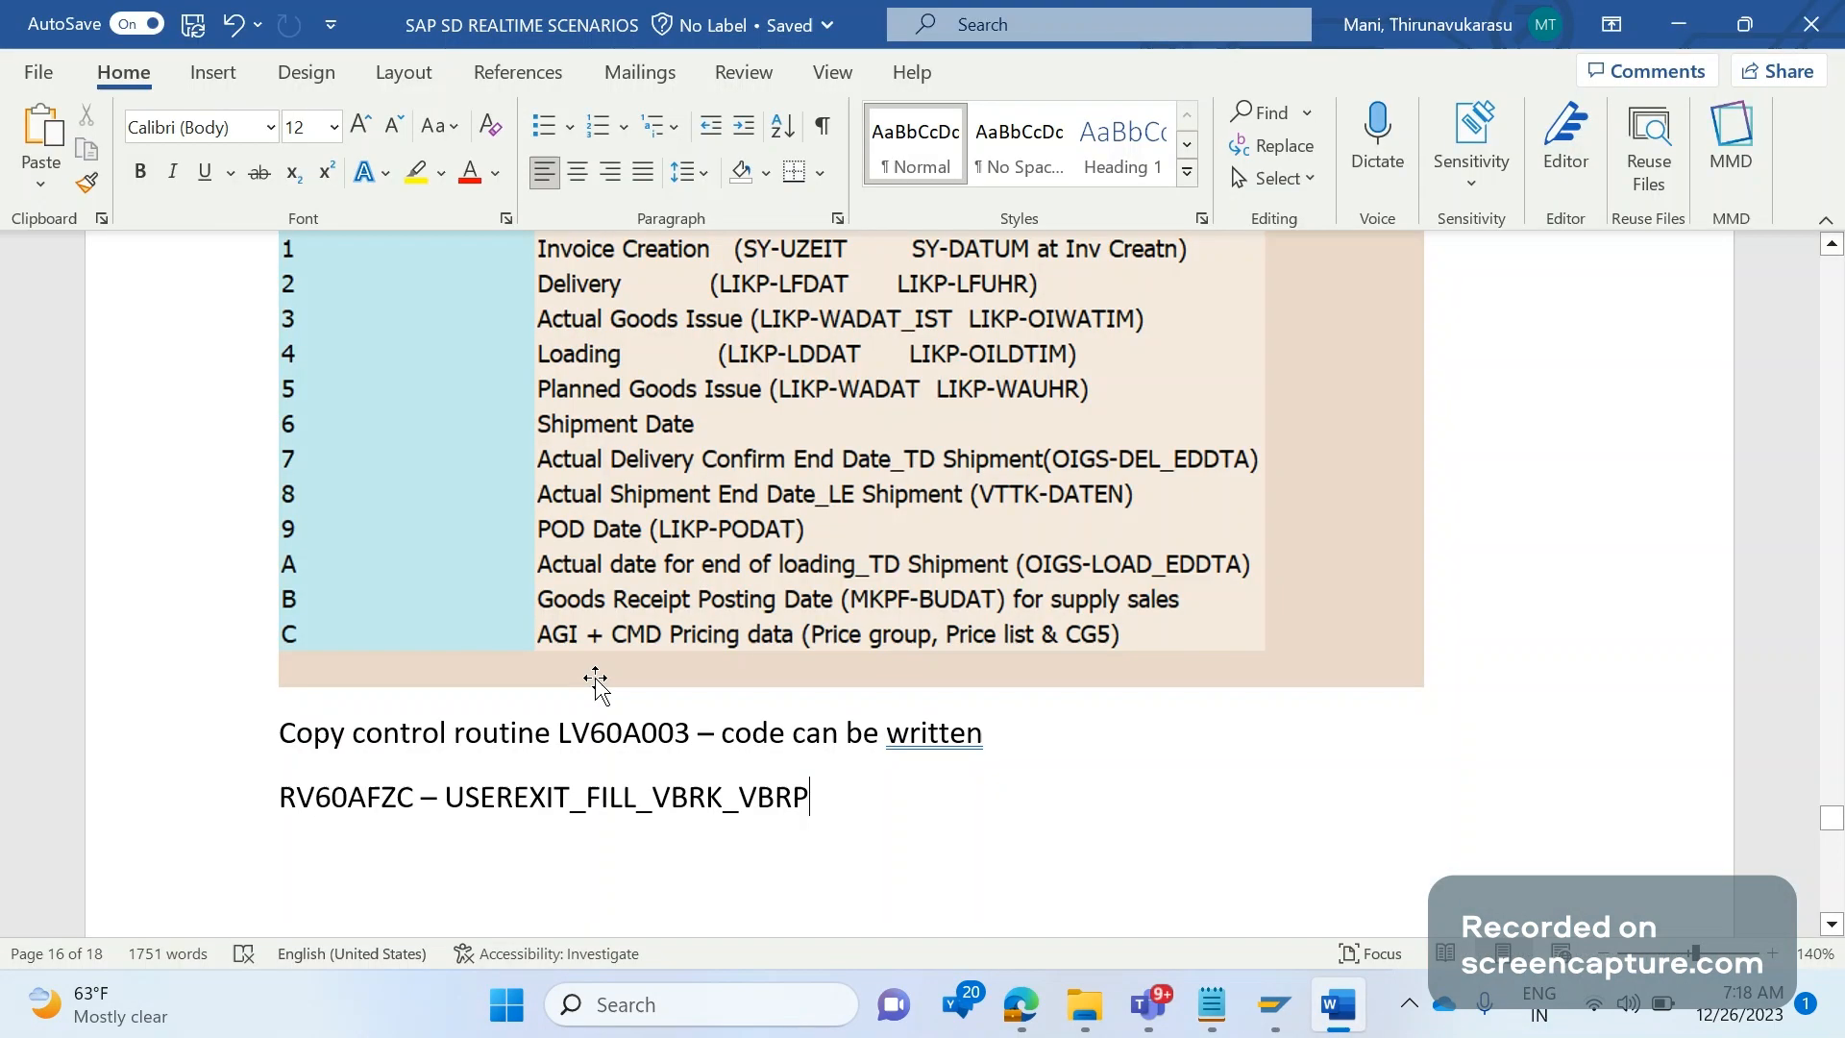
pyautogui.moveTo(850, 816)
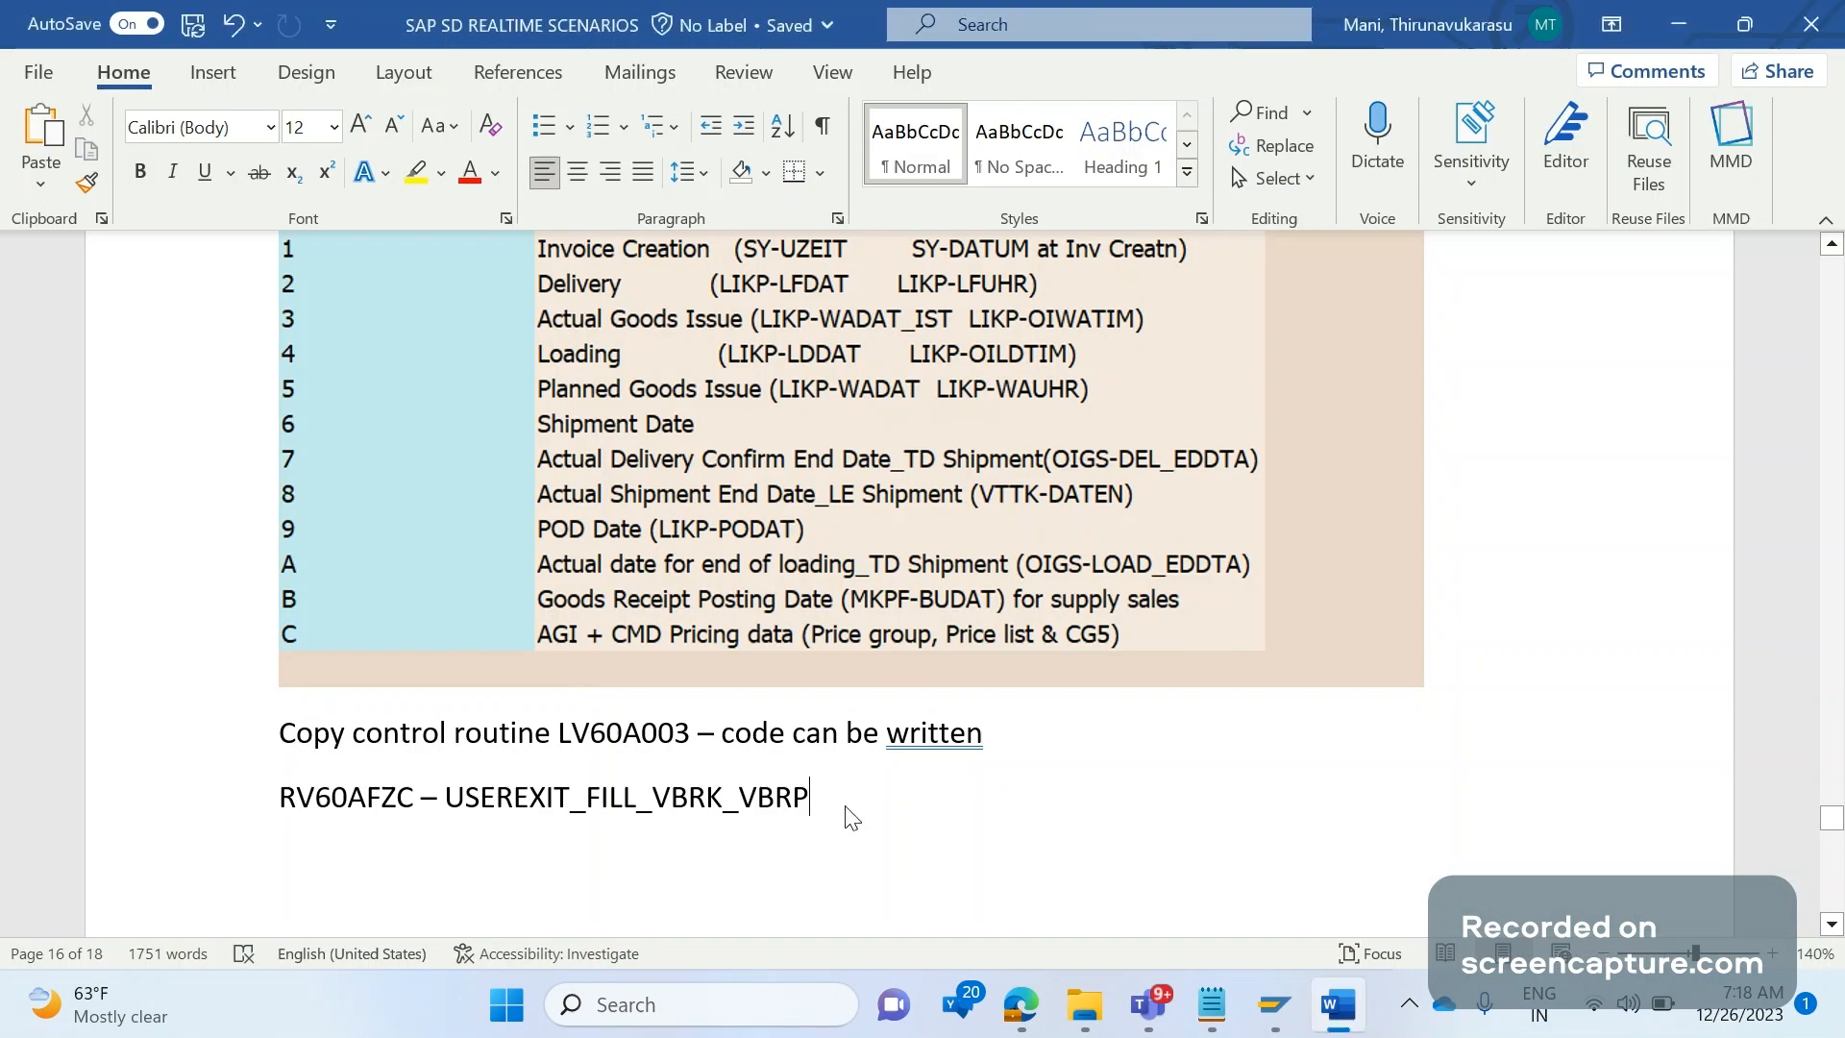